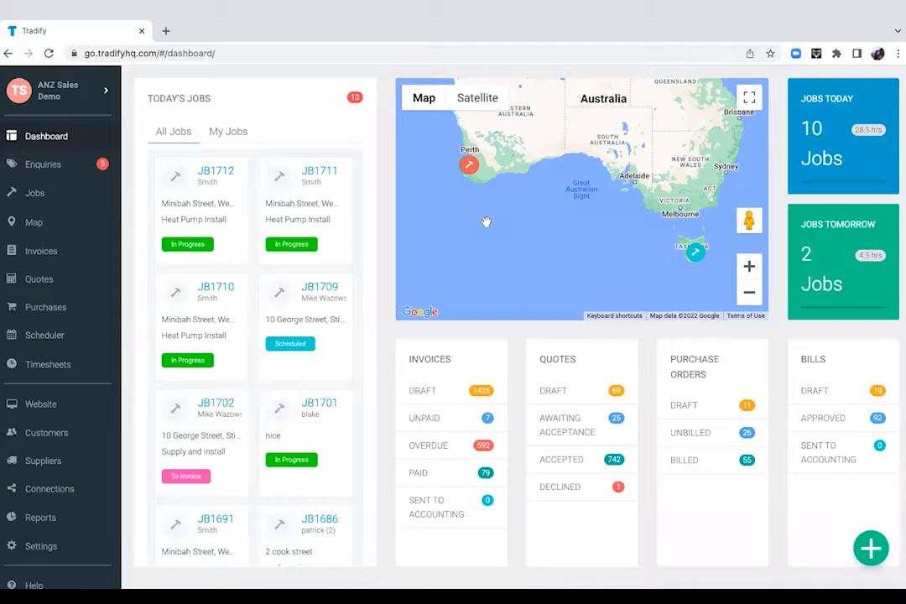
pyautogui.moveTo(216, 302)
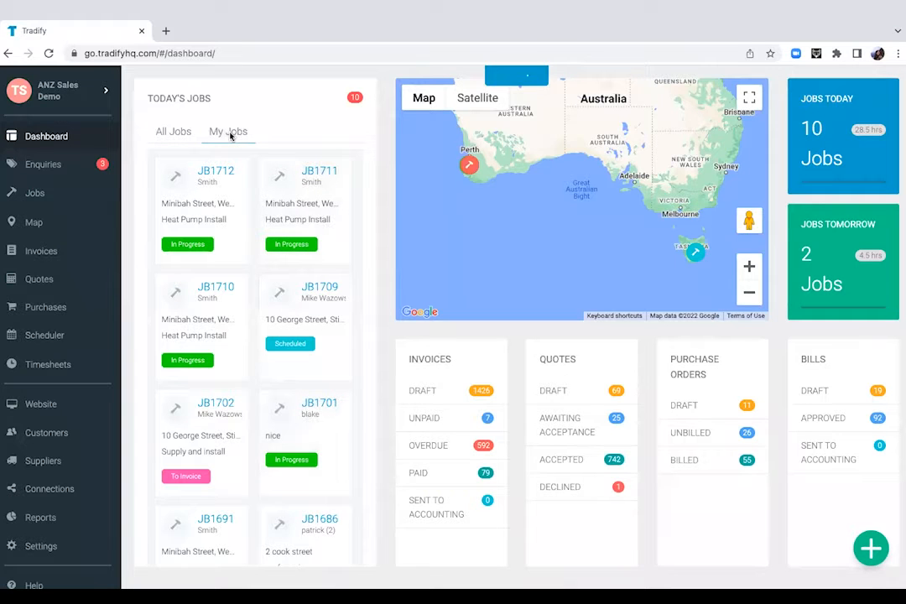
# Step: Filter the dashboard to My Jobs and bring up the quick-create options
pyautogui.click(228, 131)
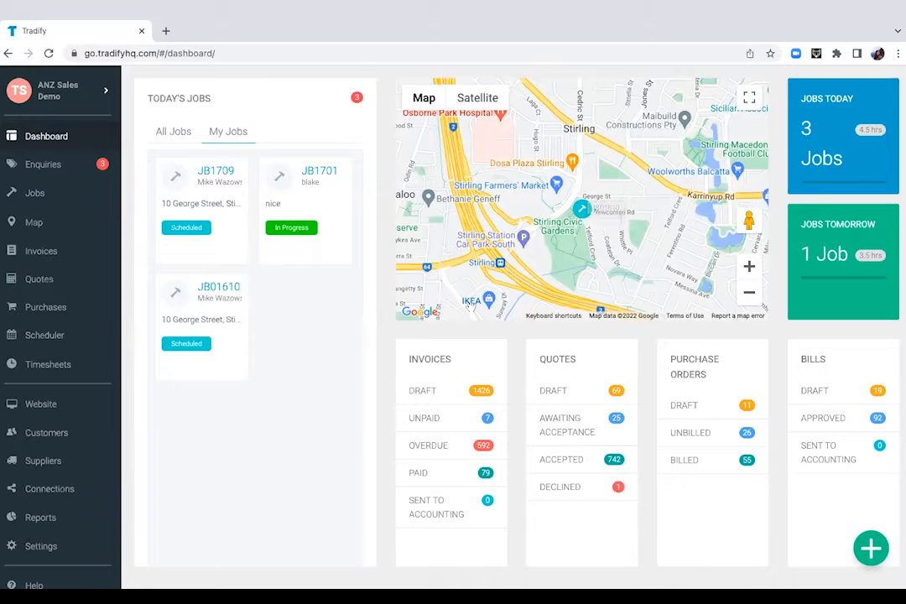
pyautogui.moveTo(634, 358)
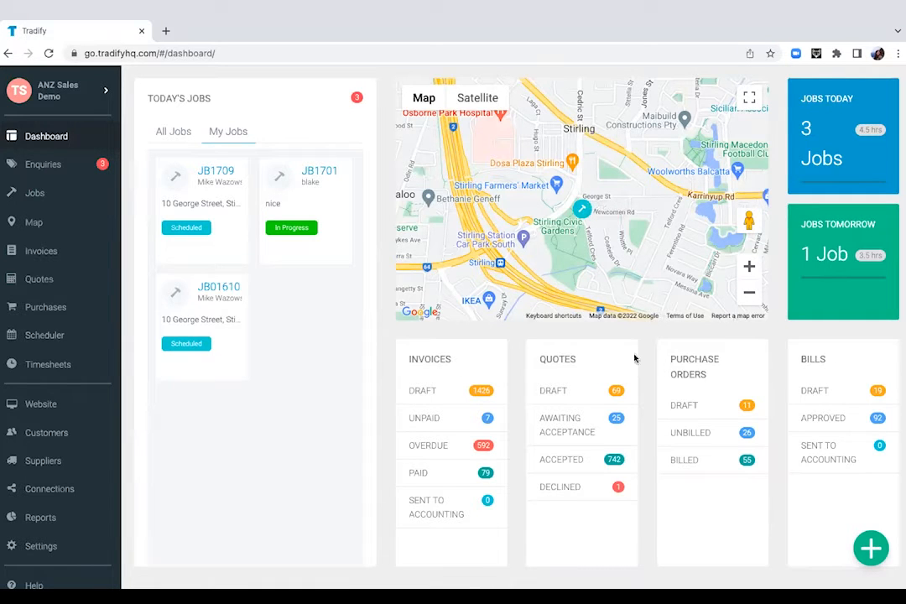
pyautogui.moveTo(819, 389)
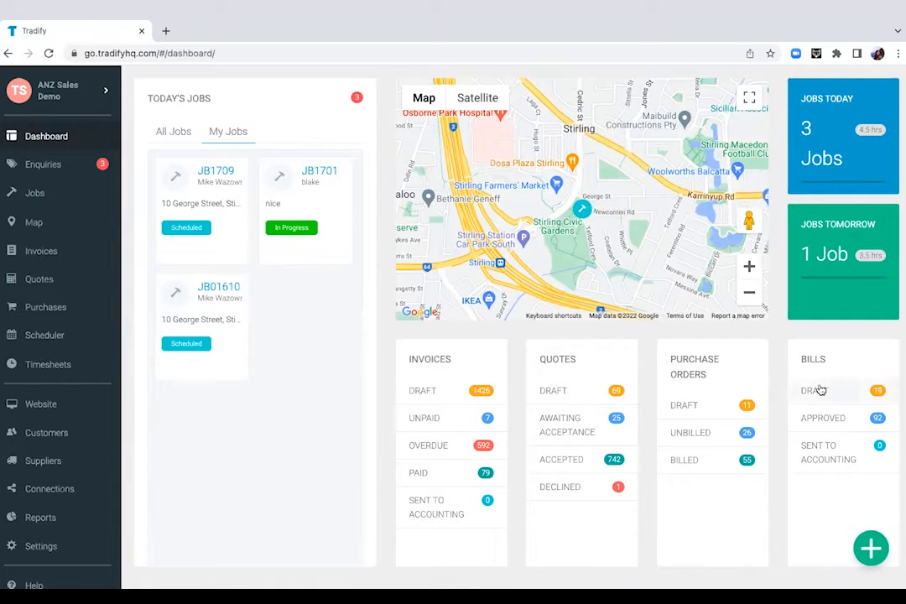
pyautogui.moveTo(853, 470)
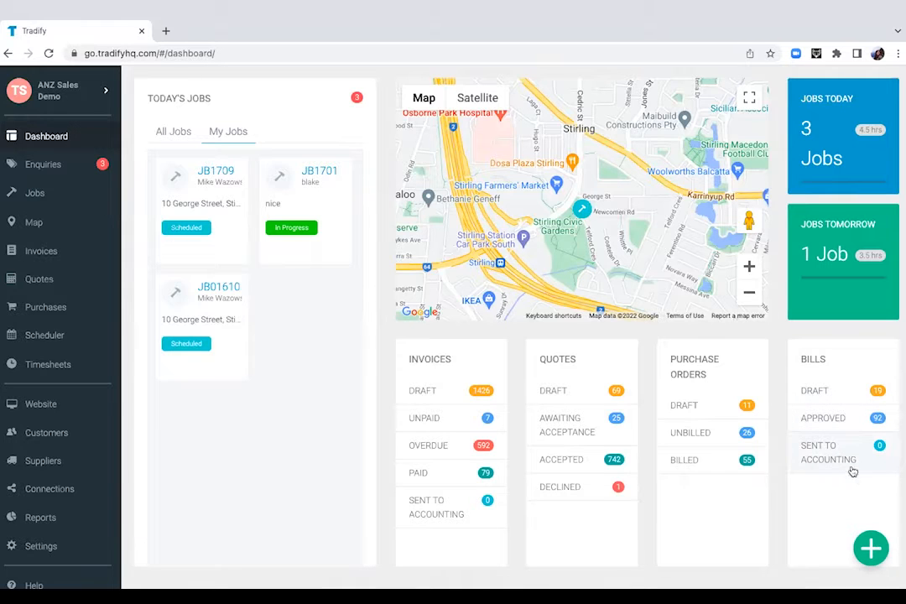
pyautogui.click(871, 546)
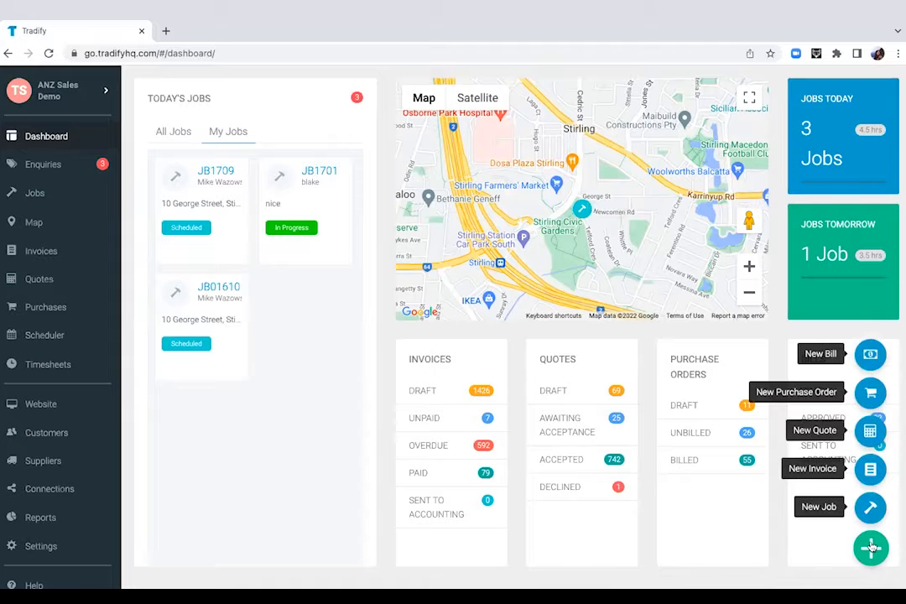
# Step: Review the Done enquiries with their quotes and jobs, then return to the three To Do enquiries
pyautogui.click(43, 164)
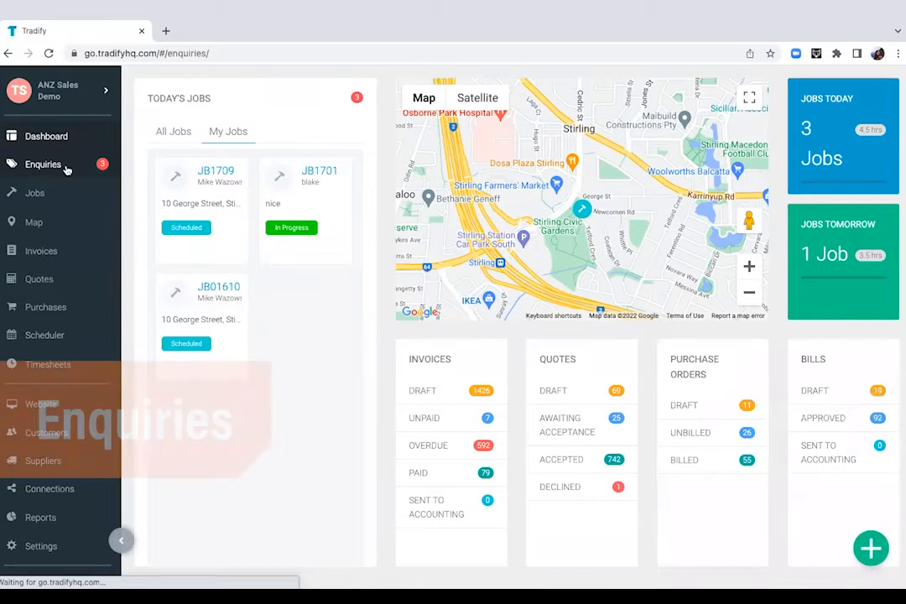
pyautogui.click(44, 164)
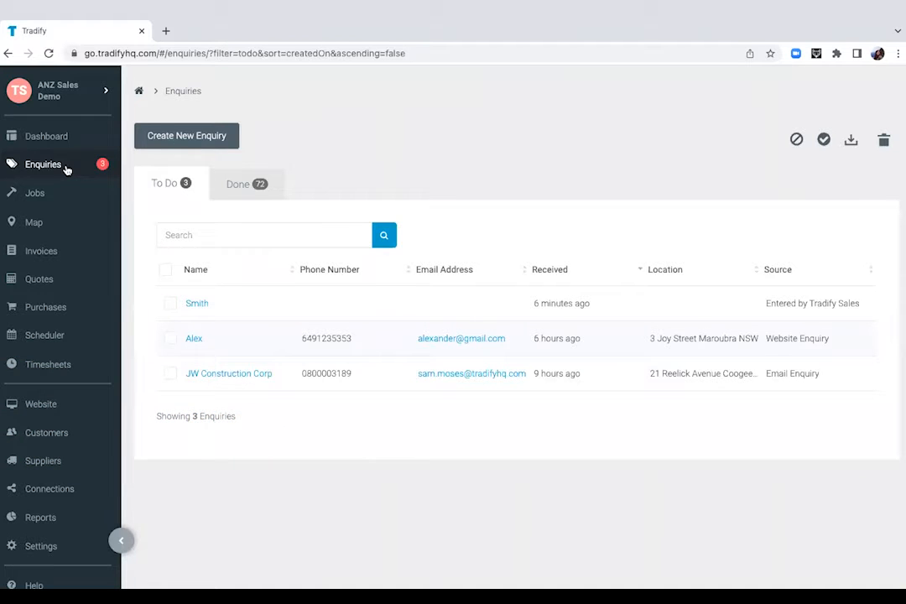
pyautogui.click(238, 183)
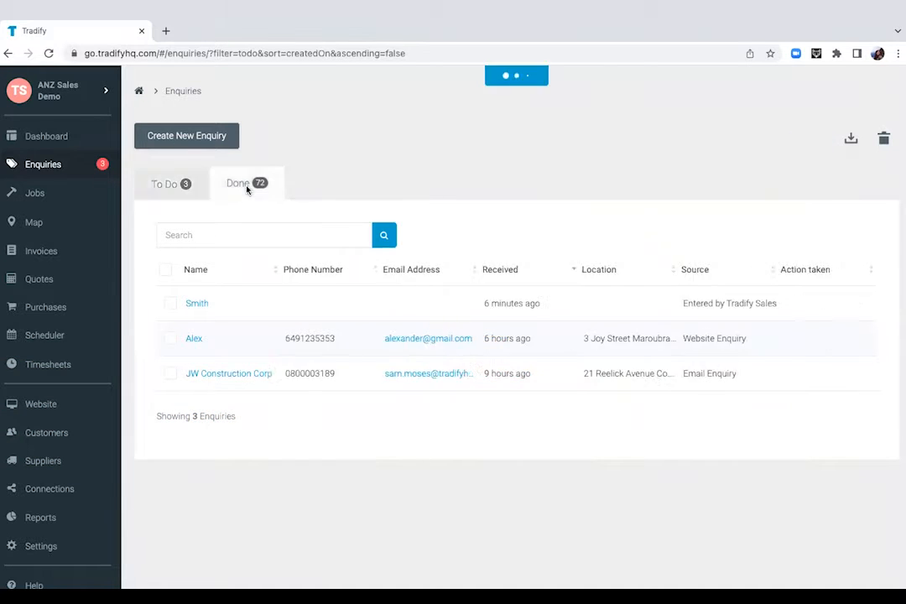
pyautogui.click(239, 183)
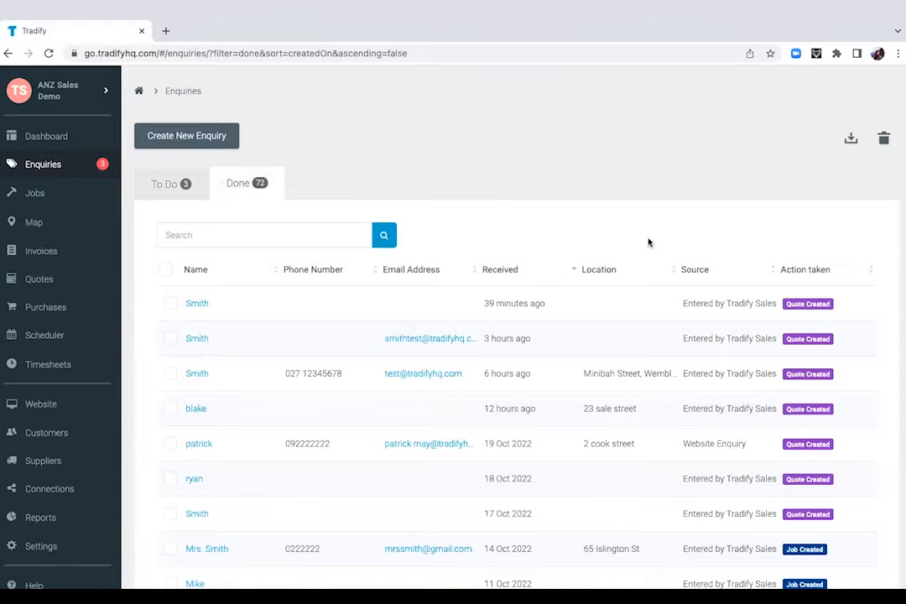
pyautogui.scroll(-3)
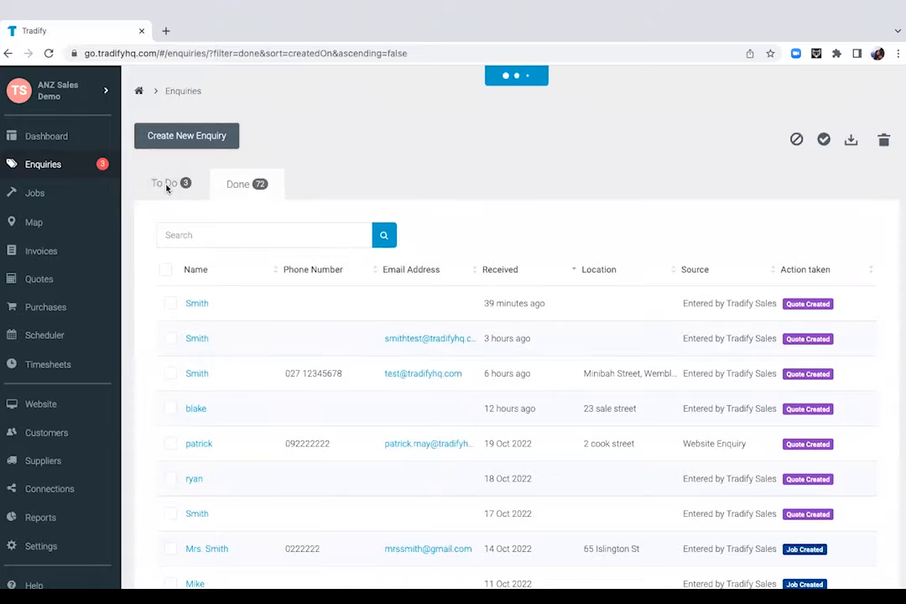
pyautogui.click(165, 183)
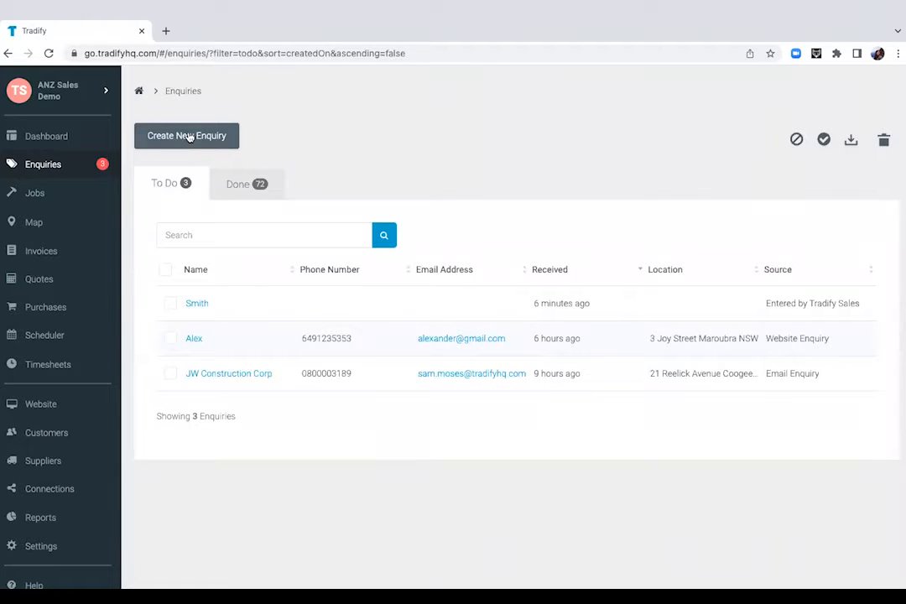
# Step: Save a new enquiry for Smith with description 'Heat Pump Install' and keep it open
pyautogui.click(186, 134)
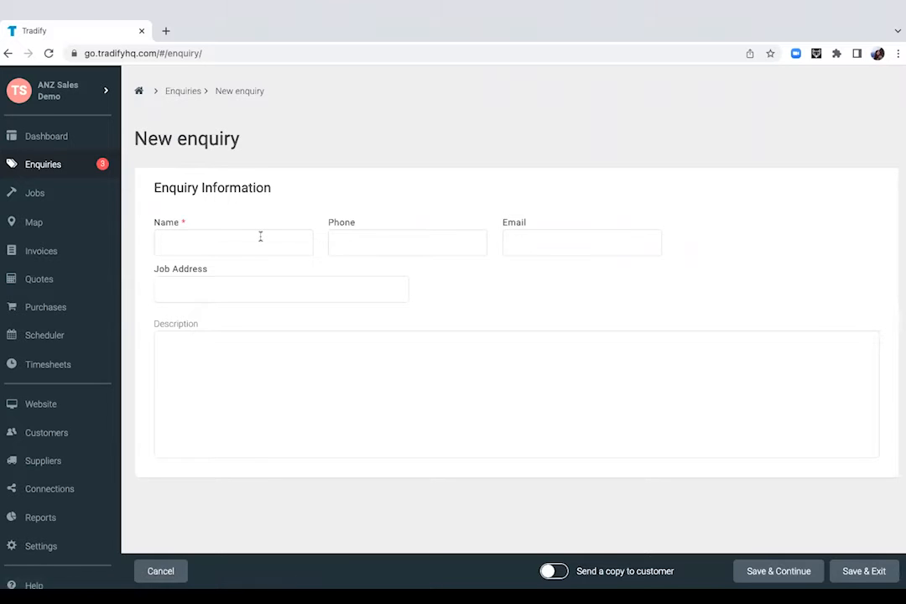
pyautogui.write('Smith')
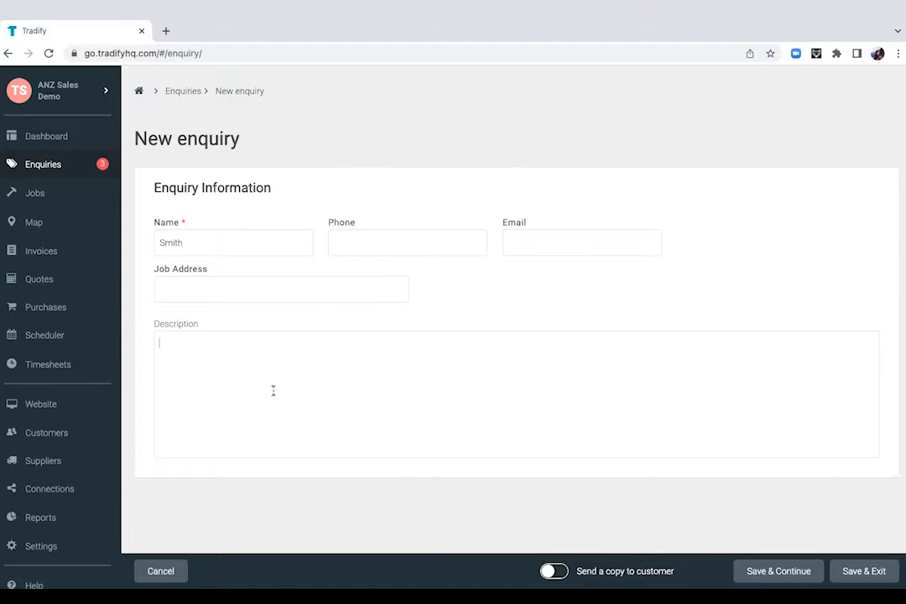
pyautogui.write('Heat Pump Inta')
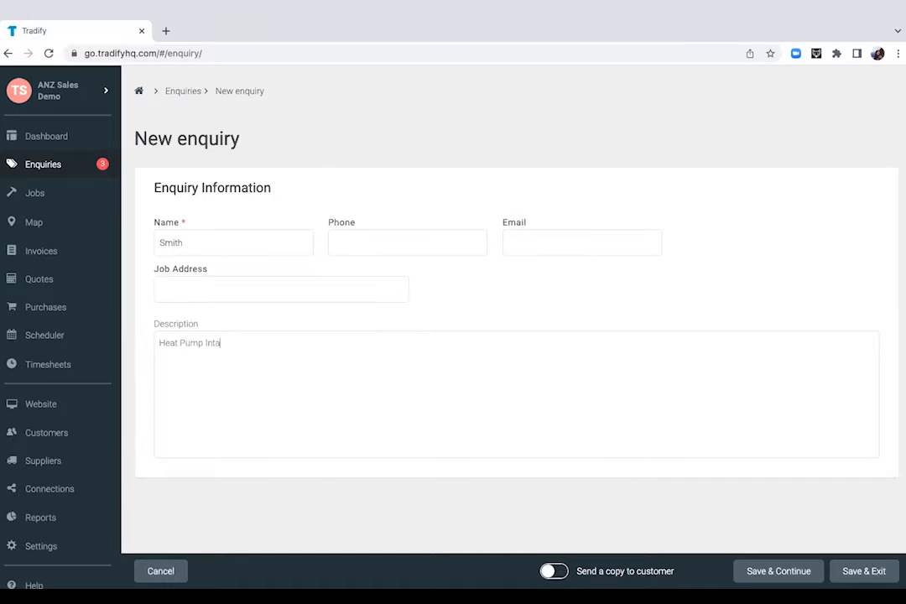
pyautogui.write('ll')
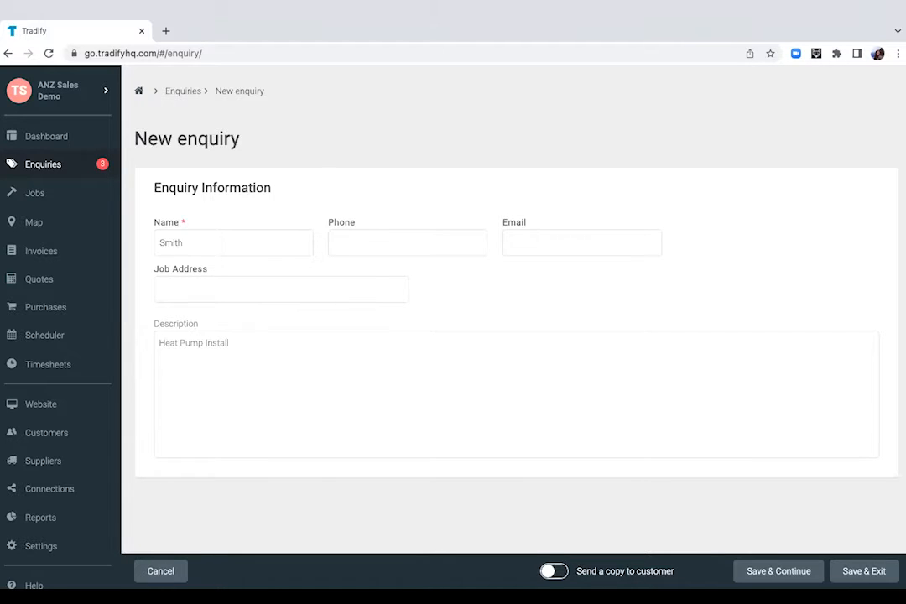
pyautogui.click(779, 571)
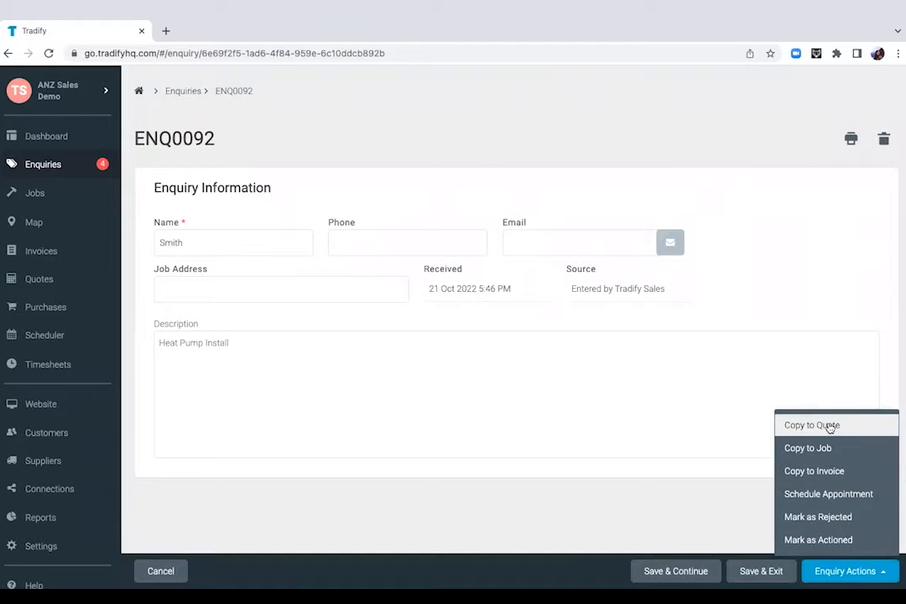
# Step: Copy the enquiry to a quote using the existing customer Smith
pyautogui.click(810, 425)
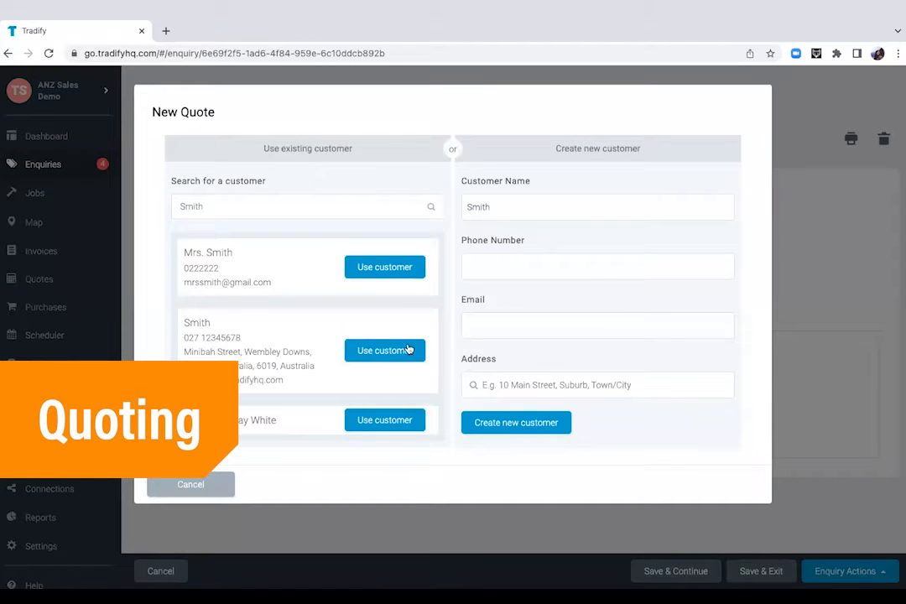
pyautogui.click(384, 351)
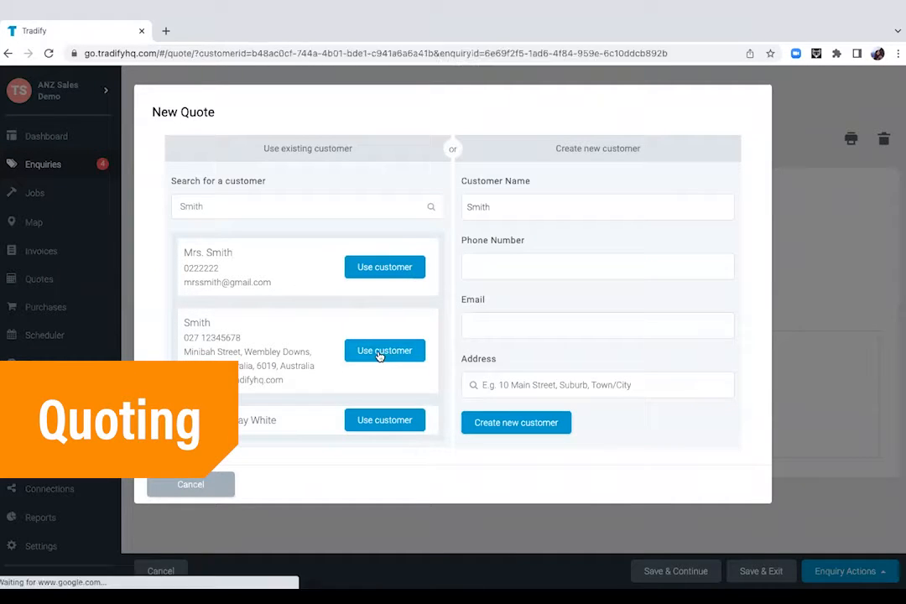
pyautogui.click(385, 351)
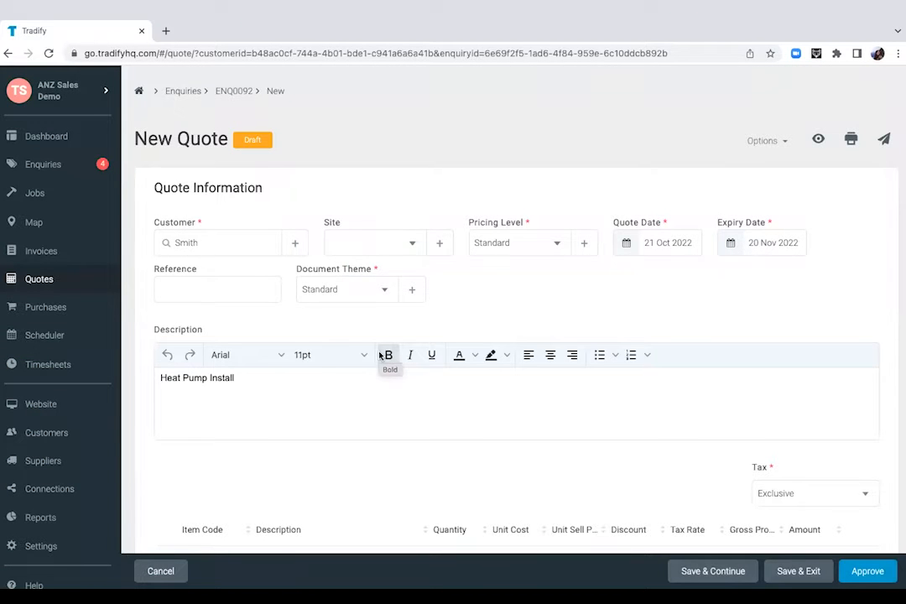
pyautogui.moveTo(298, 396)
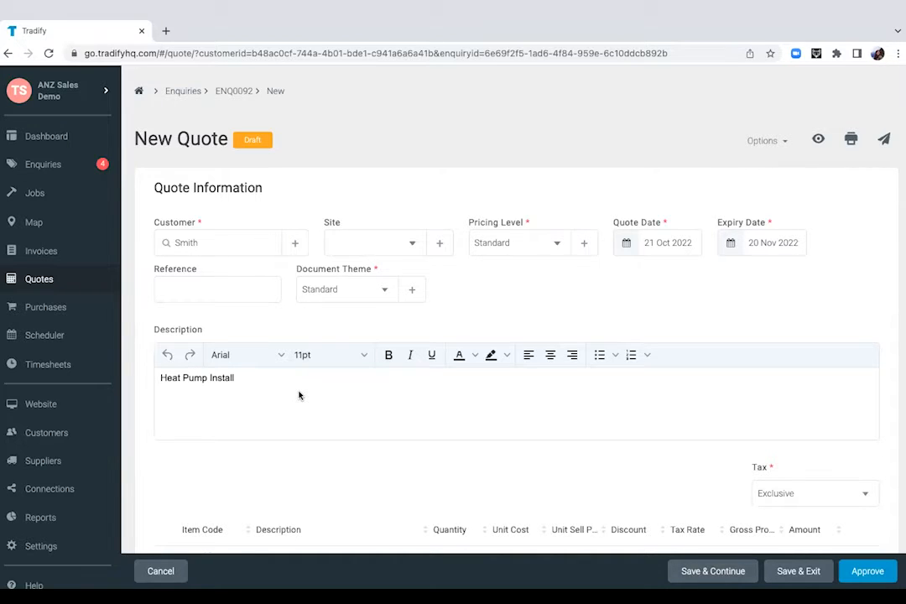
# Step: Add a Labour time line of 4 units at the Standard rate (200.00) to the quote
pyautogui.scroll(-3)
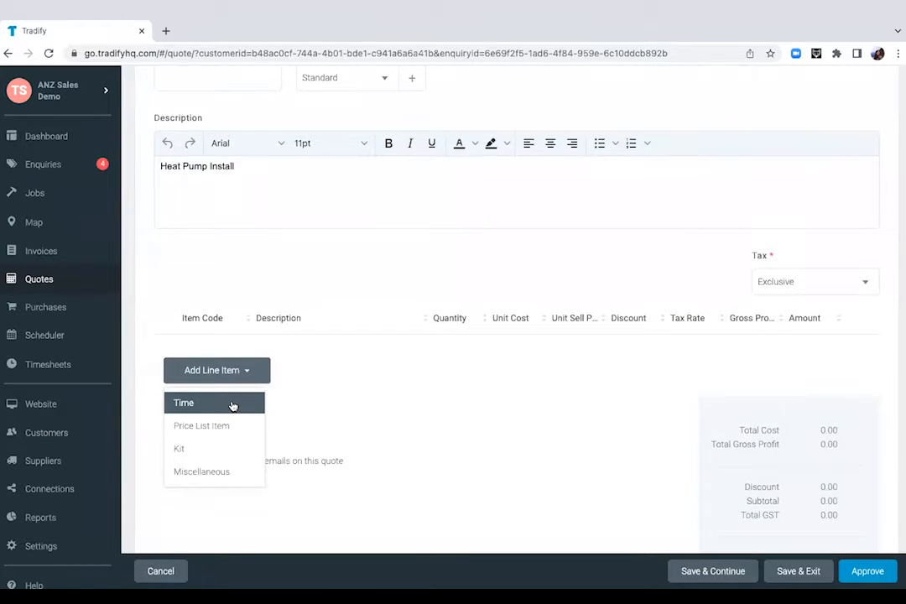
pyautogui.click(183, 402)
pyautogui.write('4.0000')
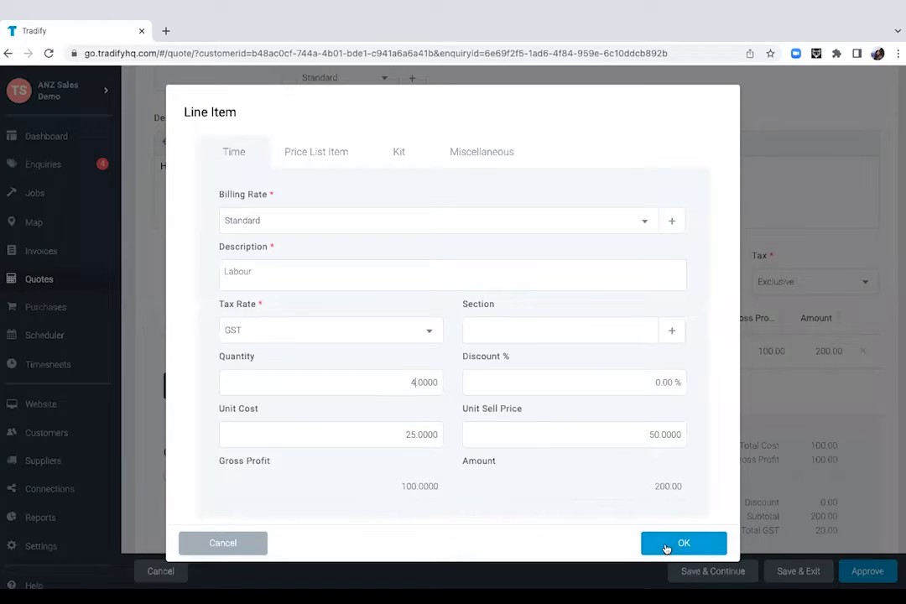
pyautogui.click(684, 544)
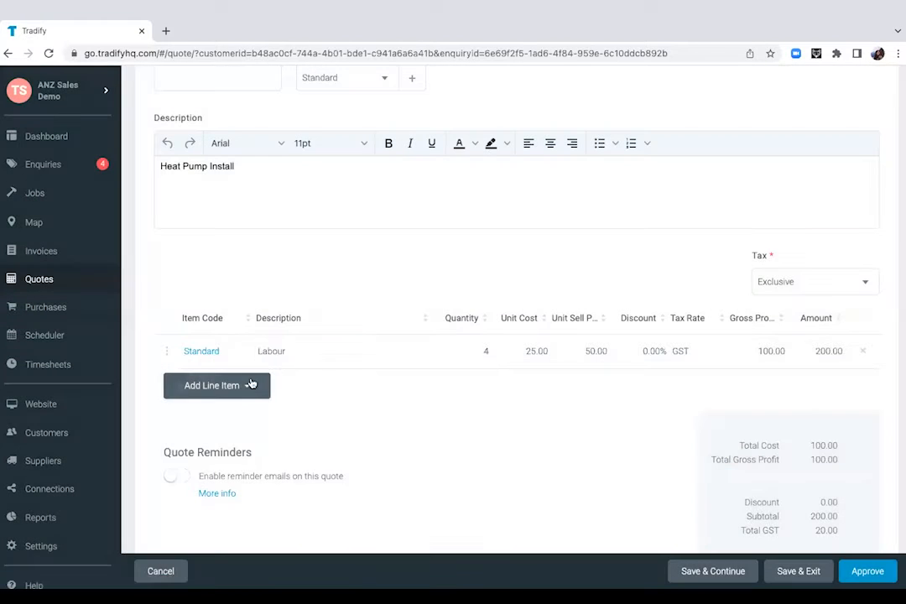
pyautogui.click(211, 384)
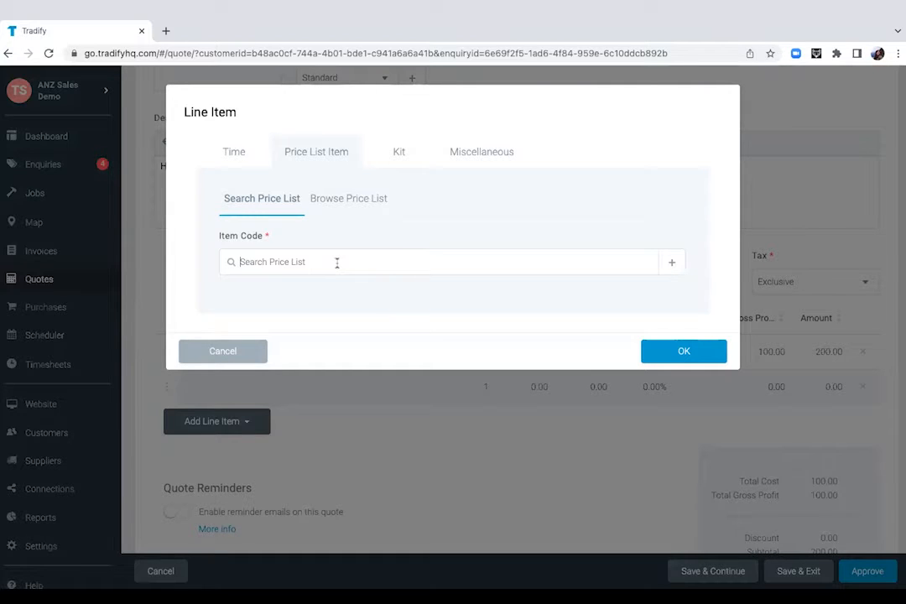
# Step: Add one Fujitsu 3.2KW Heat Pump from the price list at 1,800.00
pyautogui.write('h')
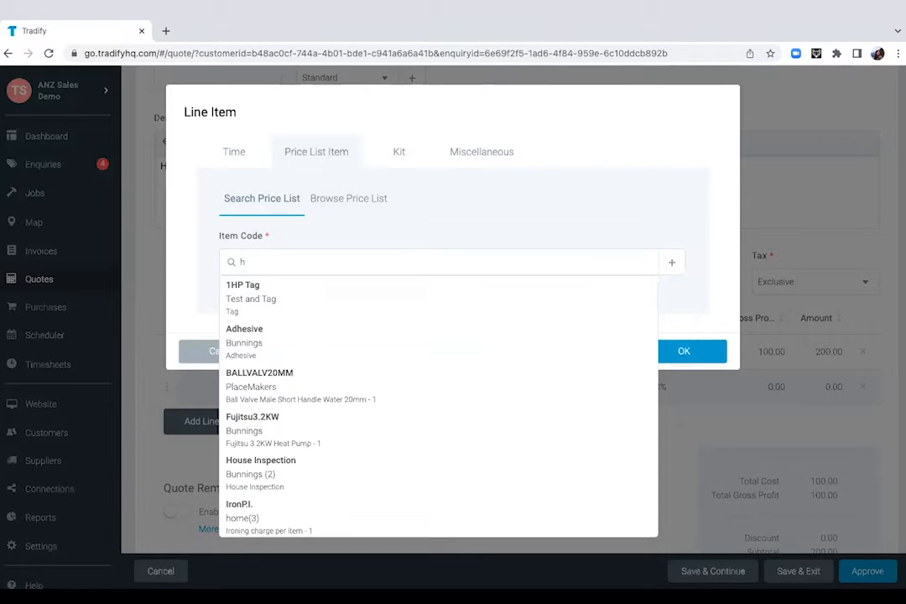
pyautogui.moveTo(279, 429)
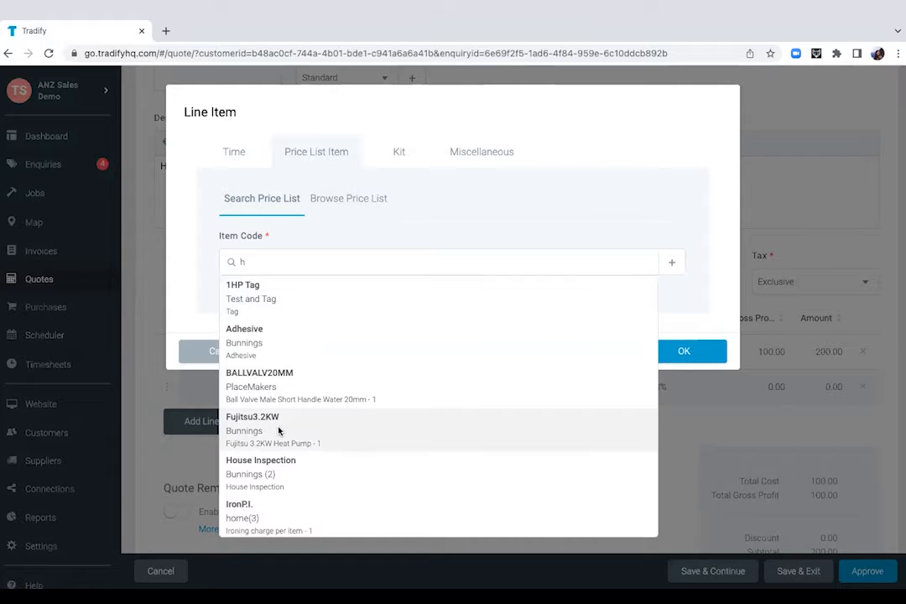
pyautogui.click(253, 416)
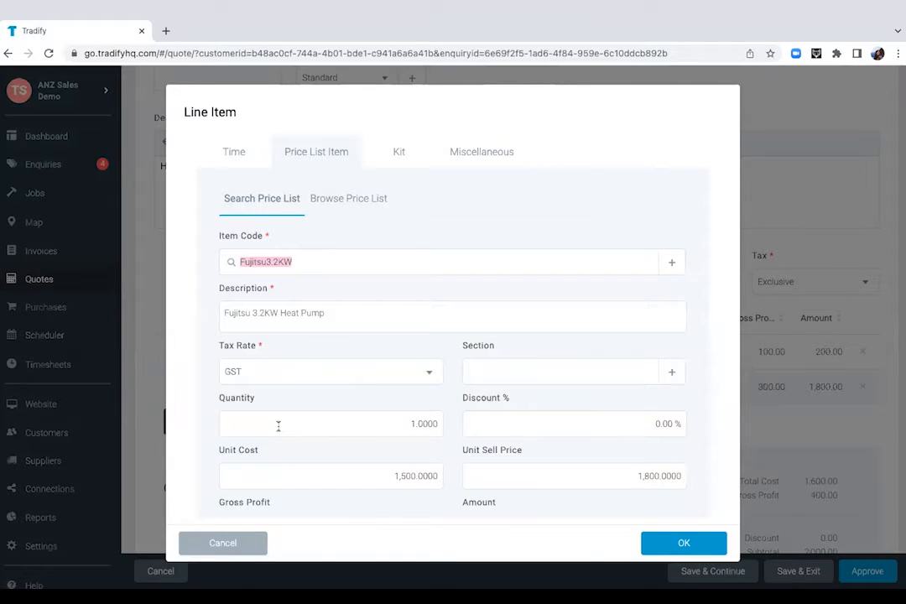
pyautogui.click(683, 543)
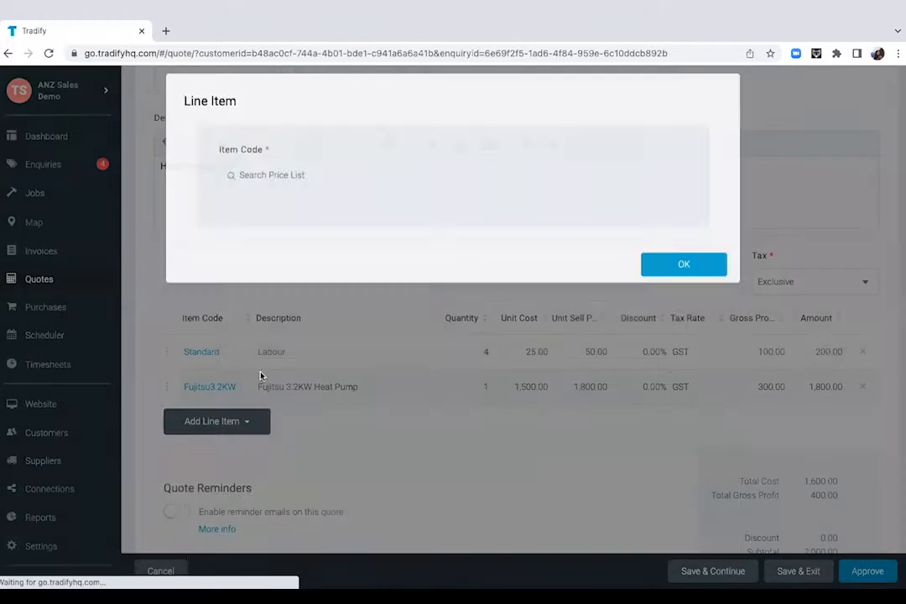
pyautogui.click(217, 419)
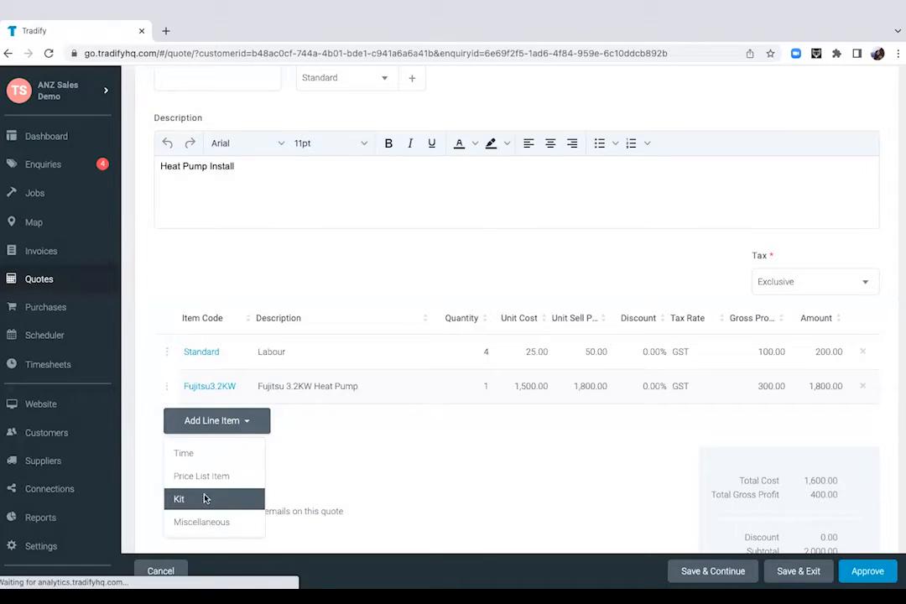
# Step: Add the Heat Pump Installation kit (sell 2,146.80) with its component items
pyautogui.click(177, 499)
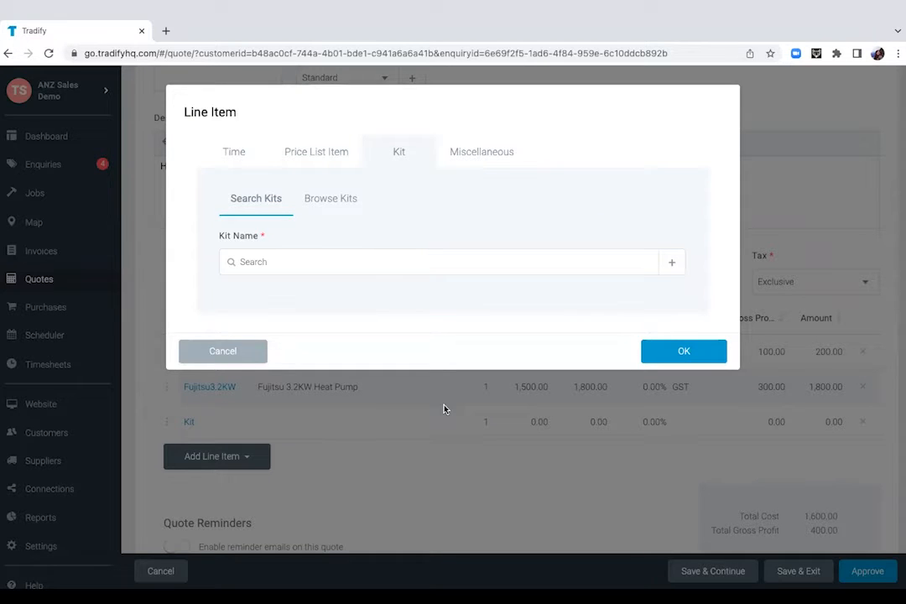
pyautogui.write('he')
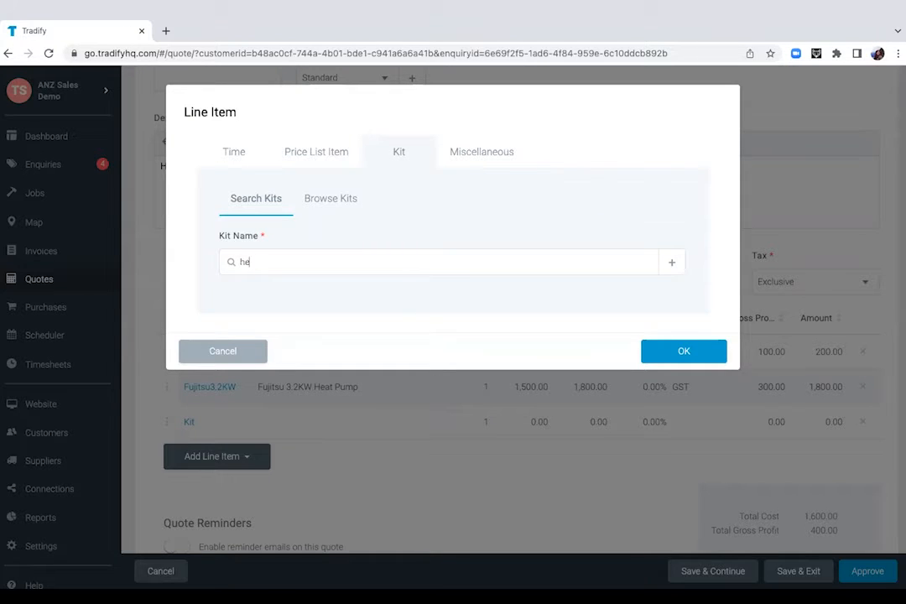
pyautogui.write('a')
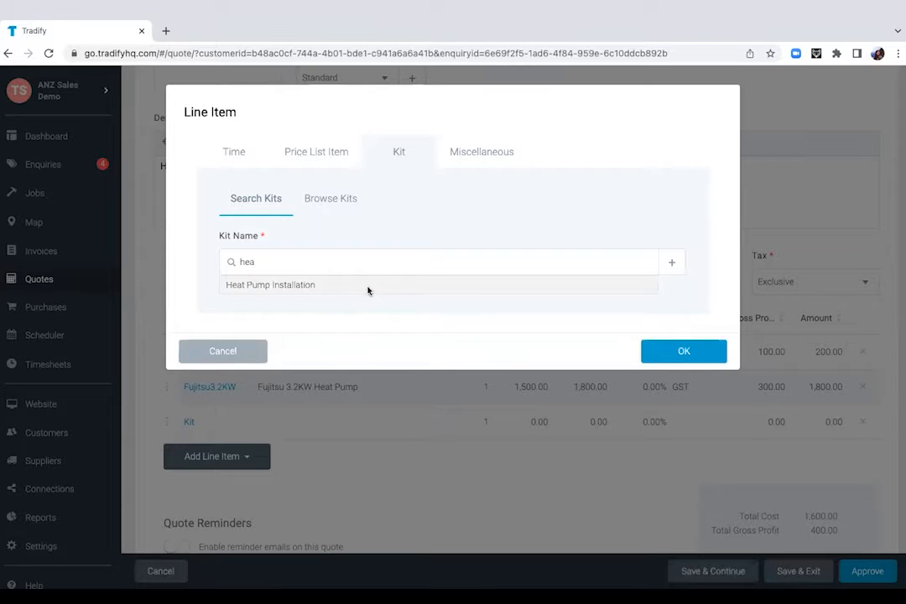
pyautogui.click(270, 286)
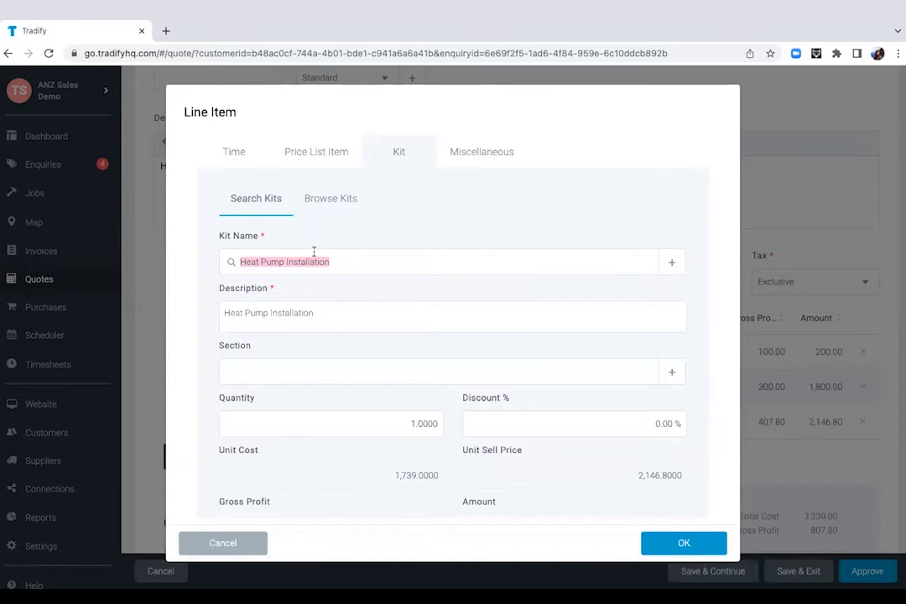
pyautogui.moveTo(675, 463)
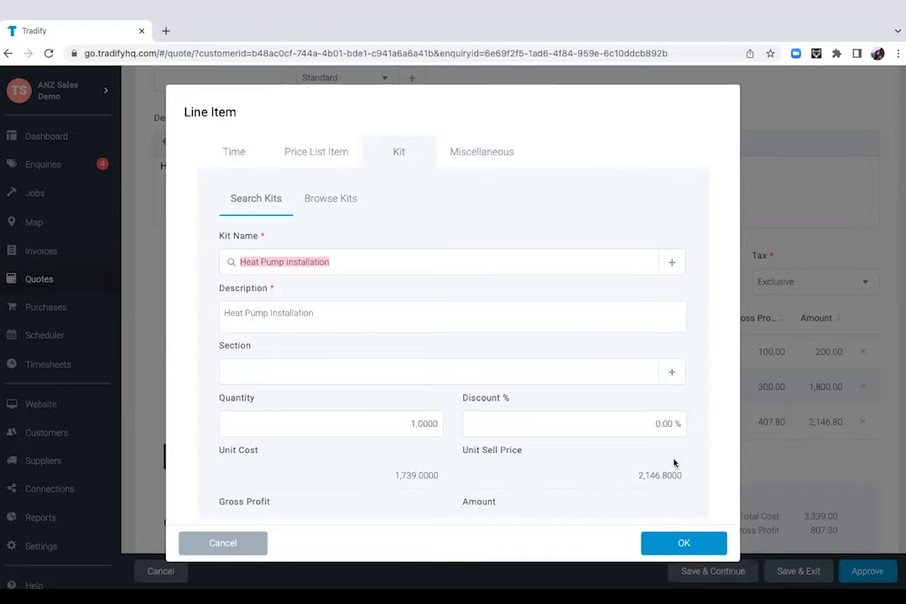
pyautogui.click(683, 544)
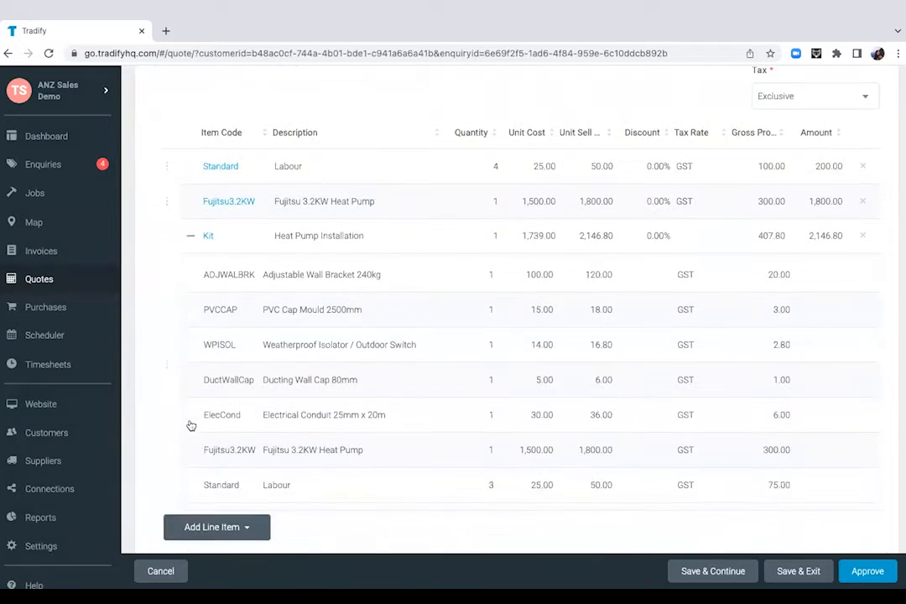
# Step: Remove the Labour and Fujitsu lines and describe the quote as 'Heat Pump Install'
pyautogui.scroll(-3)
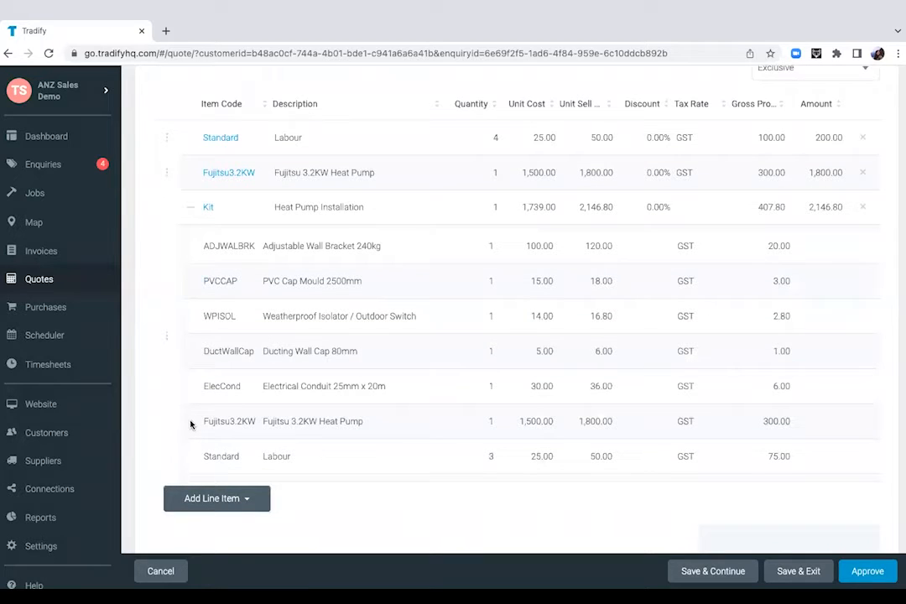
pyautogui.moveTo(272, 336)
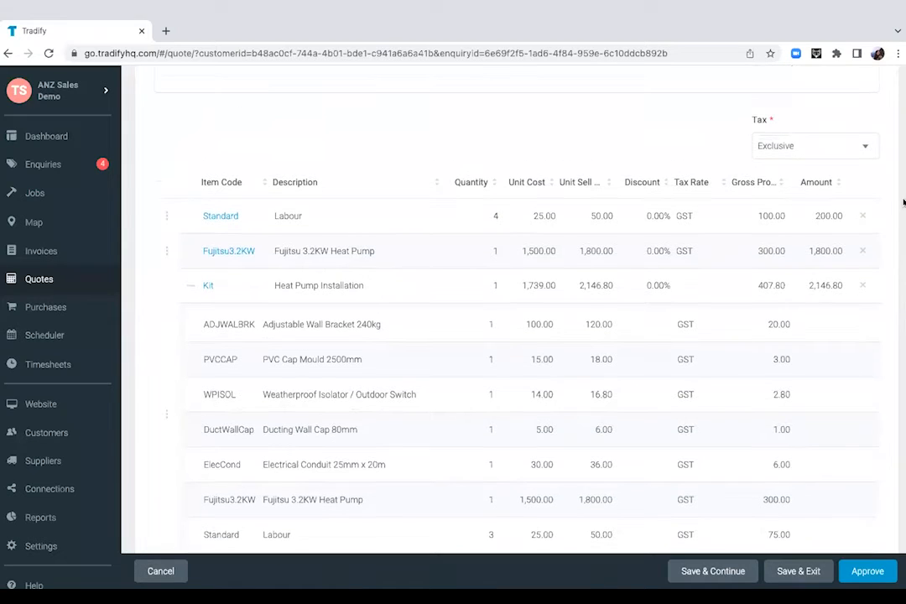
pyautogui.click(863, 214)
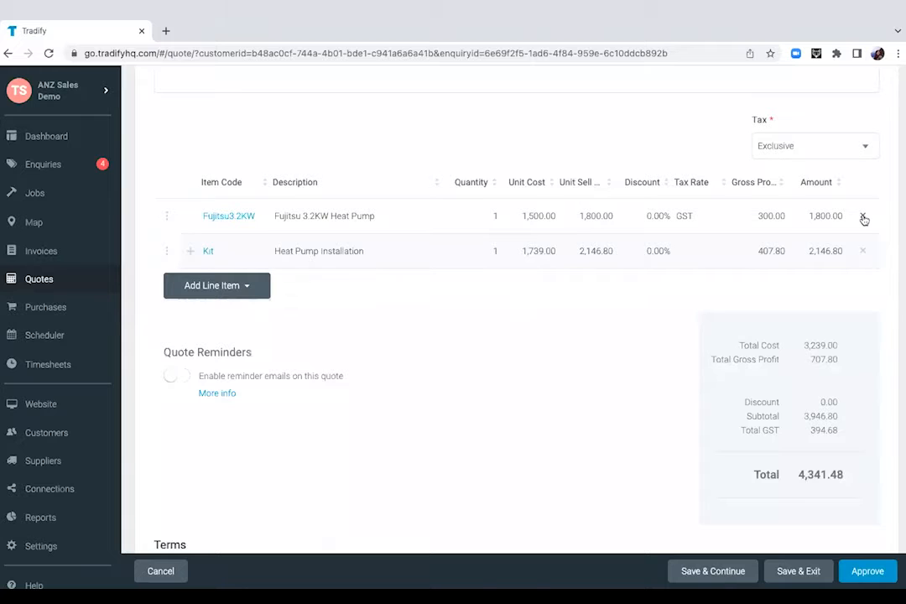
pyautogui.click(862, 215)
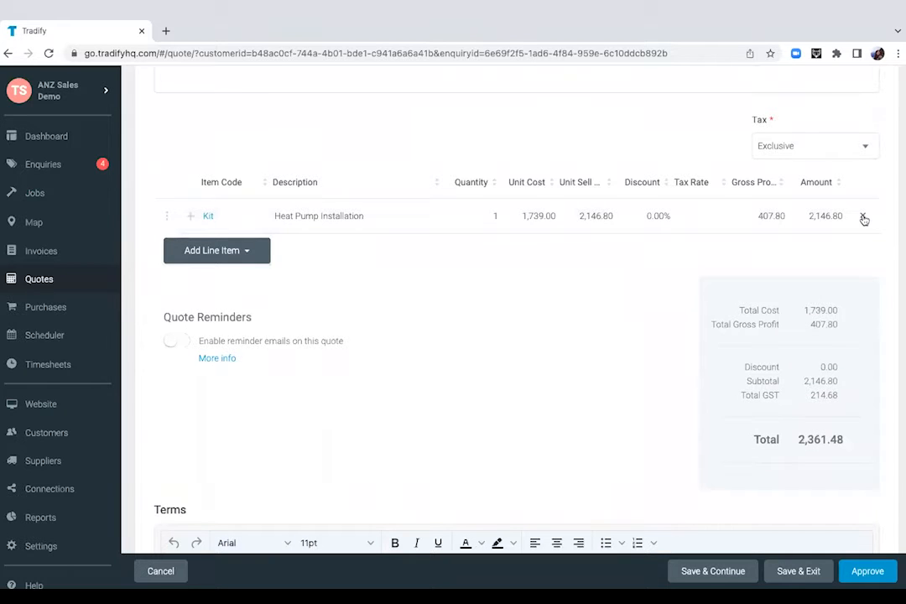
pyautogui.scroll(3)
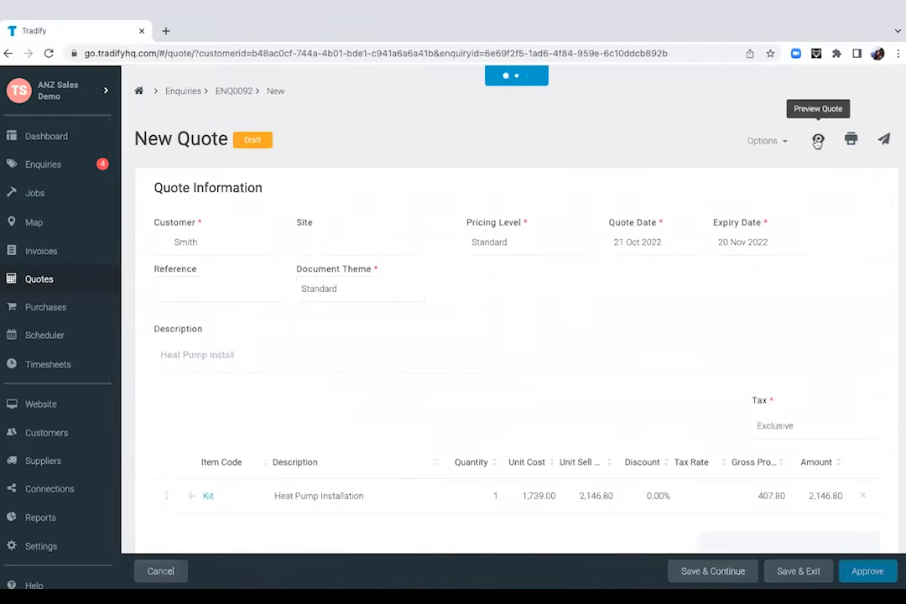
pyautogui.click(711, 571)
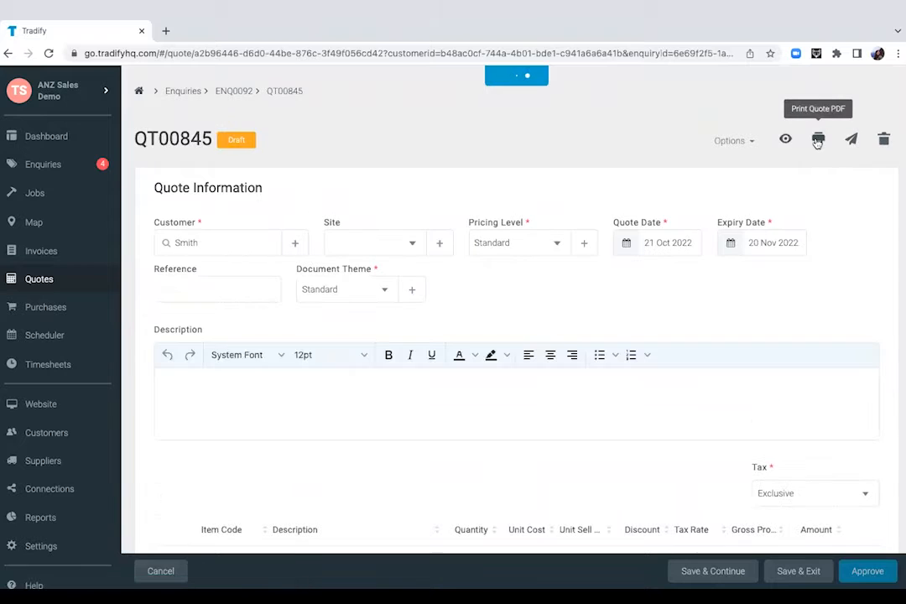
pyautogui.write('Heat Pump Install')
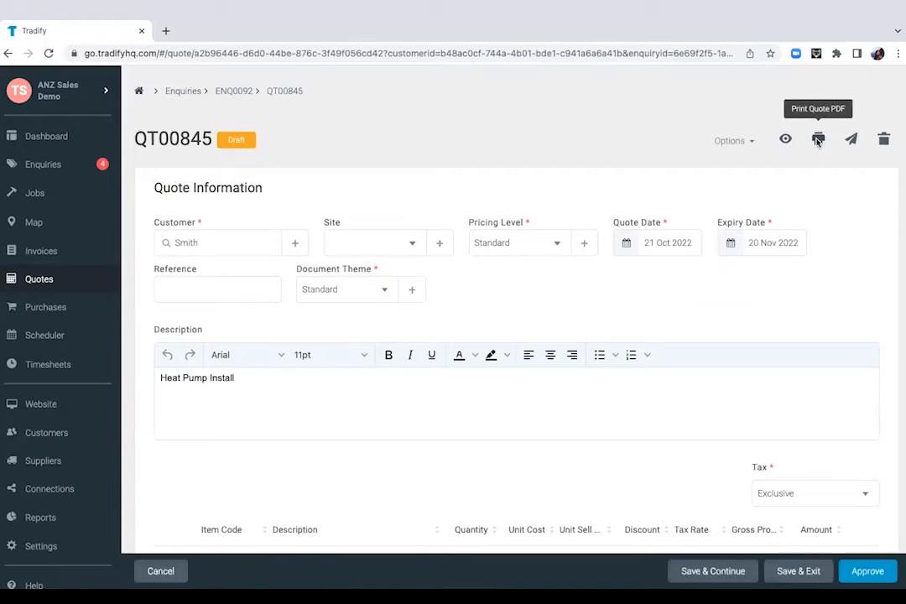
# Step: Preview quote QT00845 (AUD 2,361.48 with 214.68 GST) and close the preview
pyautogui.click(819, 139)
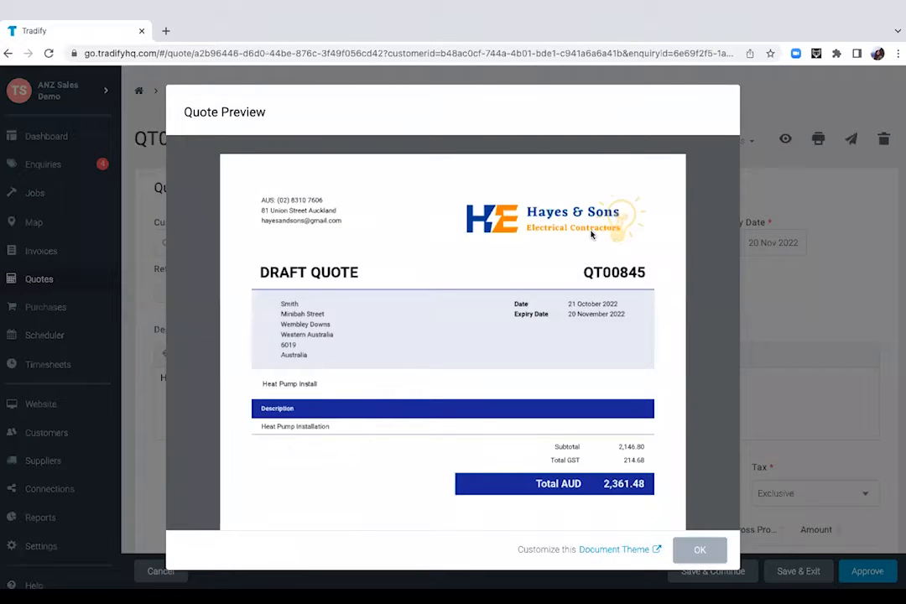
pyautogui.moveTo(463, 333)
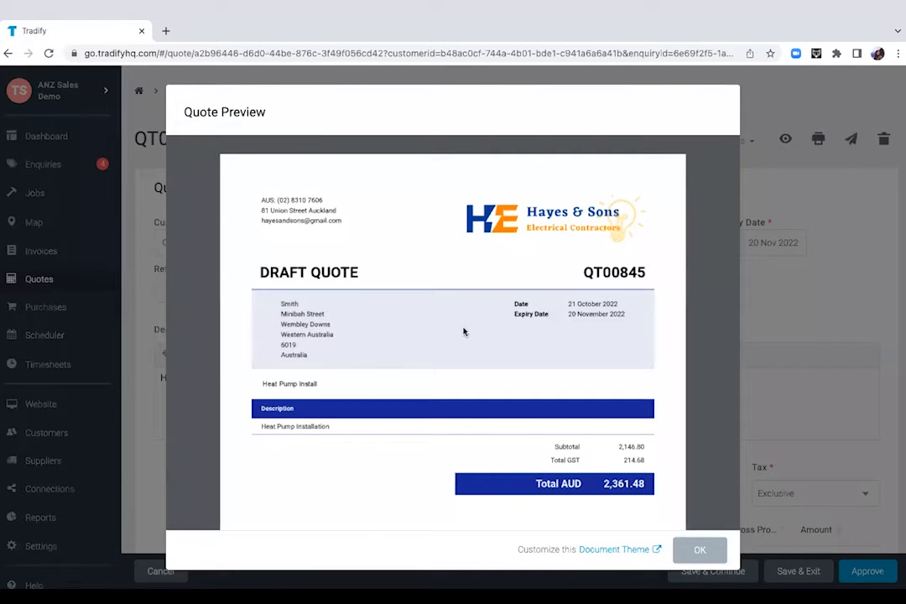
pyautogui.scroll(-3)
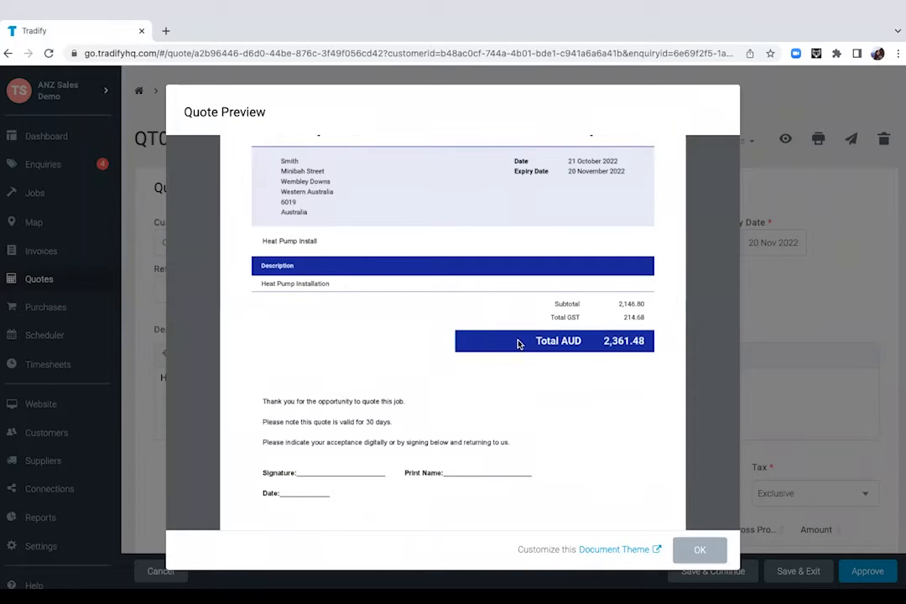
pyautogui.moveTo(584, 222)
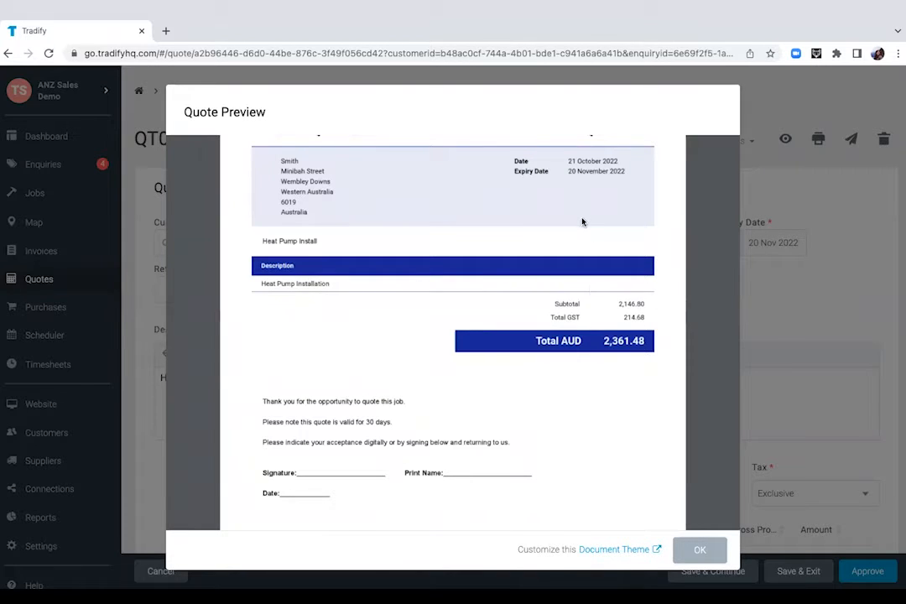
pyautogui.scroll(-3)
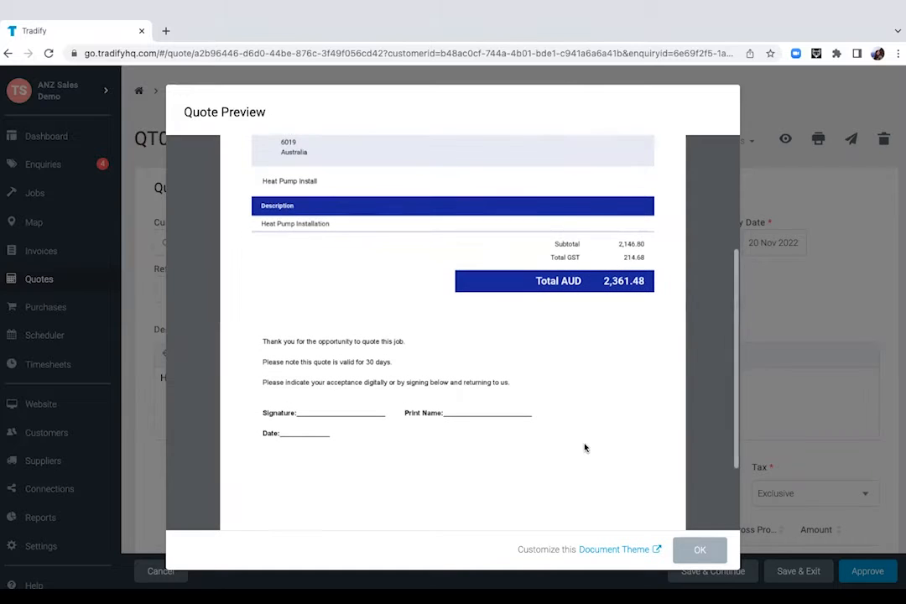
pyautogui.moveTo(618, 480)
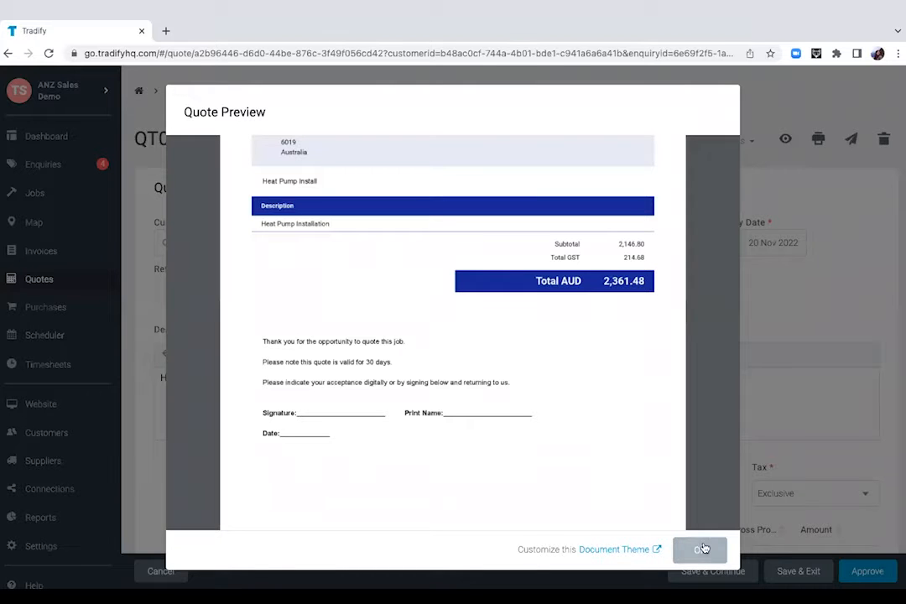
pyautogui.scroll(3)
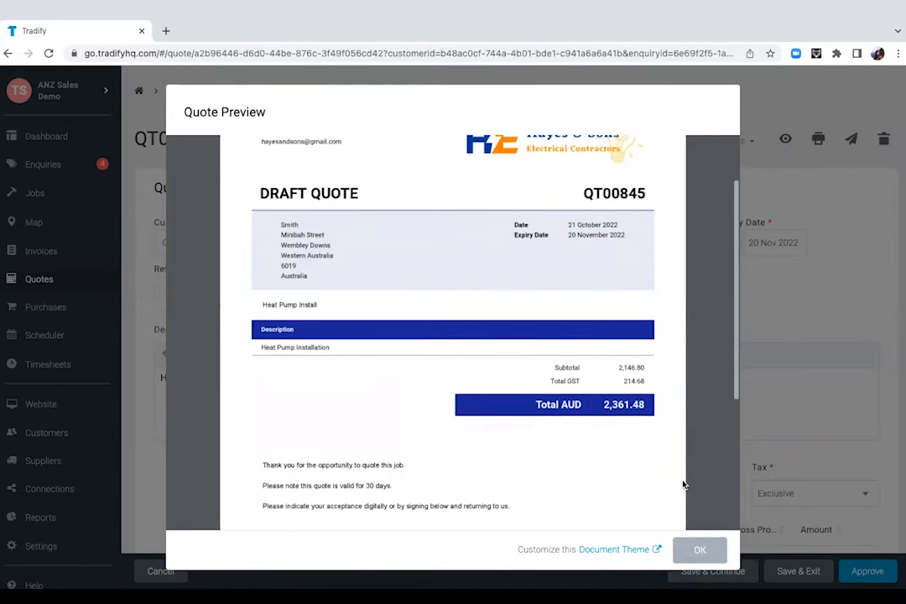
pyautogui.click(700, 551)
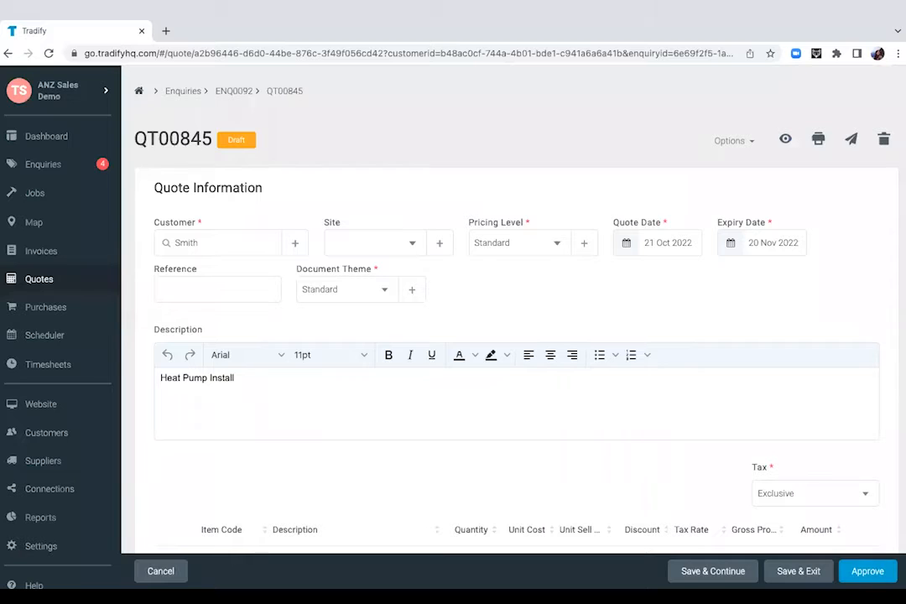
# Step: Approve quote QT00845 and email it to the customer, marking it as sent
pyautogui.click(867, 570)
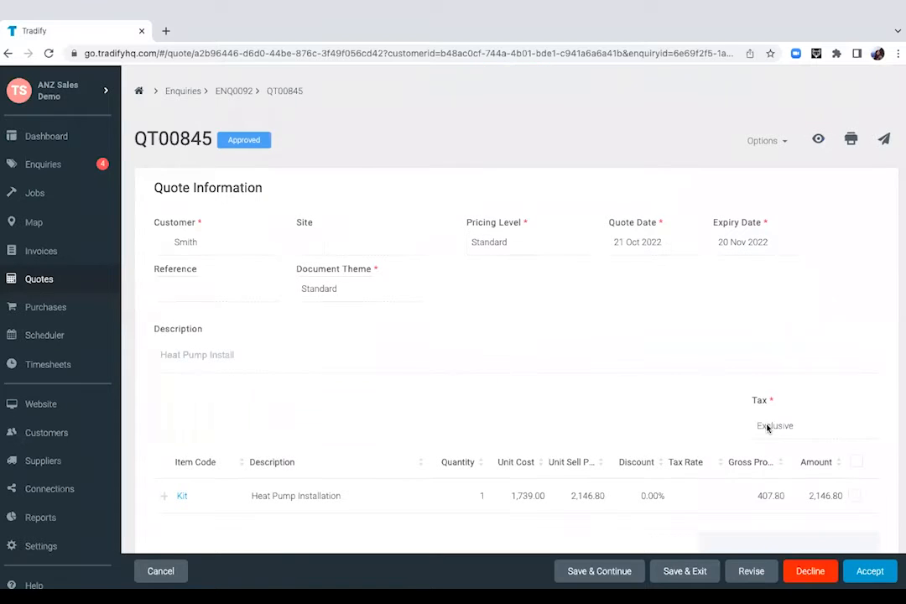
pyautogui.moveTo(883, 141)
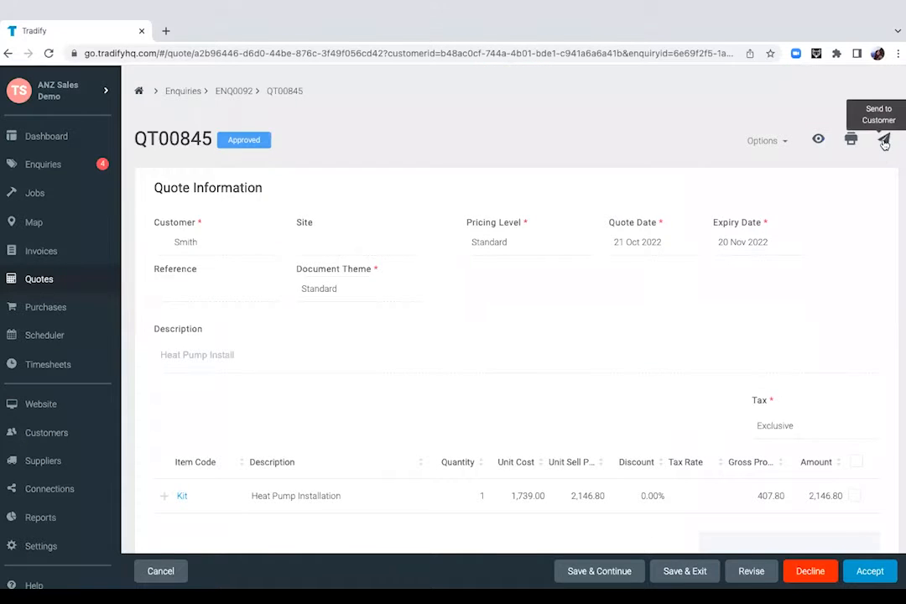
pyautogui.click(883, 141)
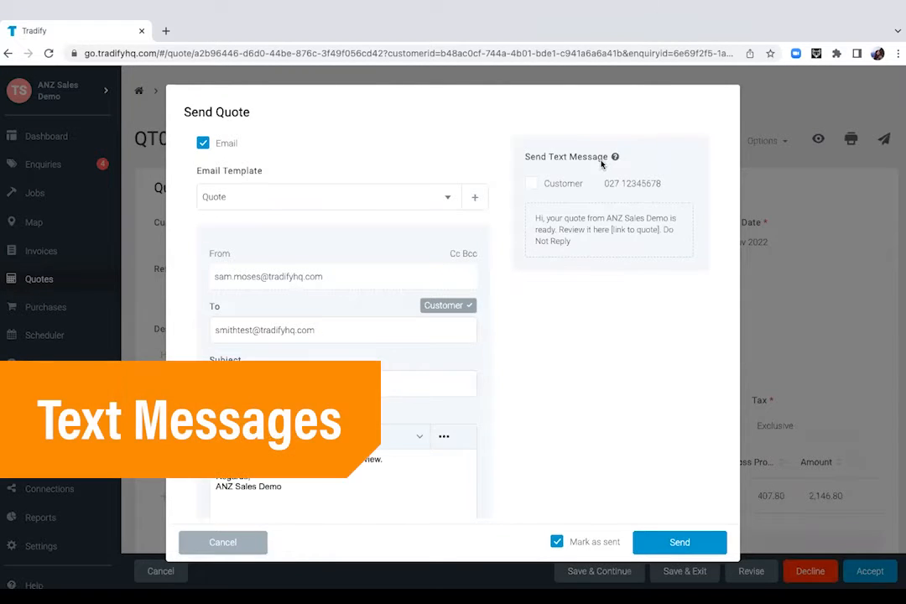
pyautogui.scroll(-3)
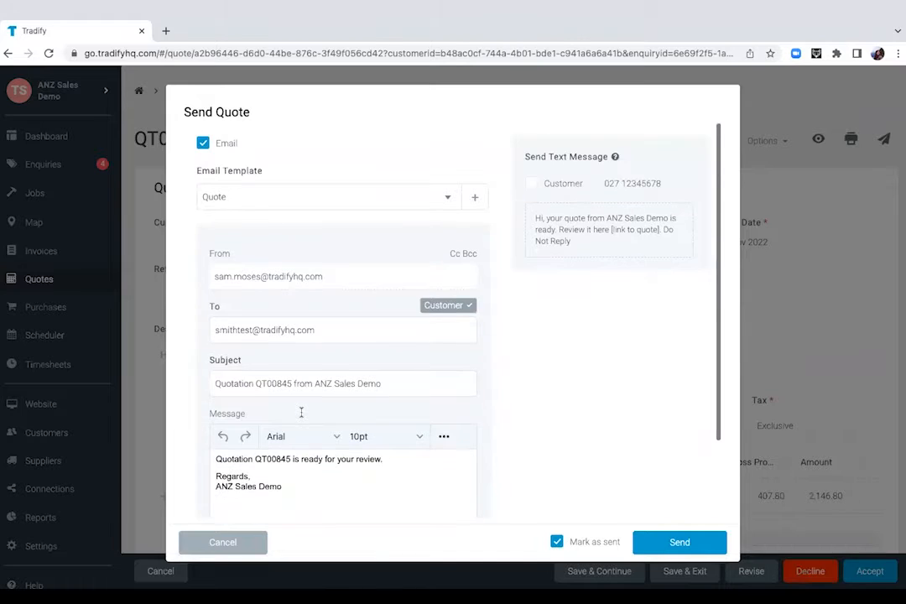
pyautogui.moveTo(651, 428)
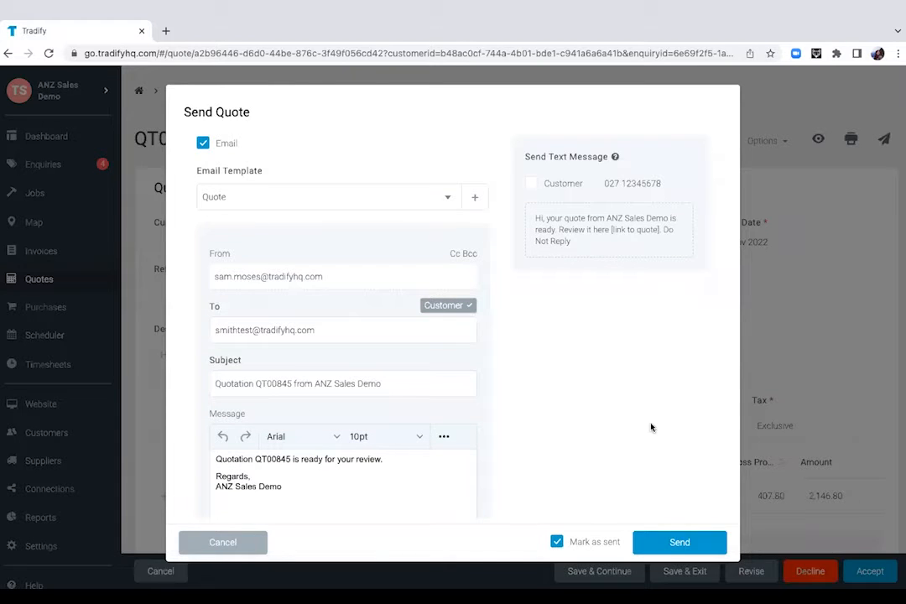
pyautogui.moveTo(679, 531)
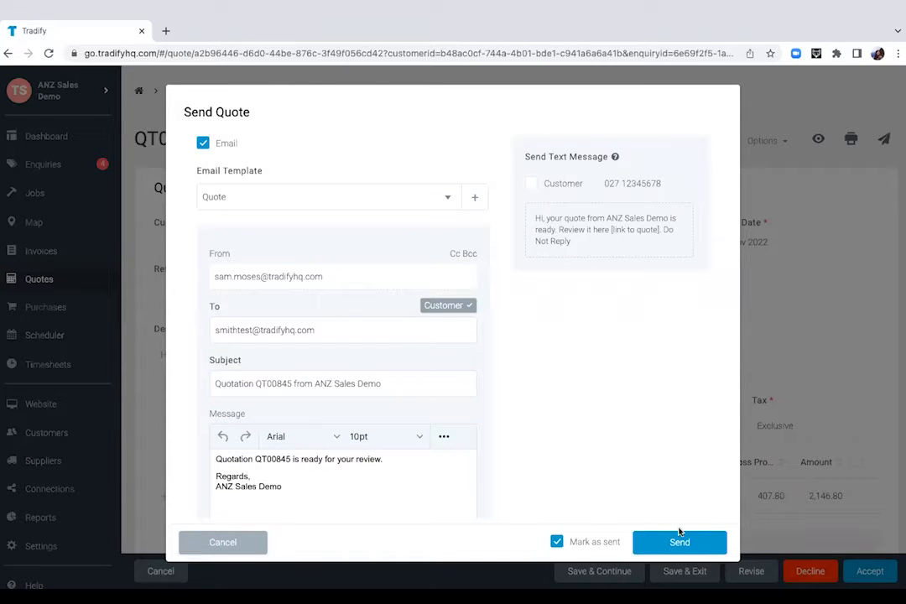
pyautogui.click(680, 542)
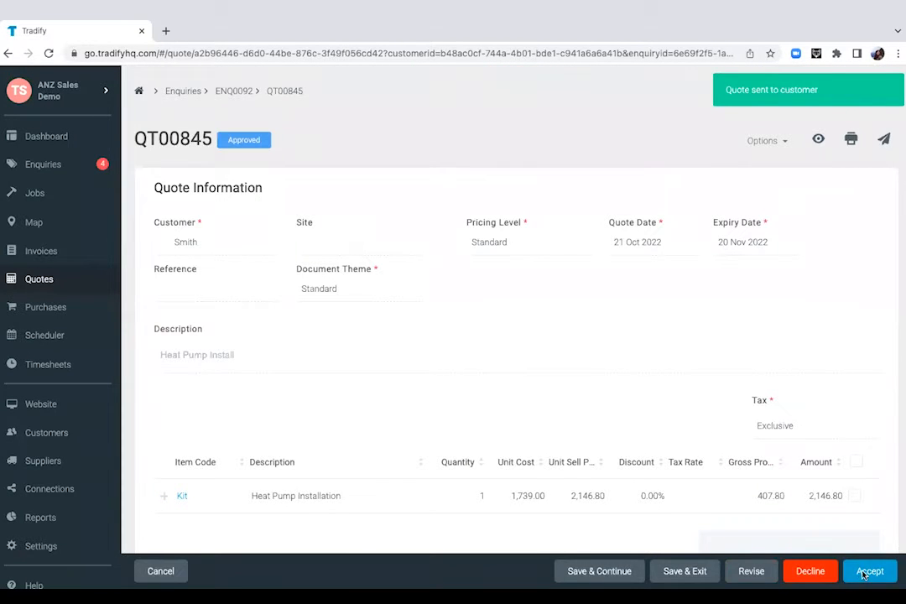
# Step: Accept quote QT00845 and agree to create a job for Smith from it
pyautogui.scroll(-3)
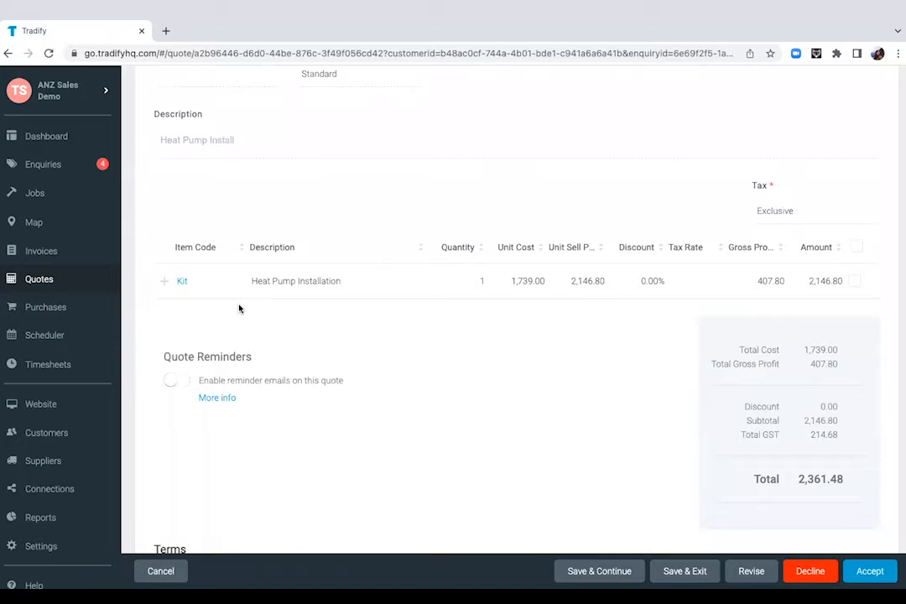
pyautogui.moveTo(450, 421)
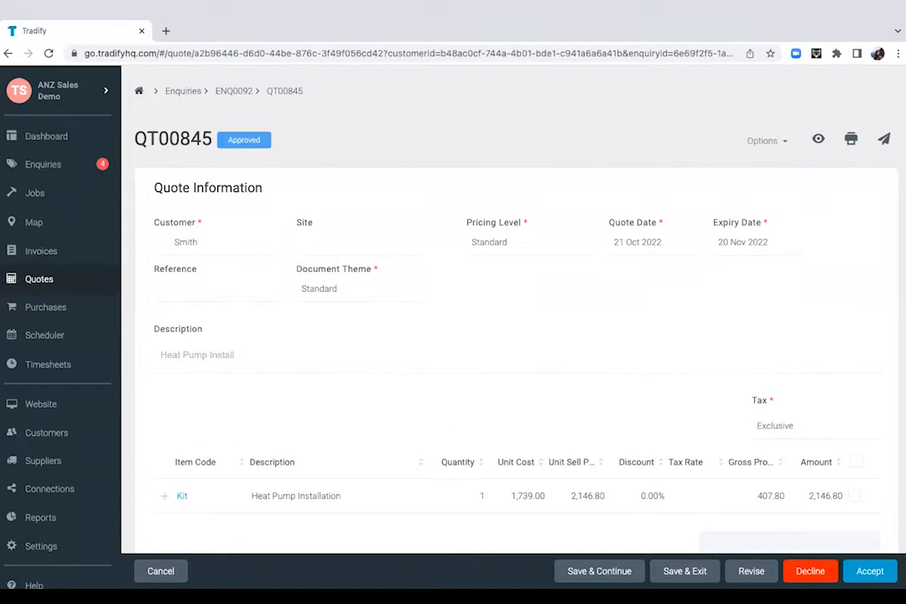
pyautogui.click(870, 570)
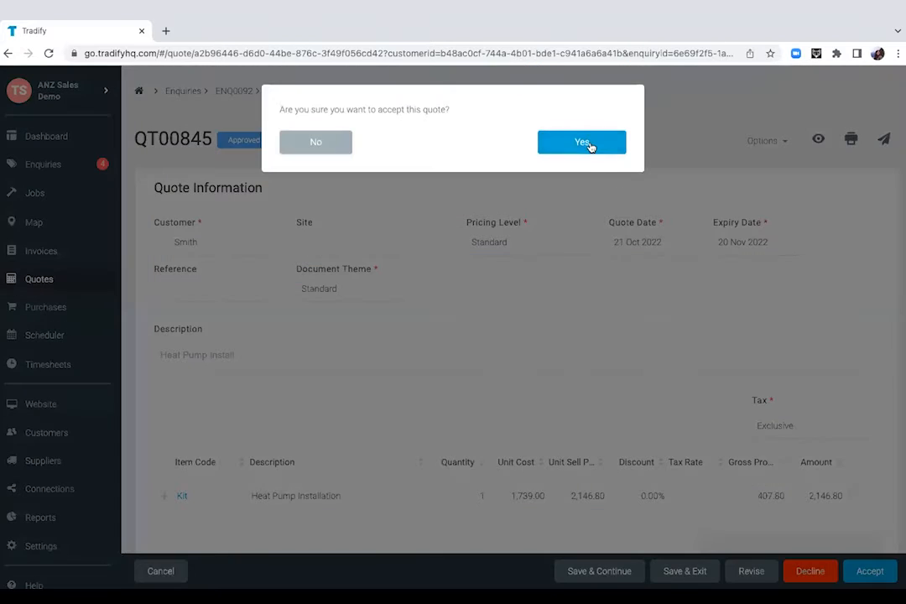
pyautogui.click(580, 141)
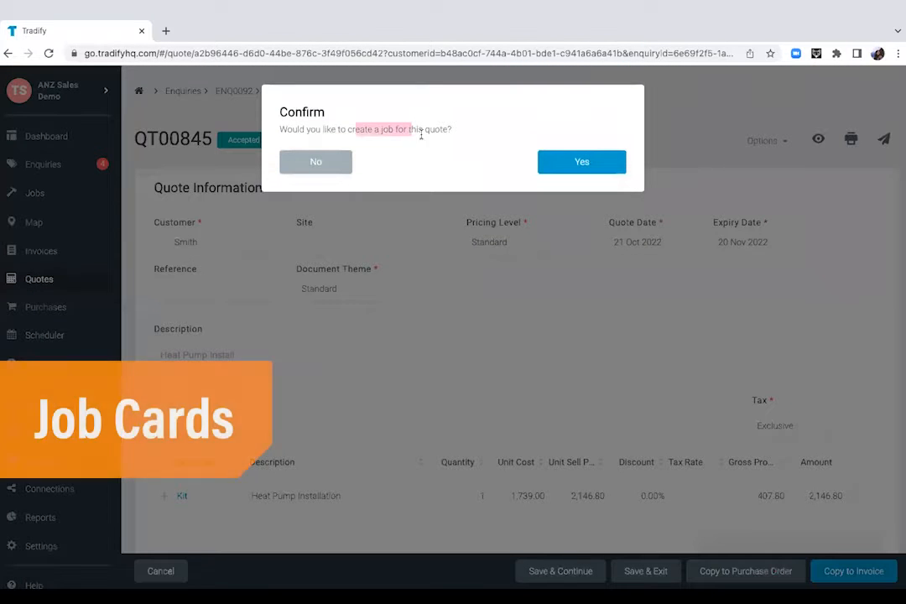
pyautogui.click(581, 162)
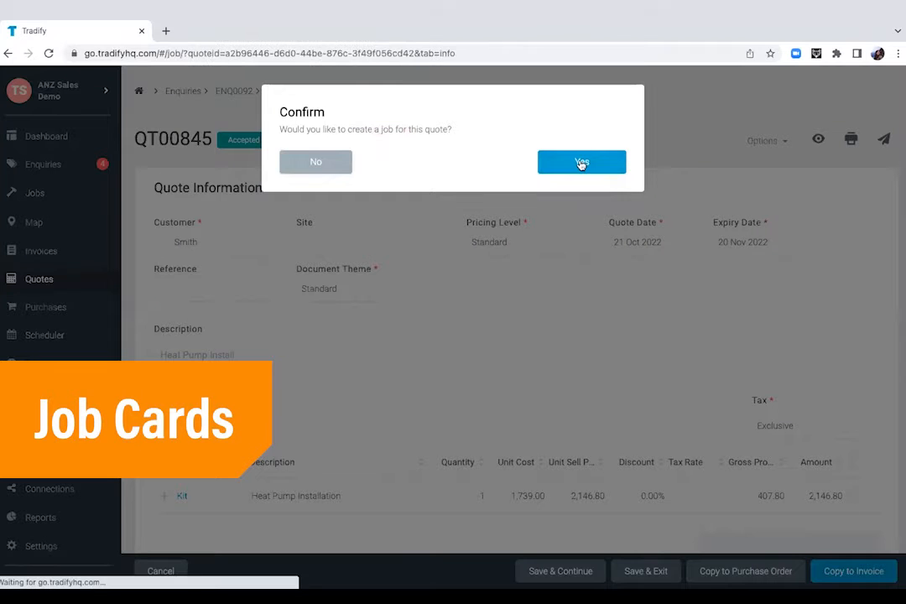
pyautogui.click(581, 162)
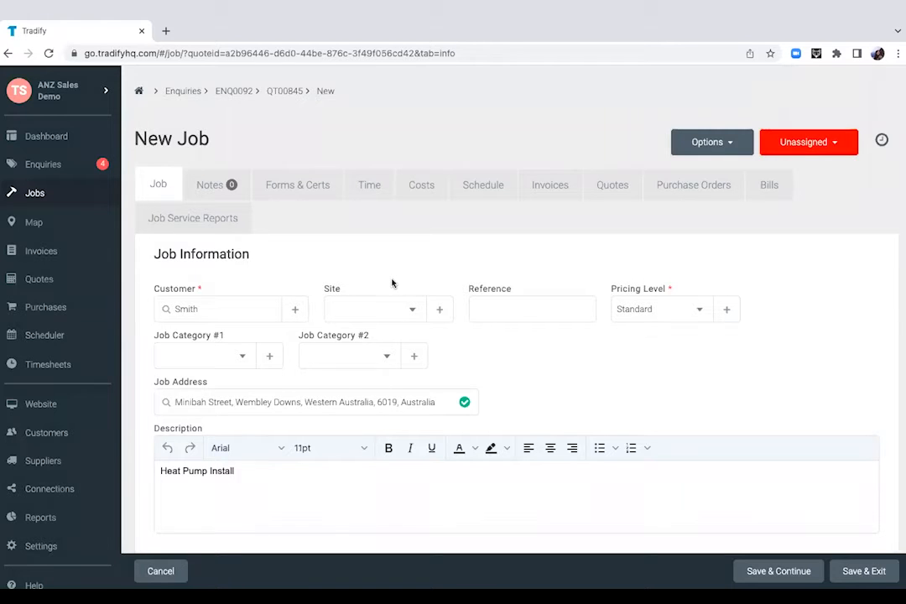
# Step: Review the New Job form, view its empty Schedule and launch the scheduler
pyautogui.scroll(-3)
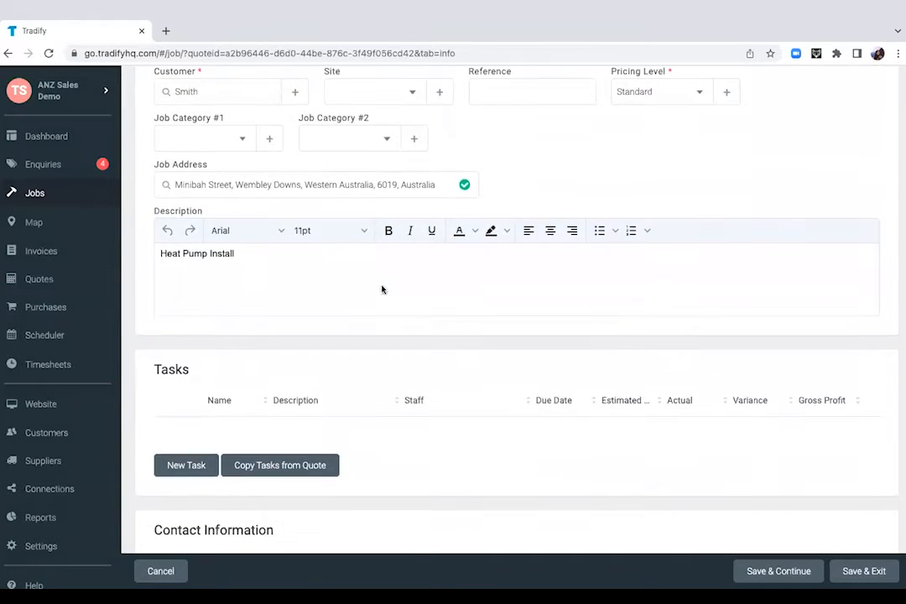
pyautogui.moveTo(222, 327)
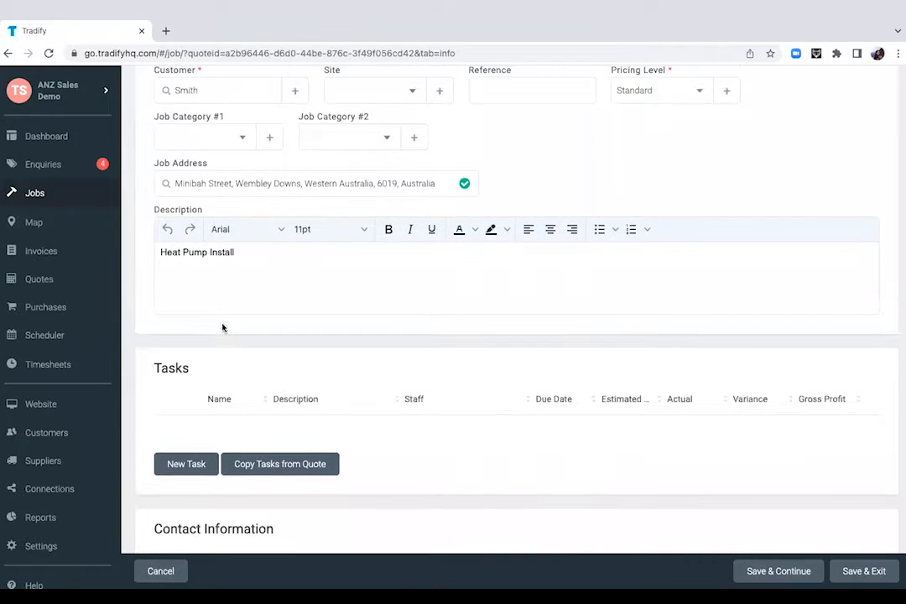
pyautogui.scroll(3)
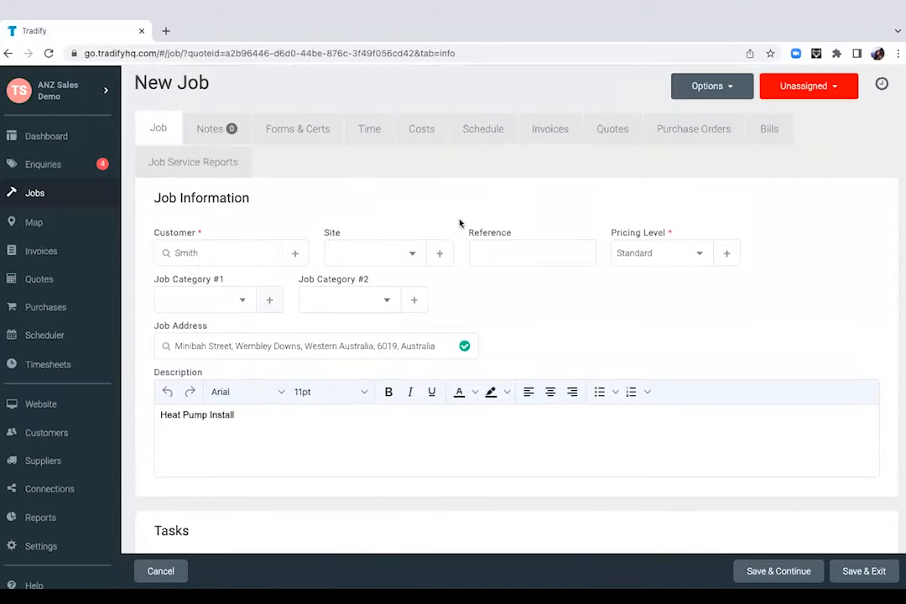
pyautogui.click(484, 127)
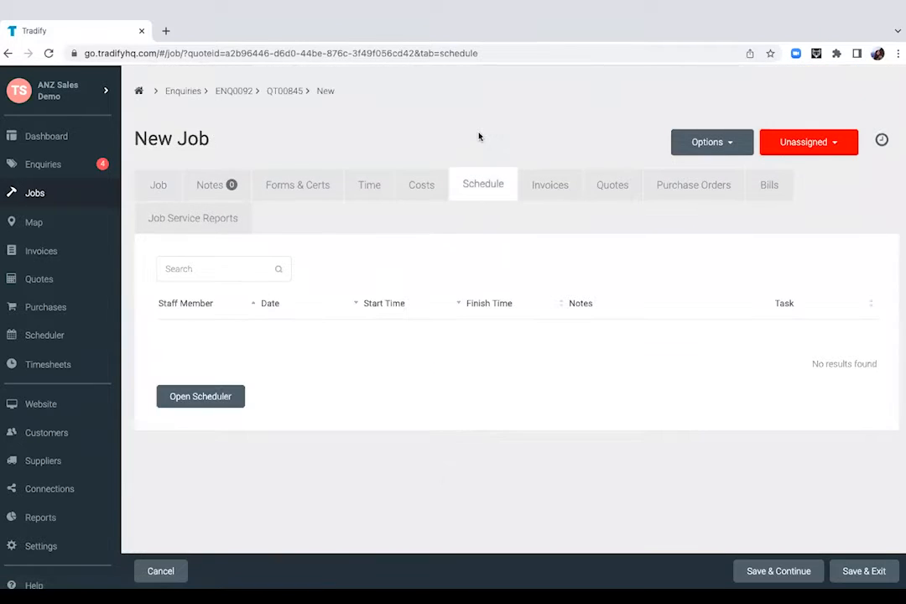
pyautogui.click(201, 395)
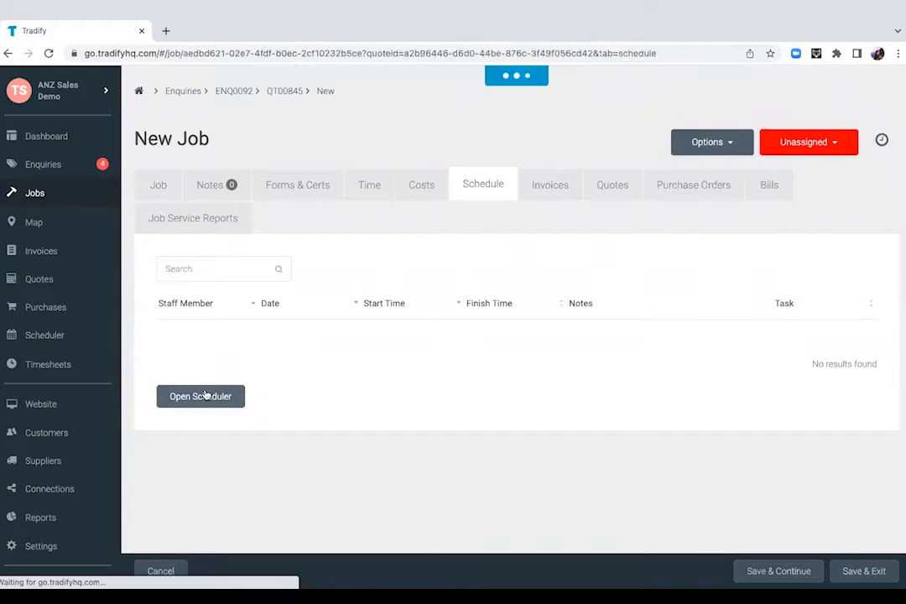
# Step: Switch the scheduler for job JB1713 to the working-week view of 17–21 October 2022
pyautogui.click(201, 396)
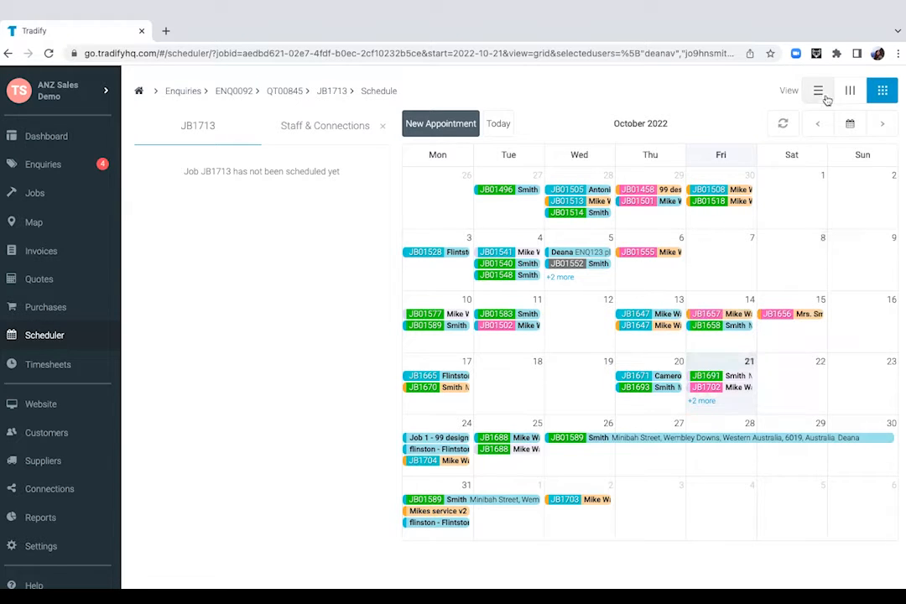
pyautogui.click(849, 90)
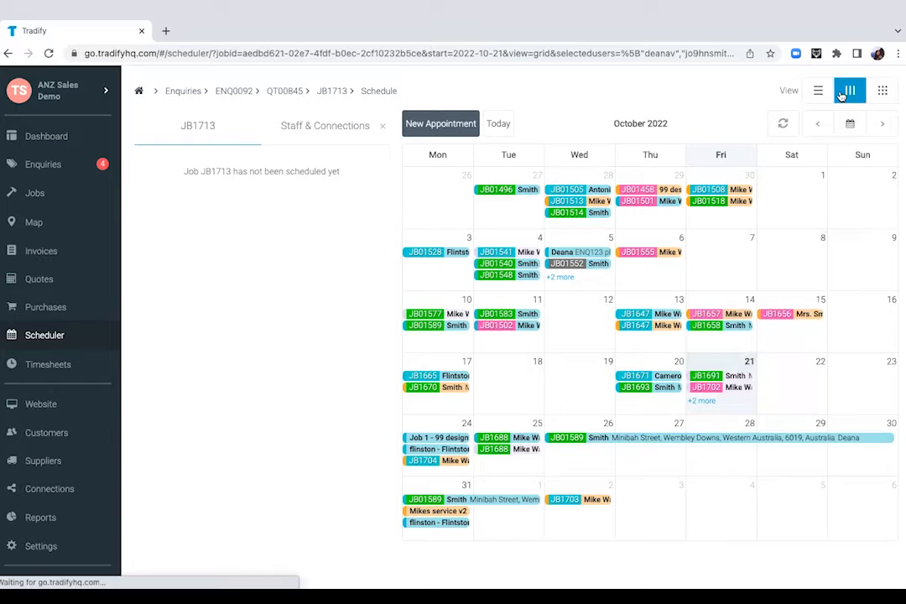
pyautogui.click(849, 90)
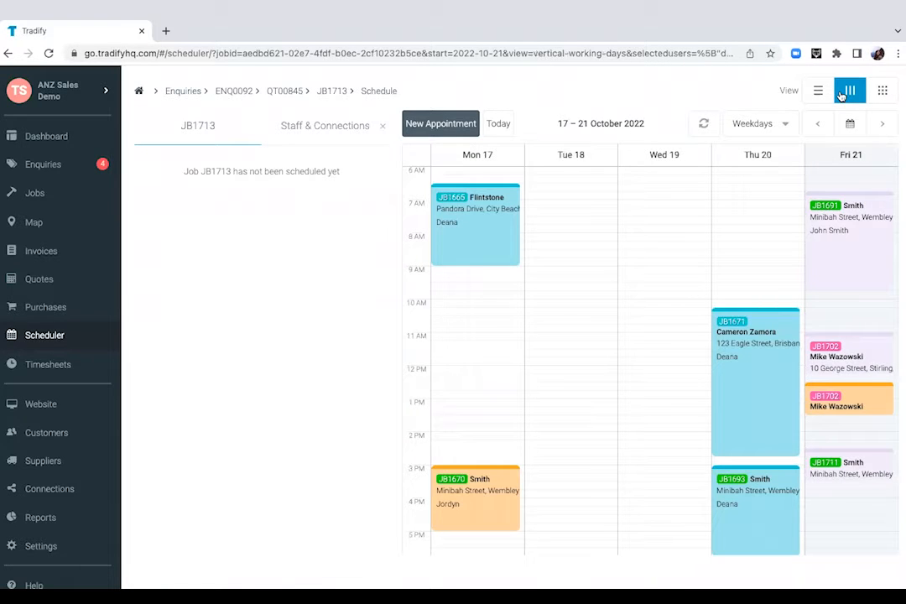
pyautogui.moveTo(837, 494)
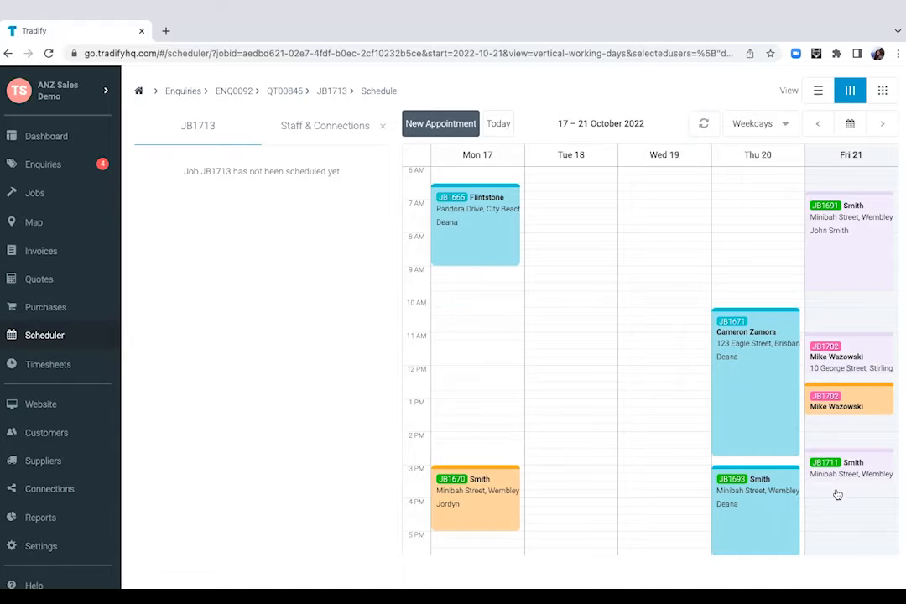
# Step: Book Friday 21 Oct at 3:45 PM and assign a staff member plus an email connection
pyautogui.click(439, 122)
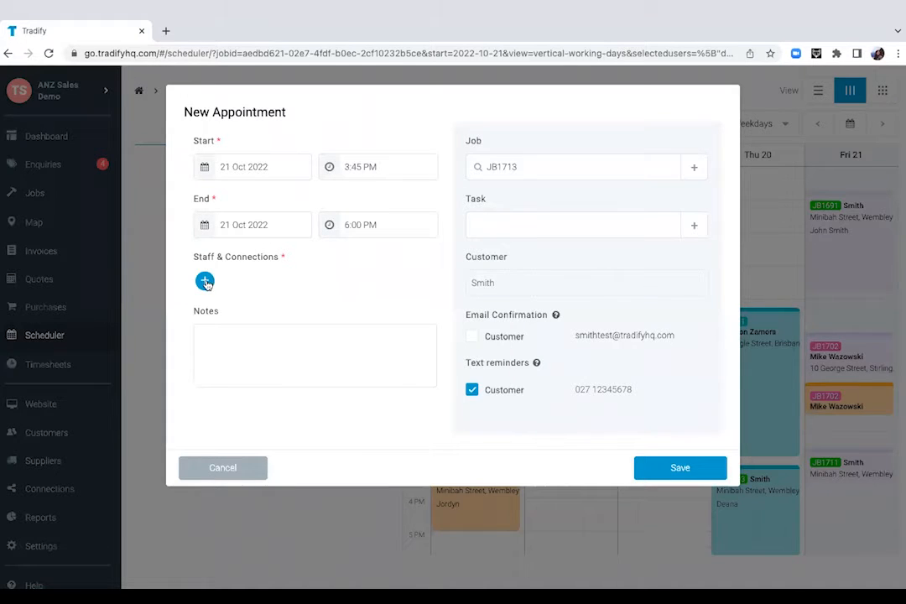
pyautogui.click(204, 280)
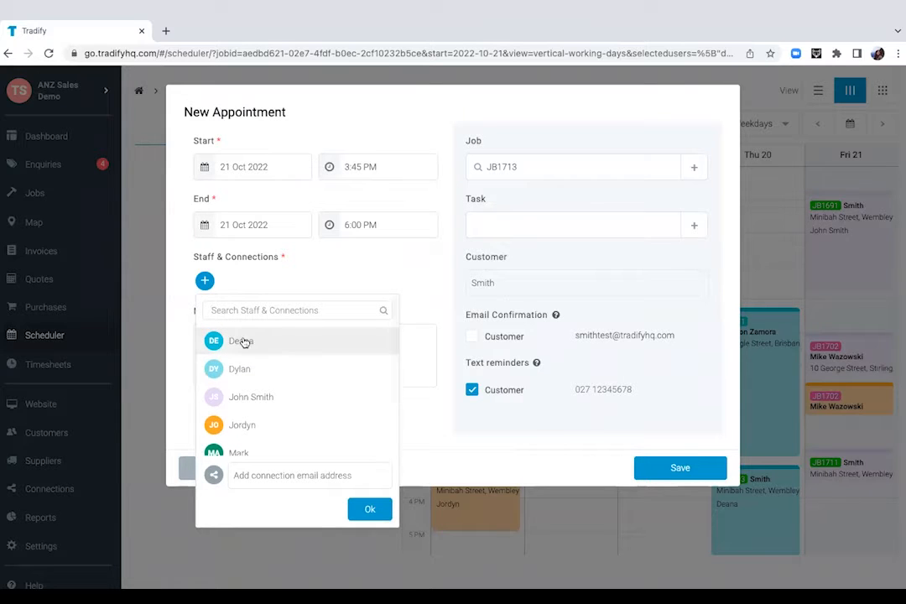
pyautogui.click(242, 341)
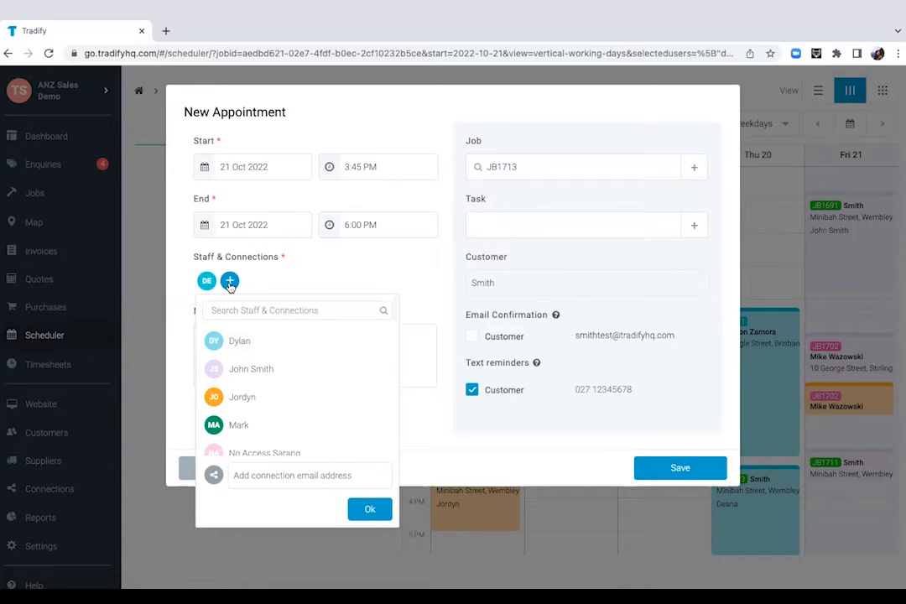
pyautogui.scroll(-3)
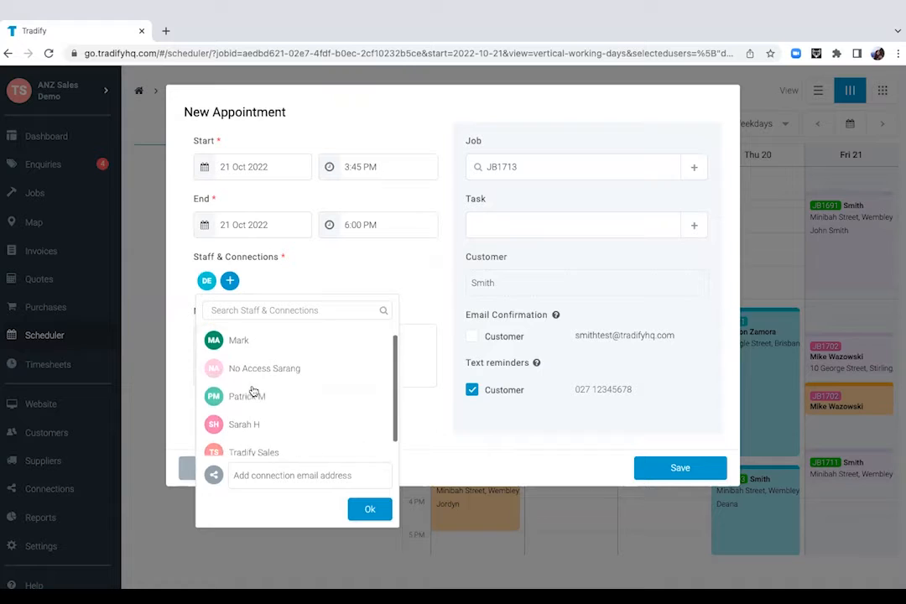
pyautogui.scroll(-3)
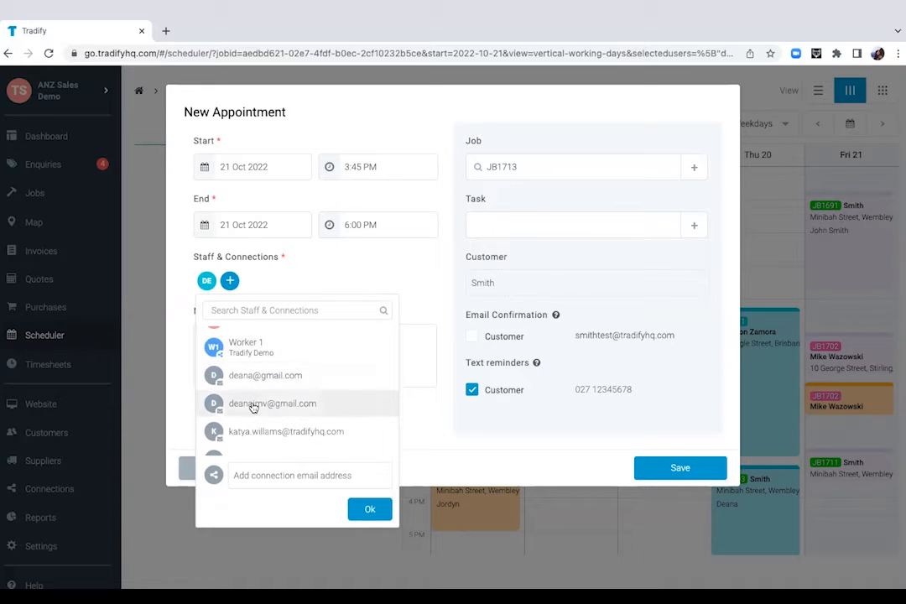
pyautogui.click(272, 402)
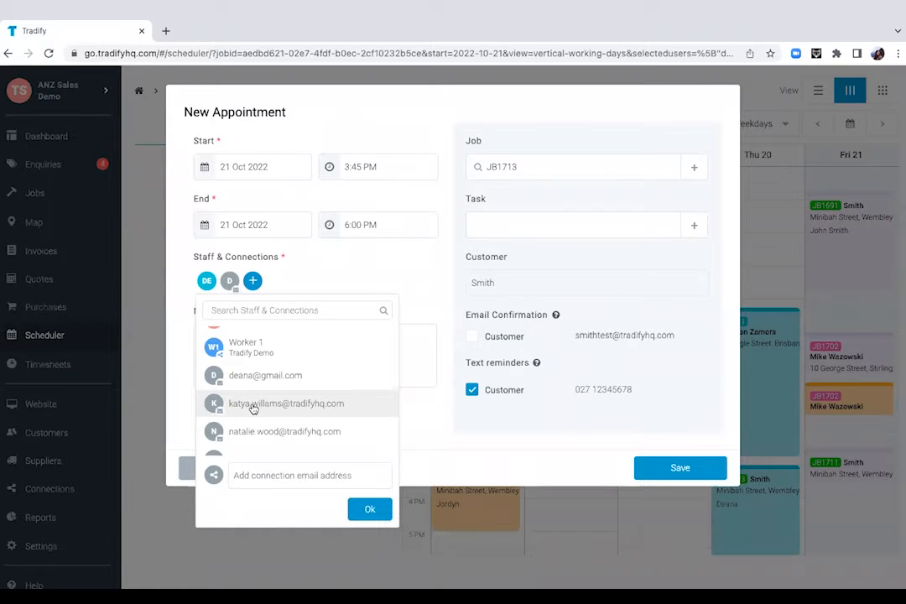
pyautogui.click(369, 508)
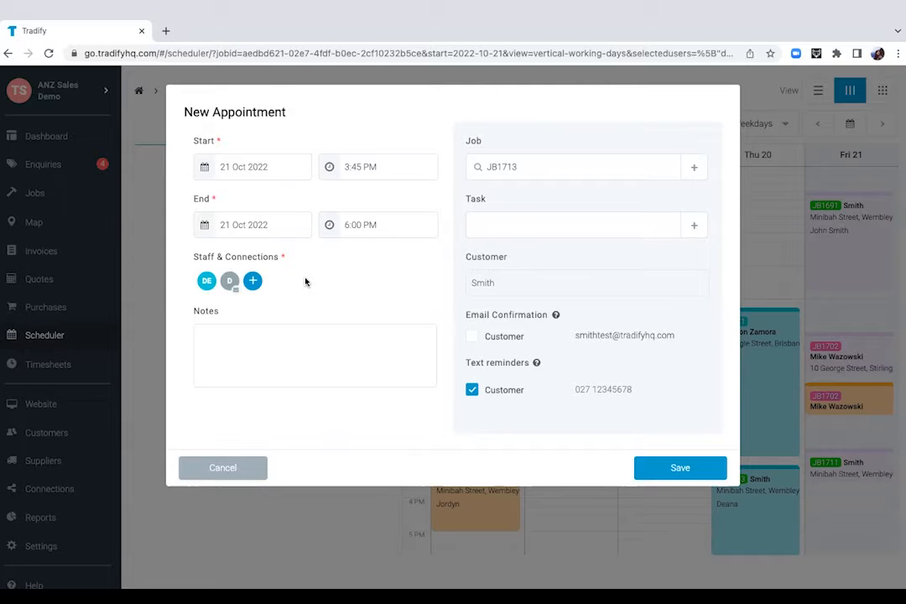
pyautogui.moveTo(537, 305)
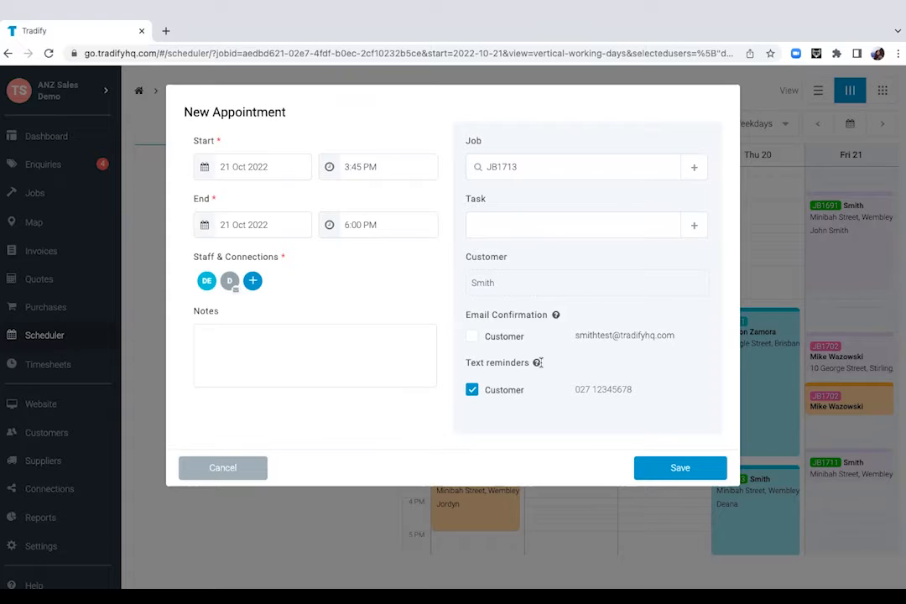
pyautogui.moveTo(537, 362)
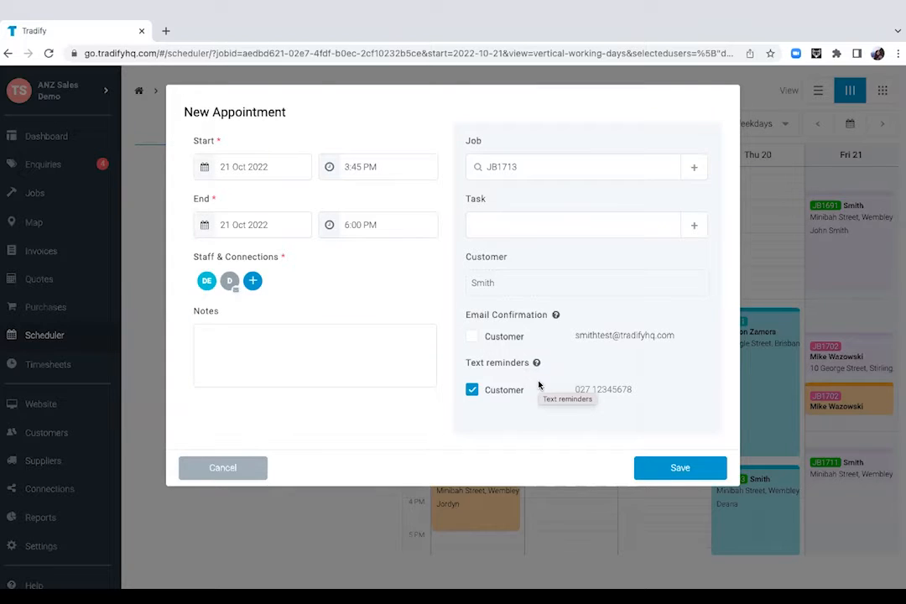
# Step: Turn off the customer's text reminder and save the appointment
pyautogui.click(472, 389)
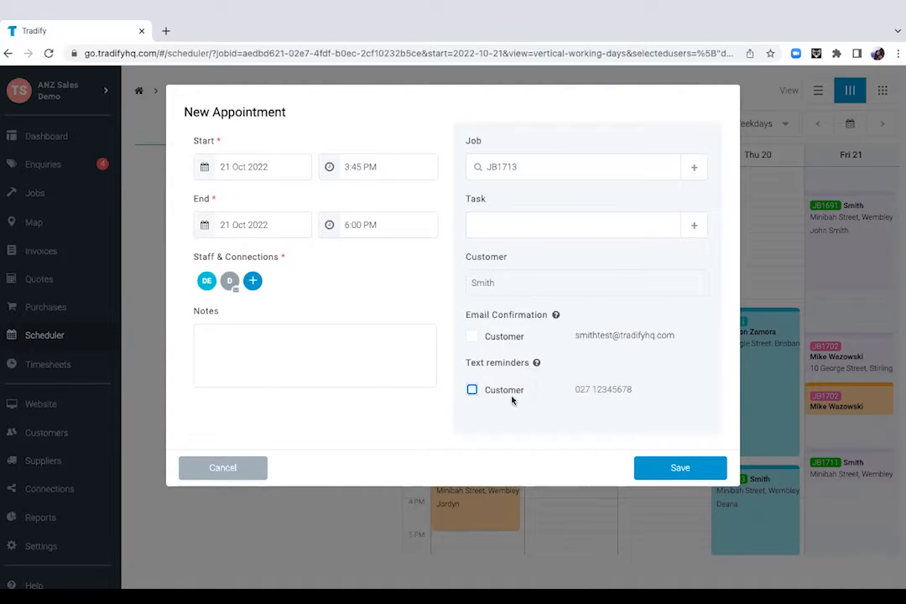
pyautogui.click(679, 467)
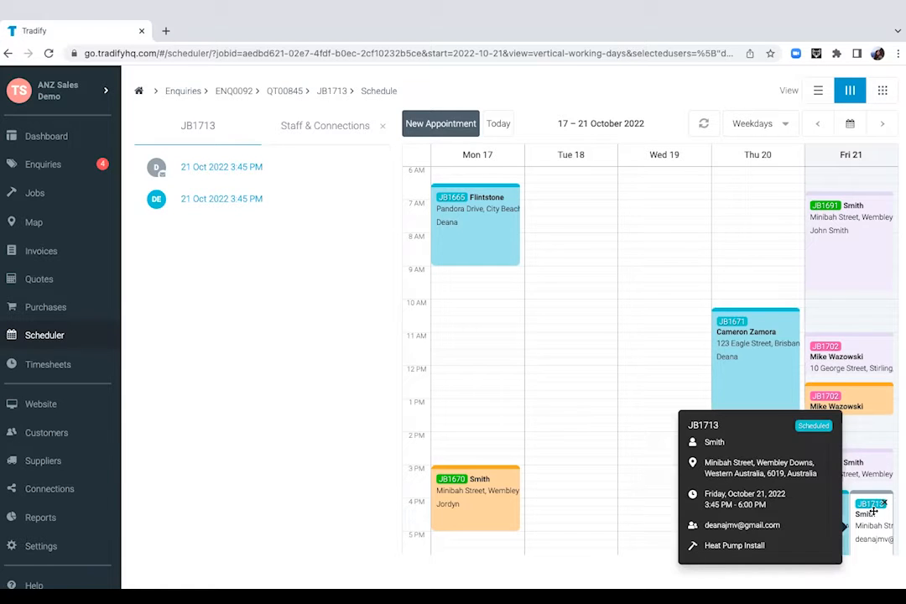
# Step: Review the staff timeline view of the booking, then return to job JB1713
pyautogui.click(819, 90)
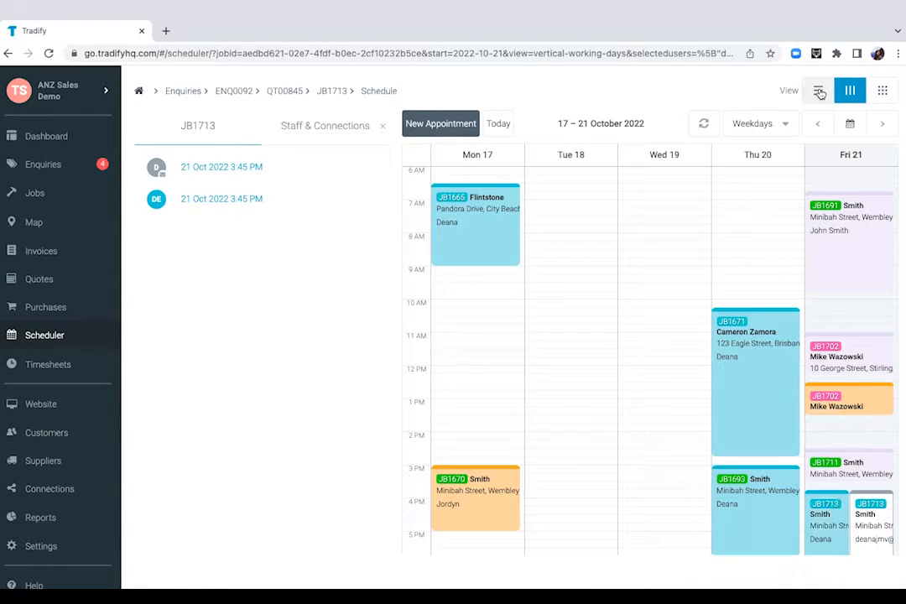
pyautogui.click(819, 91)
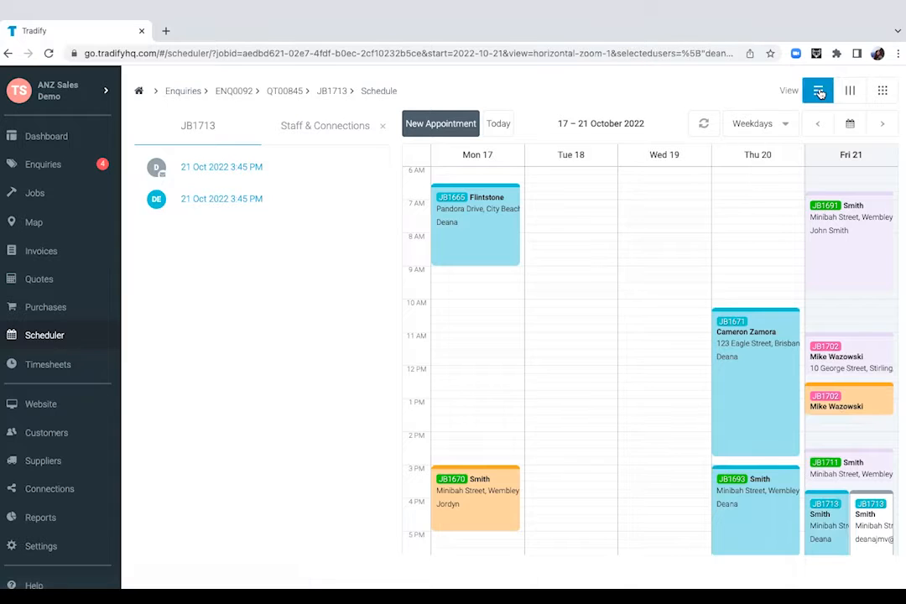
pyautogui.click(819, 91)
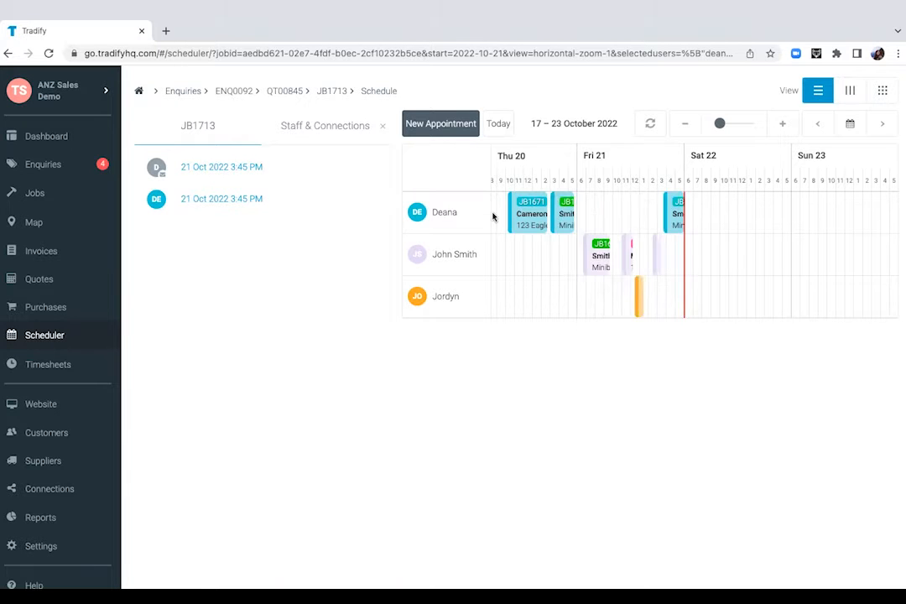
pyautogui.moveTo(495, 293)
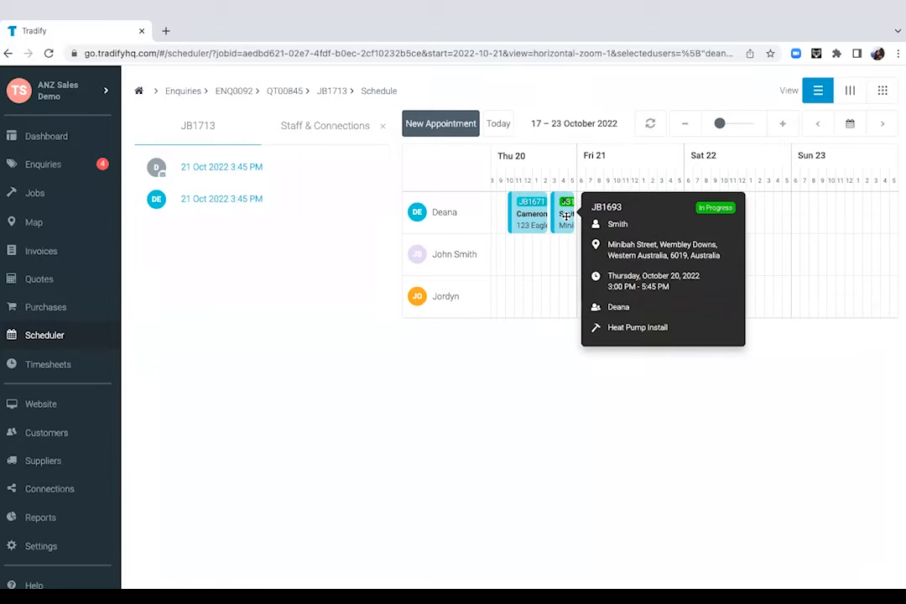
pyautogui.click(819, 124)
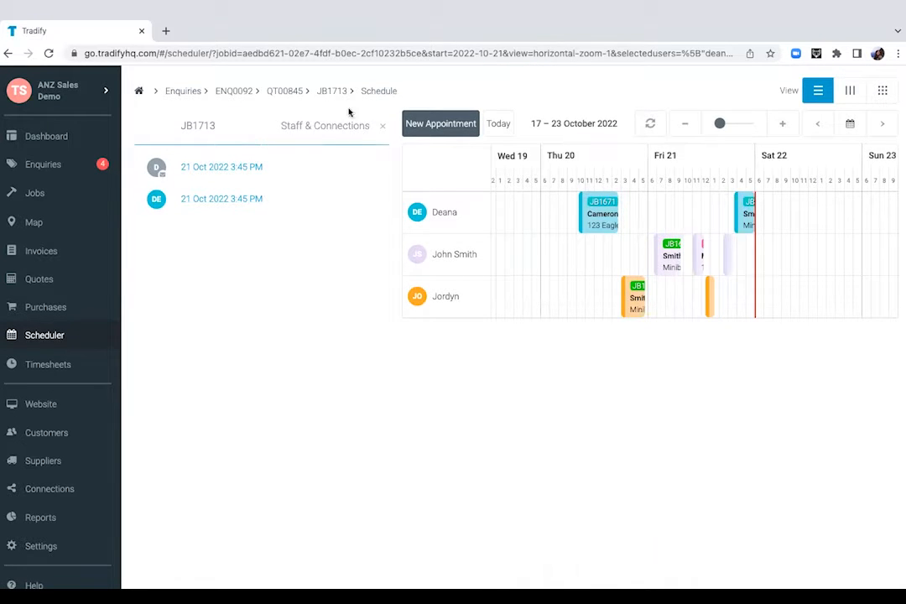
pyautogui.click(333, 90)
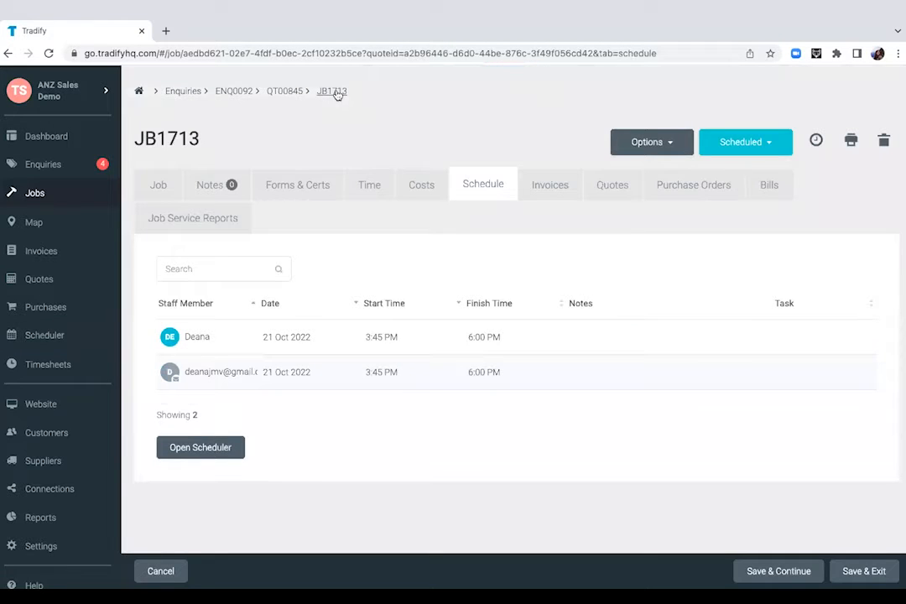
# Step: View job JB1713's notes, start a new note and cancel it without saving
pyautogui.click(211, 185)
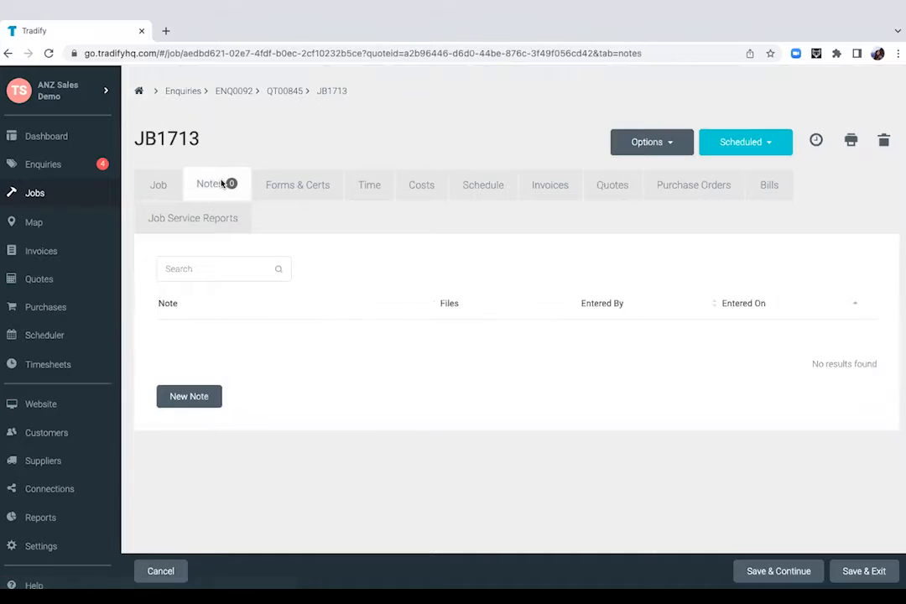
pyautogui.moveTo(215, 332)
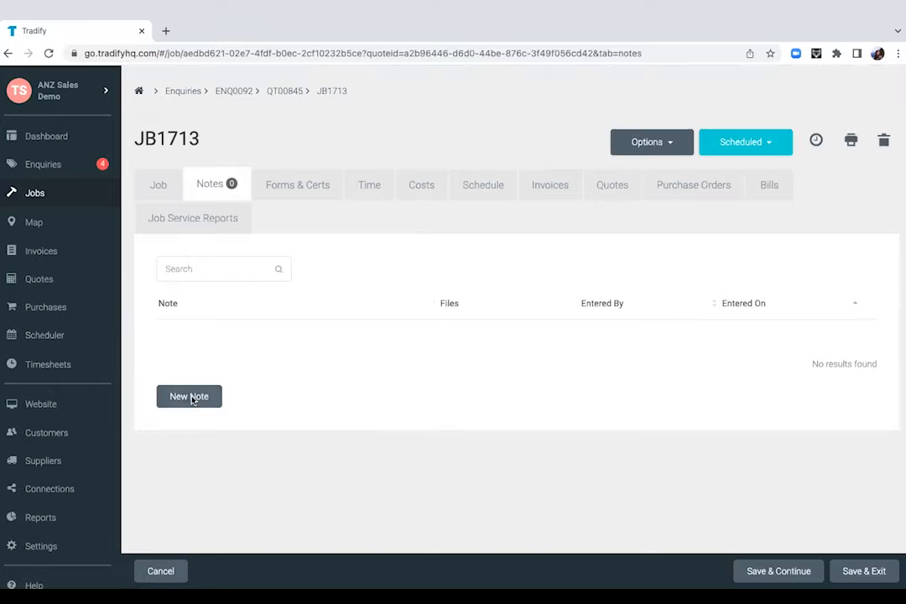
pyautogui.click(188, 396)
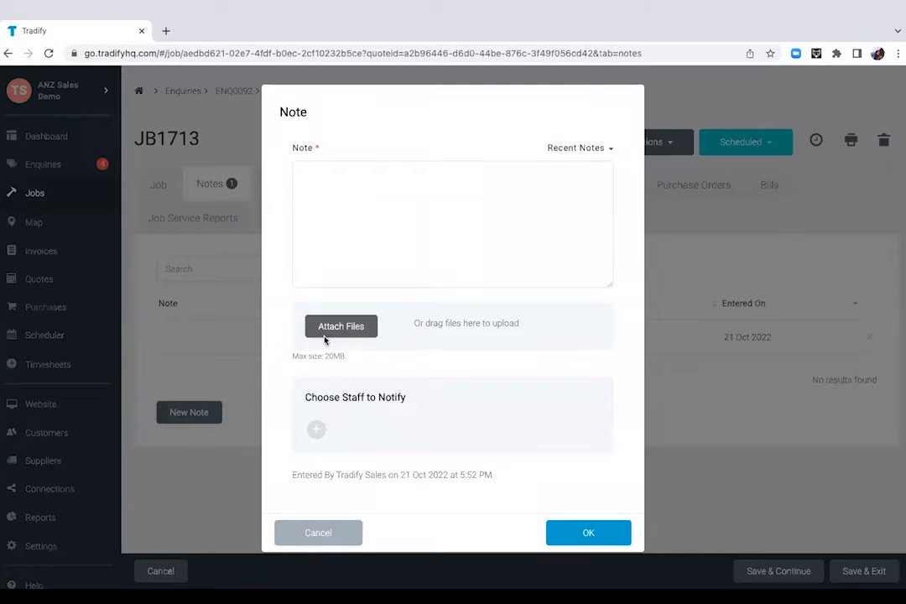
pyautogui.click(453, 222)
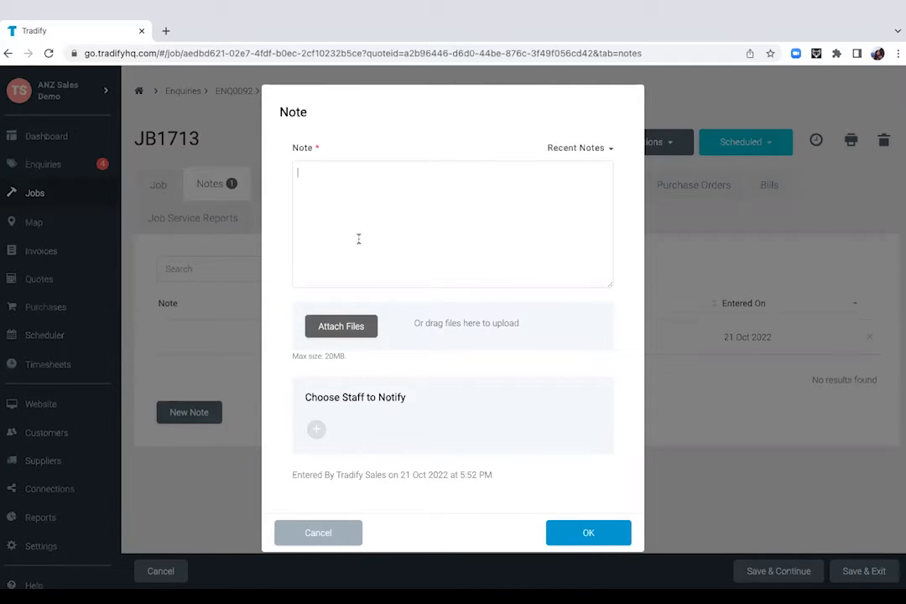
pyautogui.moveTo(288, 551)
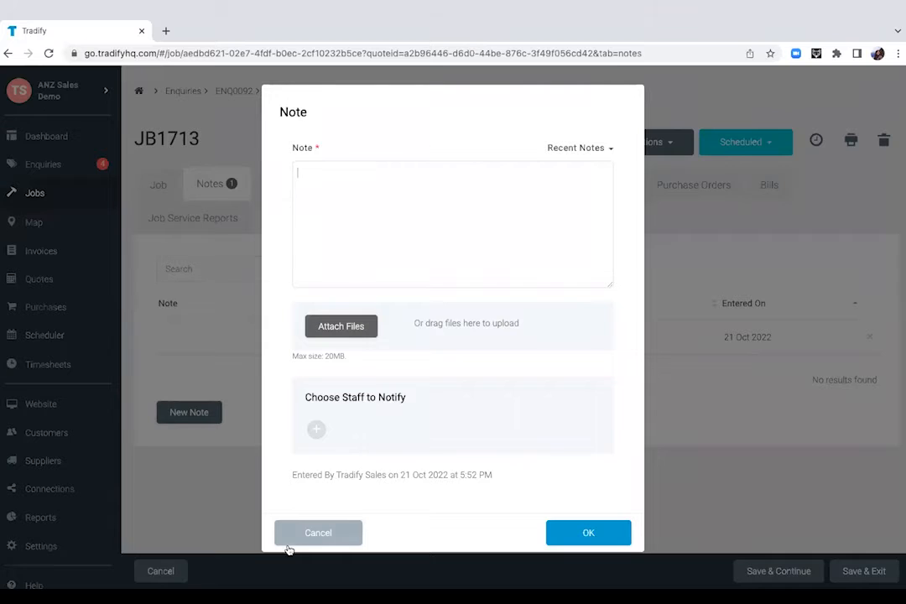
pyautogui.click(318, 532)
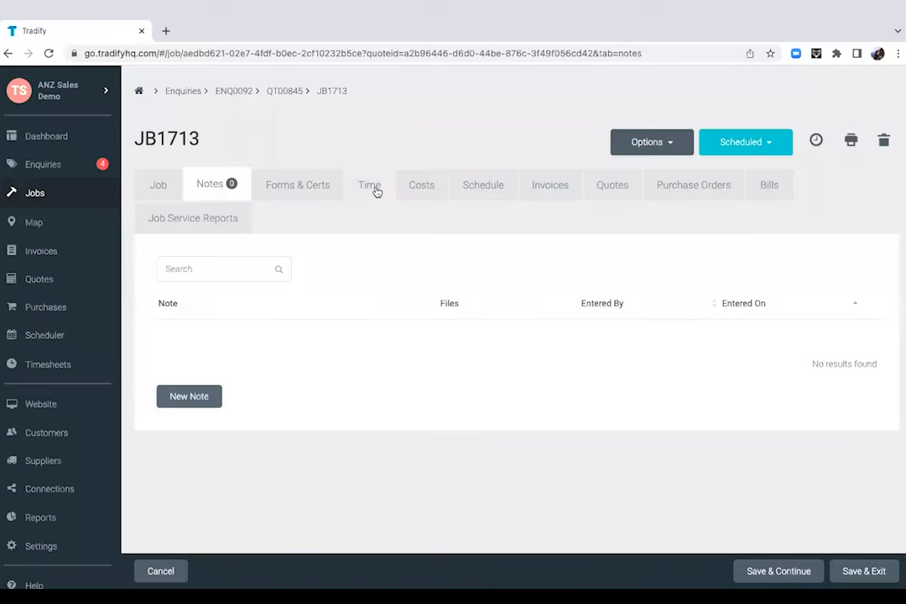
# Step: Start and stop the job timer on job JB1713's Time records, logging a short entry
pyautogui.click(369, 184)
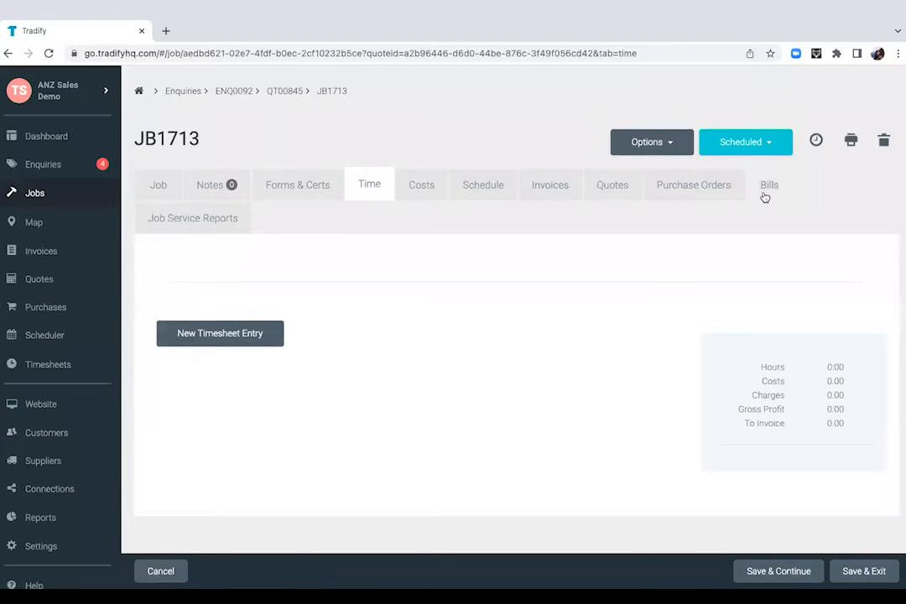
pyautogui.click(816, 141)
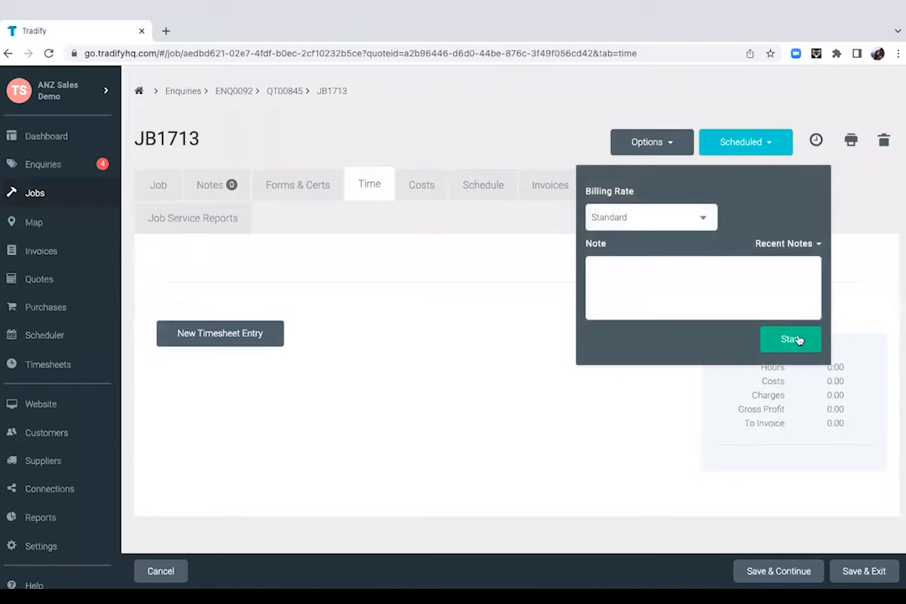
pyautogui.click(788, 339)
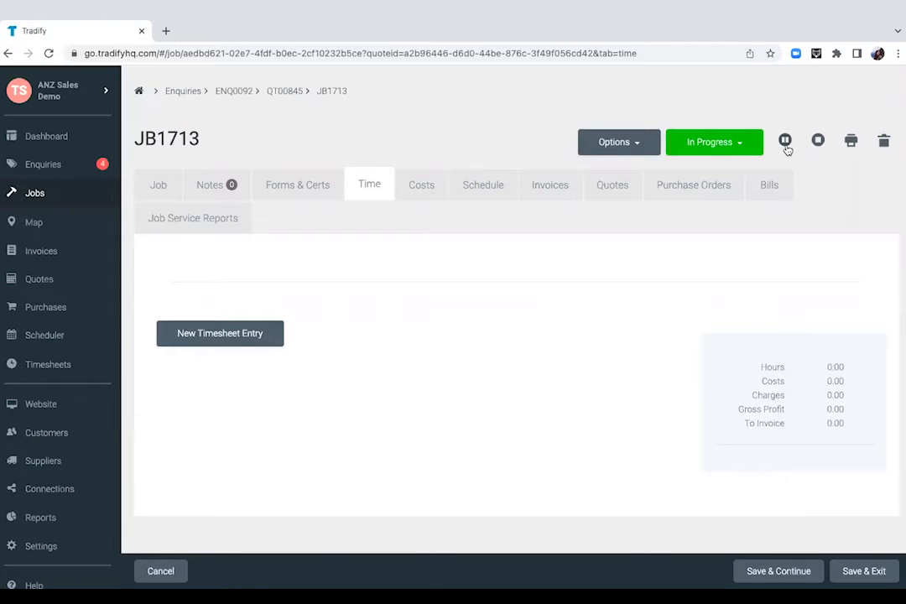
pyautogui.click(819, 141)
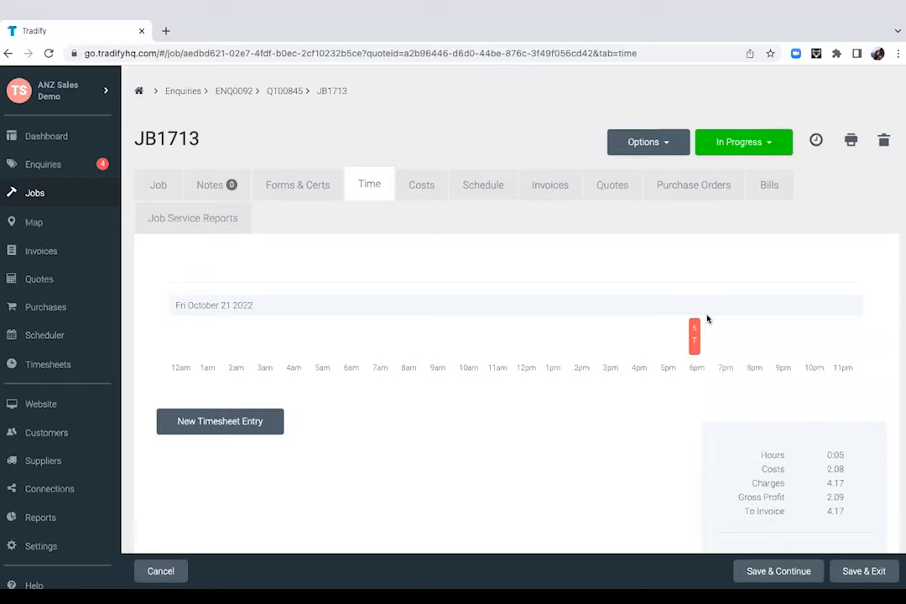
pyautogui.moveTo(317, 370)
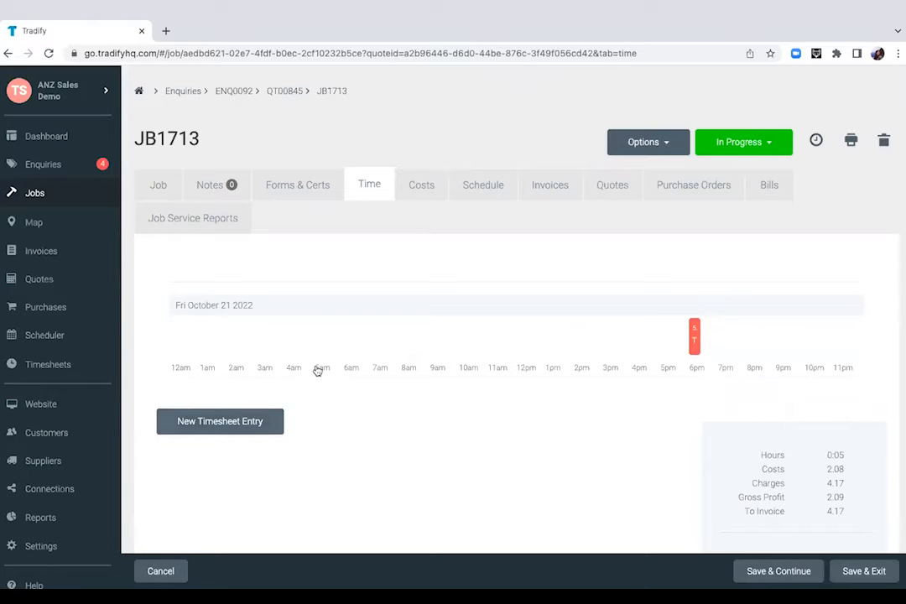
# Step: Add a manual timesheet entry from 2:00 to 6:00 PM for 21 Oct 2022
pyautogui.click(220, 421)
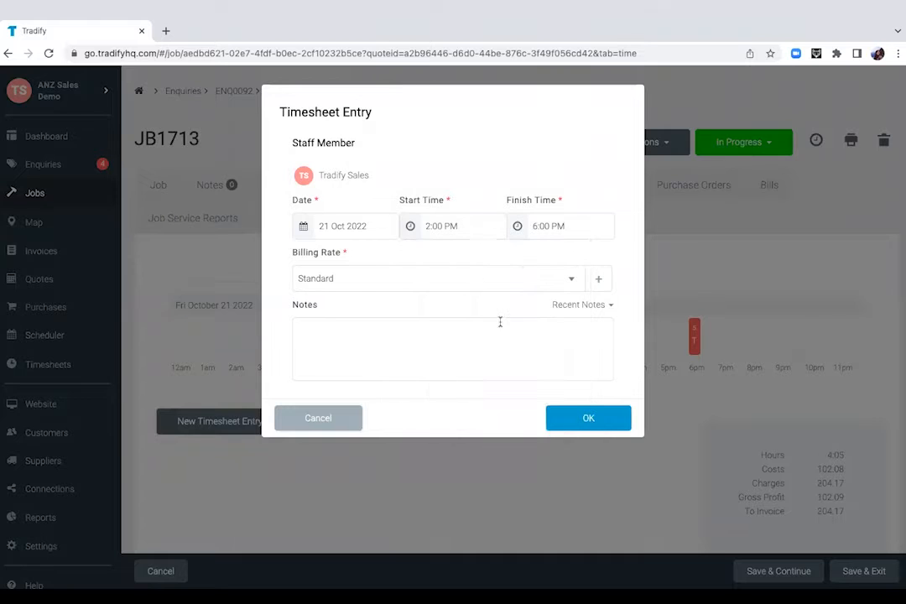
pyautogui.click(453, 347)
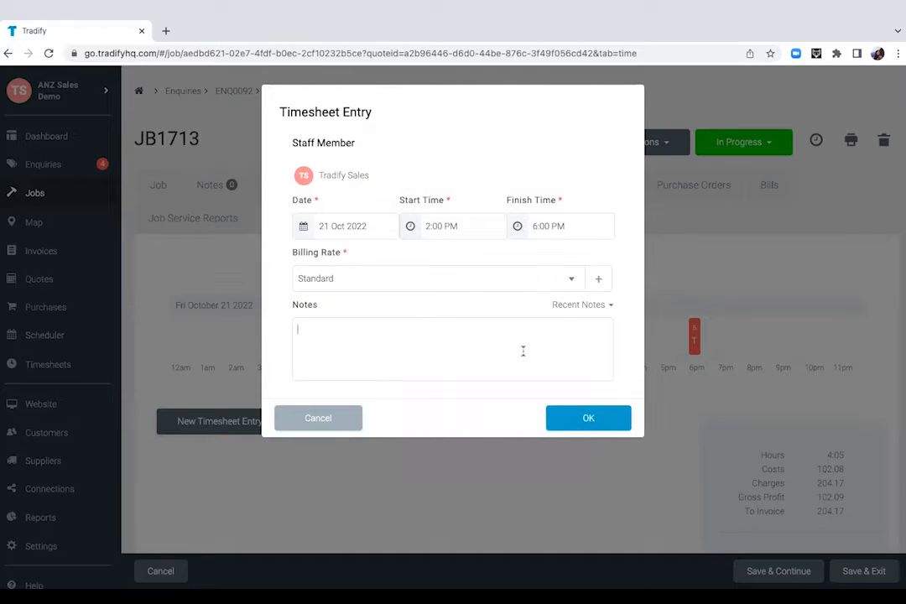
pyautogui.click(588, 418)
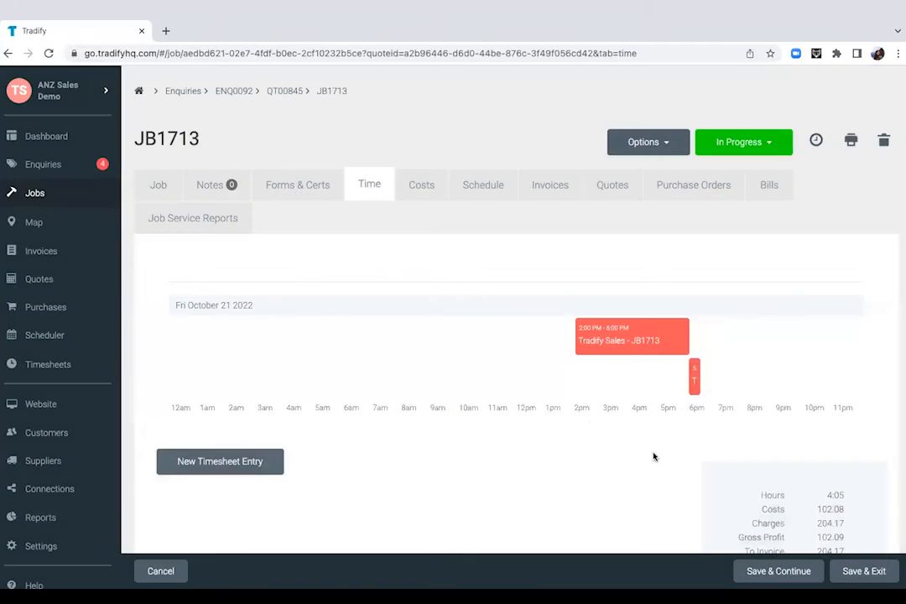
pyautogui.scroll(-3)
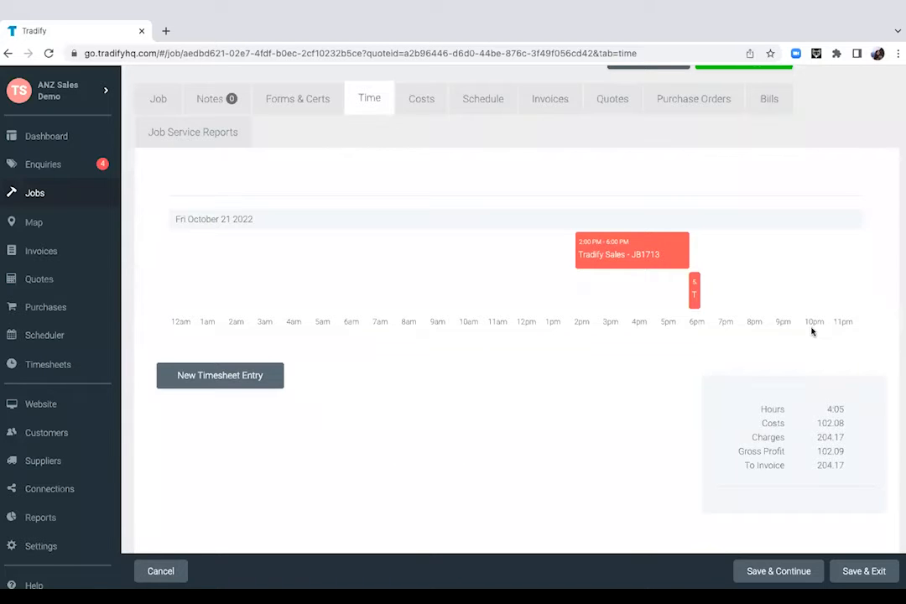
pyautogui.scroll(-3)
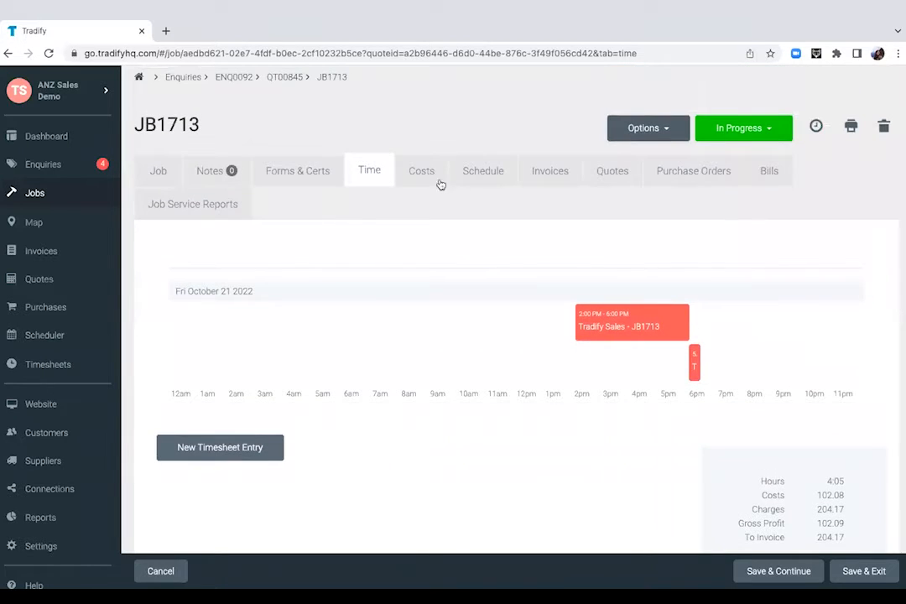
# Step: Copy the six price-list items from quote QT00845 into job JB1713's costs
pyautogui.click(421, 171)
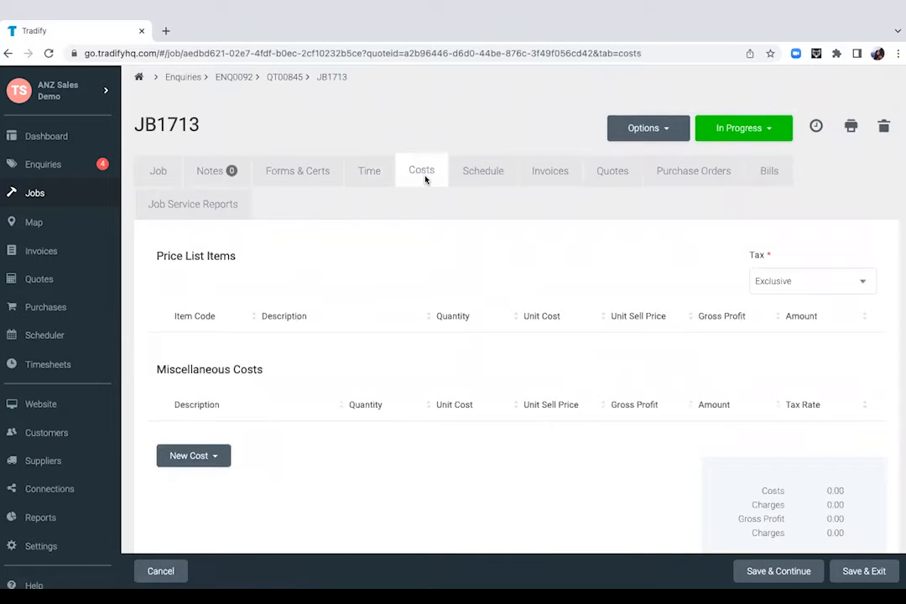
pyautogui.moveTo(365, 252)
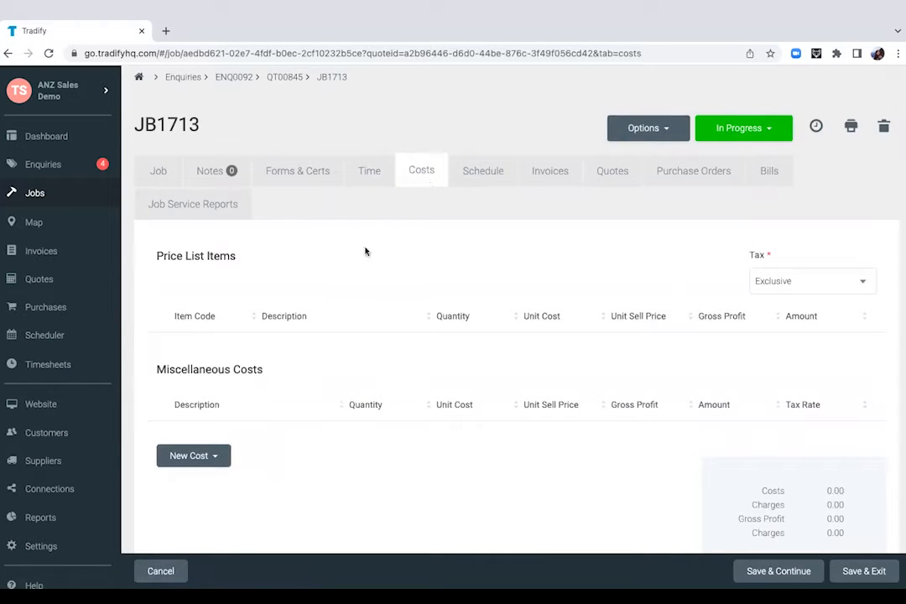
pyautogui.click(193, 456)
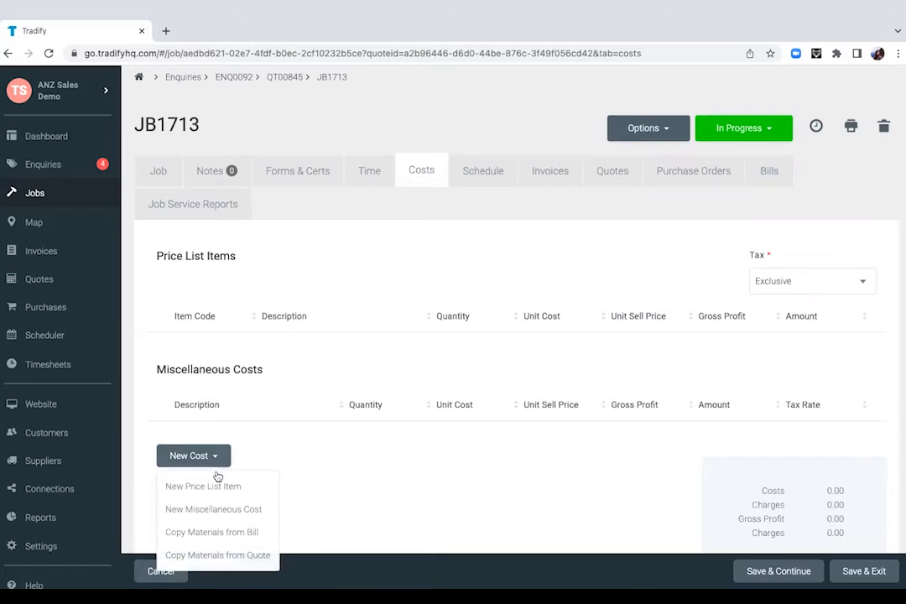
pyautogui.moveTo(218, 553)
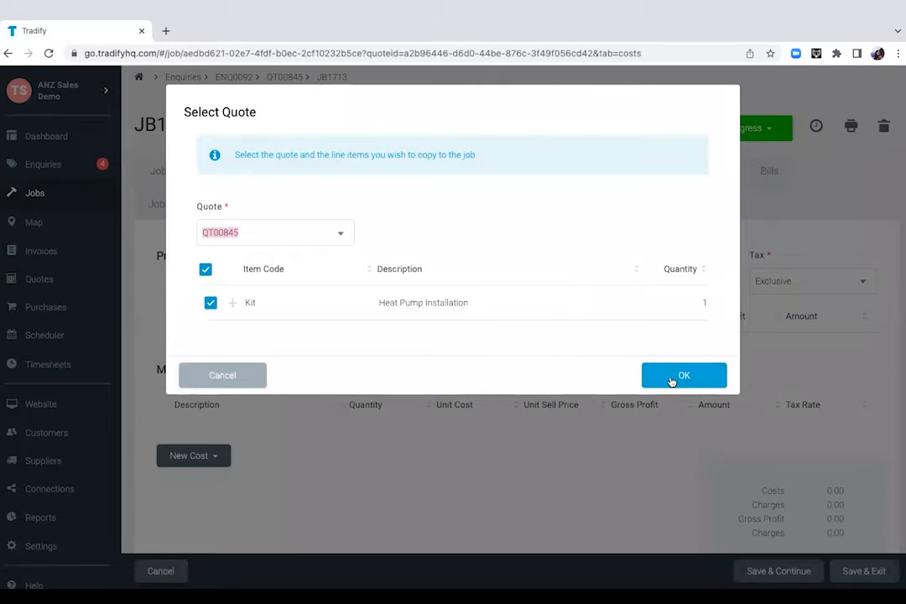
pyautogui.click(684, 376)
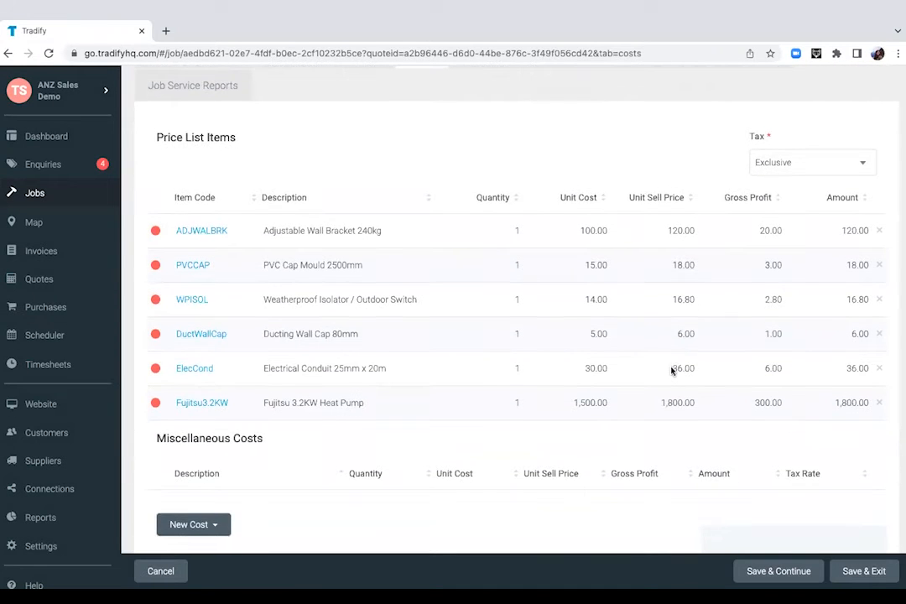
pyautogui.scroll(-3)
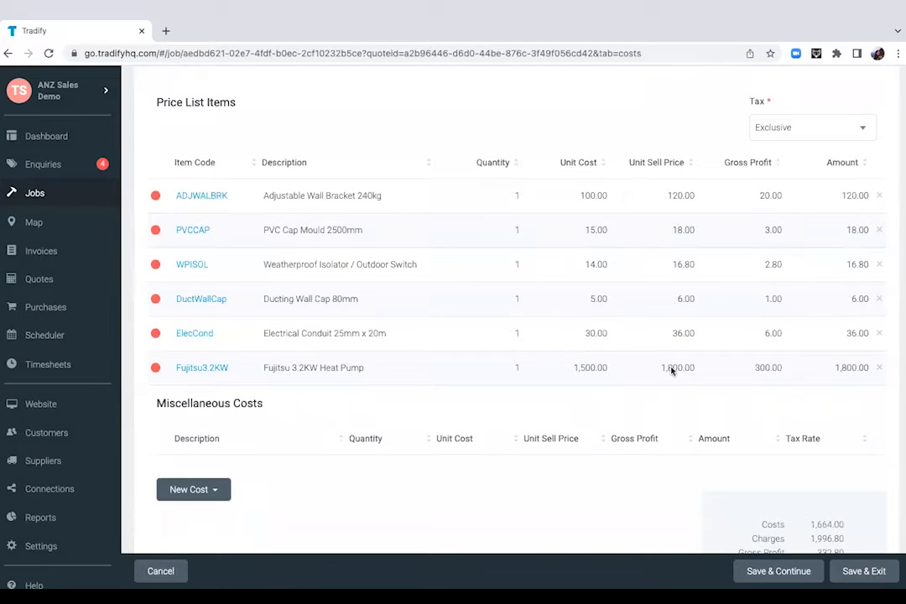
pyautogui.scroll(-3)
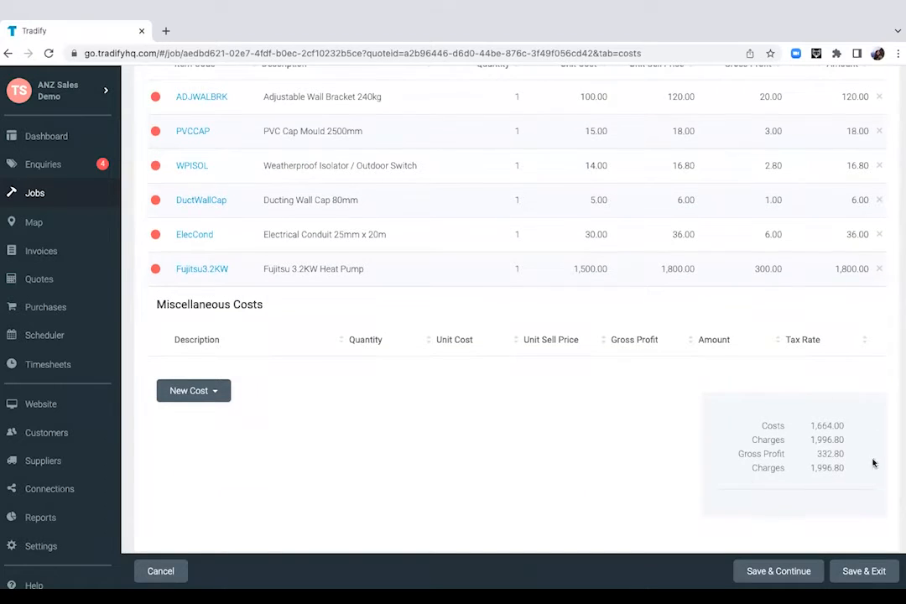
pyautogui.moveTo(822, 379)
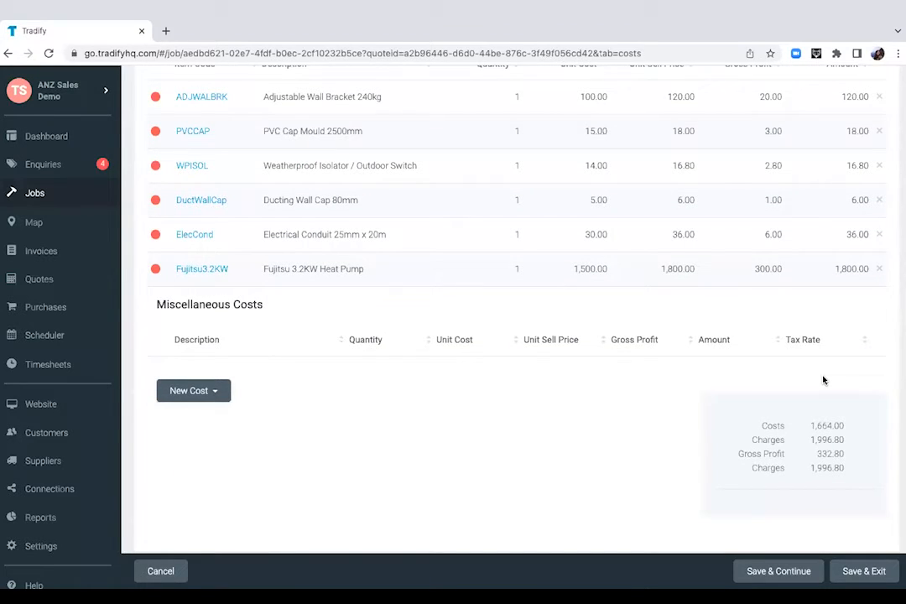
pyautogui.moveTo(804, 453)
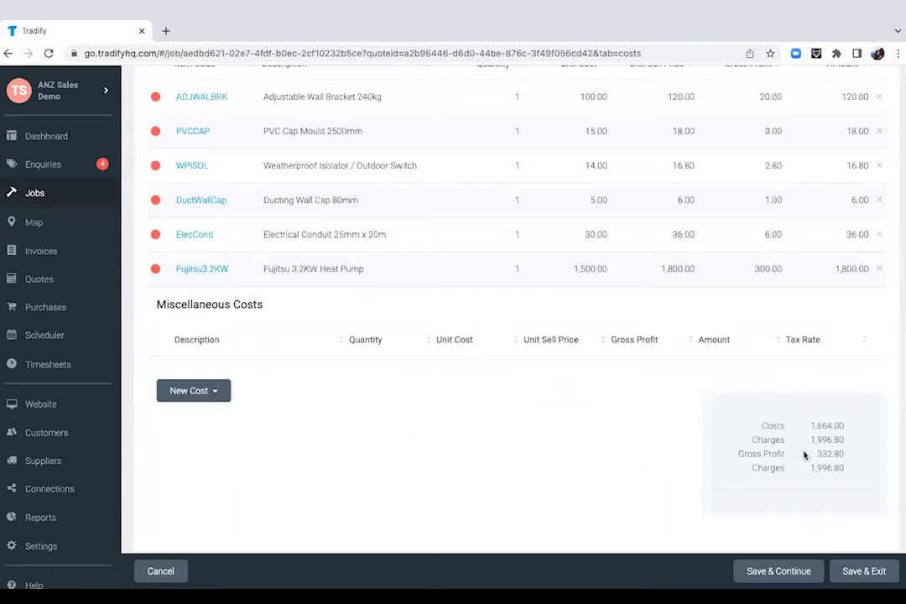
pyautogui.scroll(3)
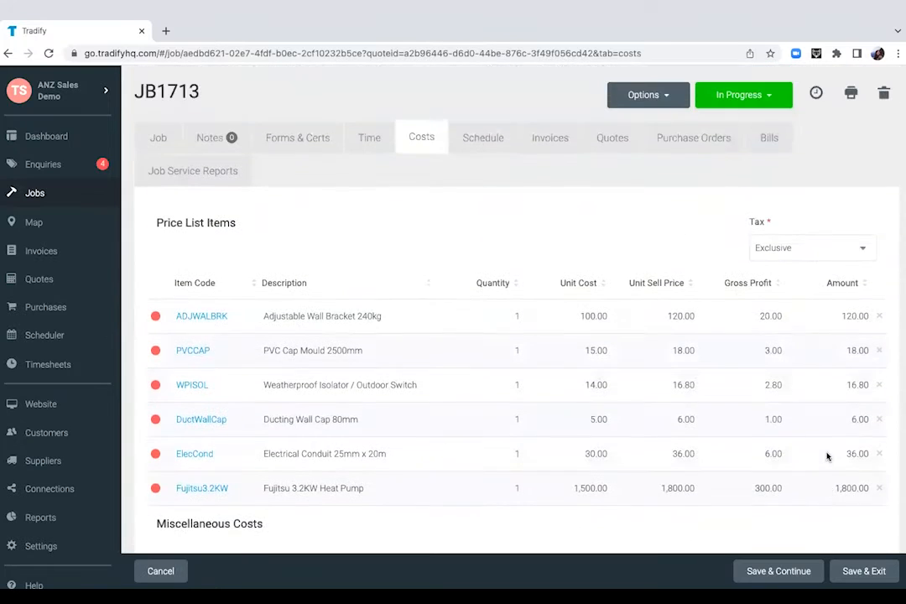
pyautogui.moveTo(342, 191)
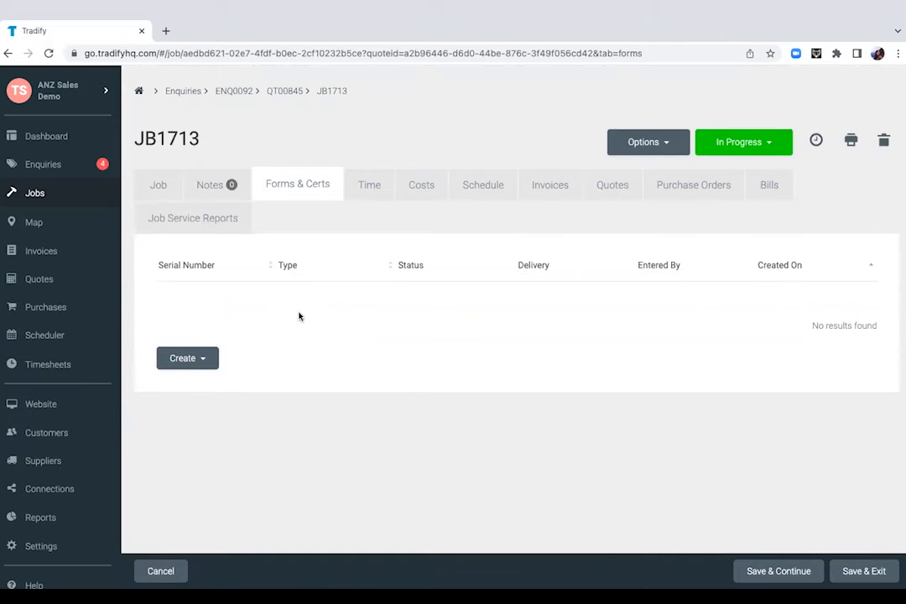
# Step: Create a High Risk Construction Work SWMS form and move down to the worker declaration
pyautogui.click(187, 359)
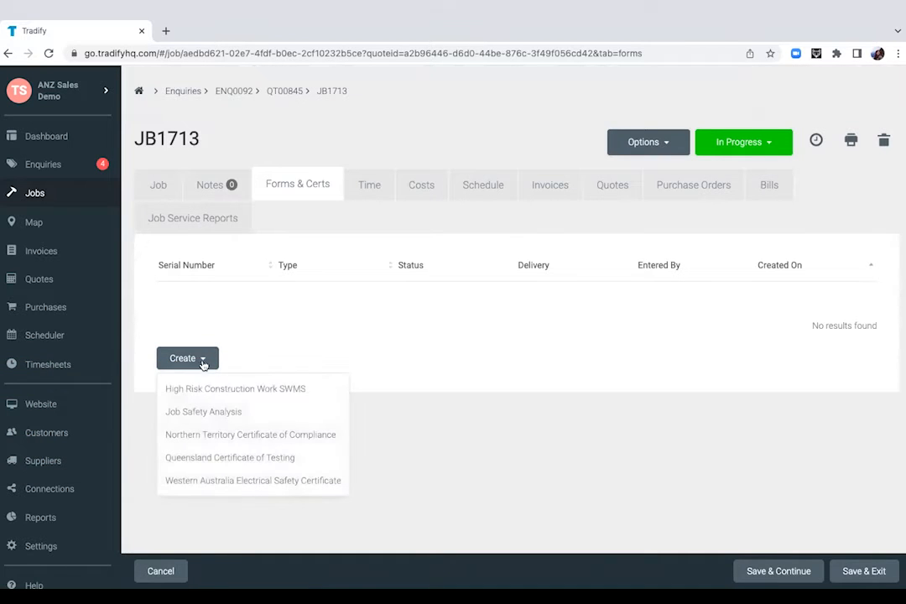
pyautogui.moveTo(223, 446)
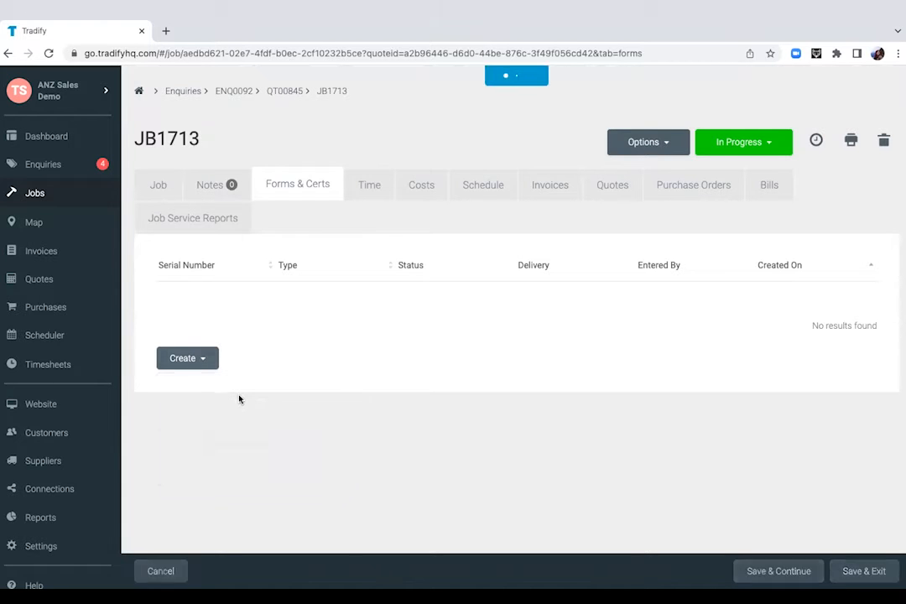
pyautogui.click(181, 359)
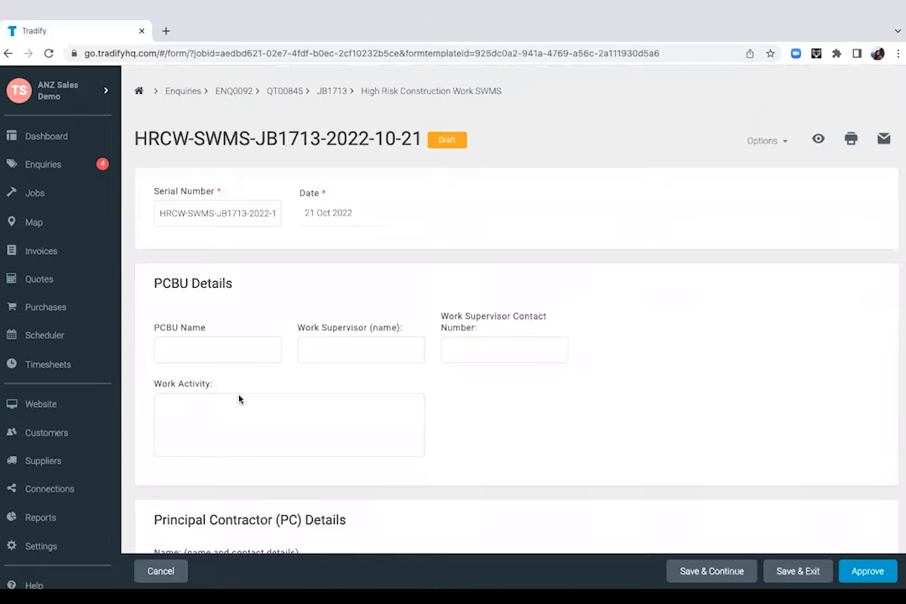
pyautogui.scroll(-3)
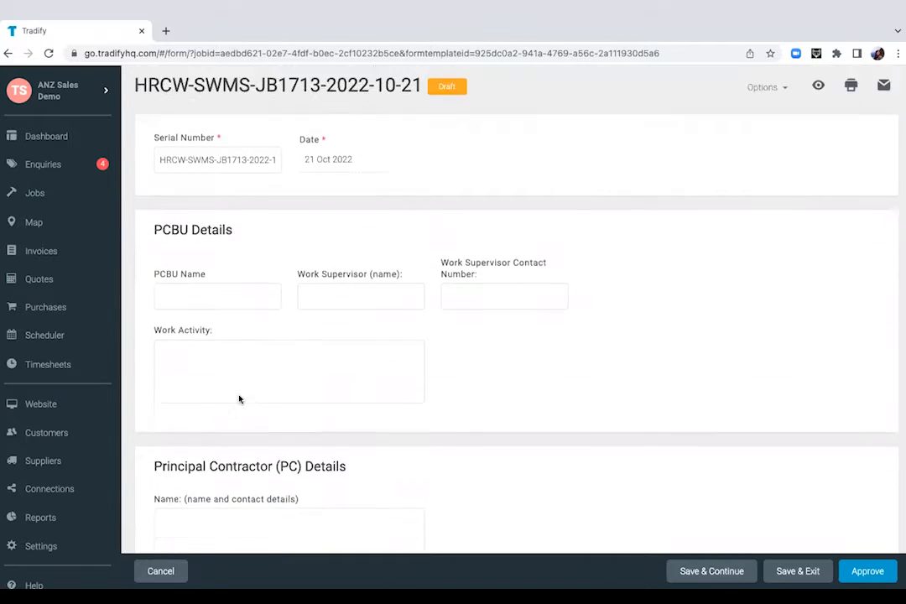
pyautogui.scroll(-3)
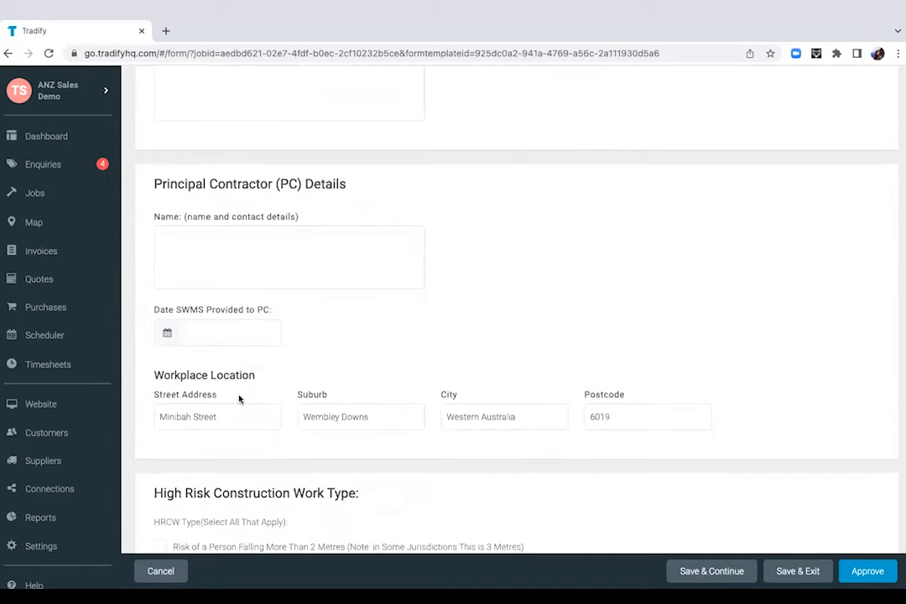
pyautogui.scroll(-3)
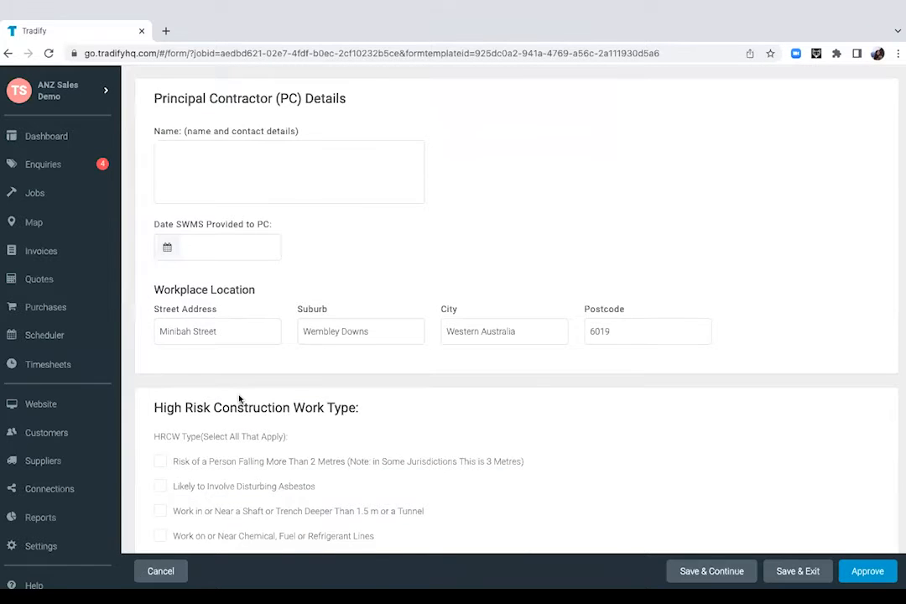
pyautogui.scroll(-3)
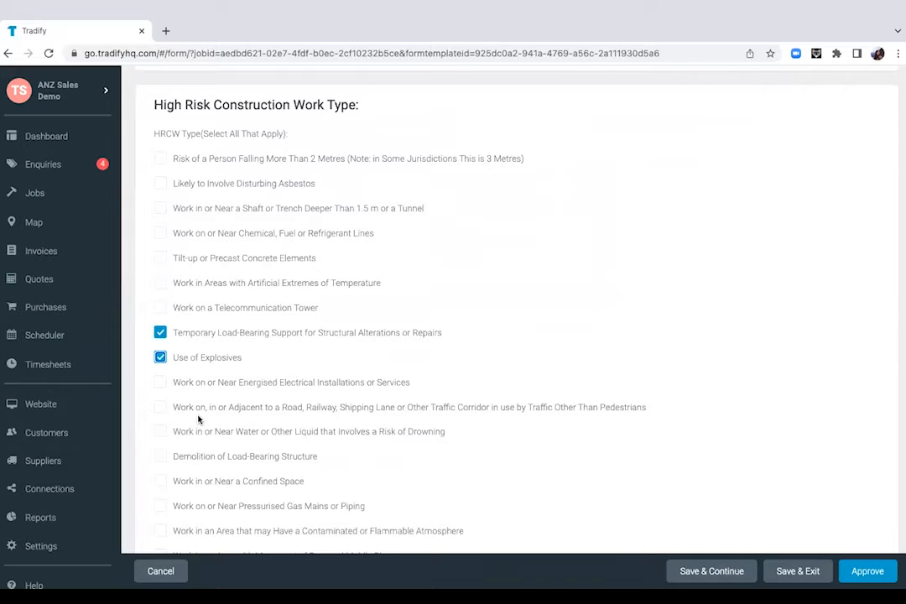
pyautogui.scroll(-3)
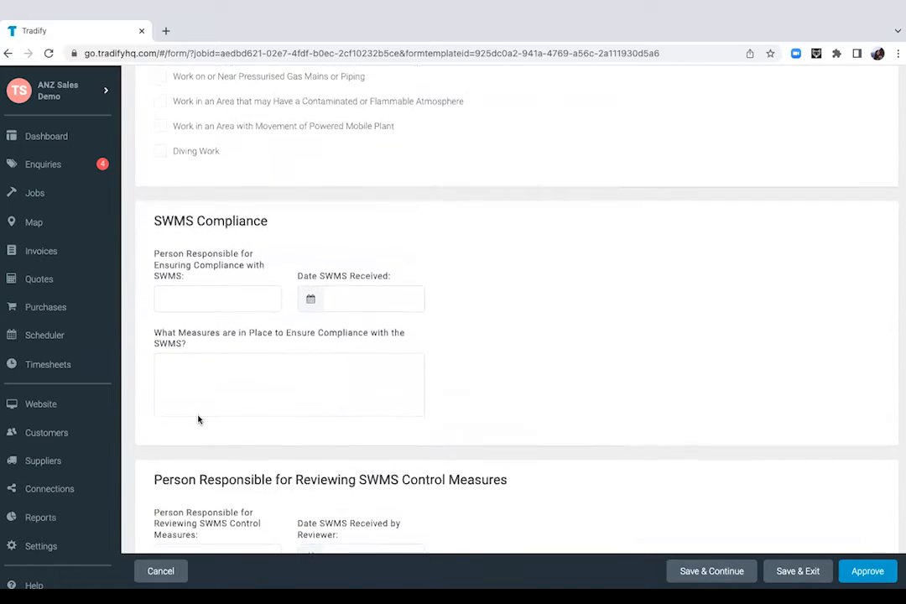
pyautogui.scroll(-3)
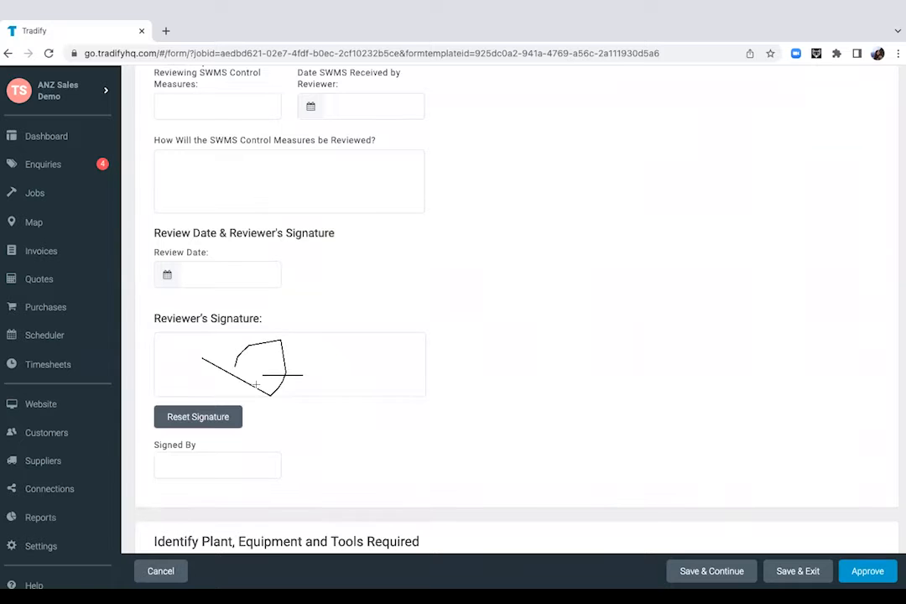
pyautogui.scroll(-3)
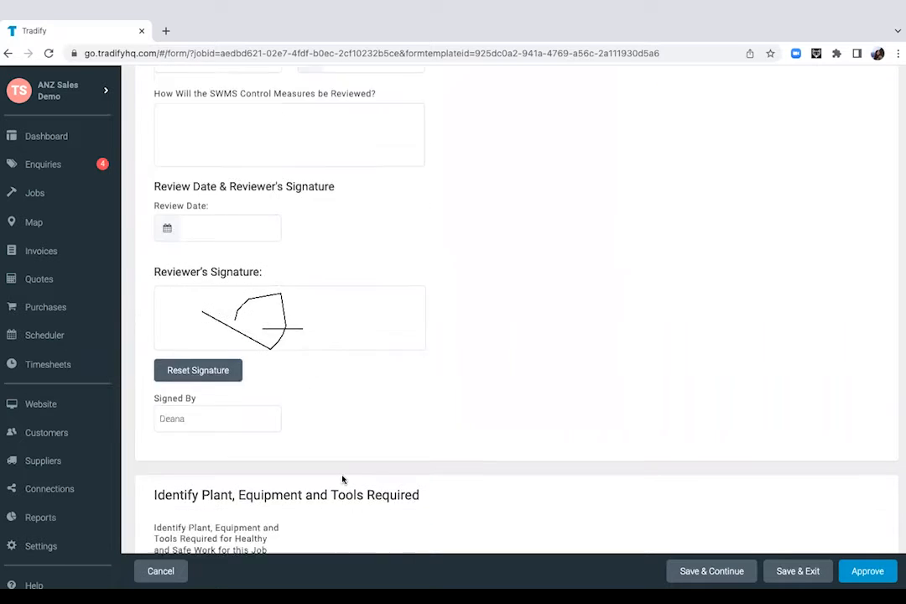
pyautogui.scroll(-3)
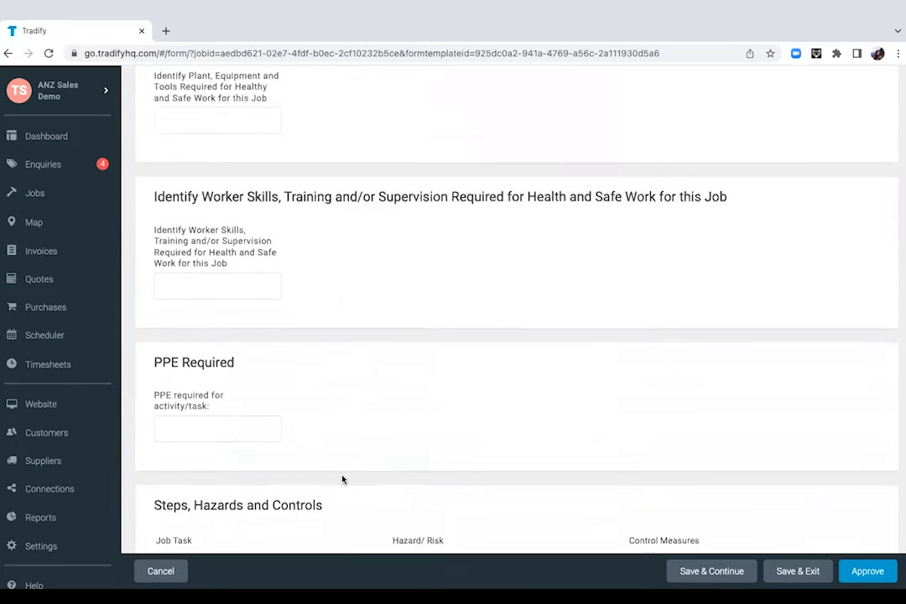
pyautogui.scroll(-3)
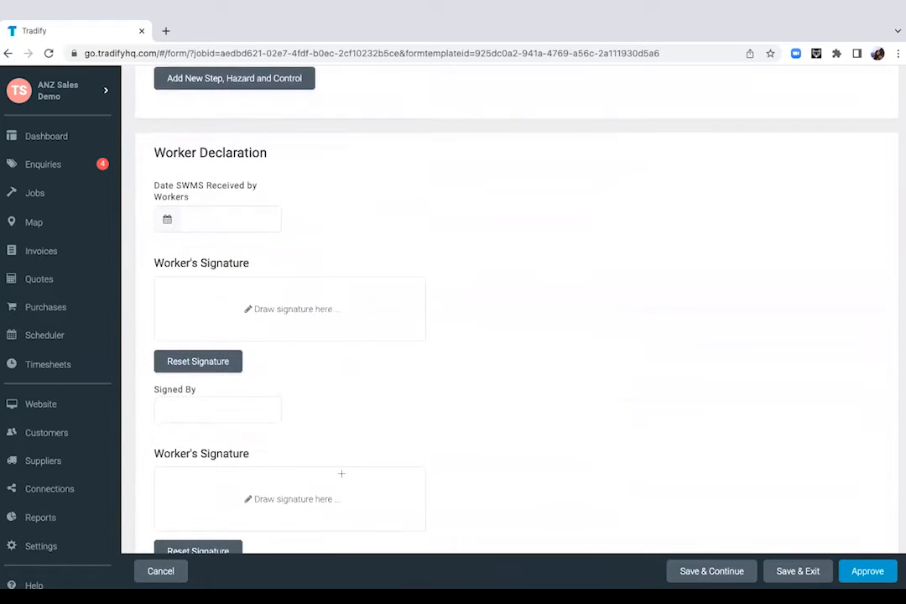
# Step: Draw the worker's signature, sign as 'Deana' and approve the form
pyautogui.moveTo(252, 311); pyautogui.dragTo(302, 302)
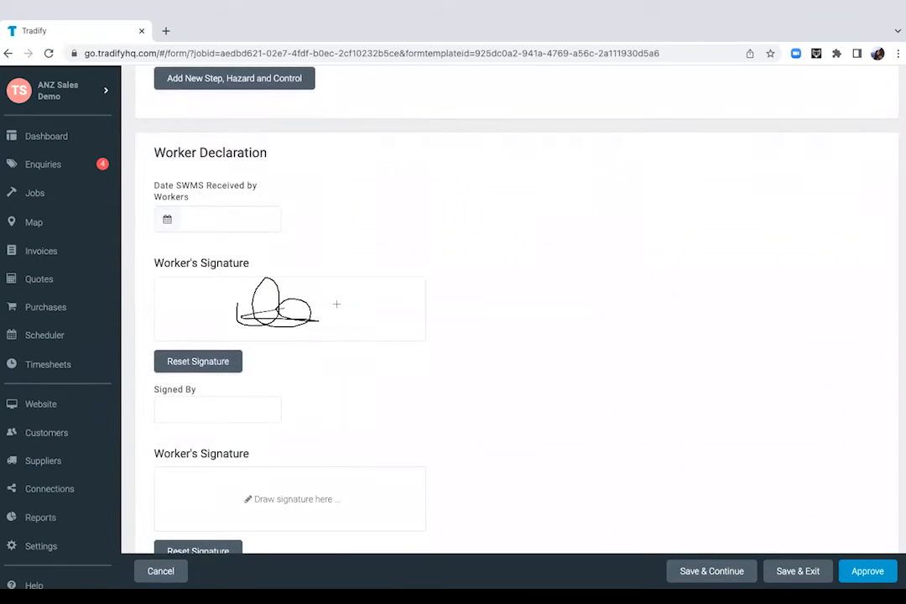
pyautogui.write('Deana')
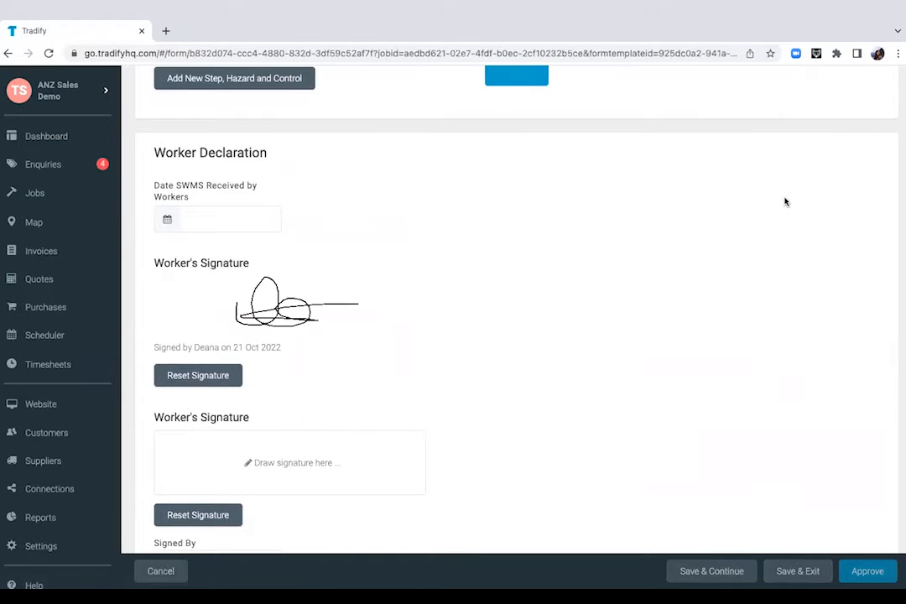
pyautogui.click(867, 571)
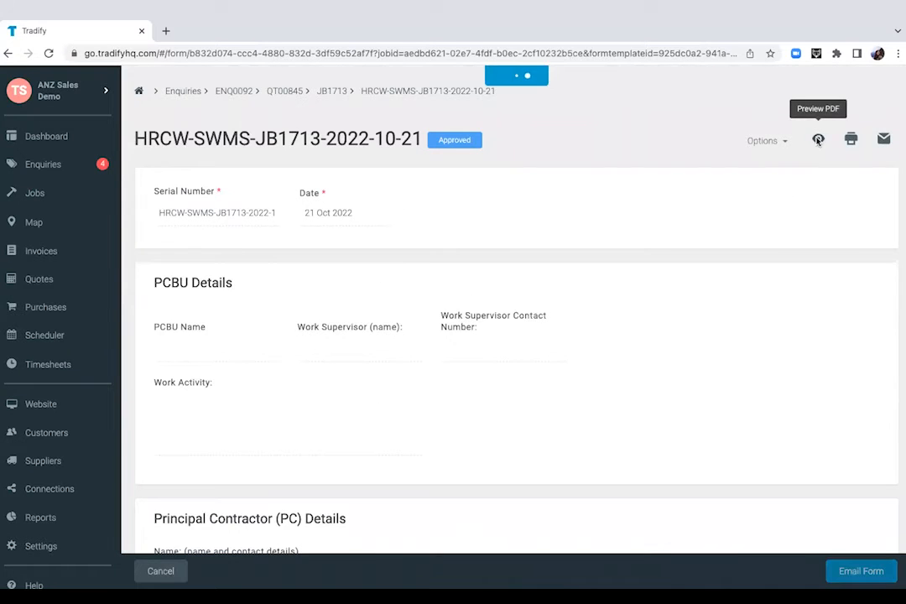
pyautogui.click(819, 139)
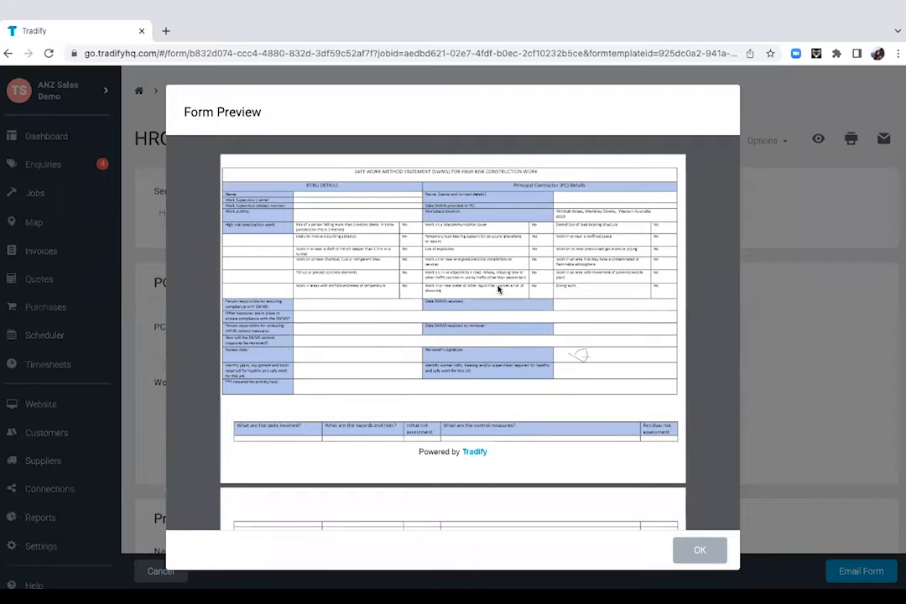
pyautogui.click(700, 550)
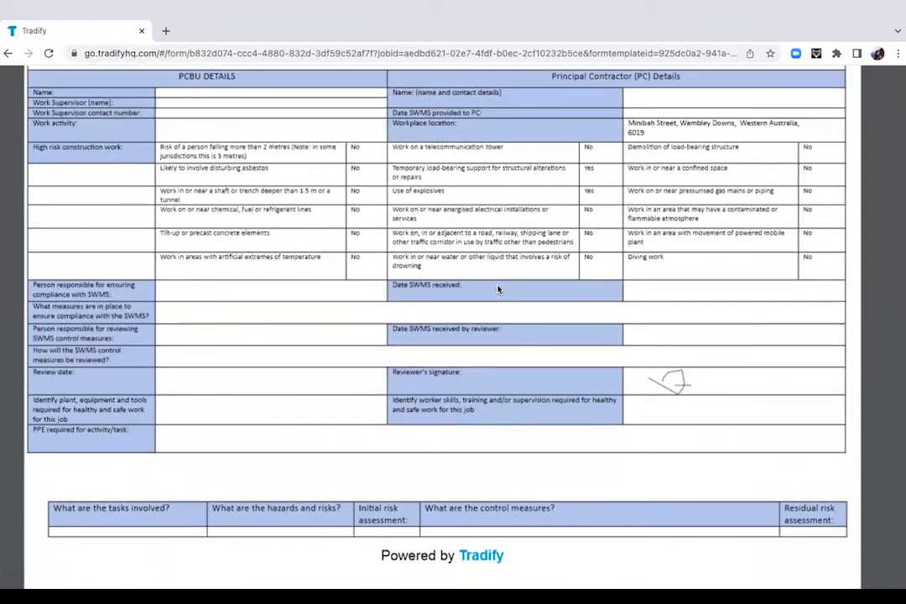
pyautogui.scroll(-3)
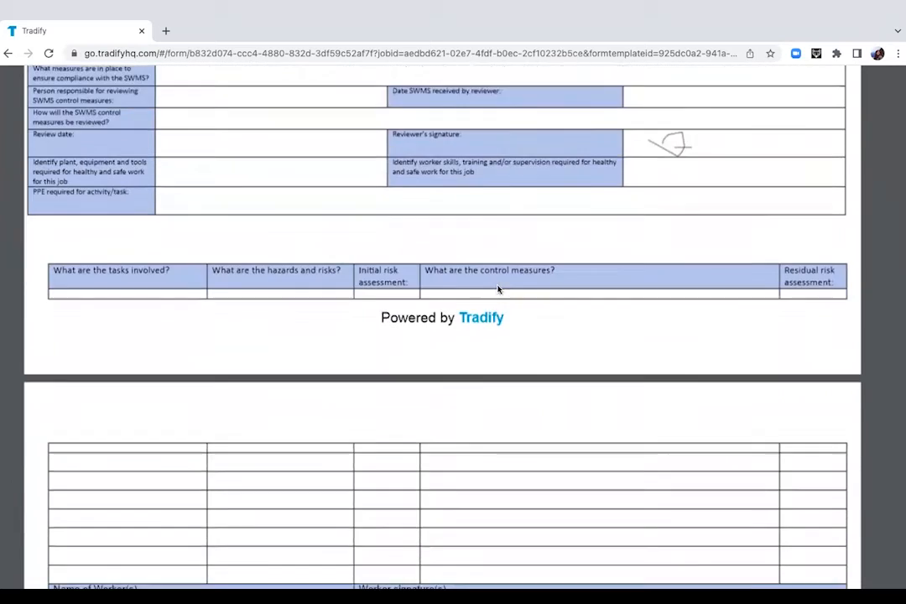
pyautogui.scroll(-3)
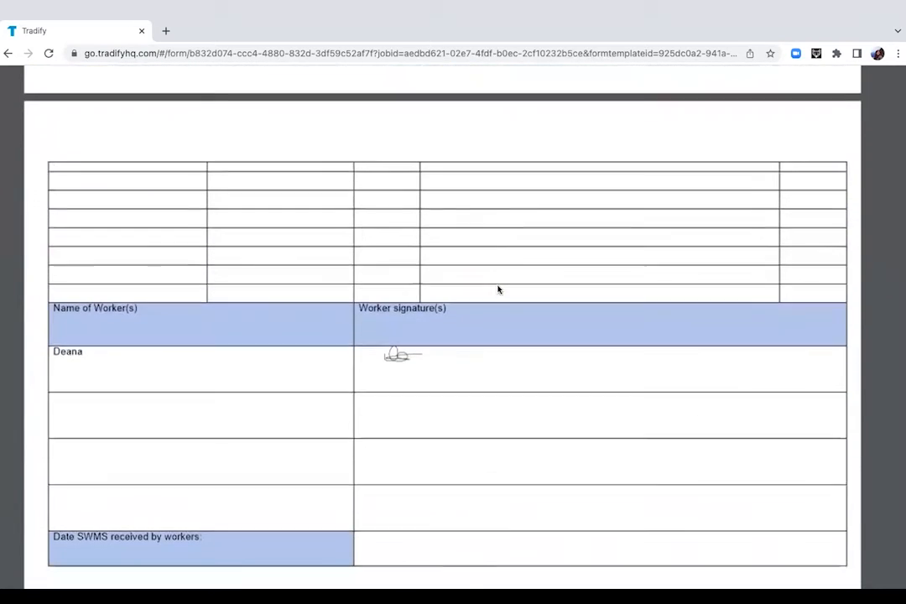
pyautogui.scroll(3)
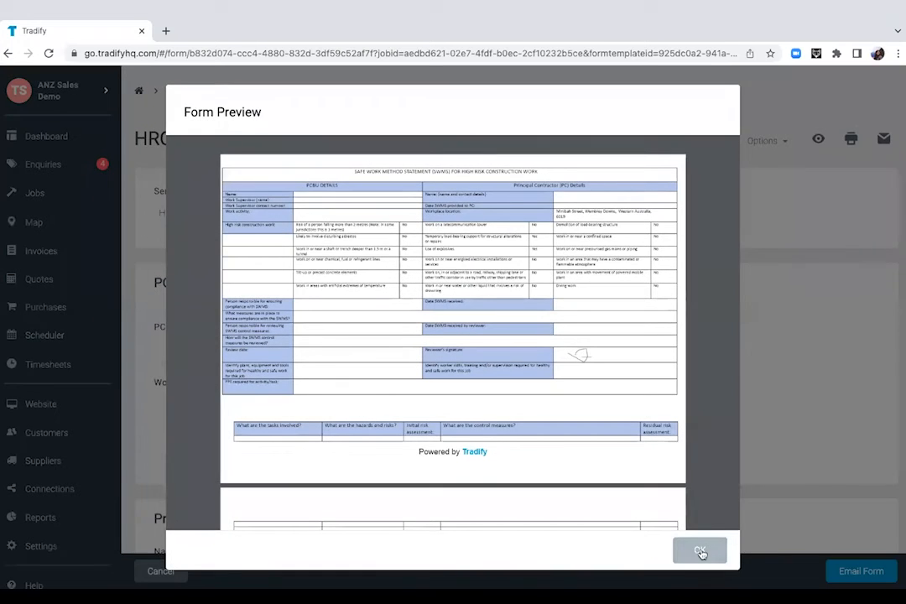
pyautogui.click(699, 550)
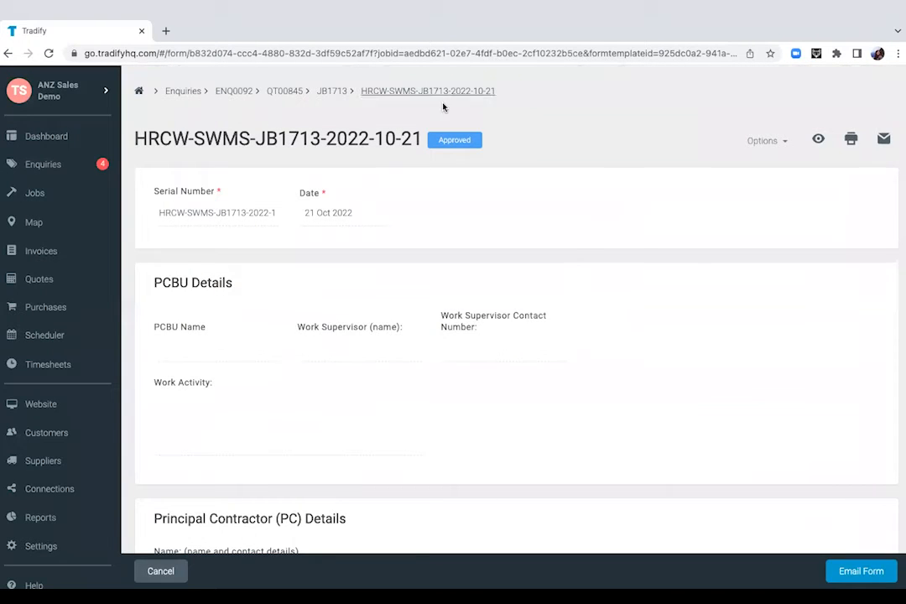
# Step: Return to job JB1713 and start a new purchase order from its Purchase Orders list
pyautogui.click(332, 90)
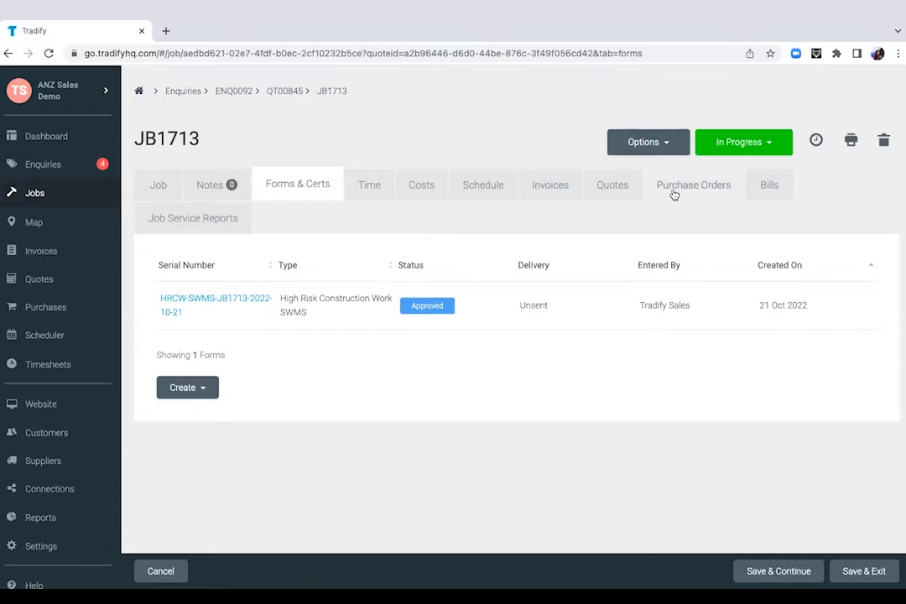
pyautogui.click(695, 185)
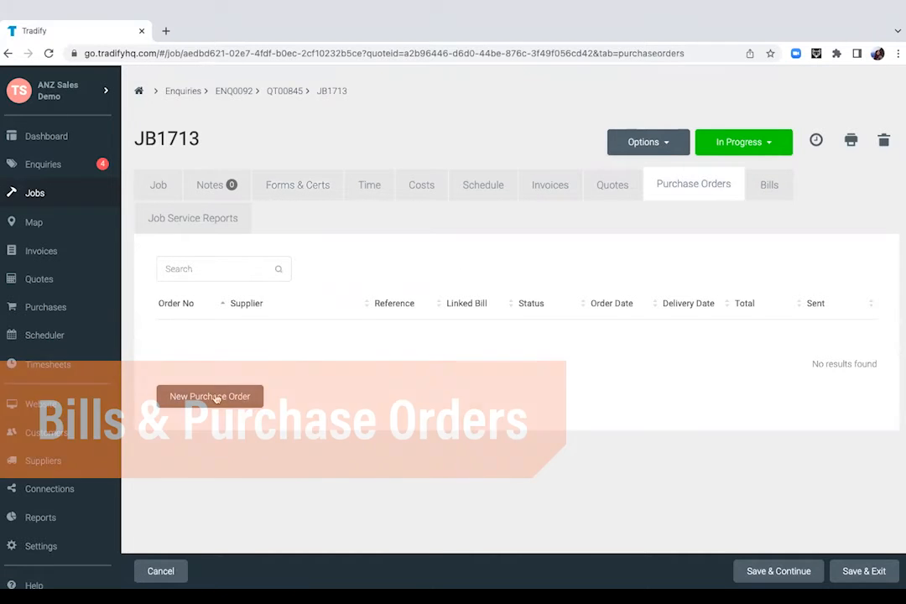
pyautogui.click(210, 396)
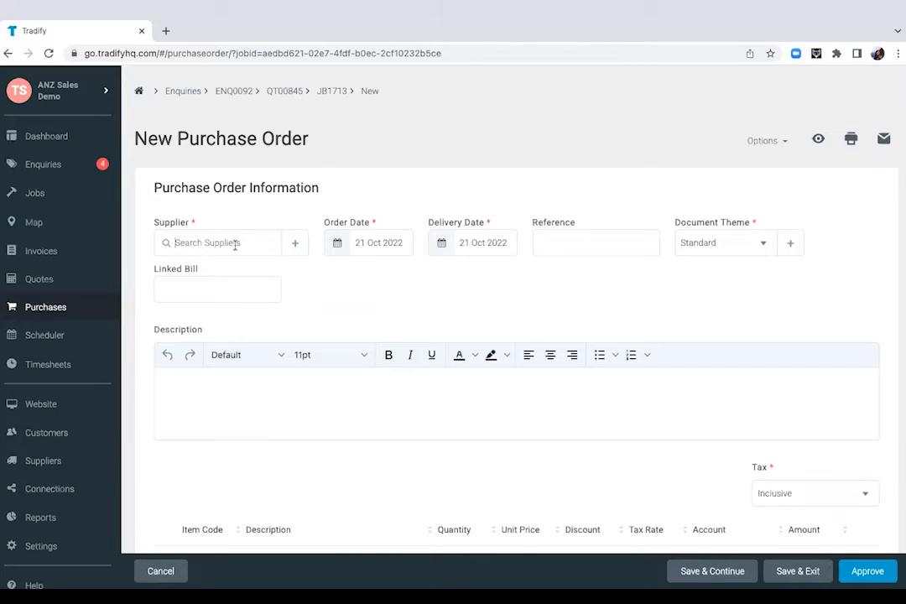
# Step: Set Bunnings as supplier and begin adding a price-list line item
pyautogui.write('bun')
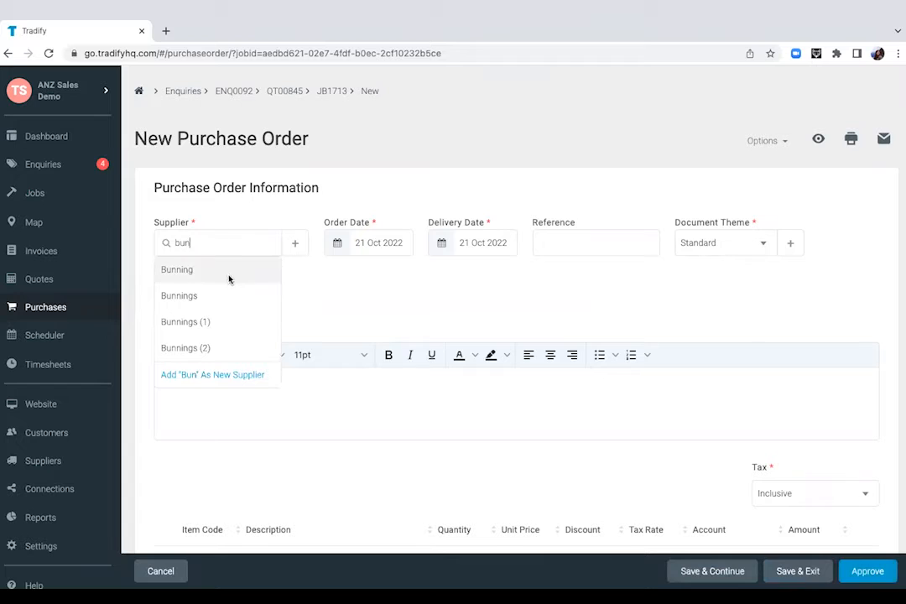
pyautogui.click(178, 295)
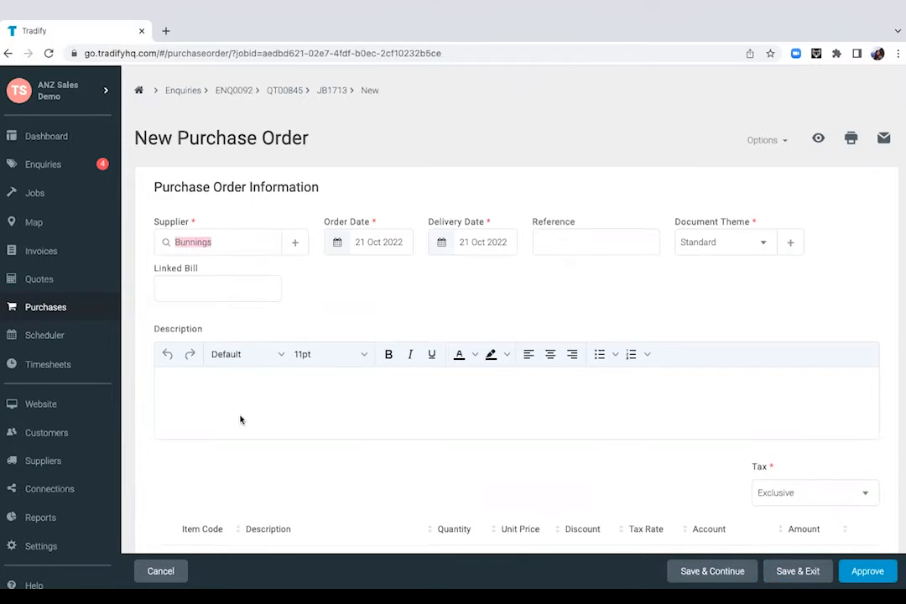
pyautogui.click(215, 470)
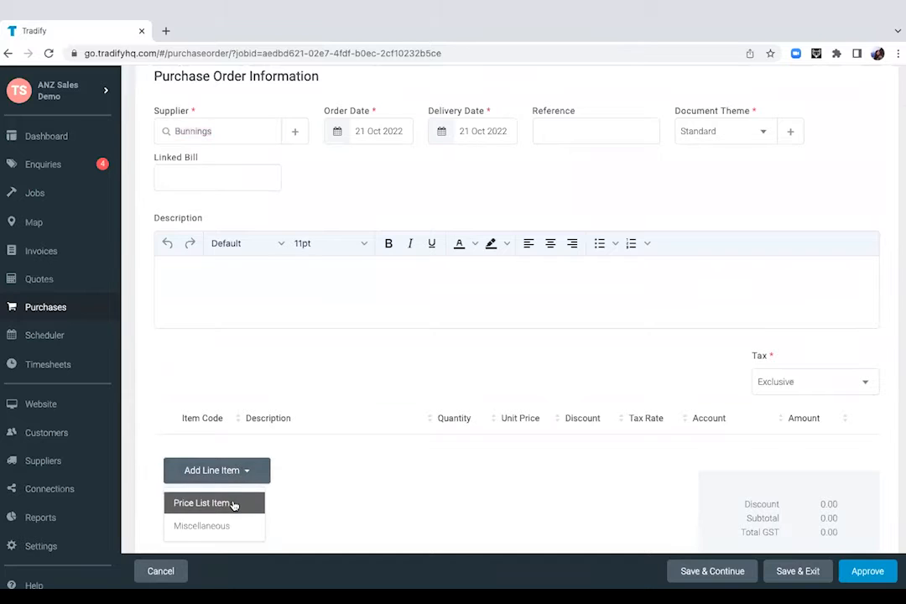
pyautogui.click(201, 503)
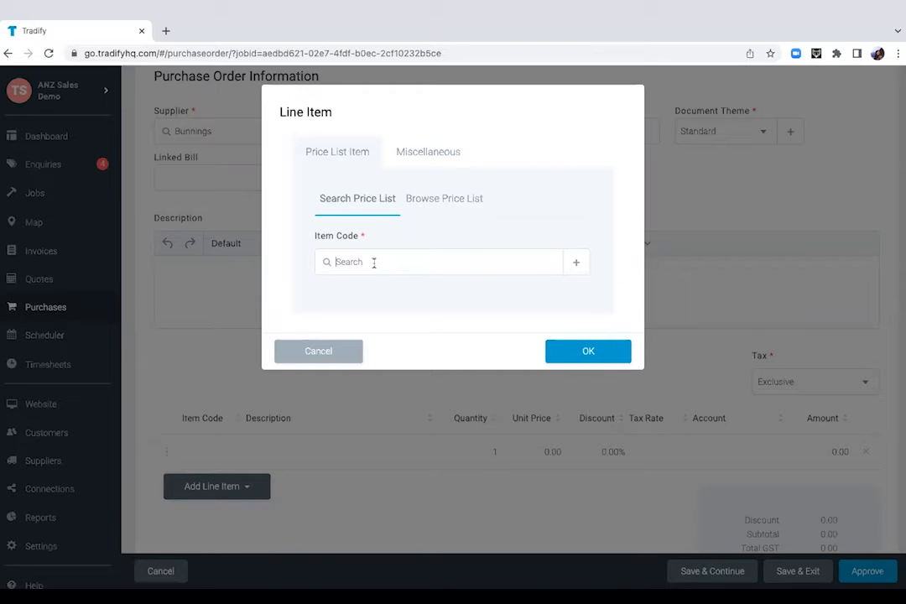
# Step: Add the Fujitsu 3.2KW Heat Pump line at 1,500.00 to the order
pyautogui.write('h')
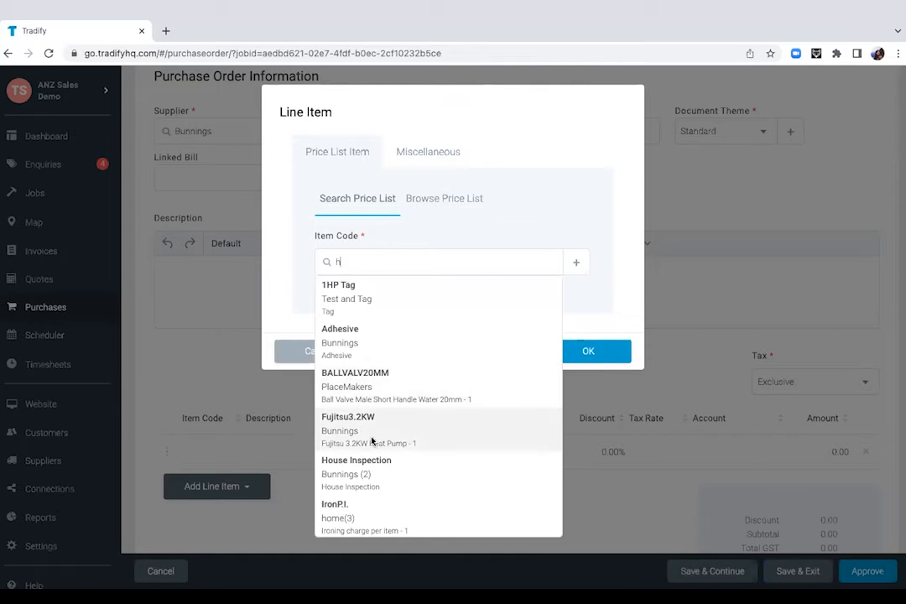
pyautogui.click(349, 430)
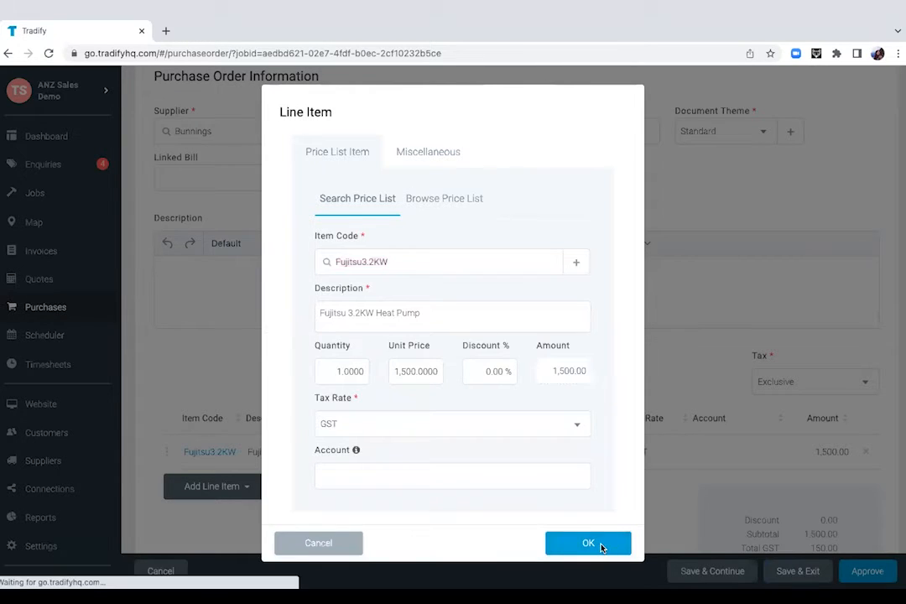
pyautogui.click(587, 543)
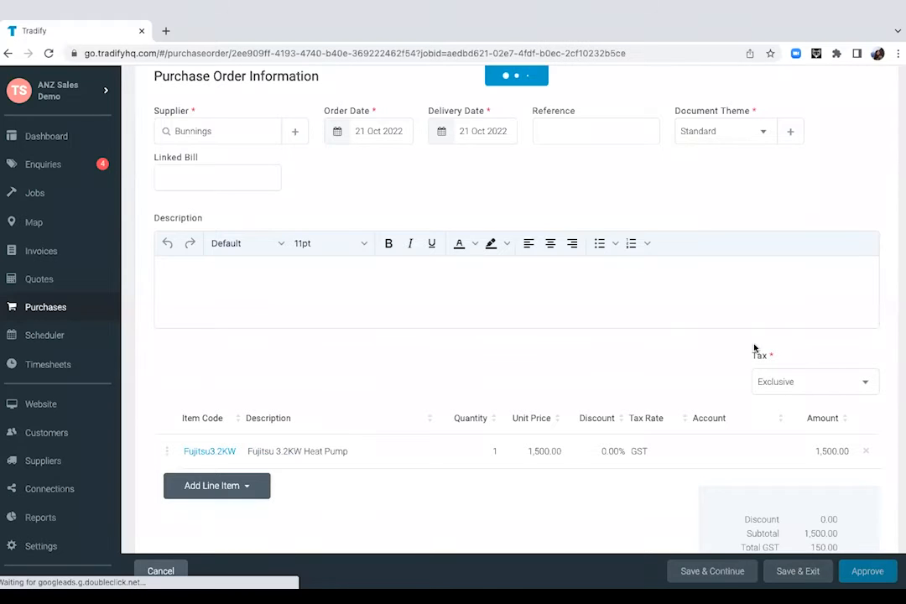
# Step: Save purchase order PO00097 as Unbilled and copy it to a new linked bill
pyautogui.click(866, 570)
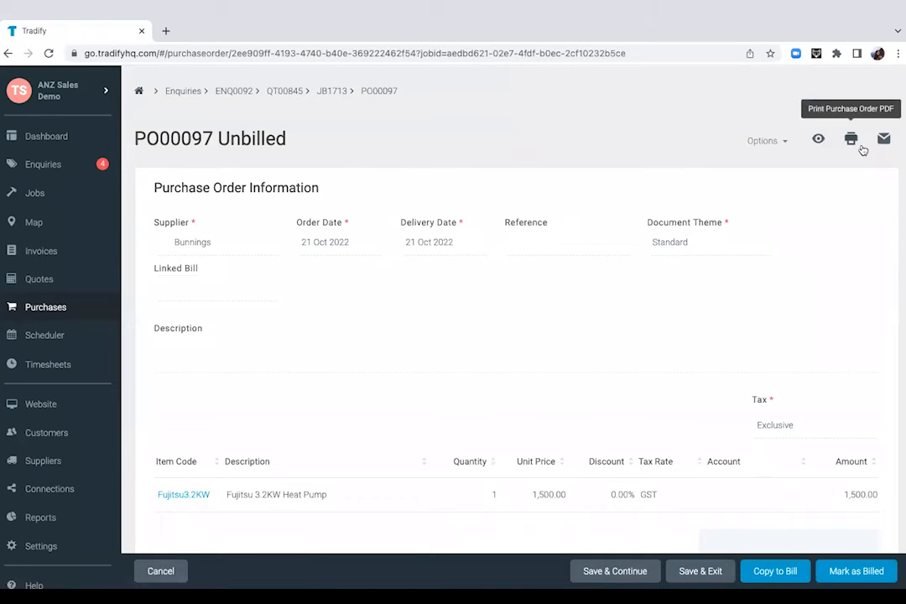
pyautogui.moveTo(851, 278)
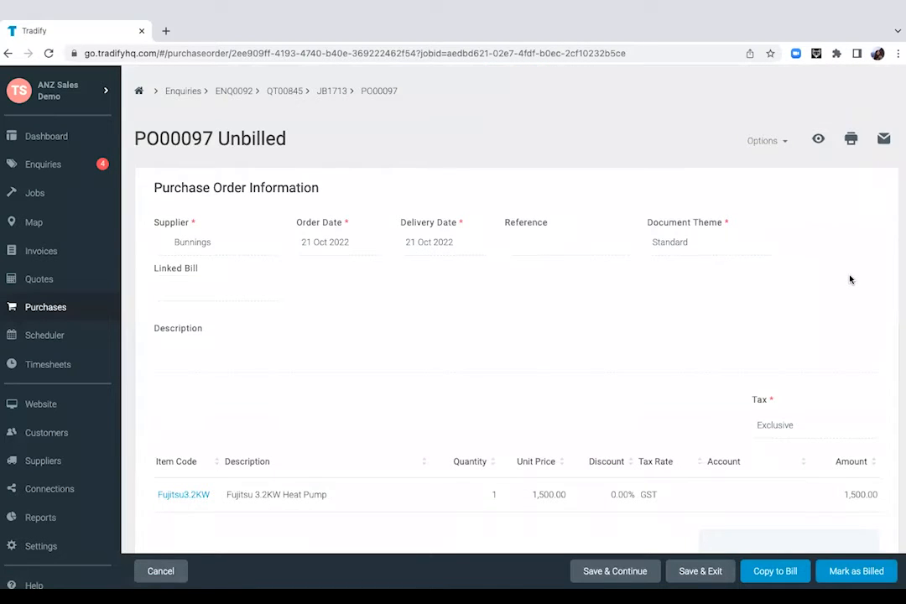
pyautogui.moveTo(882, 139)
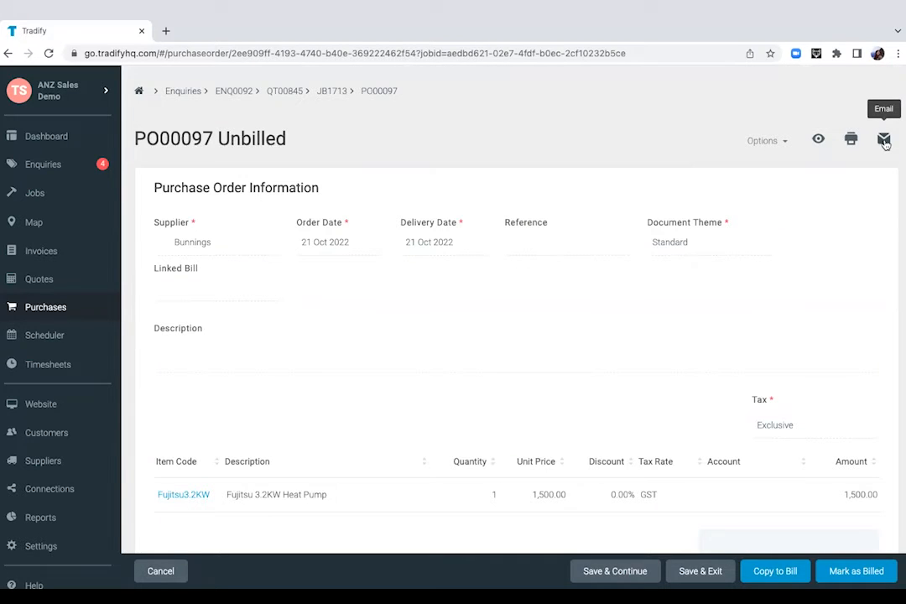
pyautogui.moveTo(805, 494)
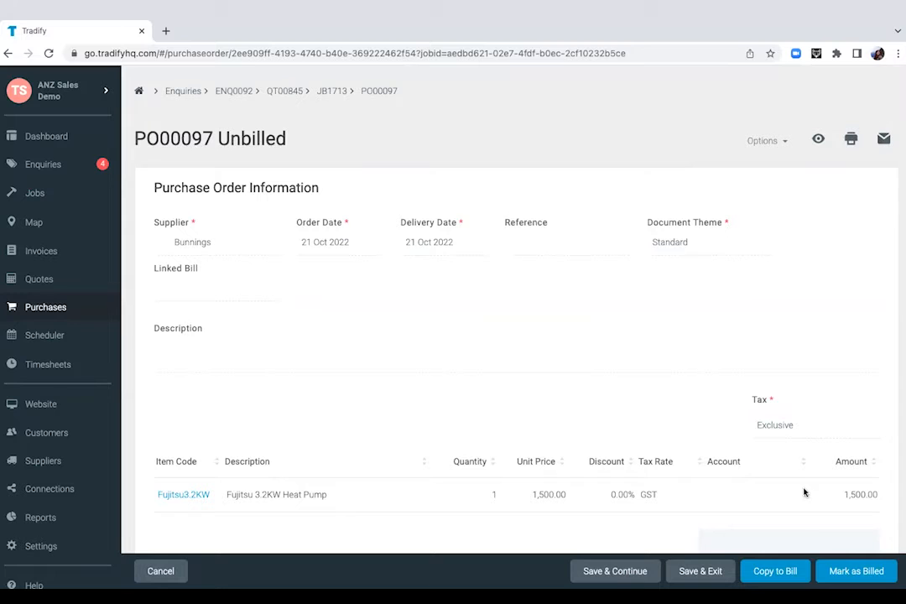
pyautogui.click(775, 571)
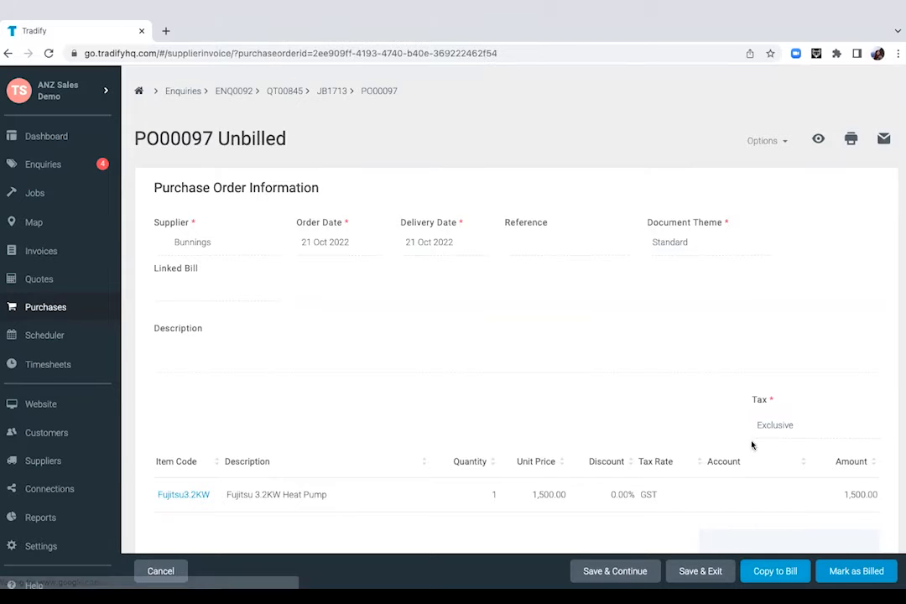
pyautogui.click(775, 571)
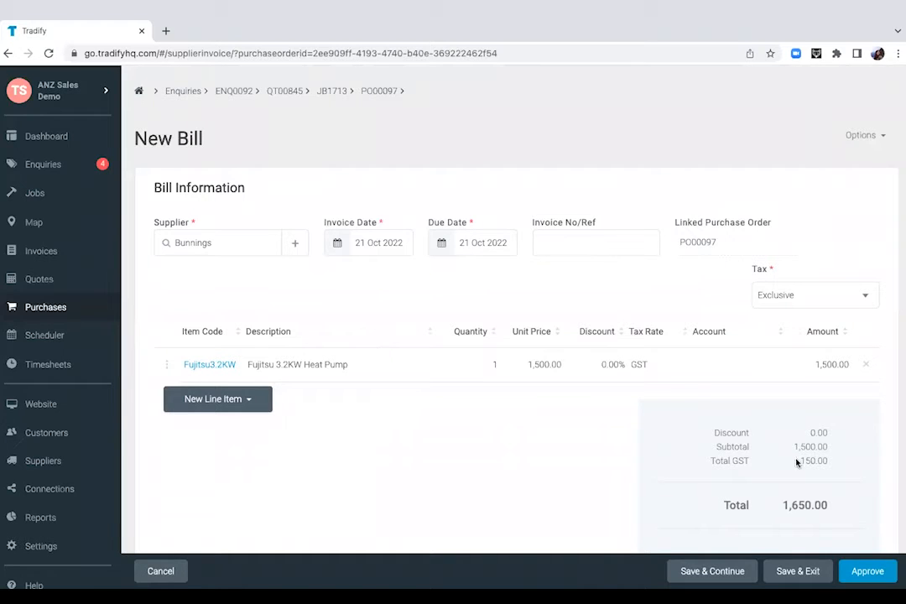
# Step: Approve the 1,650.00 Bunnings bill for PO00097 and copy its heat pump line to job costs
pyautogui.click(868, 570)
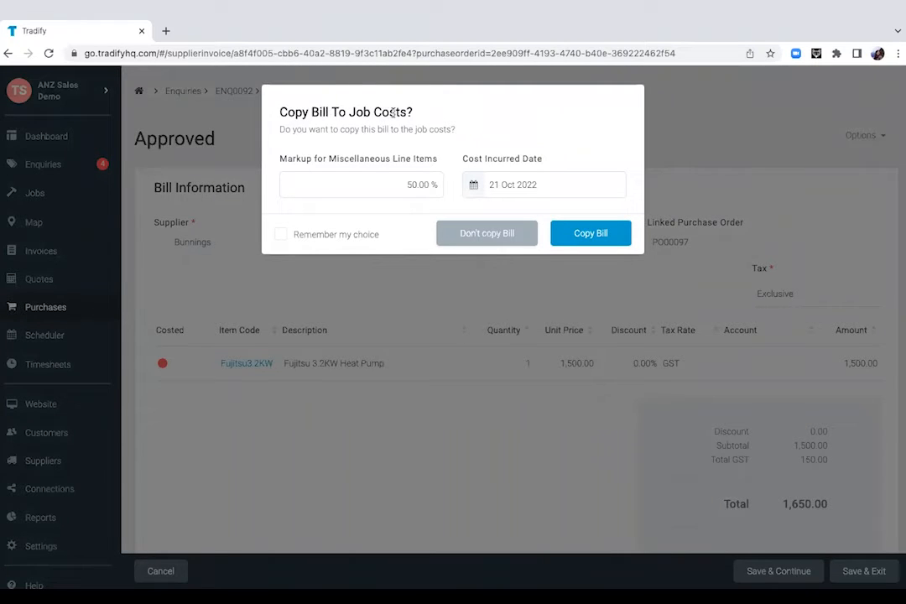
pyautogui.click(590, 233)
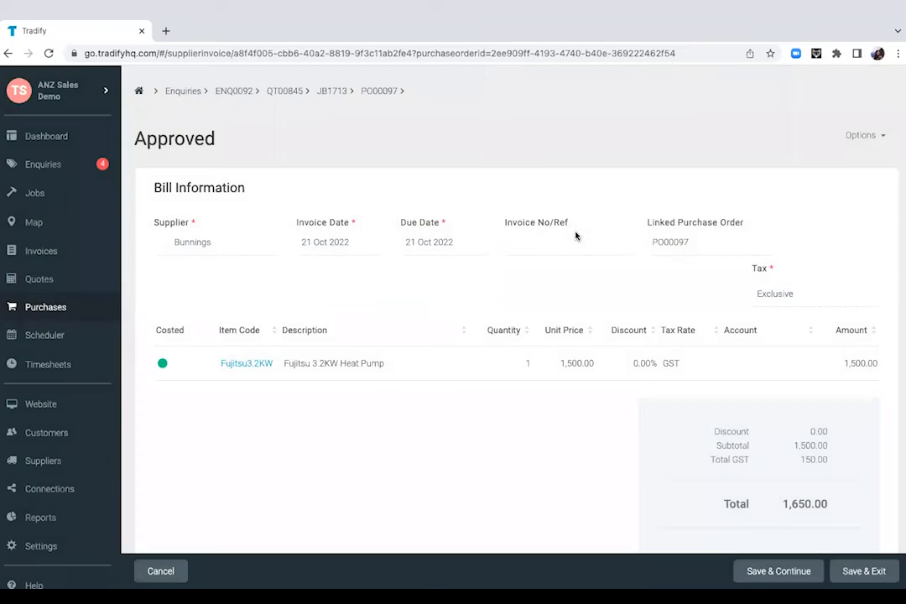
pyautogui.moveTo(332, 91)
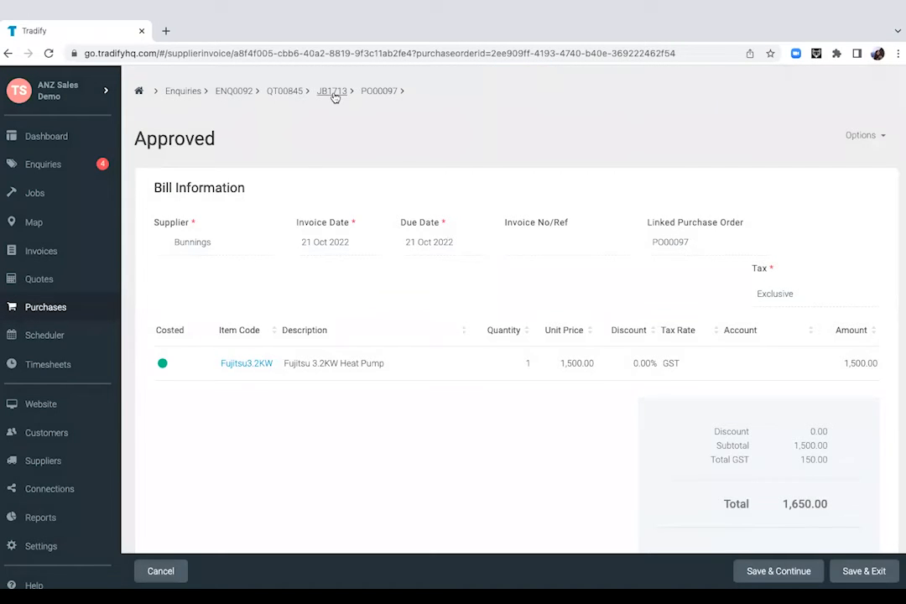
# Step: Return to job JB1713 and review its Costs, now including the Fujitsu 3.2KW Heat Pump line
pyautogui.click(332, 91)
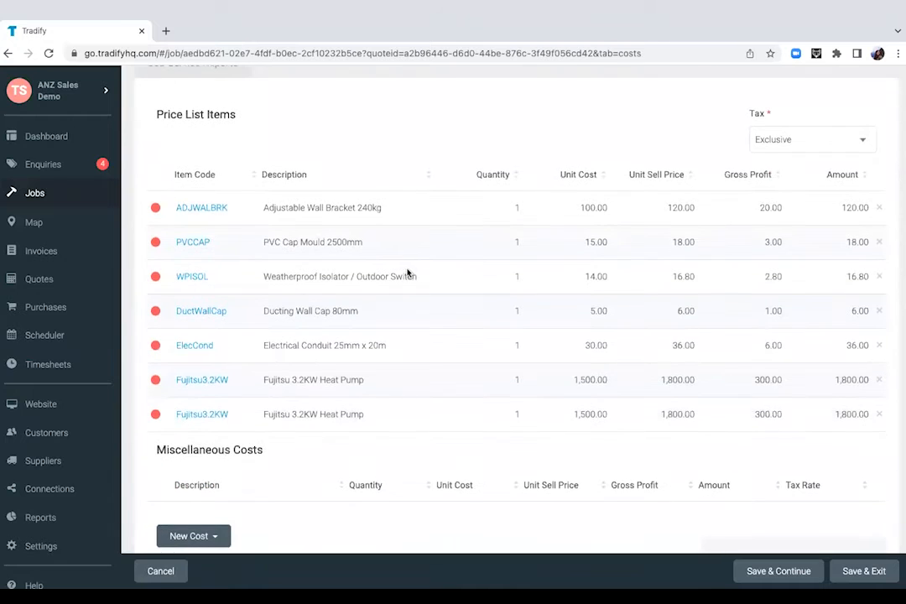
pyautogui.moveTo(365, 436)
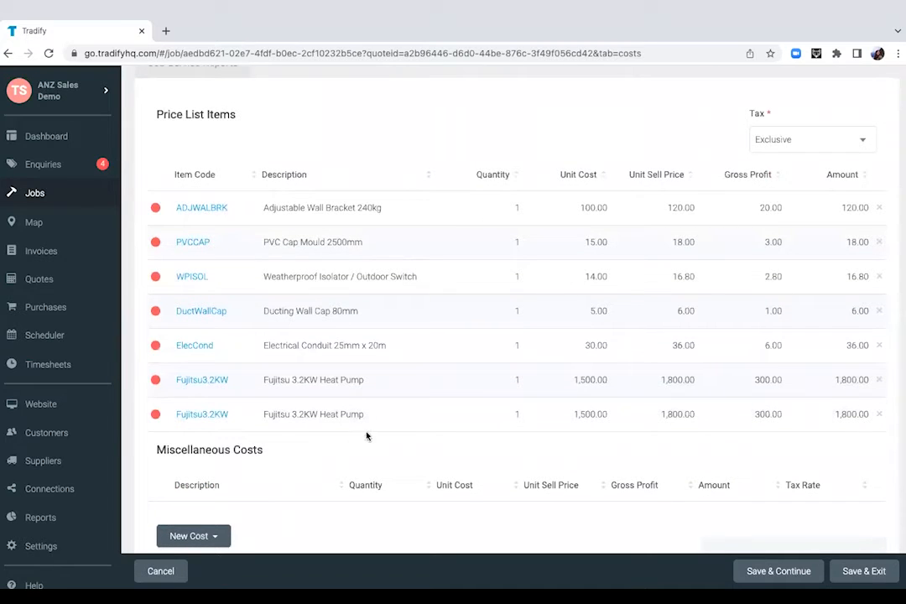
pyautogui.scroll(3)
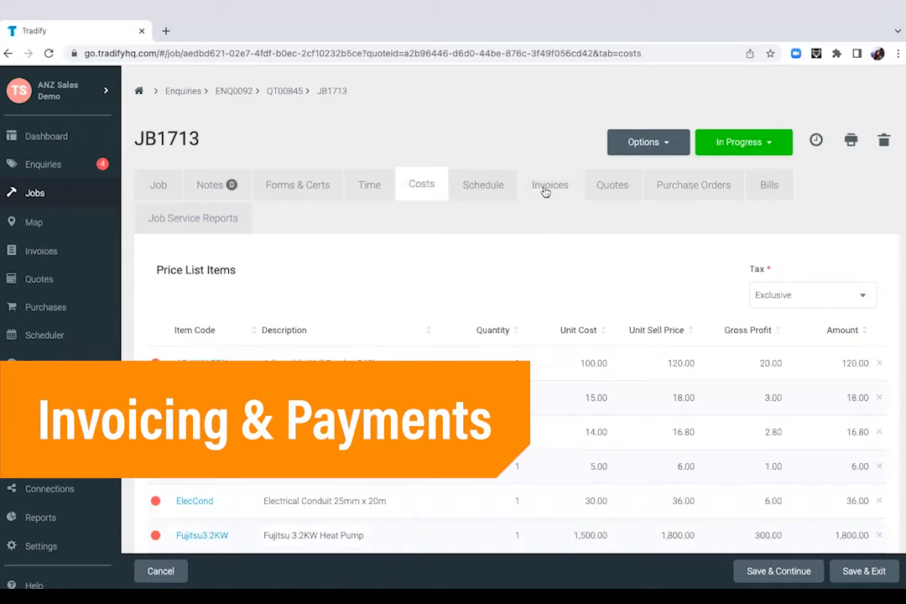
# Step: Start the first invoice for job JB1713 from its empty Invoices list
pyautogui.click(551, 185)
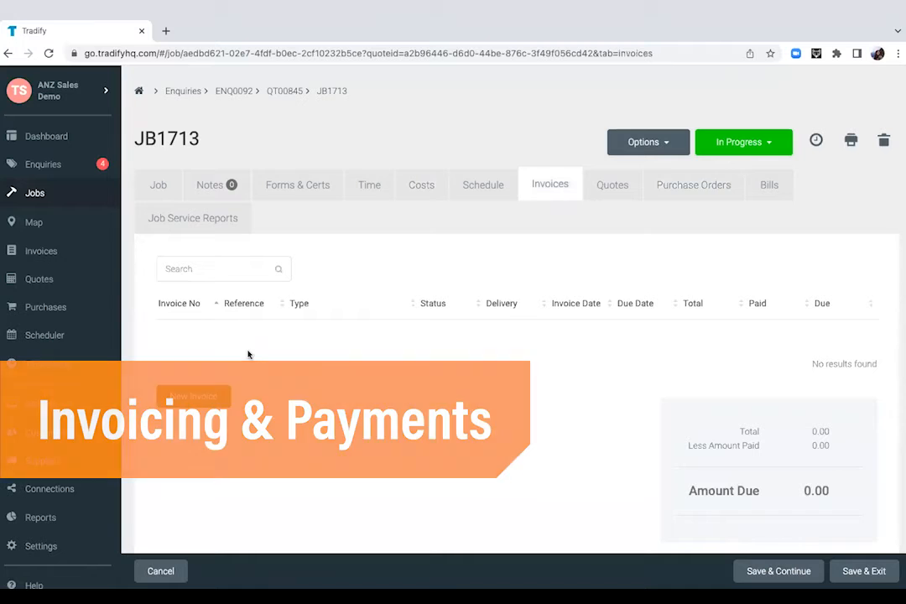
pyautogui.click(193, 396)
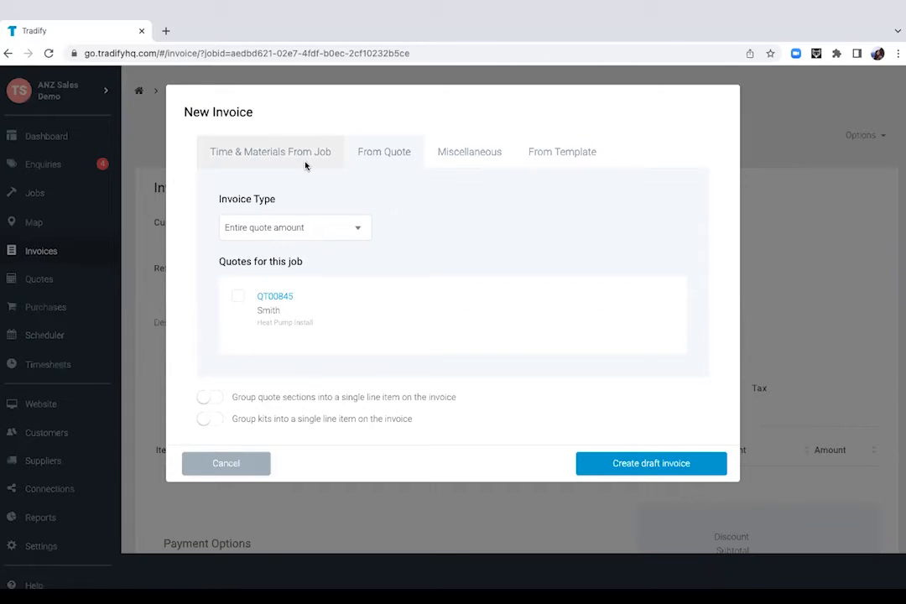
# Step: Try a From Quote invoice for 25.00 percent of quote QT00845
pyautogui.click(270, 151)
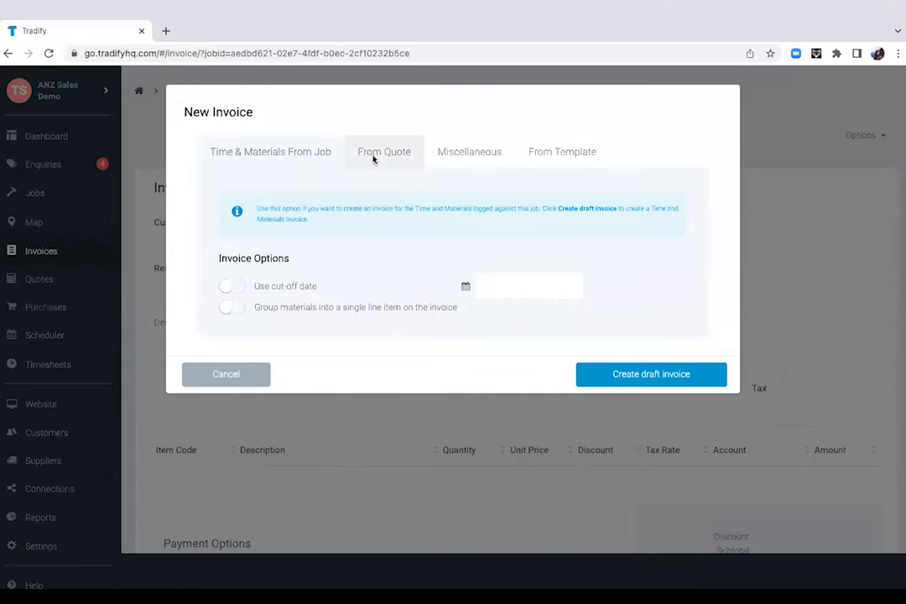
pyautogui.click(384, 151)
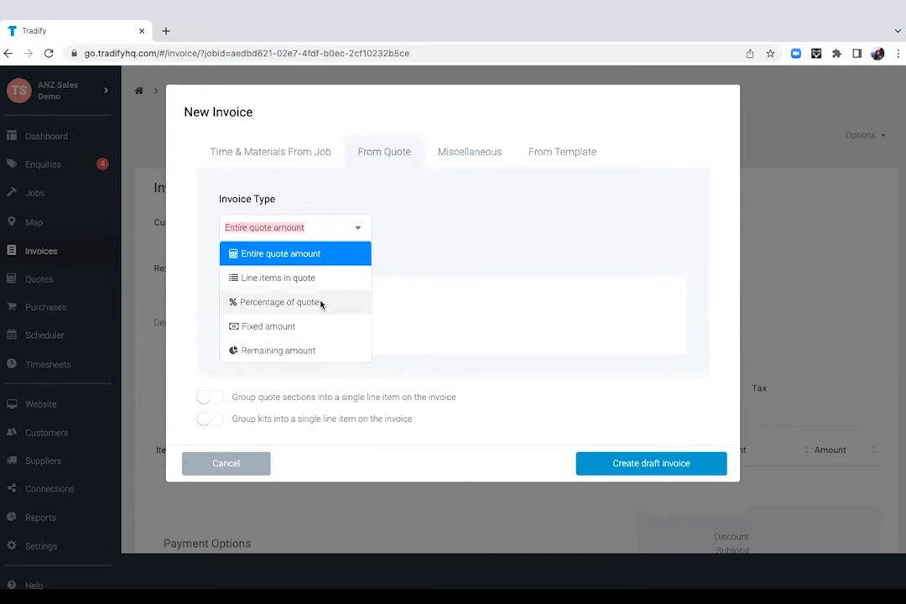
pyautogui.click(282, 302)
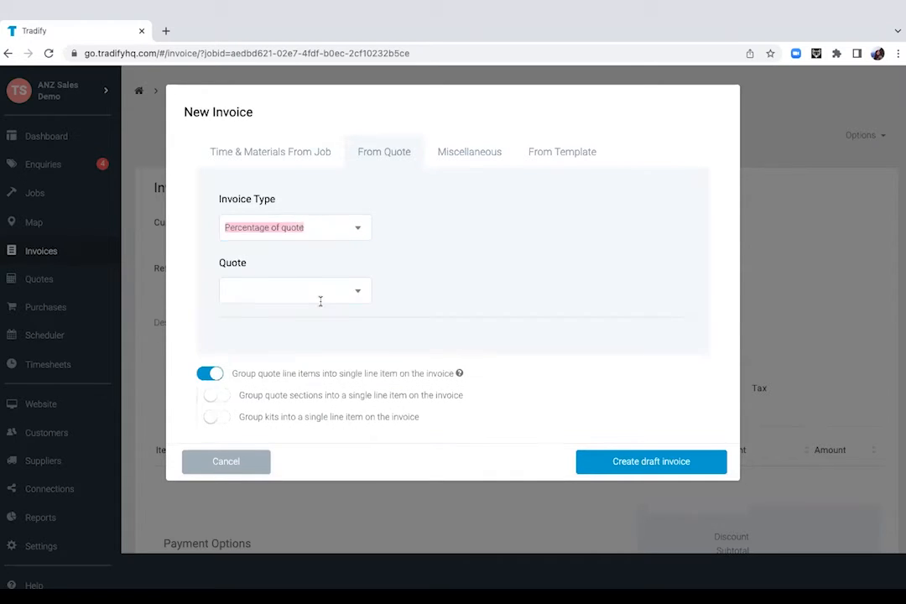
pyautogui.click(295, 290)
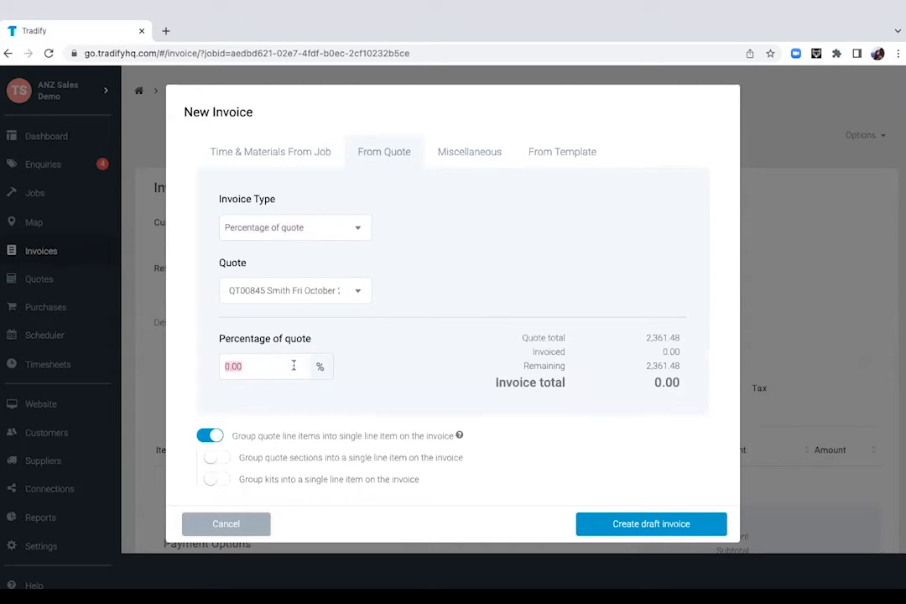
pyautogui.write('25.00')
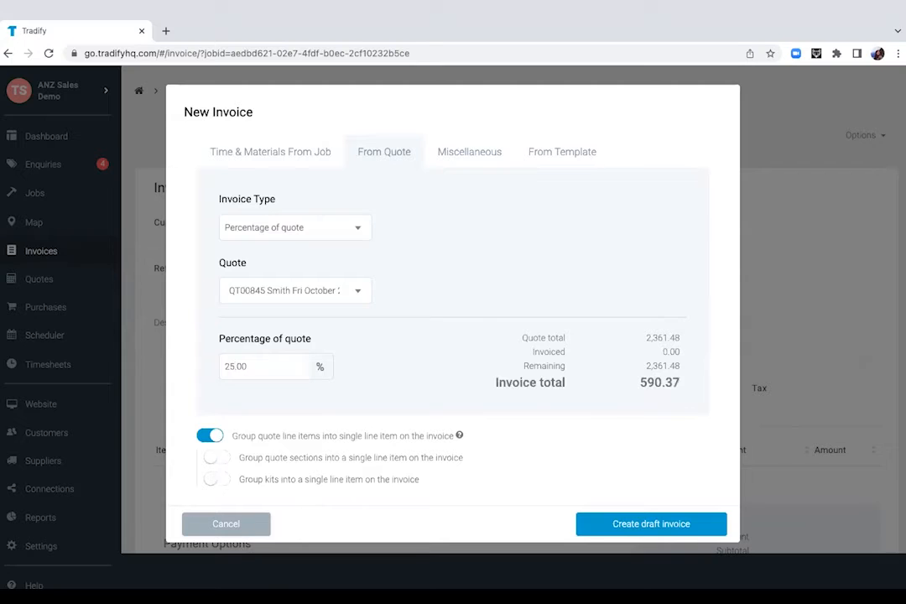
pyautogui.moveTo(611, 417)
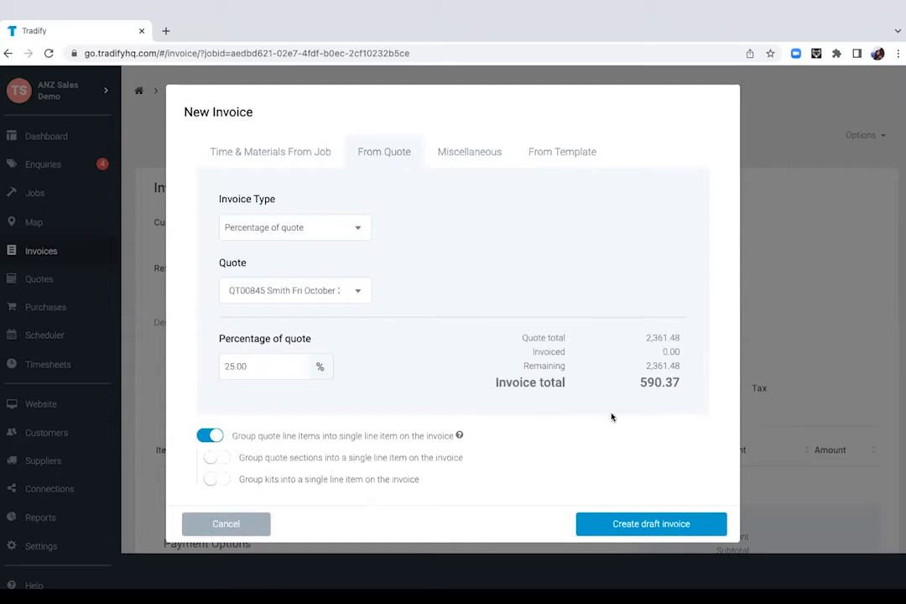
pyautogui.moveTo(372, 221)
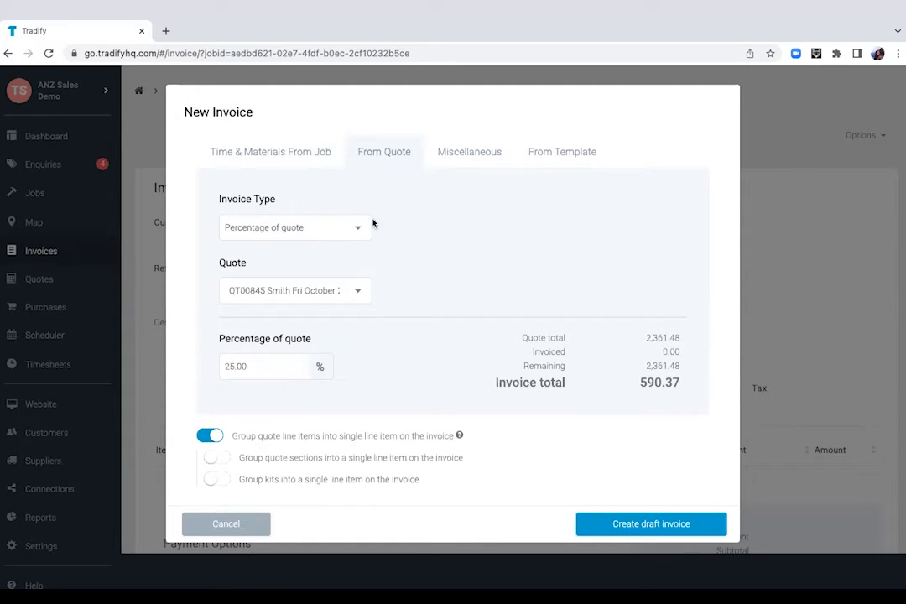
# Step: Create a draft invoice for the entire amount of quote QT00845 instead
pyautogui.click(293, 228)
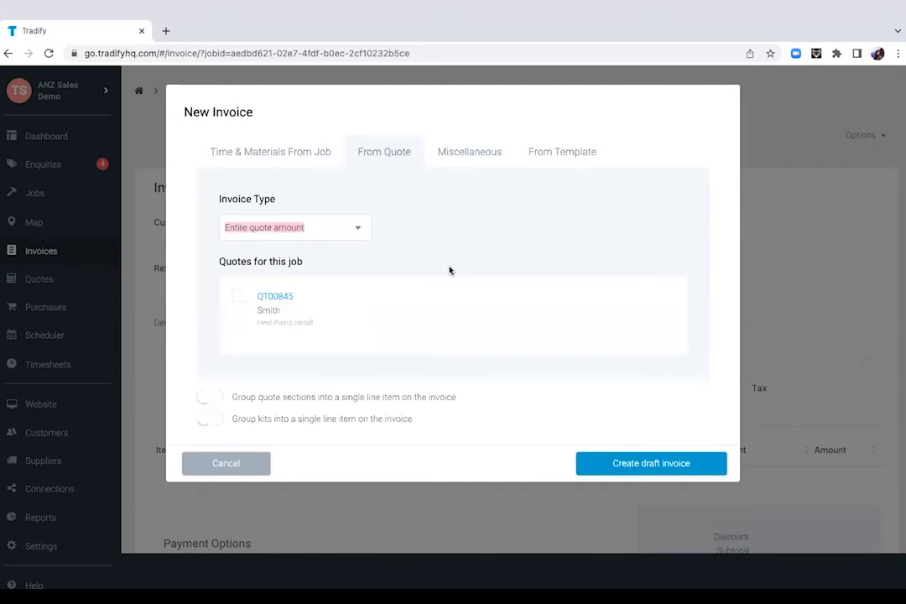
pyautogui.moveTo(243, 305)
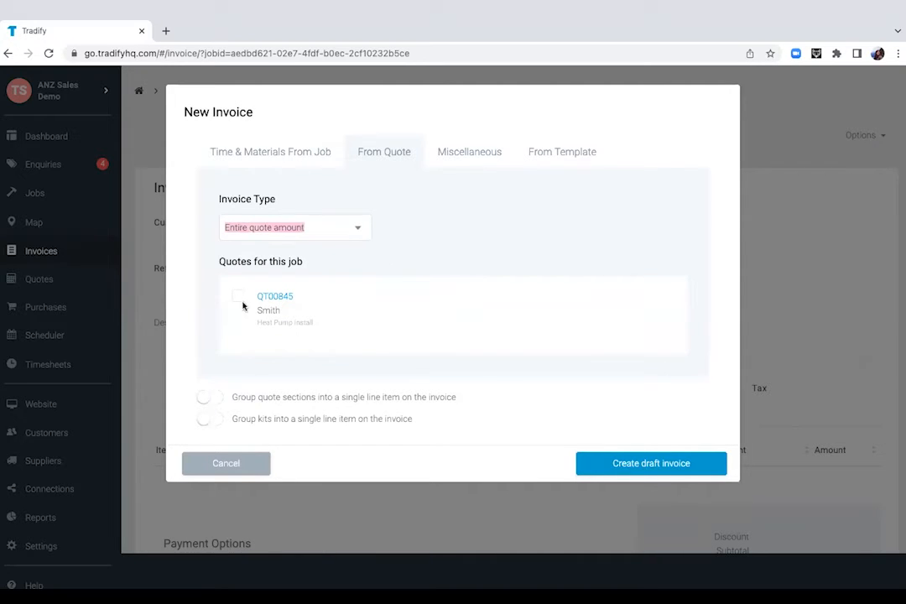
pyautogui.click(238, 296)
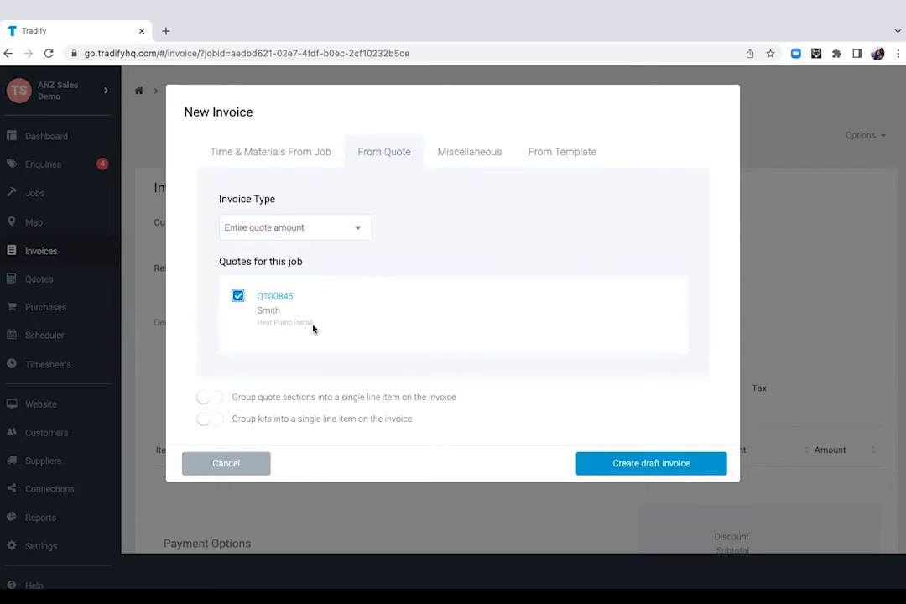
pyautogui.moveTo(279, 423)
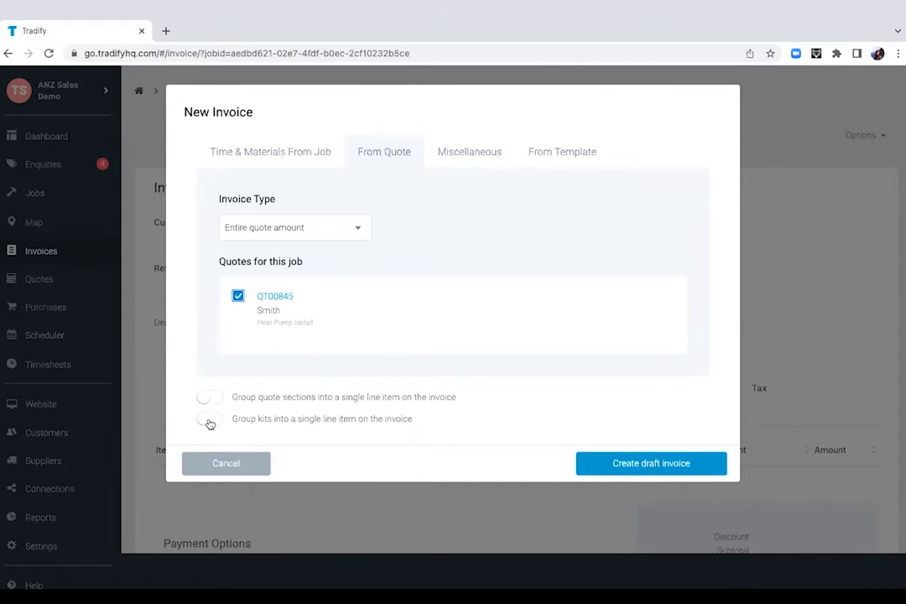
pyautogui.moveTo(550, 443)
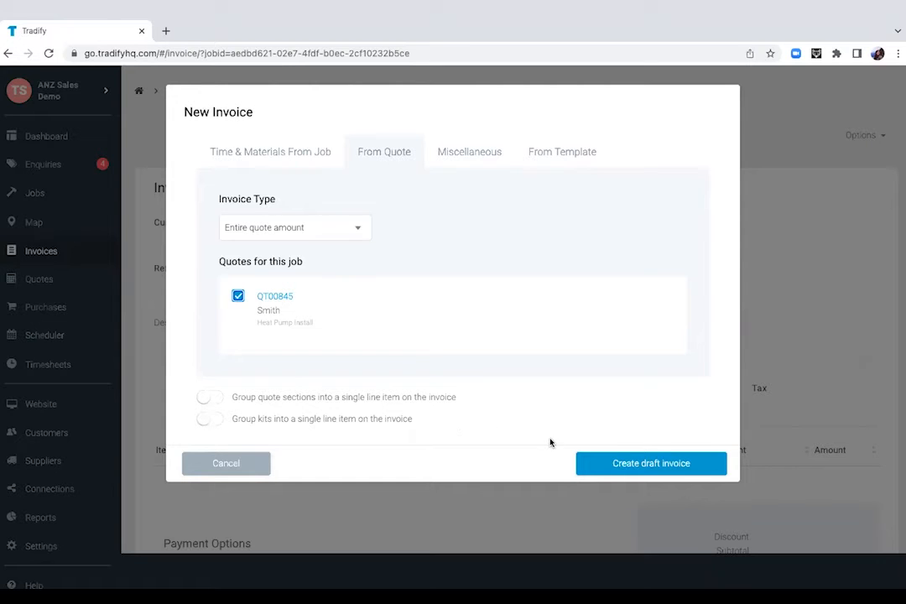
pyautogui.click(651, 463)
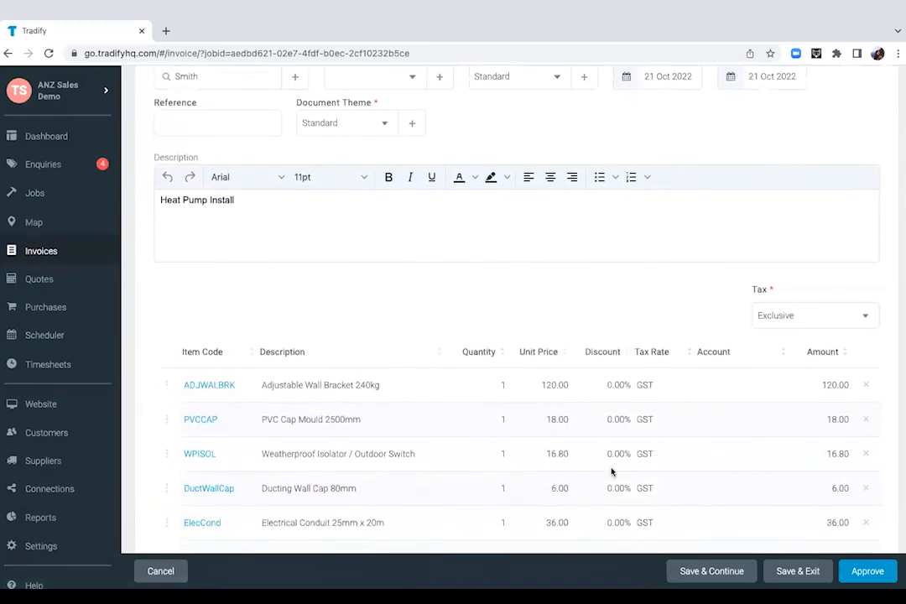
# Step: Review draft invoice IV02118 and its preview totalling AUD 2,361.48, then dismiss the preview
pyautogui.scroll(-3)
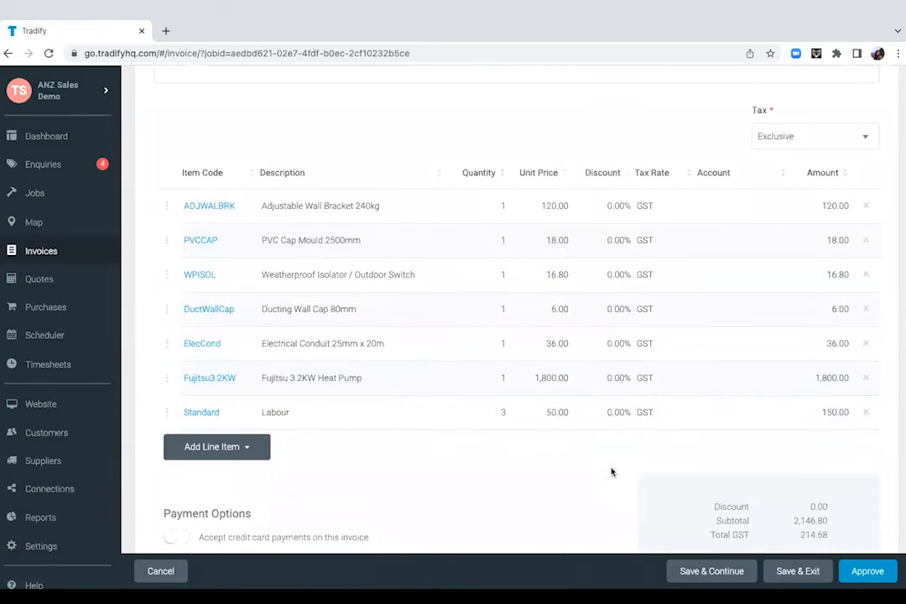
pyautogui.scroll(3)
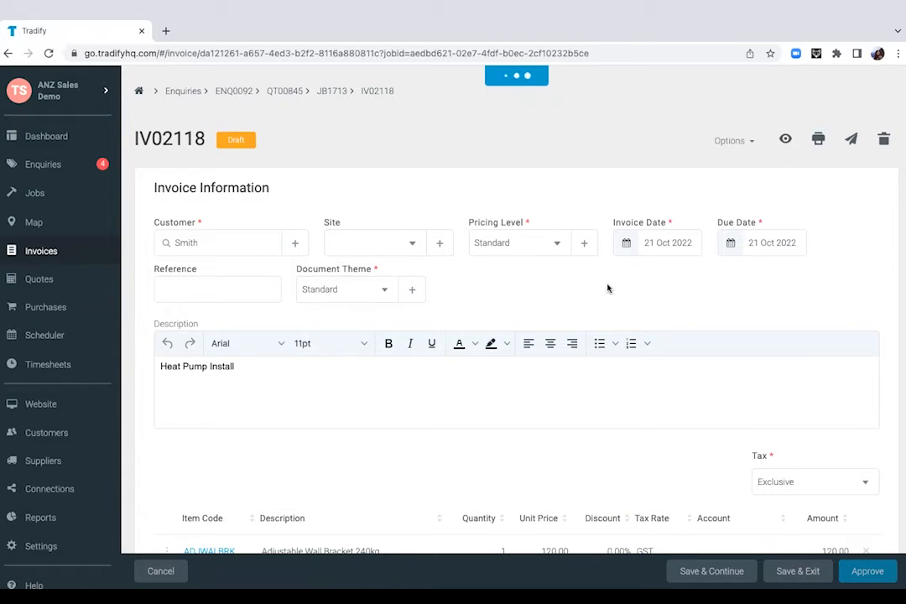
pyautogui.click(786, 138)
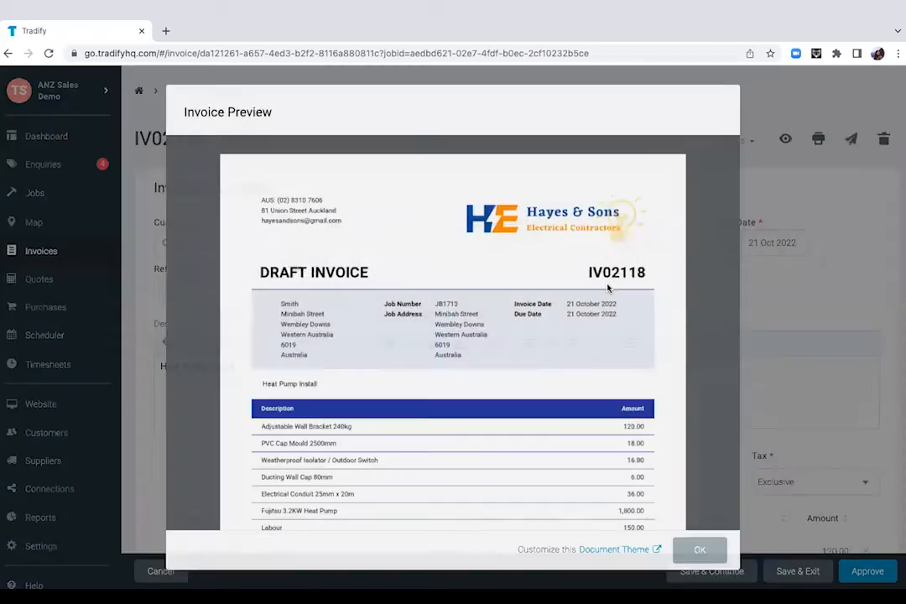
pyautogui.scroll(-3)
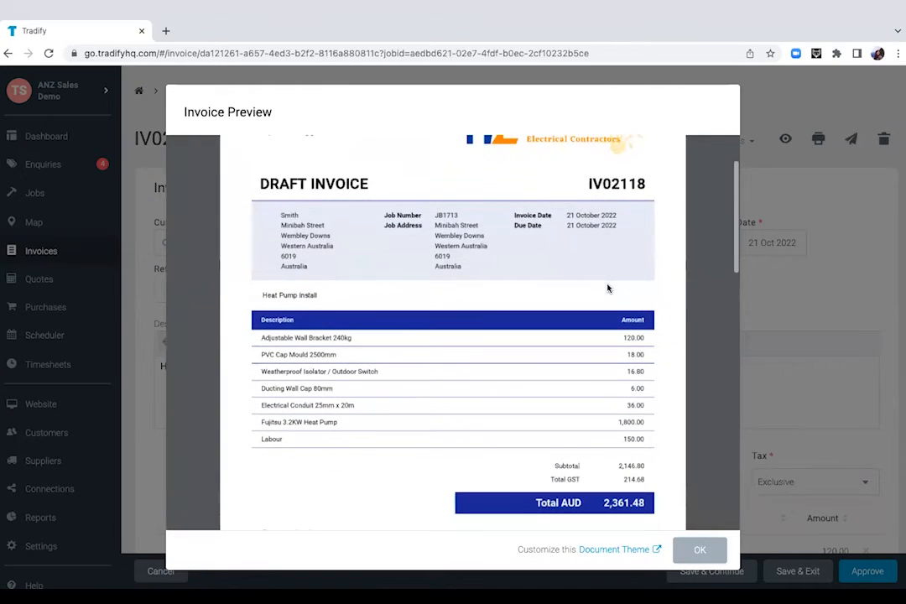
pyautogui.scroll(-3)
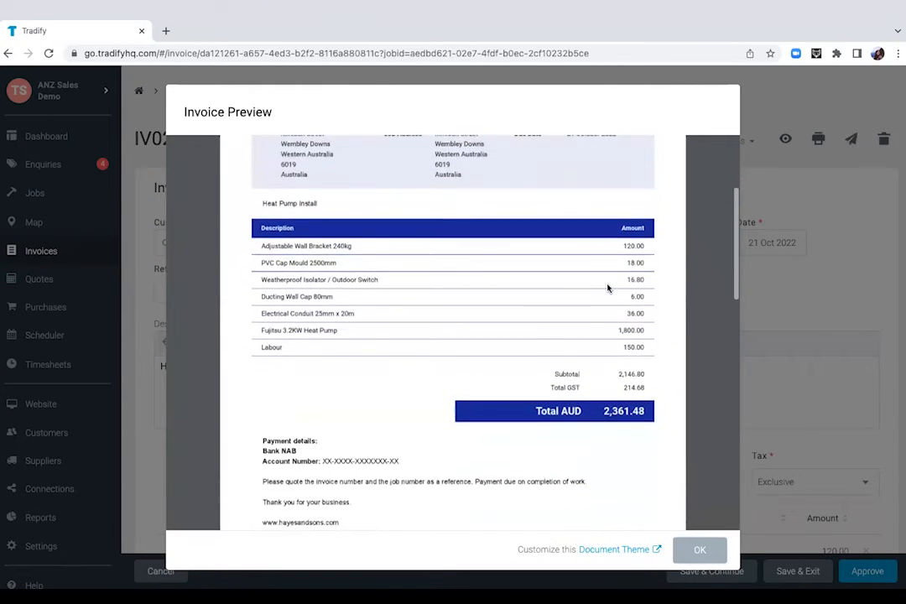
pyautogui.click(700, 551)
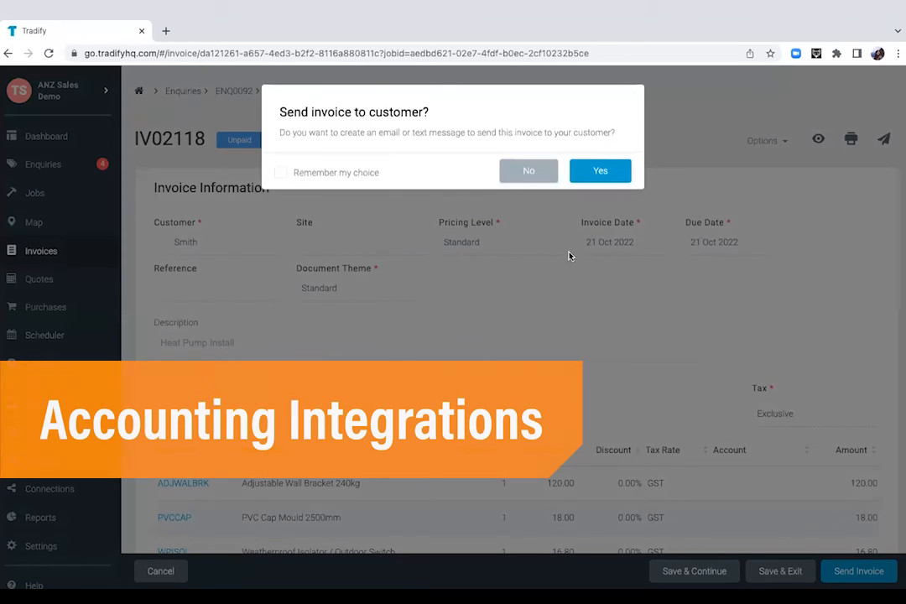
pyautogui.moveTo(587, 291)
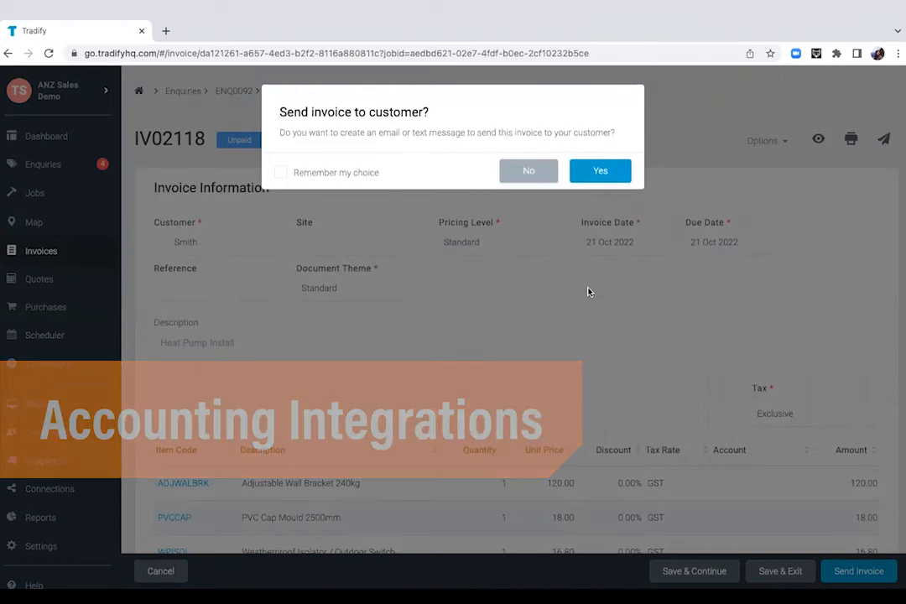
# Step: Email approved invoice IV02118 to the customer so it is marked as sent
pyautogui.click(601, 171)
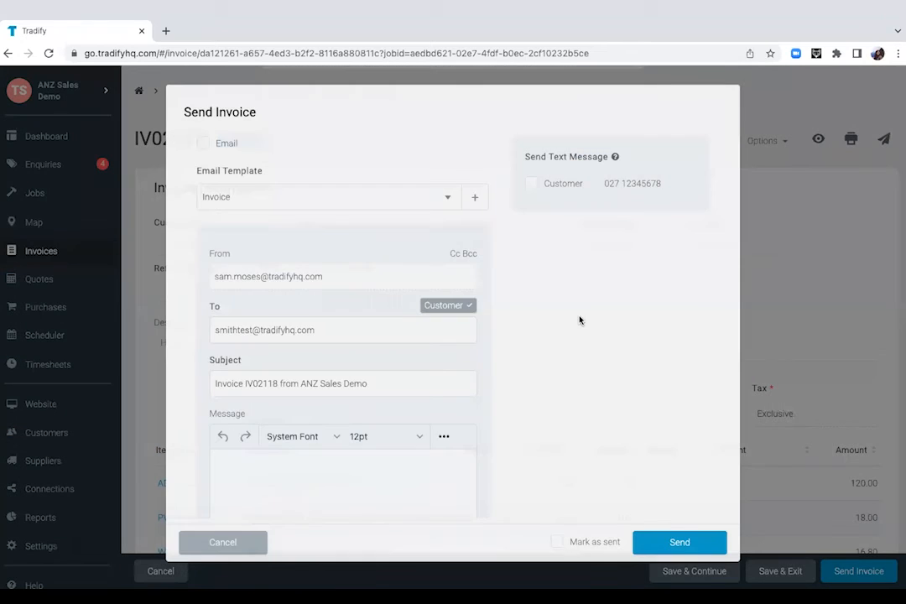
pyautogui.click(203, 143)
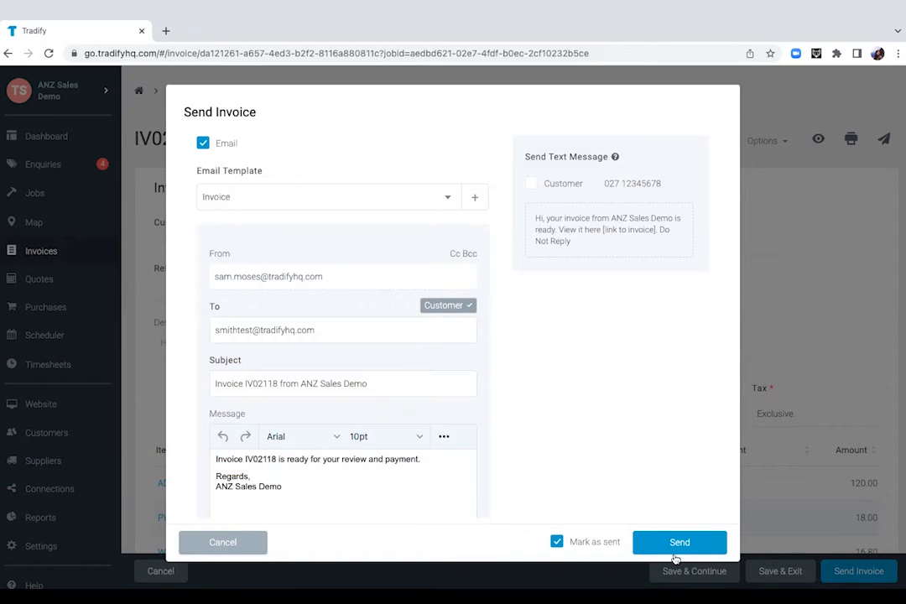
pyautogui.click(679, 542)
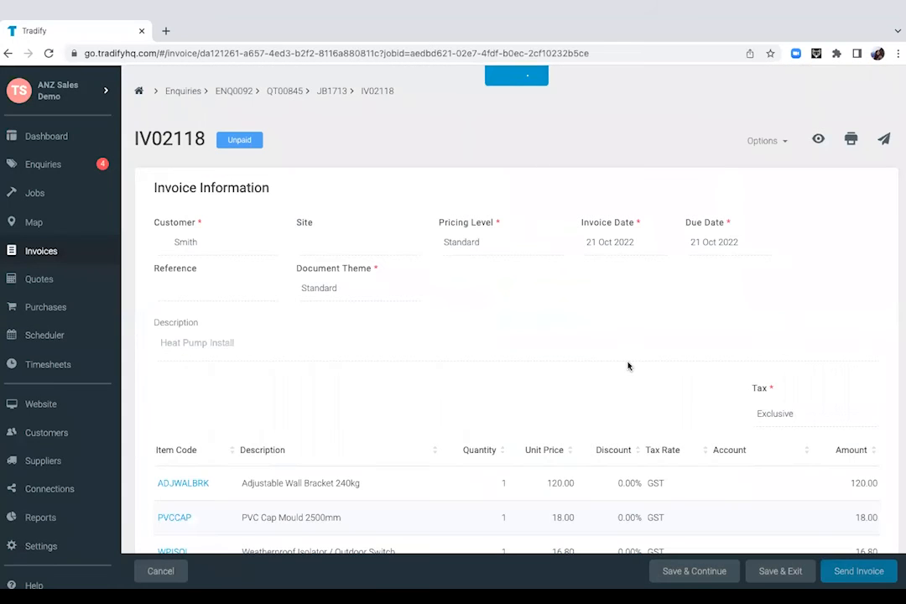
# Step: Allow credit card payments on IV02118 and enable email and text payment reminders
pyautogui.scroll(-3)
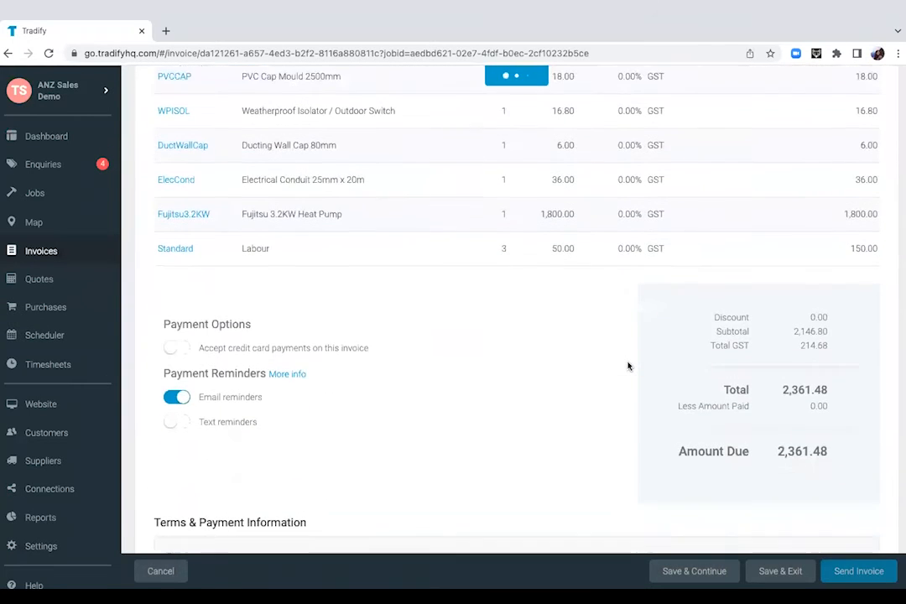
pyautogui.click(859, 570)
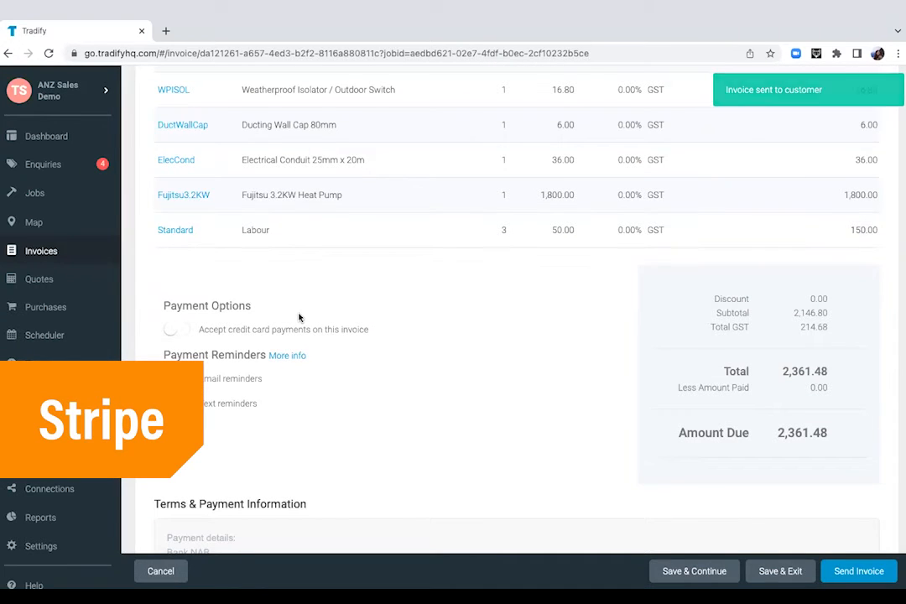
pyautogui.click(176, 379)
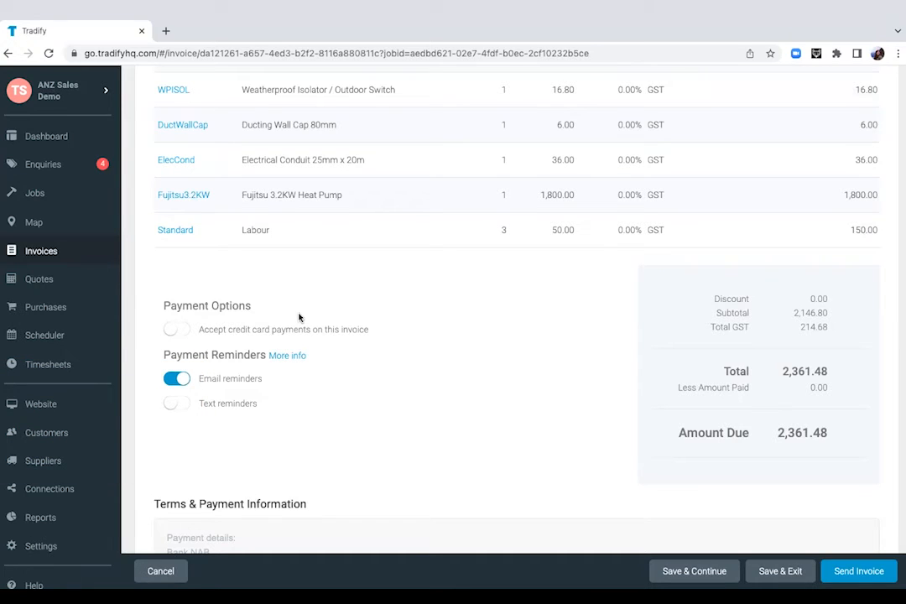
pyautogui.click(176, 328)
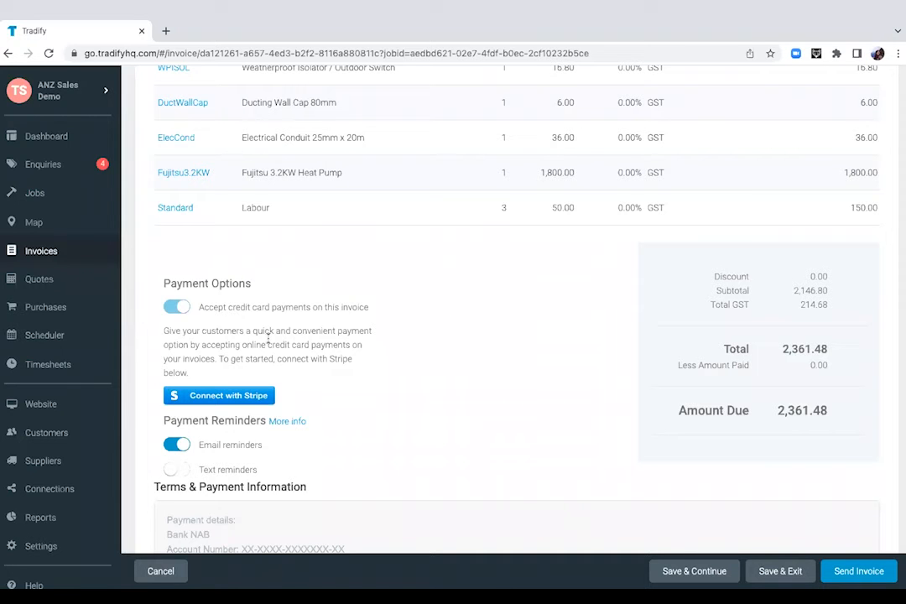
pyautogui.scroll(-3)
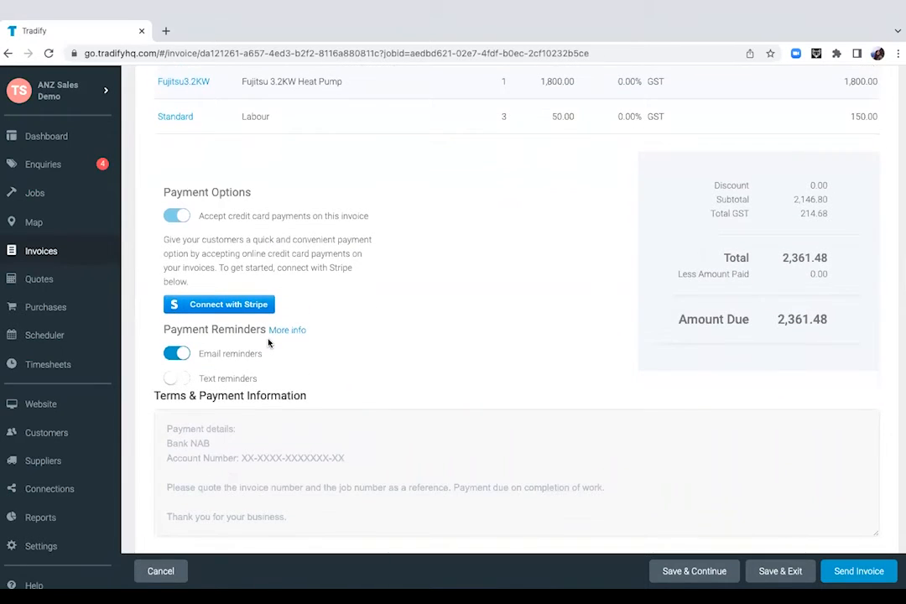
pyautogui.scroll(-3)
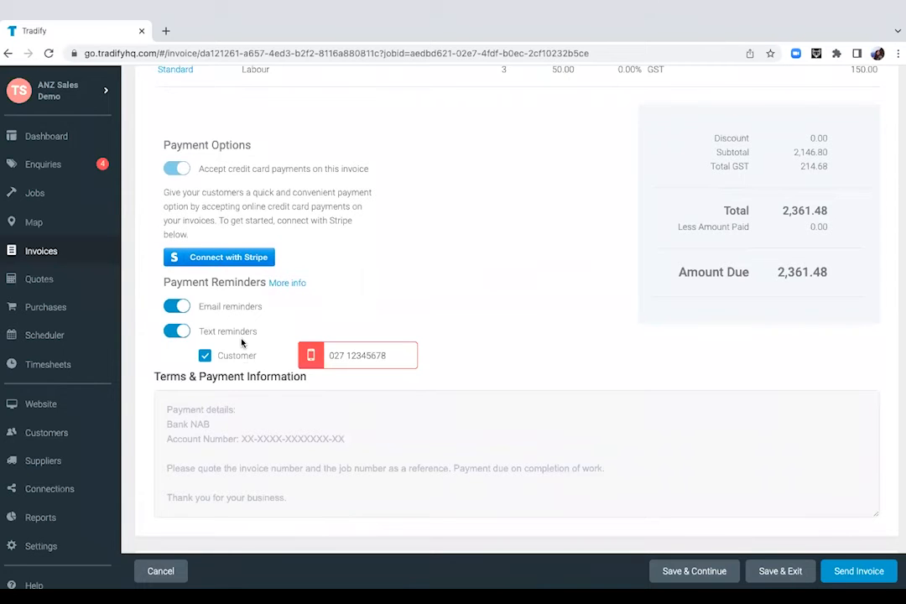
pyautogui.moveTo(627, 322)
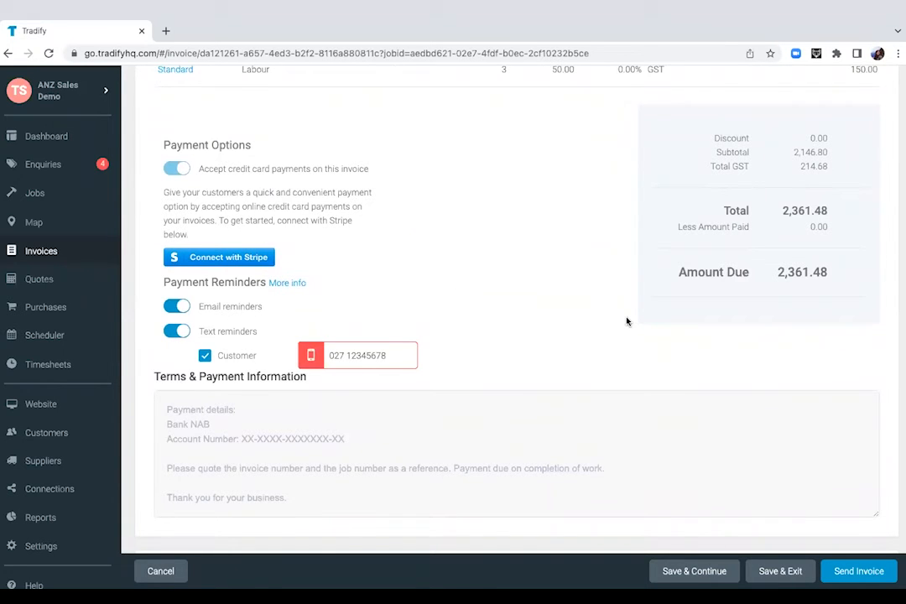
pyautogui.scroll(3)
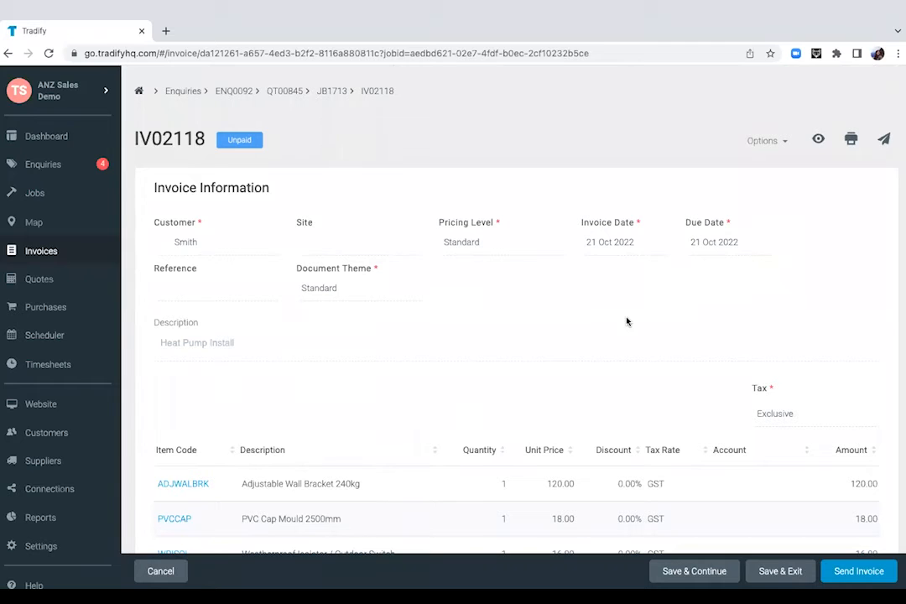
pyautogui.moveTo(423, 363)
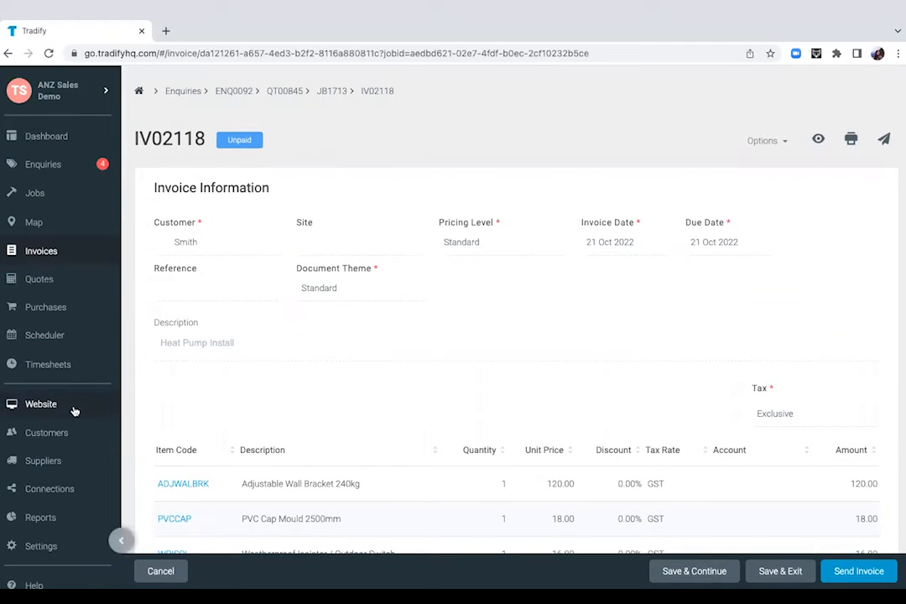
# Step: Leave the invoice, saving changes, for the Website section previewing the ANZ Sales Demo site
pyautogui.click(40, 402)
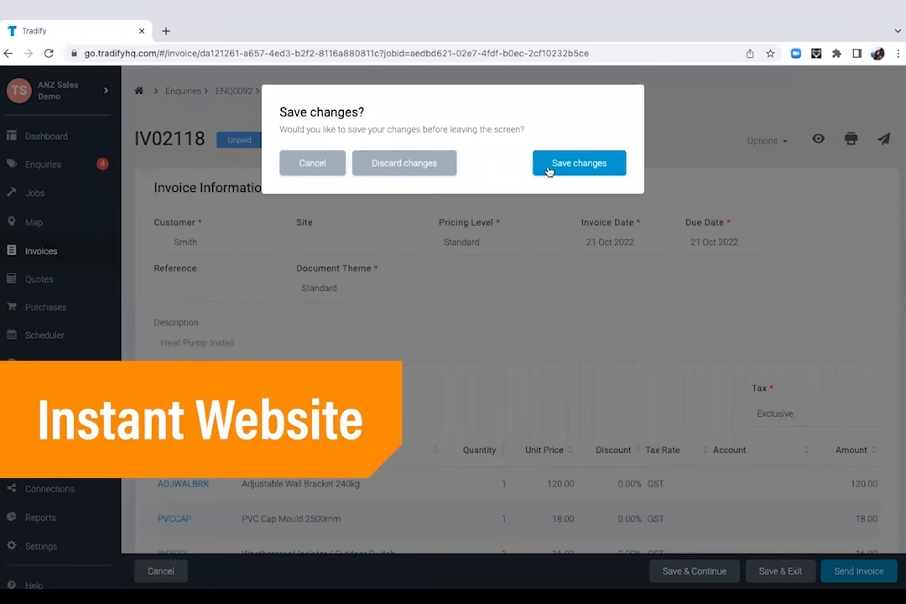
pyautogui.click(577, 163)
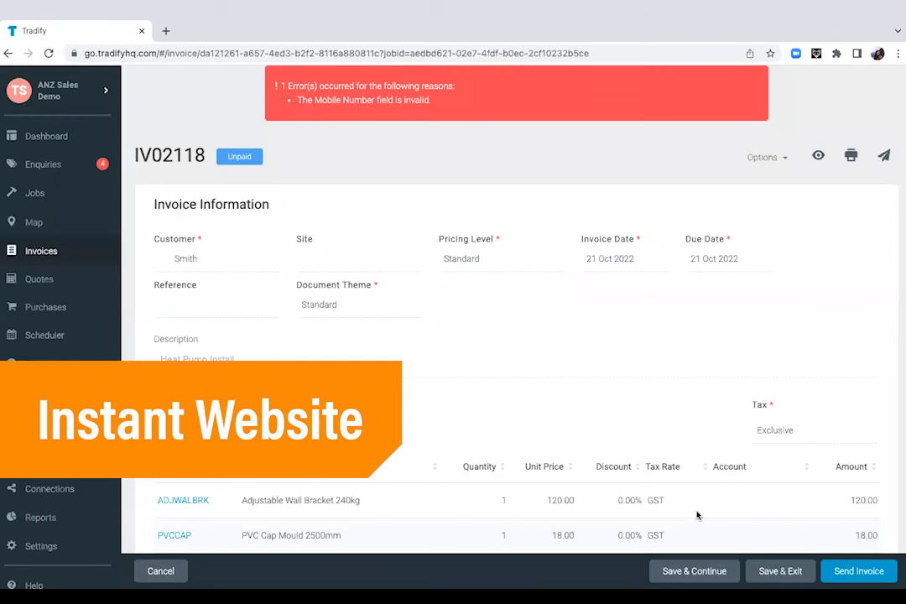
pyautogui.scroll(-3)
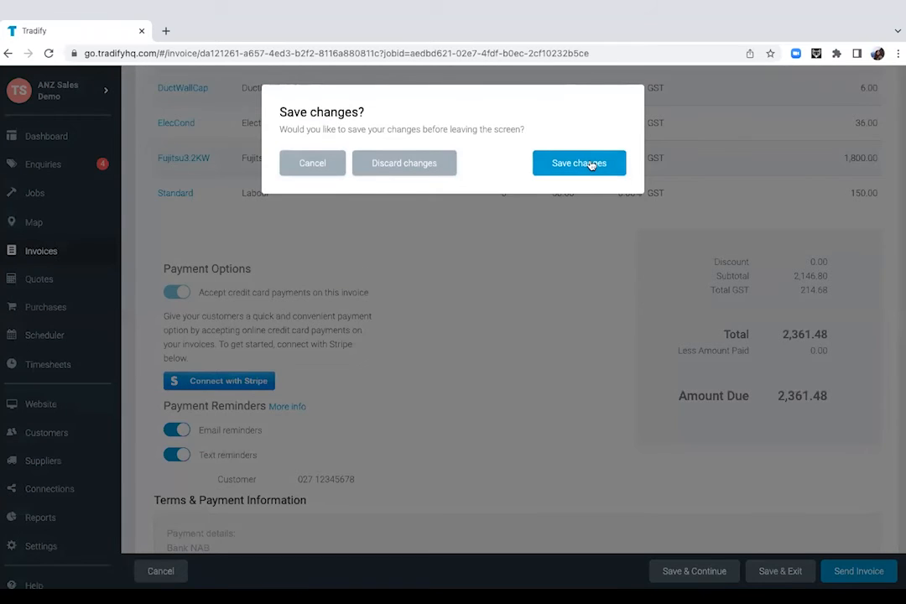
pyautogui.click(577, 163)
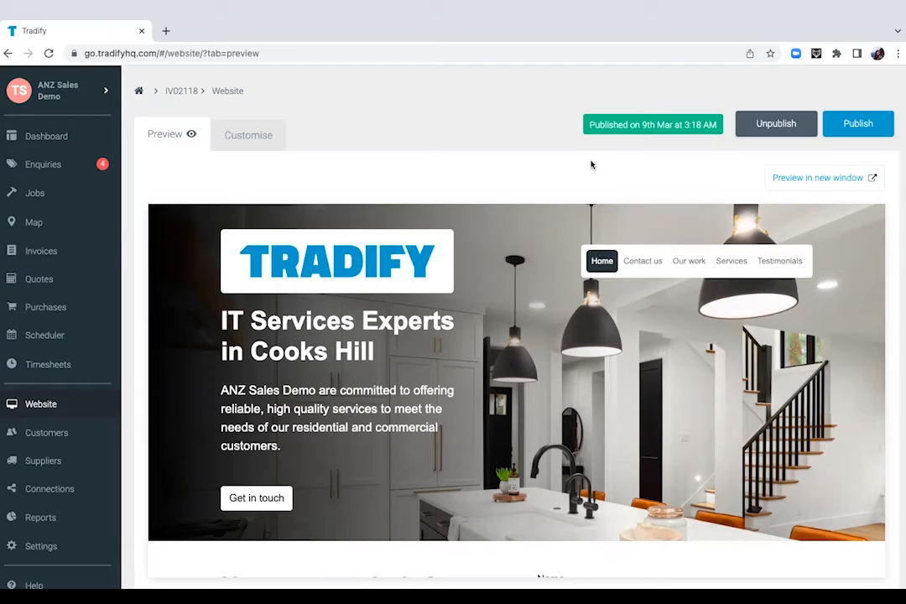
pyautogui.moveTo(529, 161)
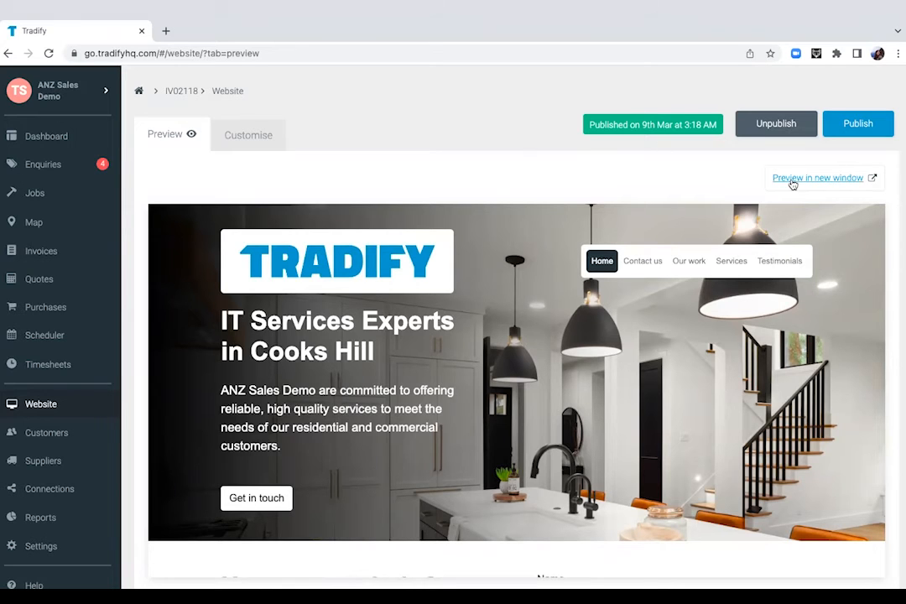
# Step: View the ANZ Sales Demo site preview in a new tab and browse down its pages
pyautogui.click(819, 177)
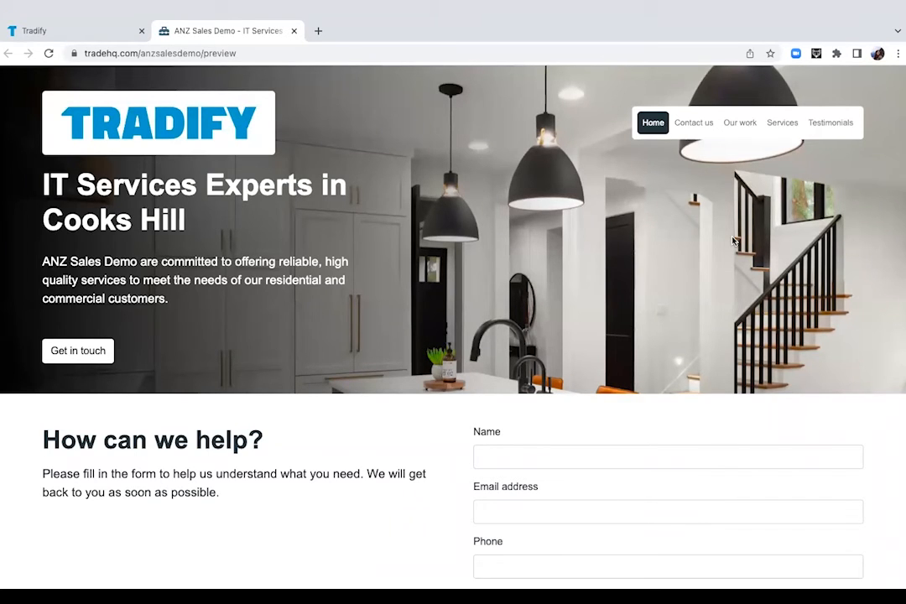
pyautogui.moveTo(552, 211)
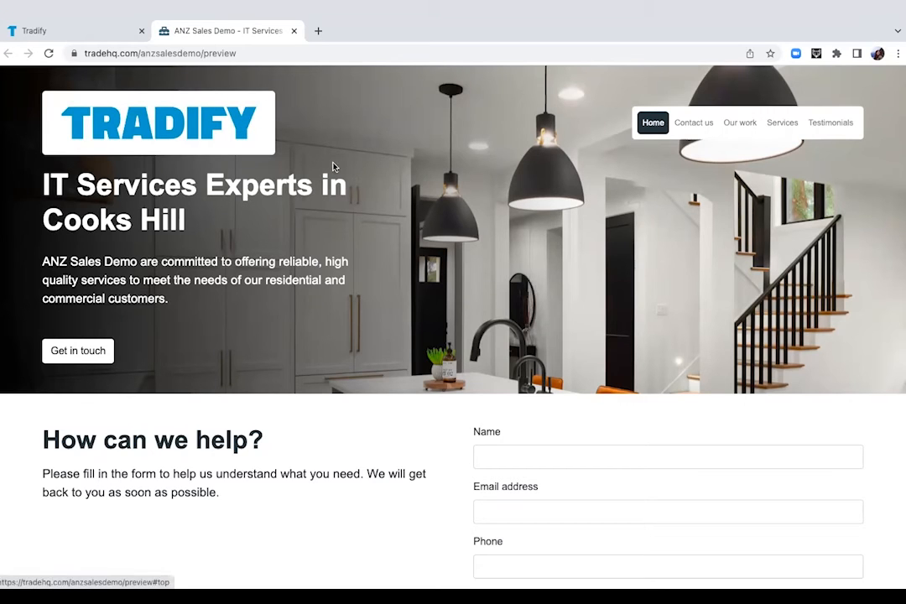
pyautogui.moveTo(286, 267)
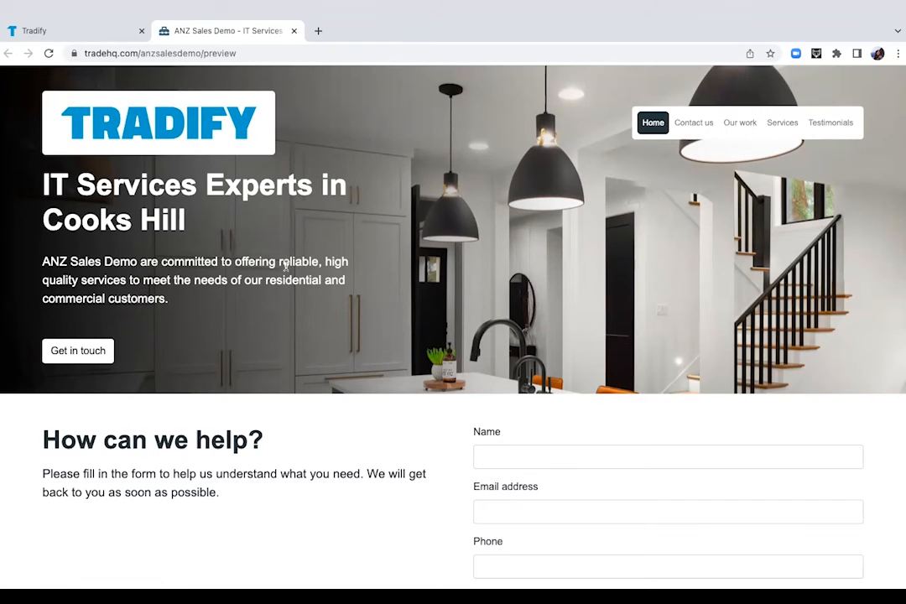
pyautogui.scroll(-3)
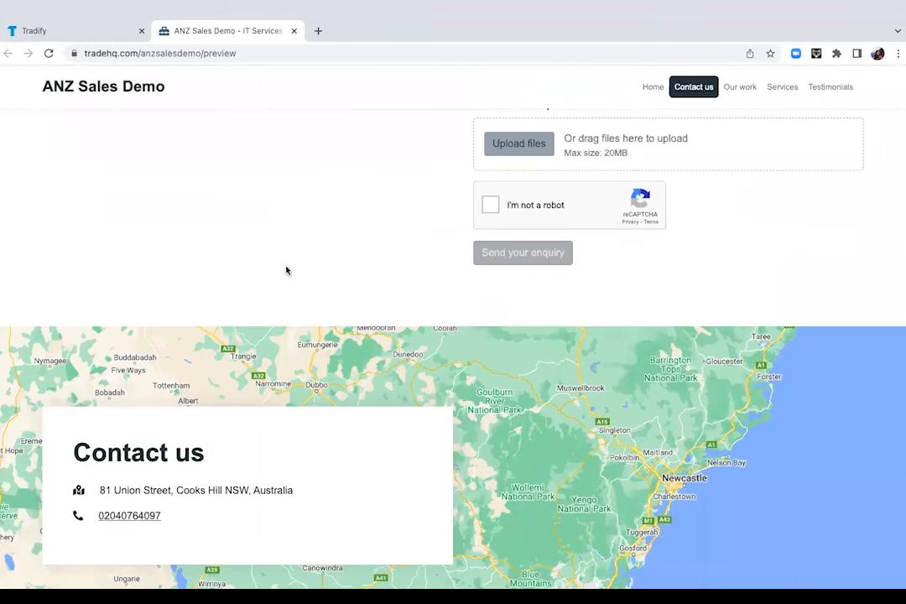
pyautogui.scroll(-3)
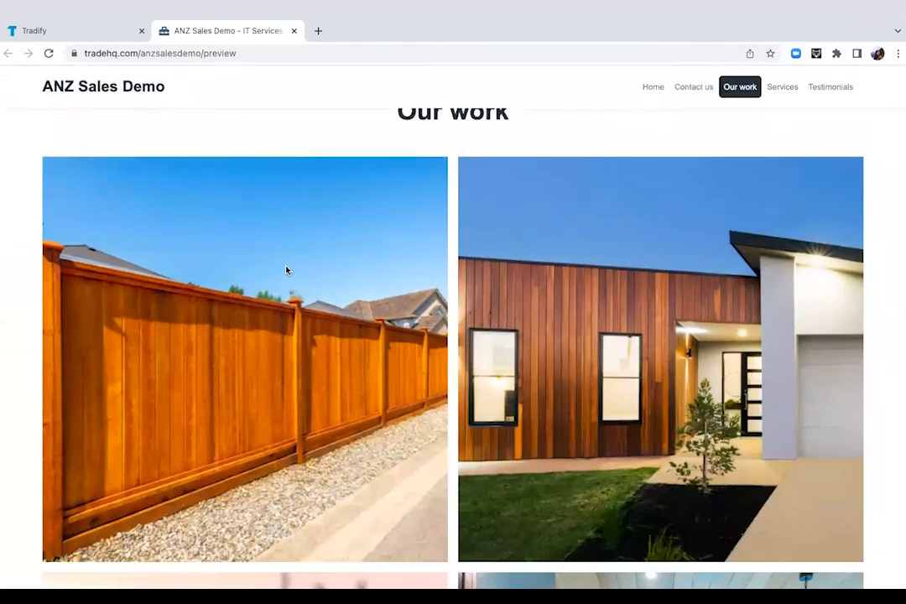
pyautogui.scroll(-3)
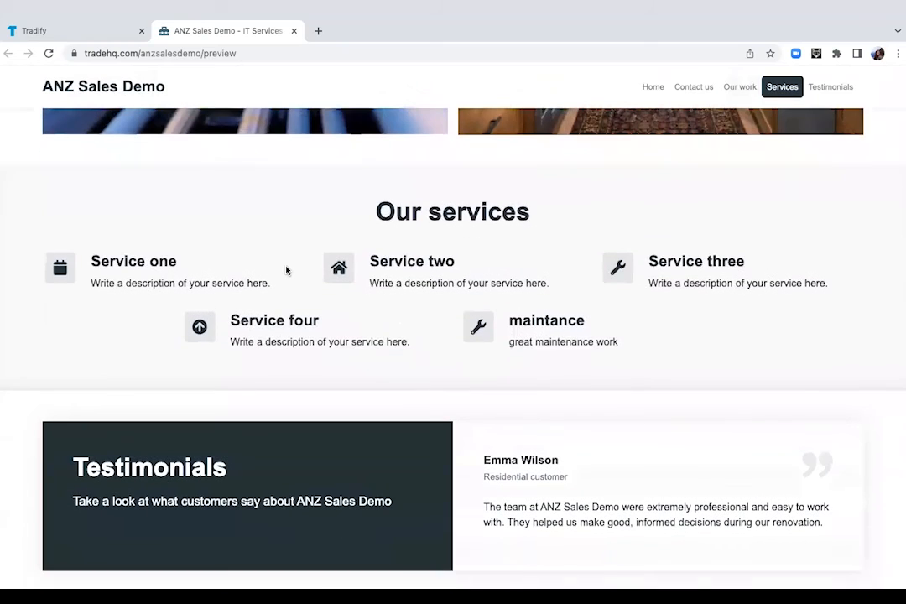
pyautogui.moveTo(570, 260)
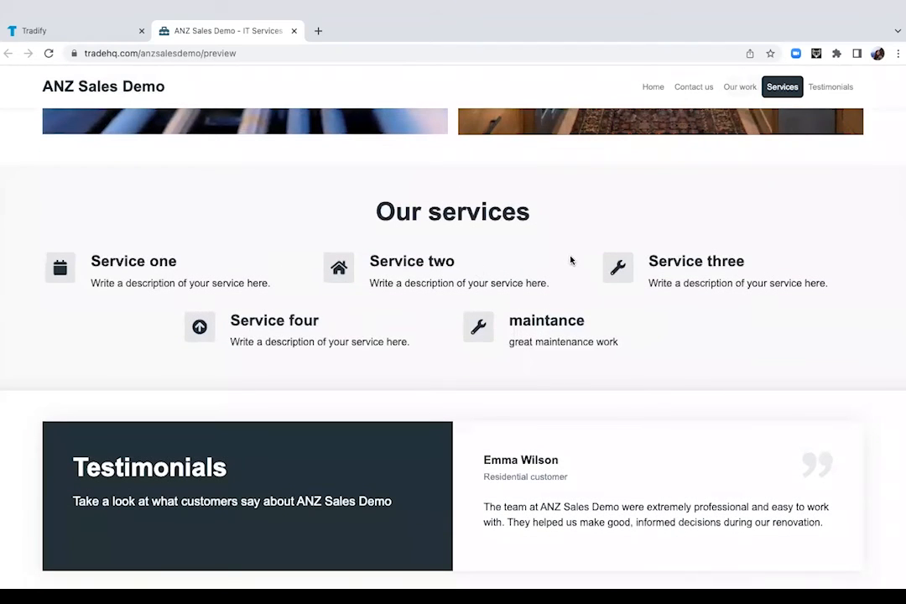
pyautogui.scroll(-3)
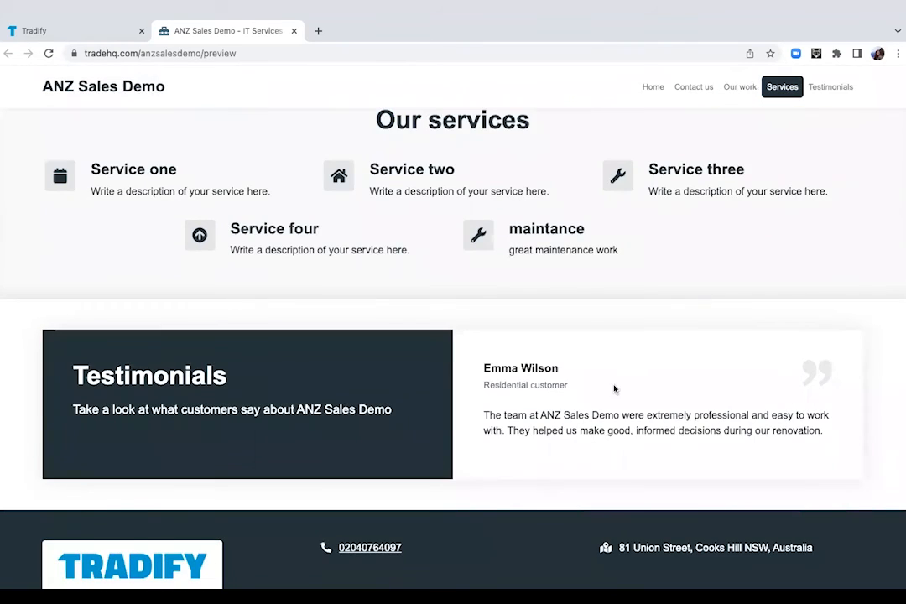
# Step: Visit the Our work and Contact us sections and start on the enquiry form
pyautogui.click(738, 88)
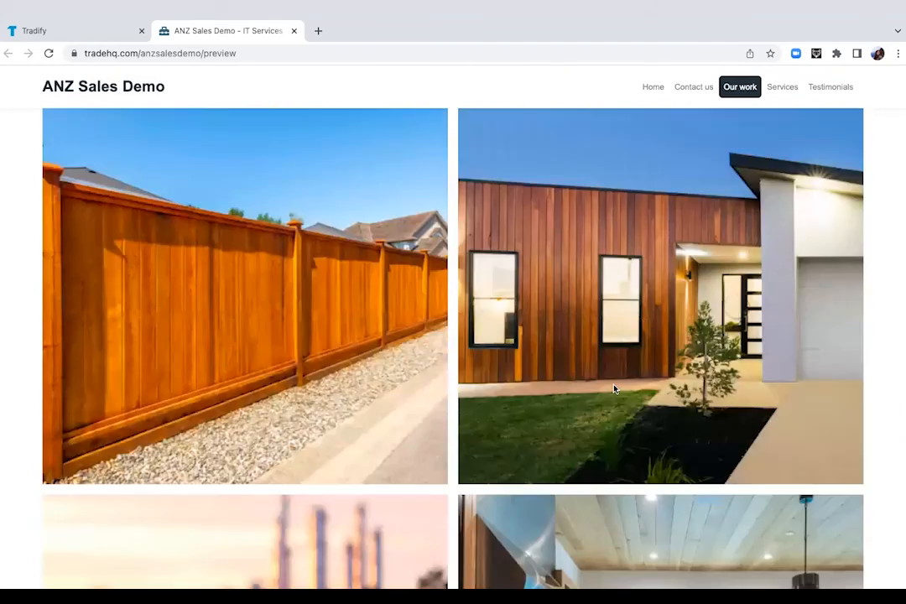
pyautogui.click(693, 87)
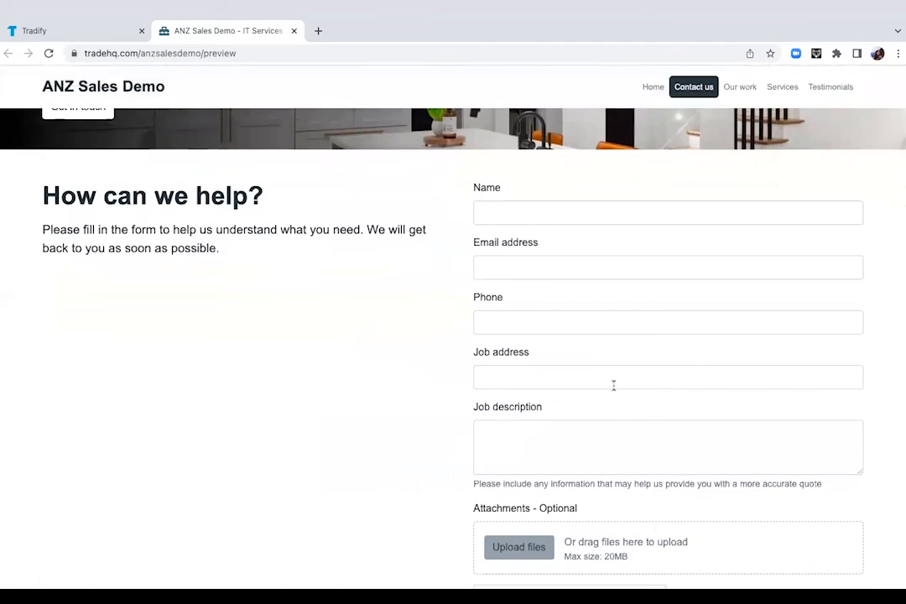
pyautogui.moveTo(597, 334)
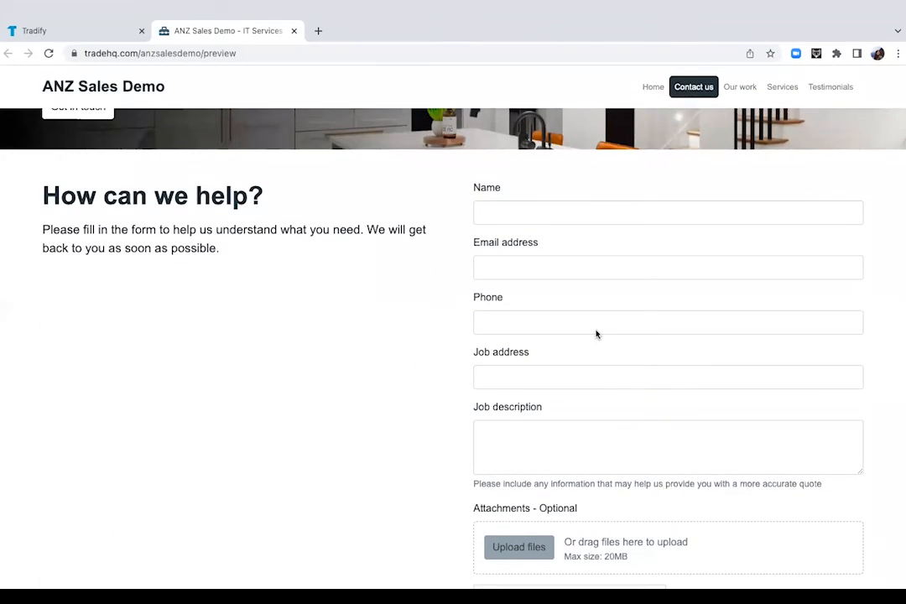
pyautogui.click(668, 282)
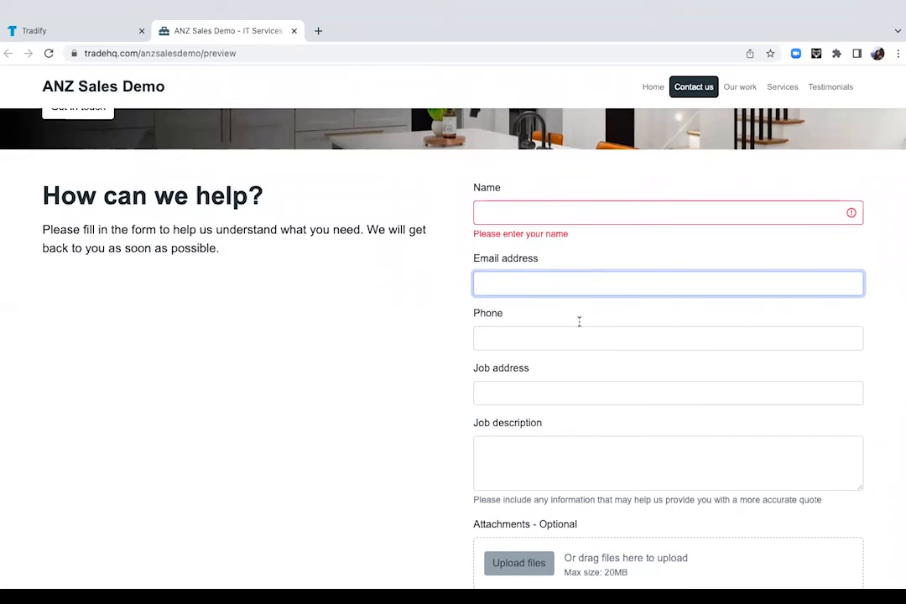
pyautogui.moveTo(577, 334)
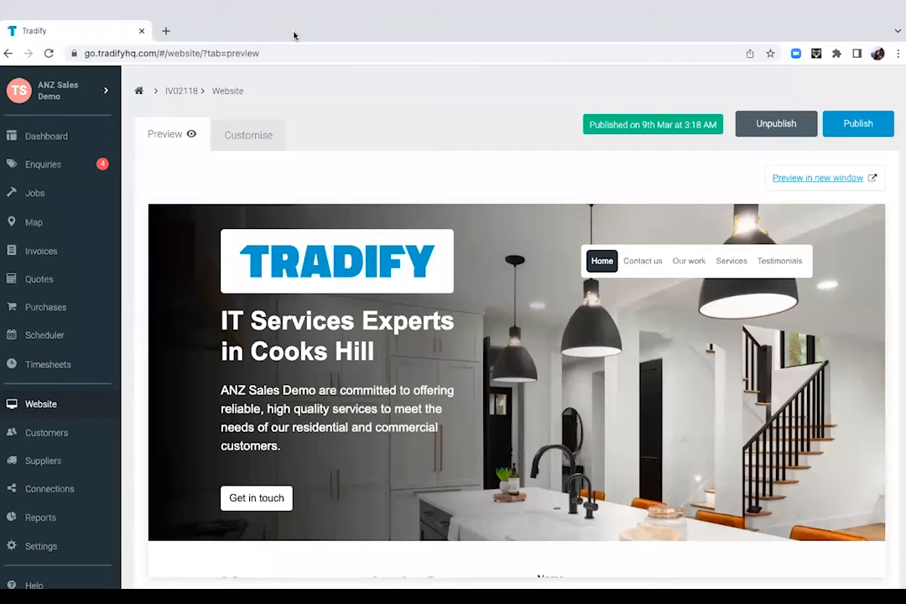
pyautogui.moveTo(322, 118)
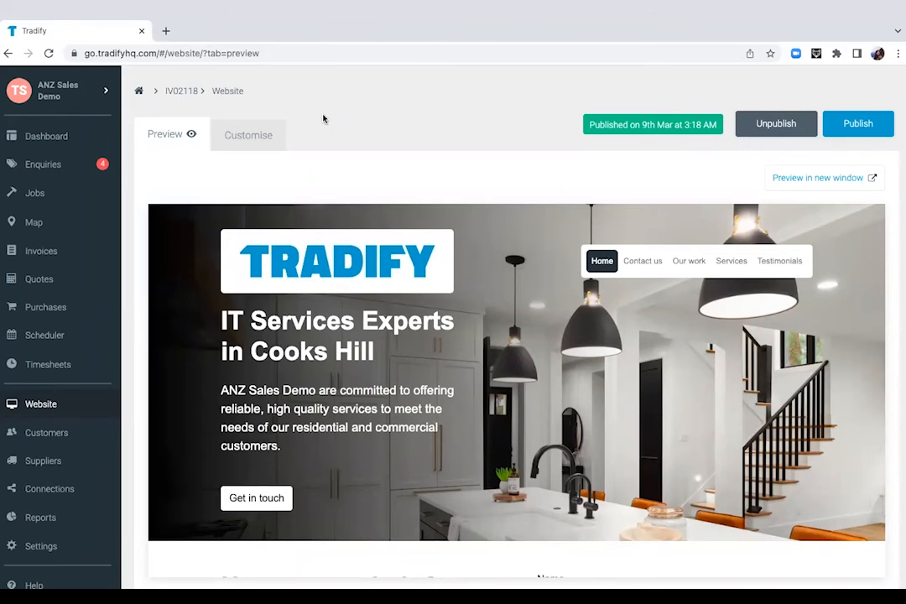
pyautogui.moveTo(58, 540)
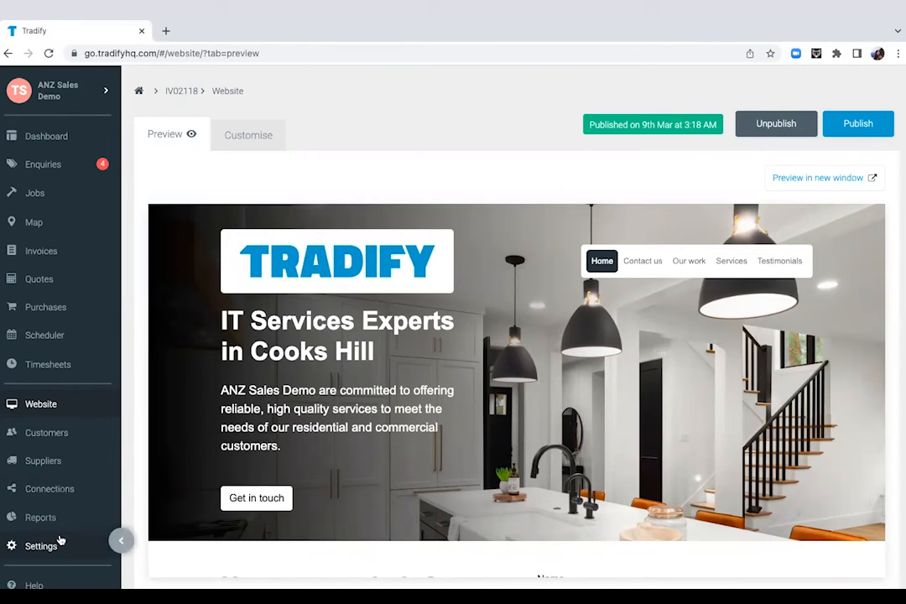
# Step: Return to the Tradify tab and go into Settings, landing on Billing Rates
pyautogui.click(41, 545)
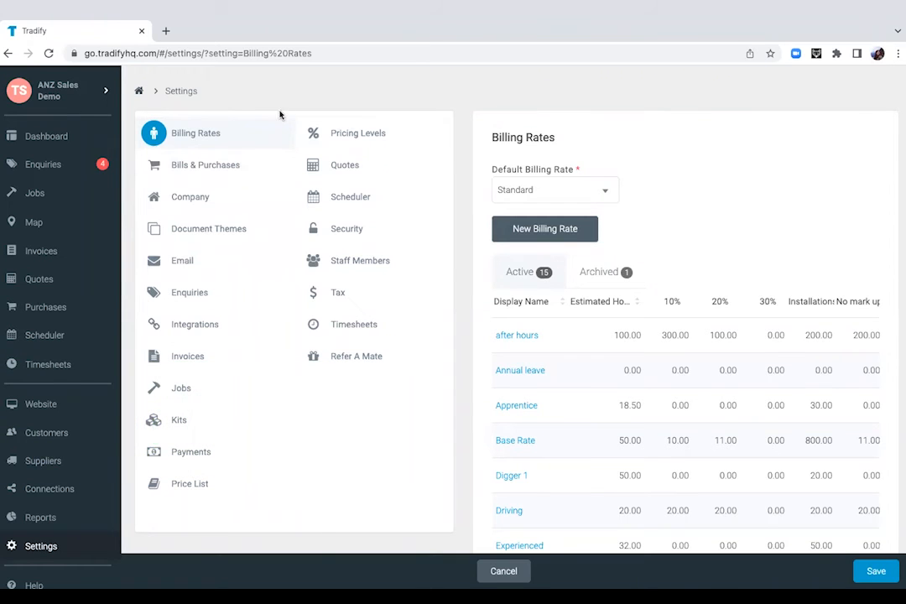
# Step: View the Pricing Levels list showing six active levels with Standard as default
pyautogui.click(357, 132)
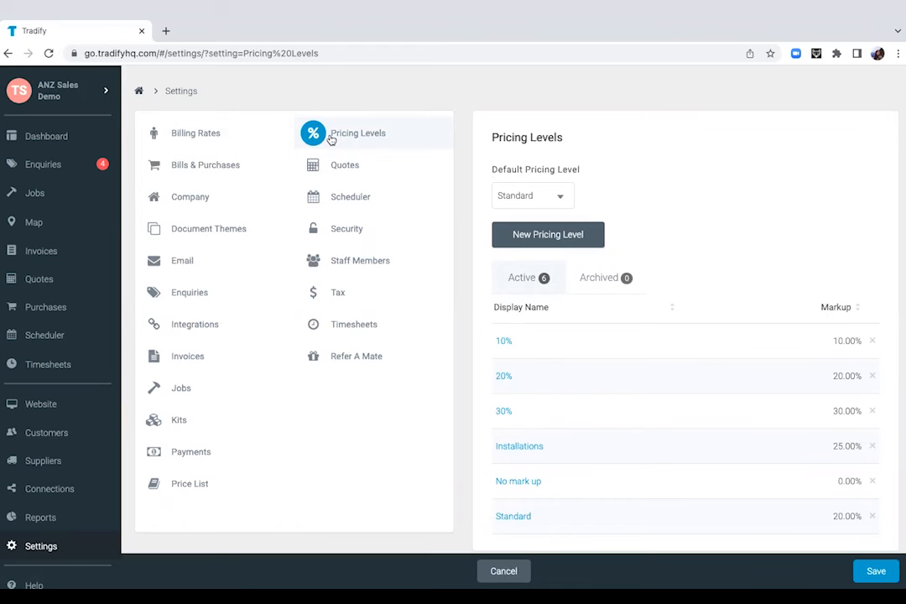
pyautogui.scroll(3)
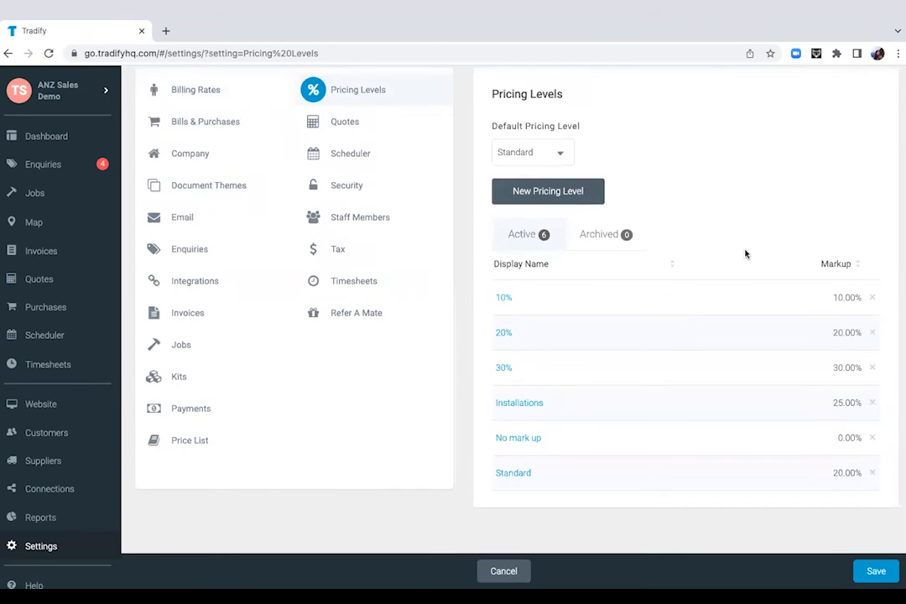
pyautogui.moveTo(513, 330)
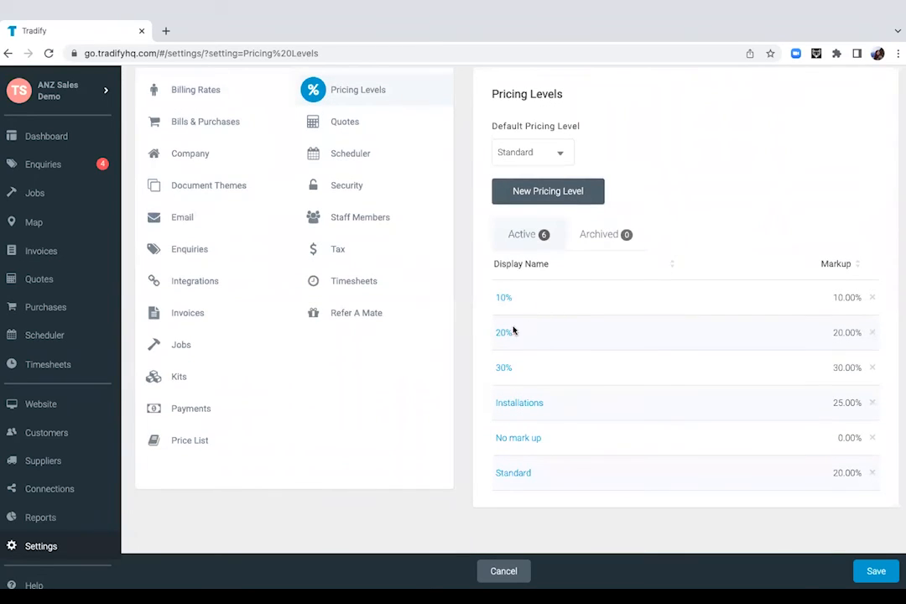
pyautogui.moveTo(503, 369)
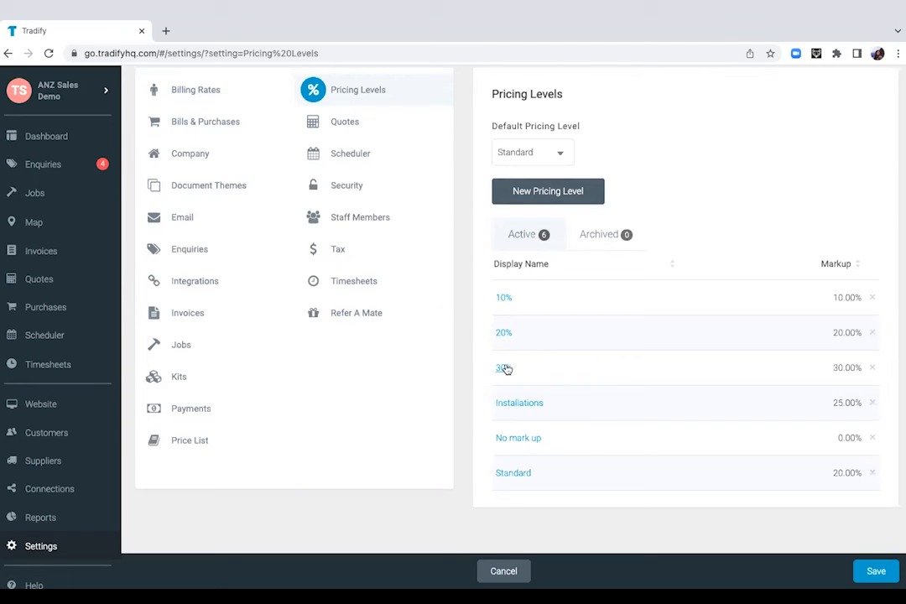
pyautogui.moveTo(228, 192)
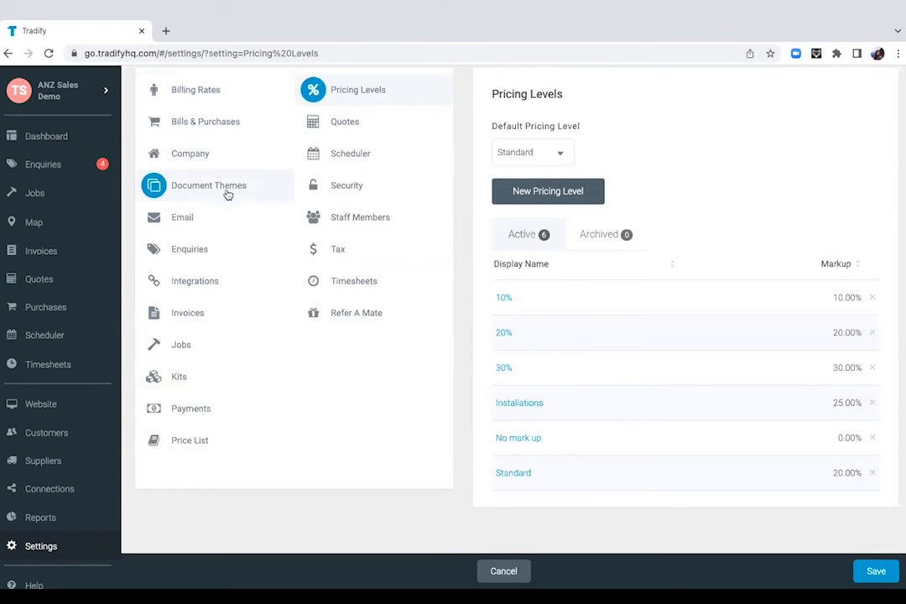
# Step: Show the Document Themes list and scroll to the Standard theme at the bottom
pyautogui.click(208, 185)
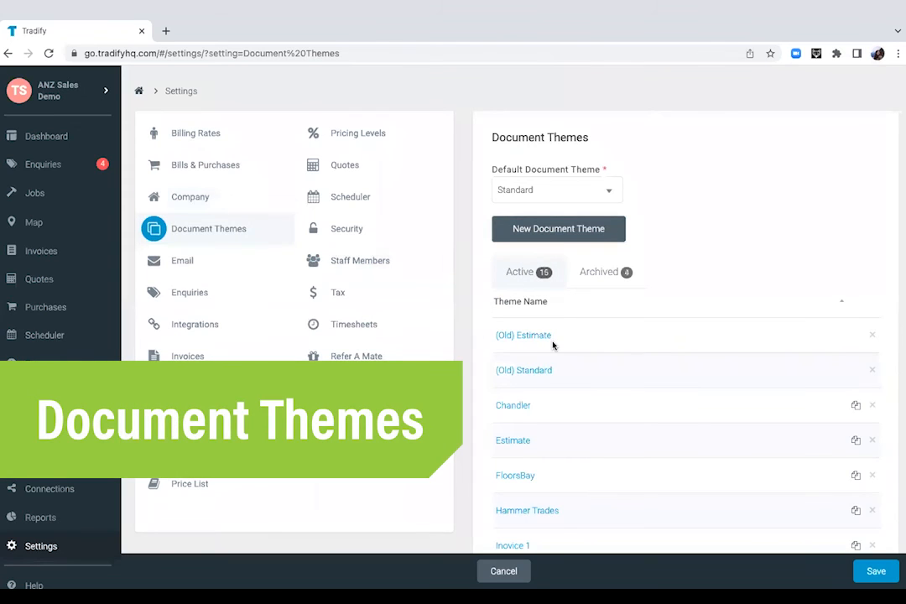
pyautogui.scroll(-3)
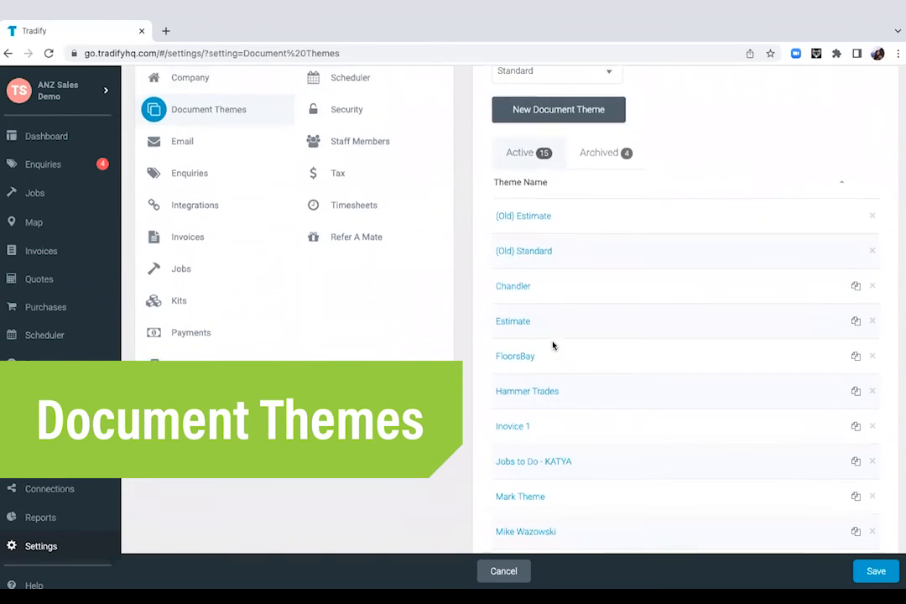
pyautogui.scroll(-3)
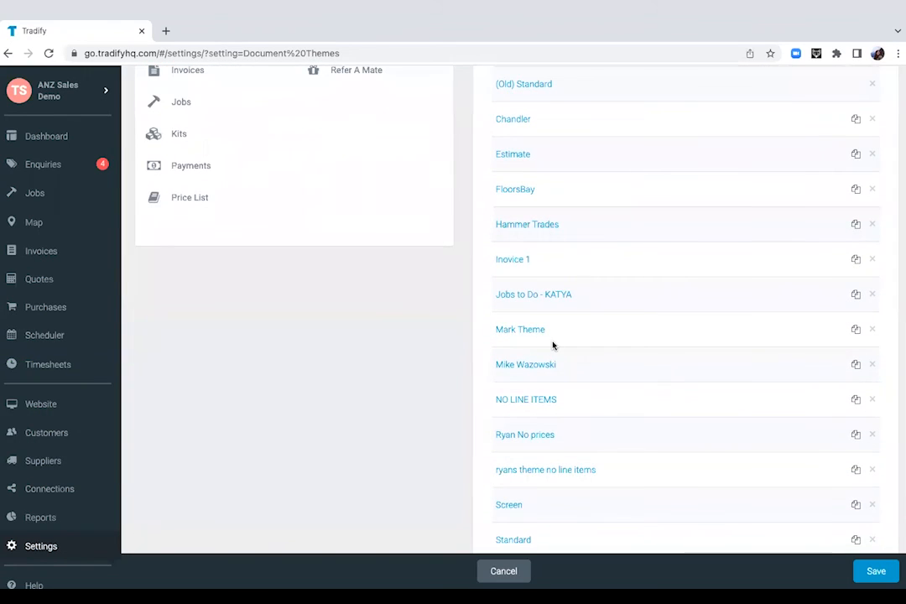
pyautogui.scroll(-3)
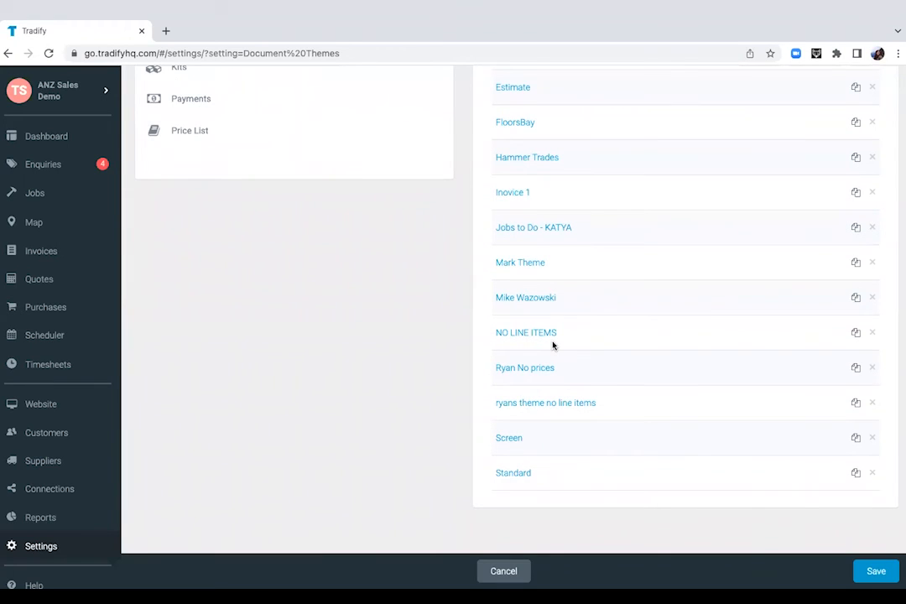
pyautogui.moveTo(514, 473)
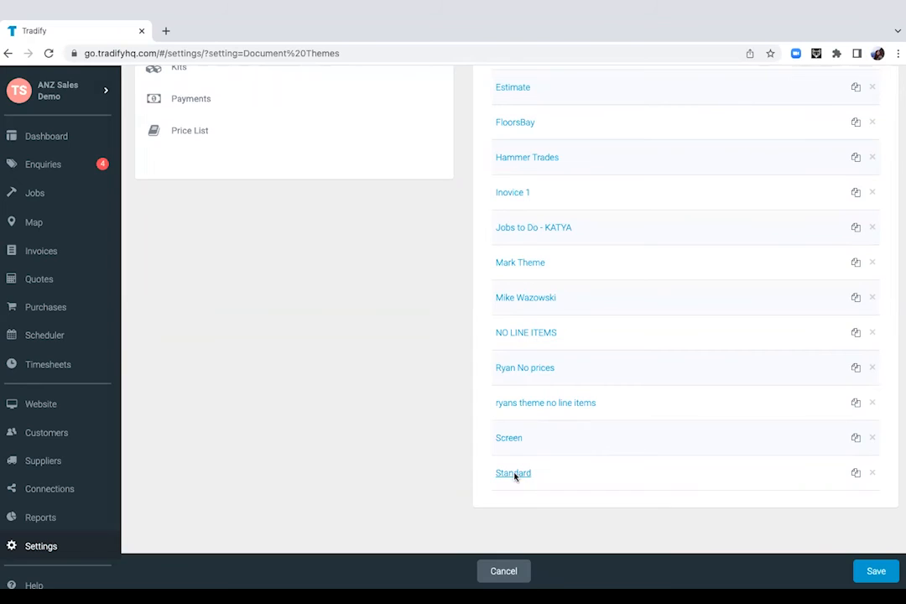
pyautogui.click(513, 473)
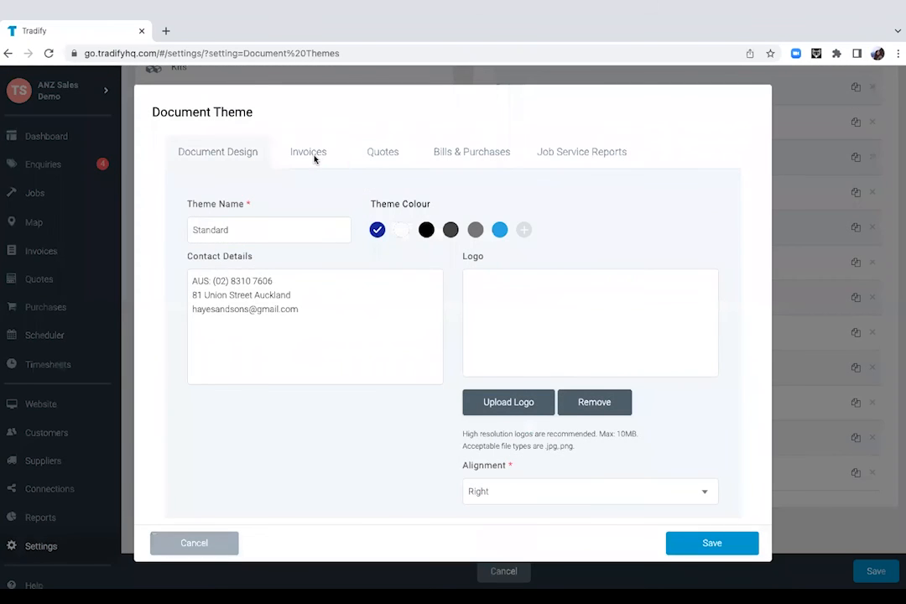
pyautogui.click(383, 151)
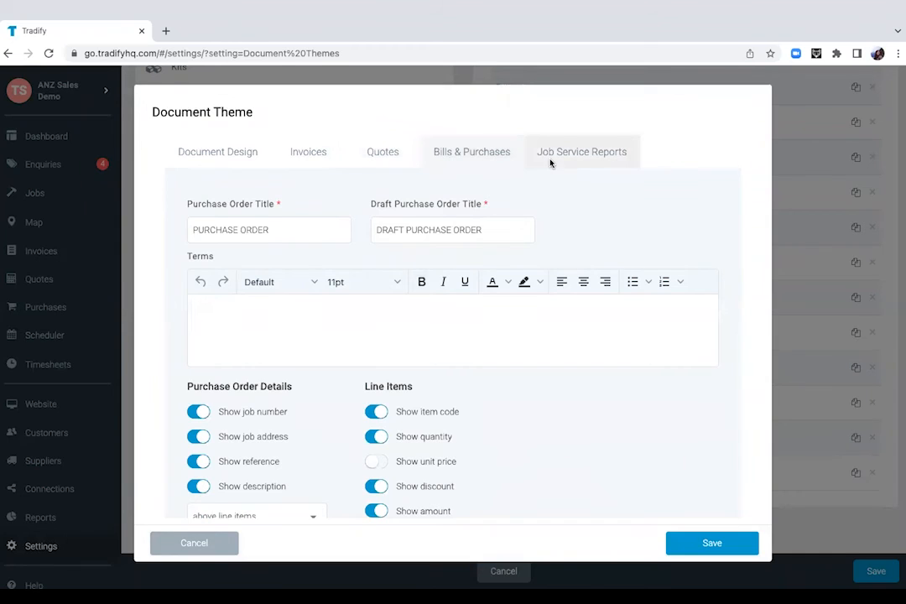
pyautogui.click(581, 151)
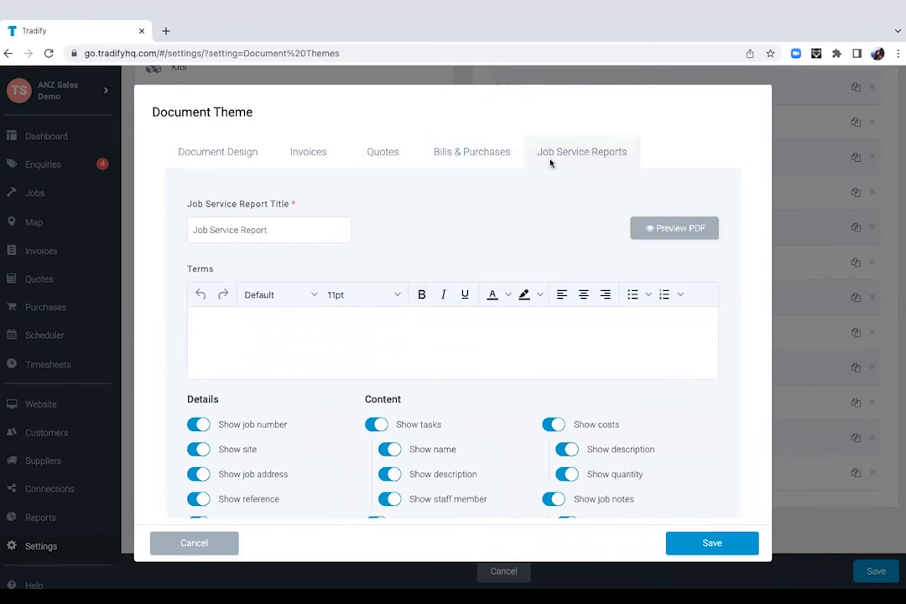
pyautogui.scroll(-3)
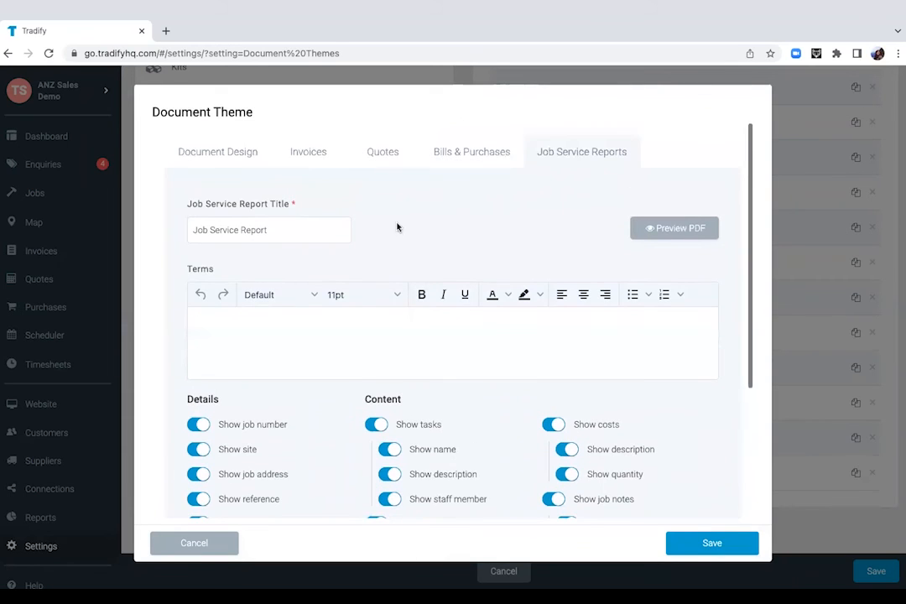
pyautogui.click(383, 151)
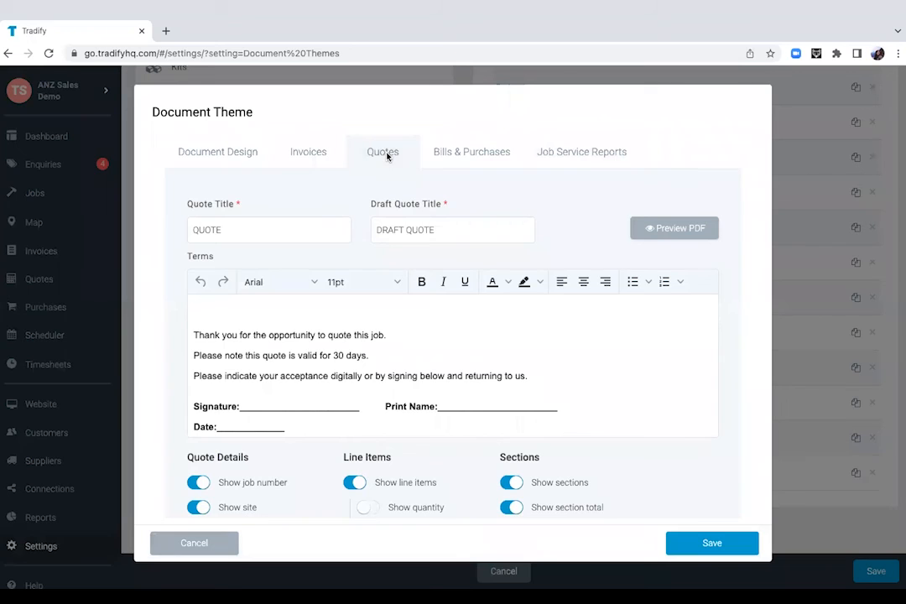
pyautogui.moveTo(342, 218)
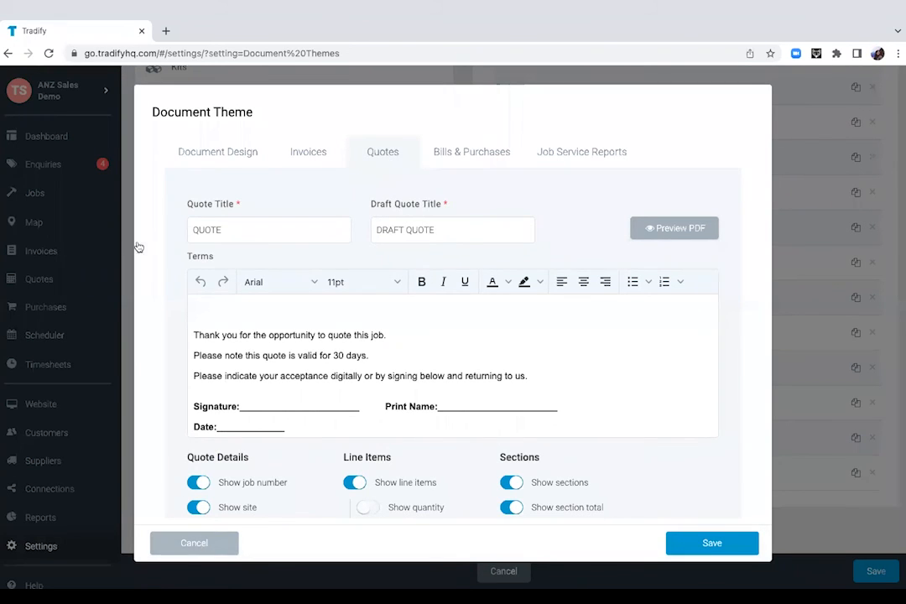
pyautogui.click(194, 544)
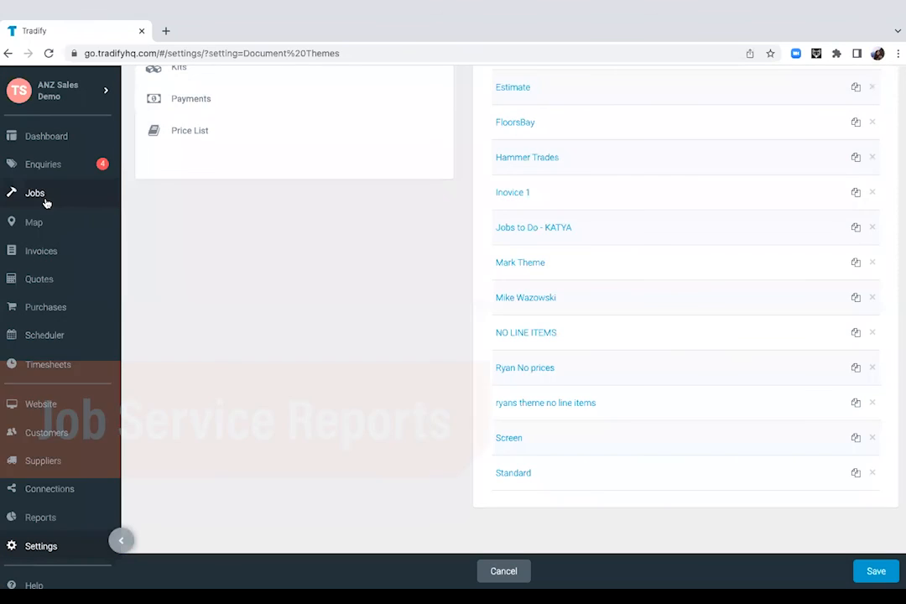
# Step: Show job JB00003's service reports, listing the draft report JSR00001
pyautogui.click(35, 191)
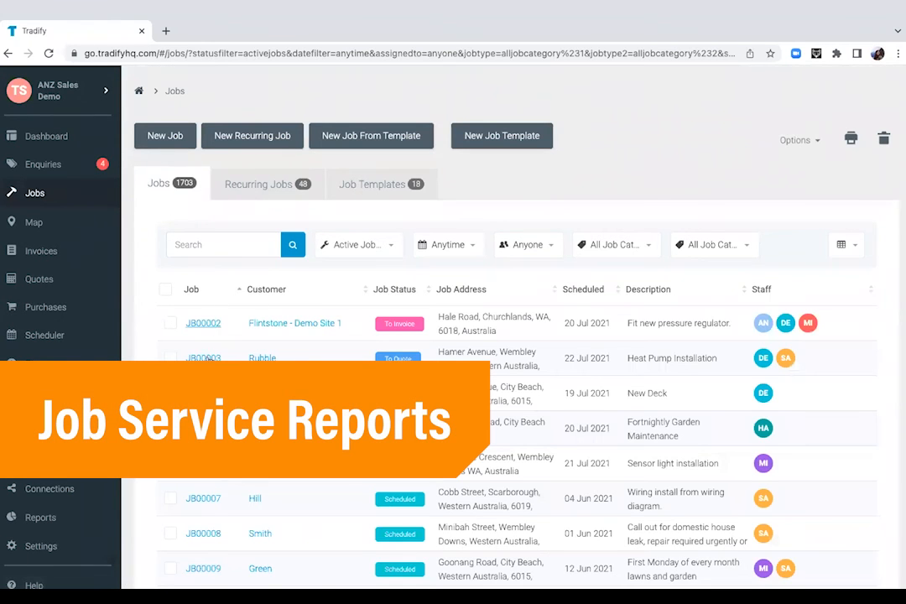
pyautogui.click(203, 357)
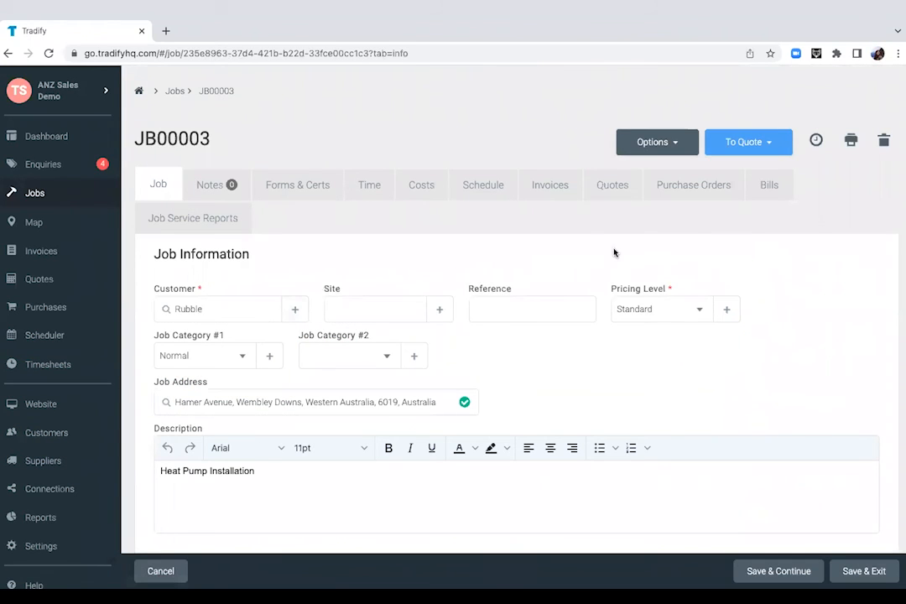
pyautogui.click(191, 218)
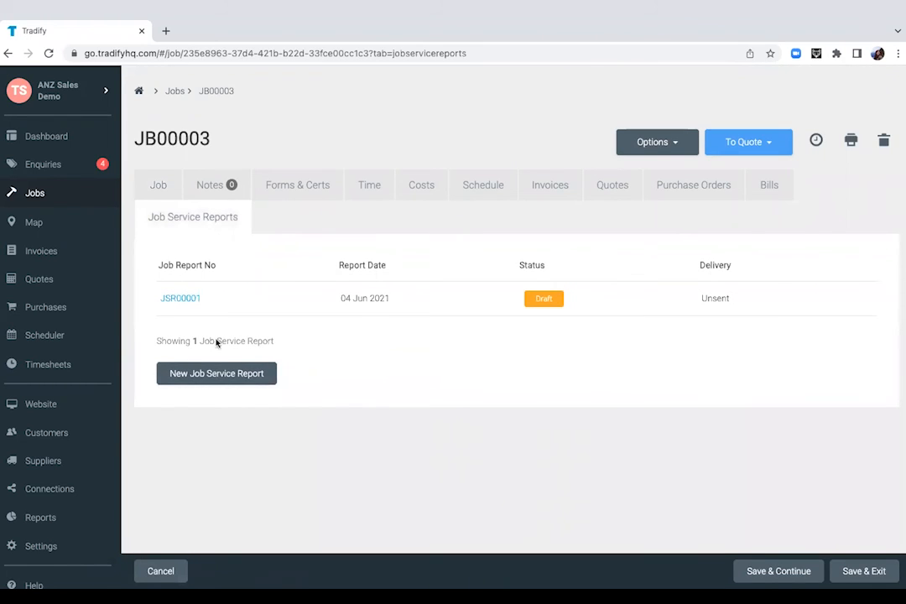
# Step: Start a new job service report for JB00003 and review its form with two tasks listed
pyautogui.click(180, 298)
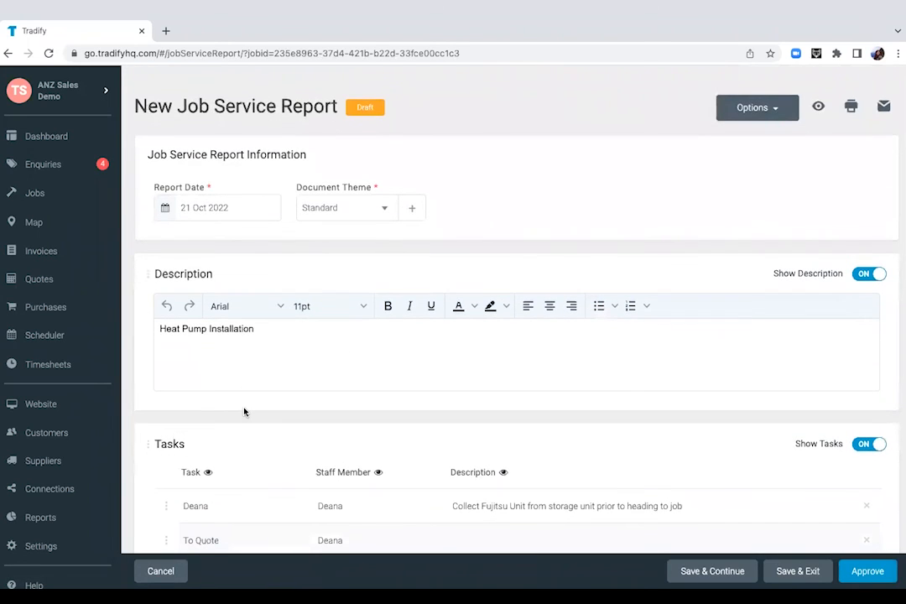
pyautogui.scroll(-3)
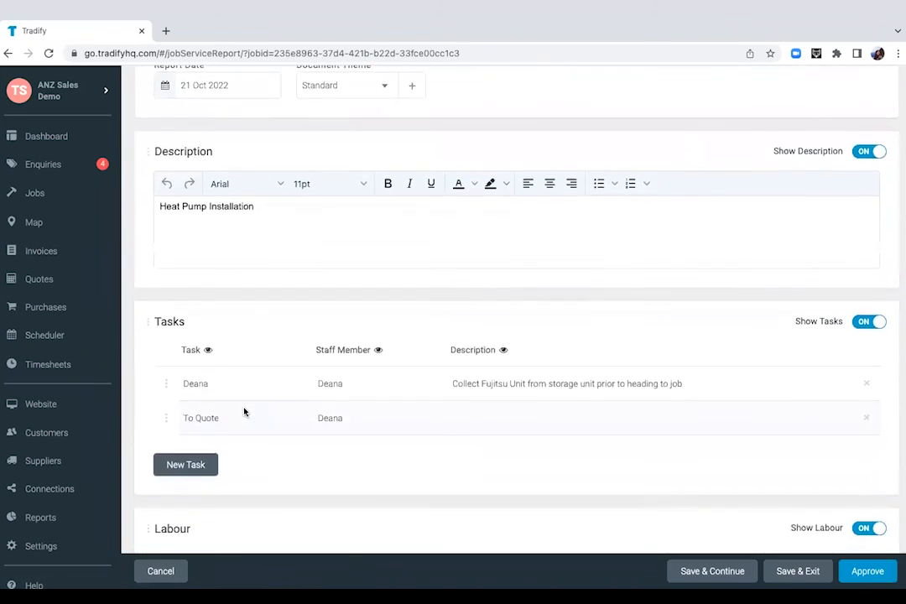
pyautogui.scroll(-3)
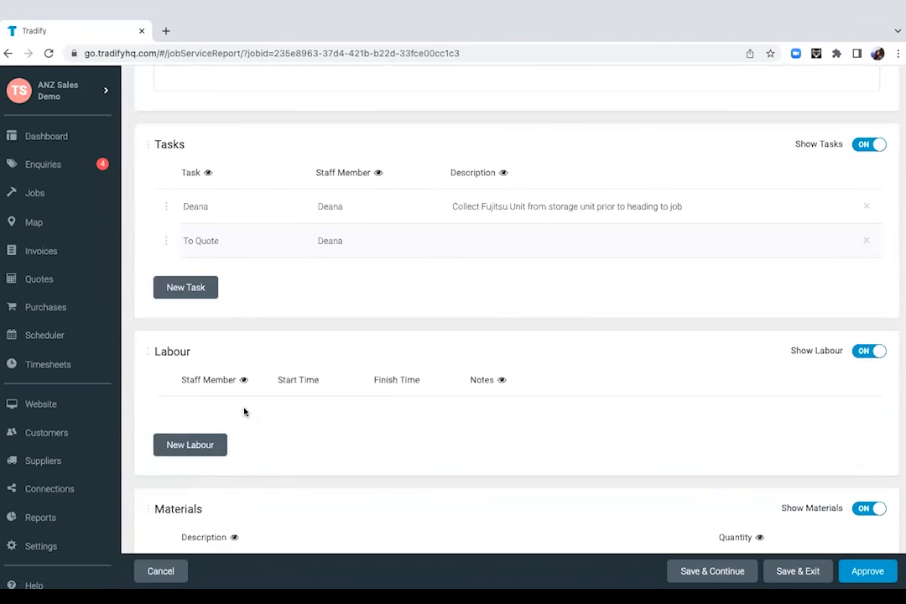
pyautogui.scroll(-3)
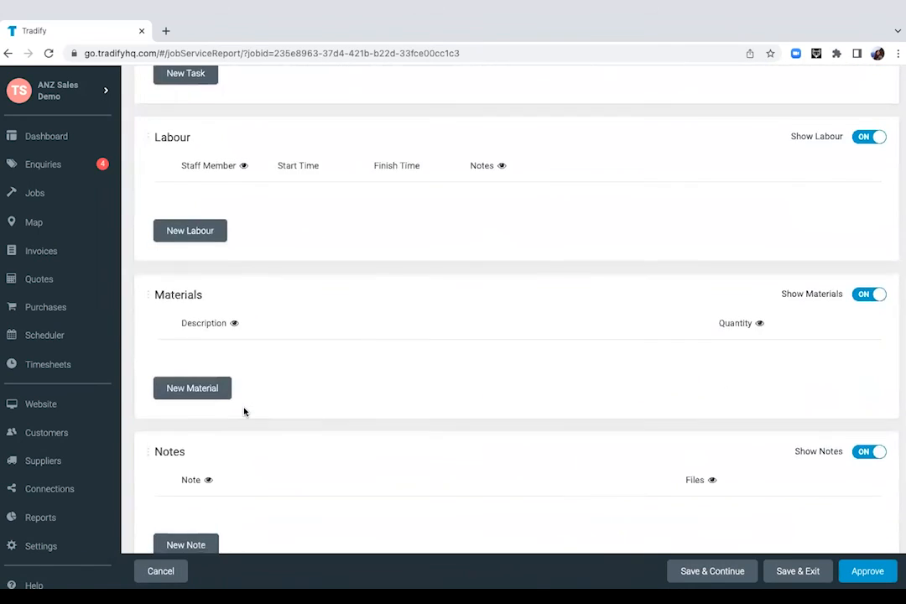
pyautogui.scroll(-3)
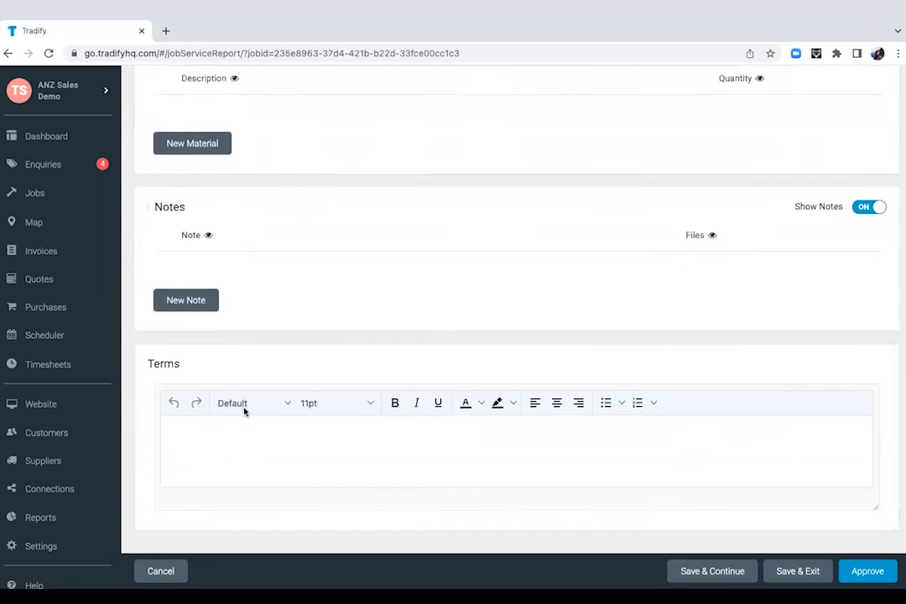
pyautogui.scroll(3)
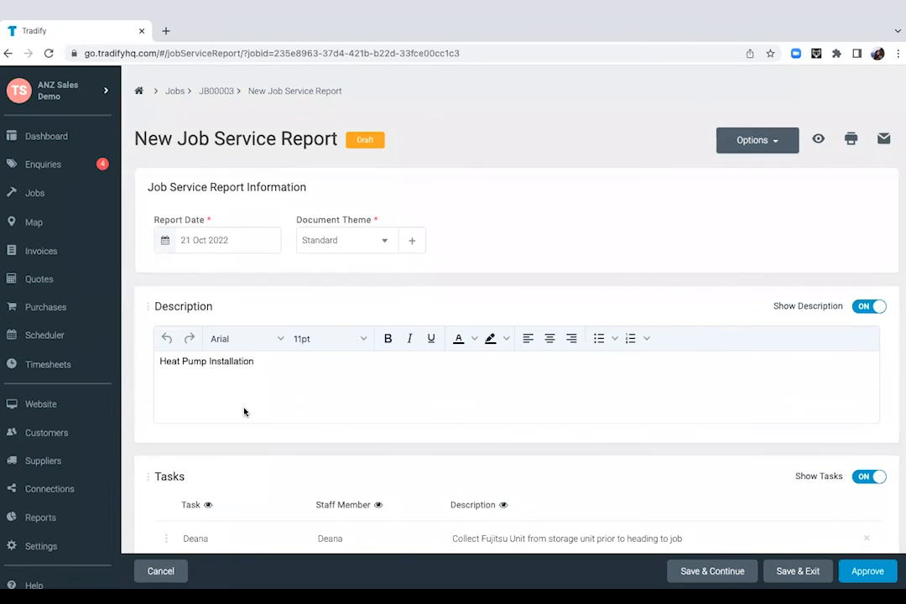
pyautogui.moveTo(717, 208)
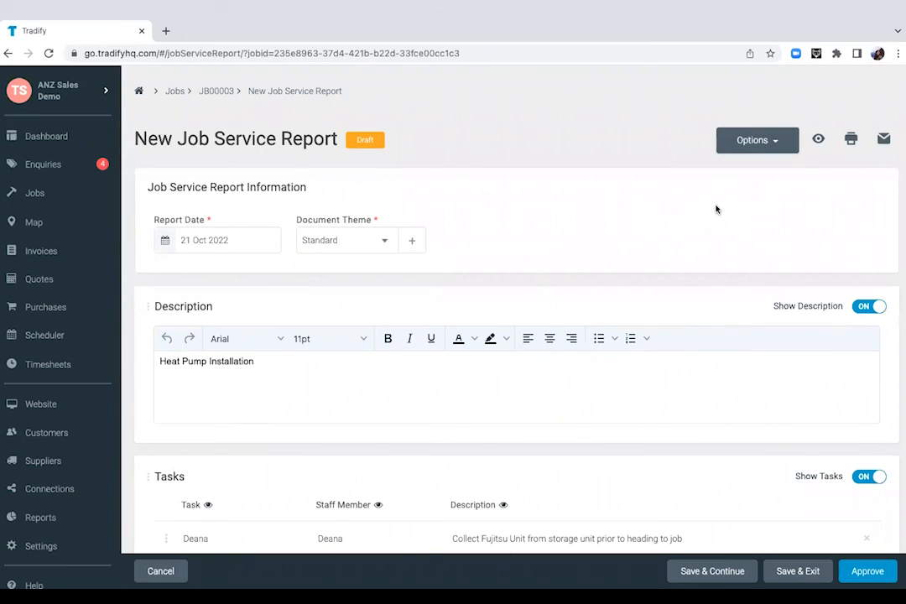
pyautogui.moveTo(865, 168)
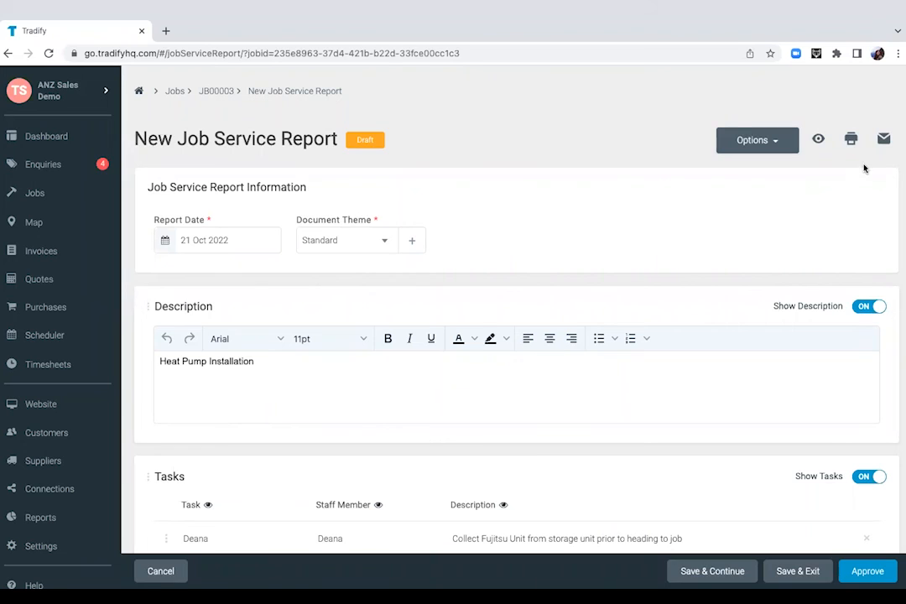
pyautogui.moveTo(883, 139)
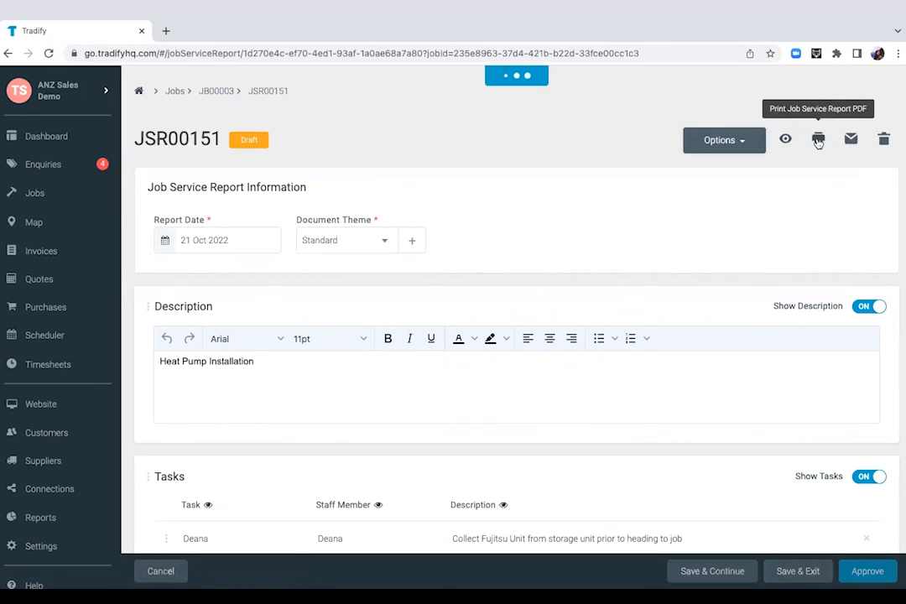
pyautogui.moveTo(735, 222)
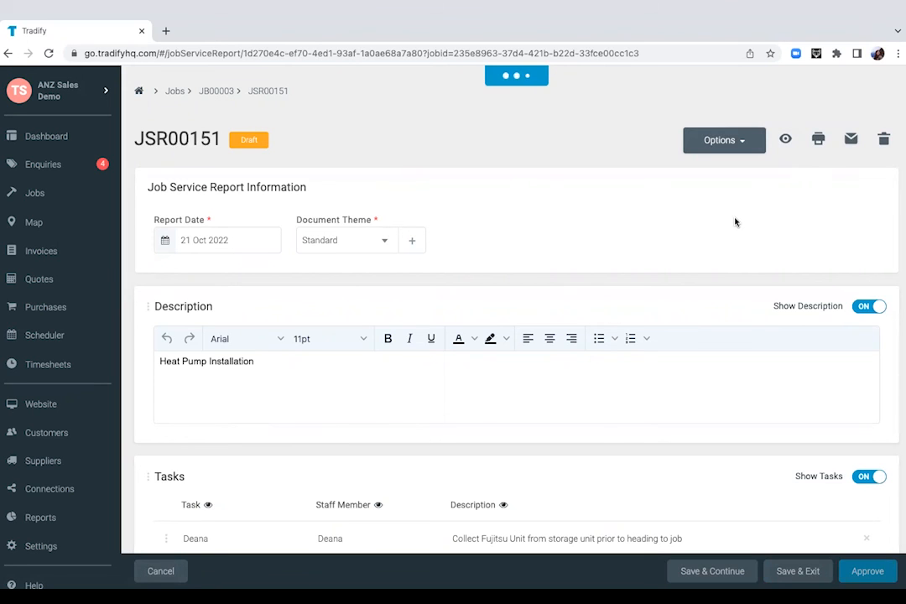
pyautogui.click(786, 139)
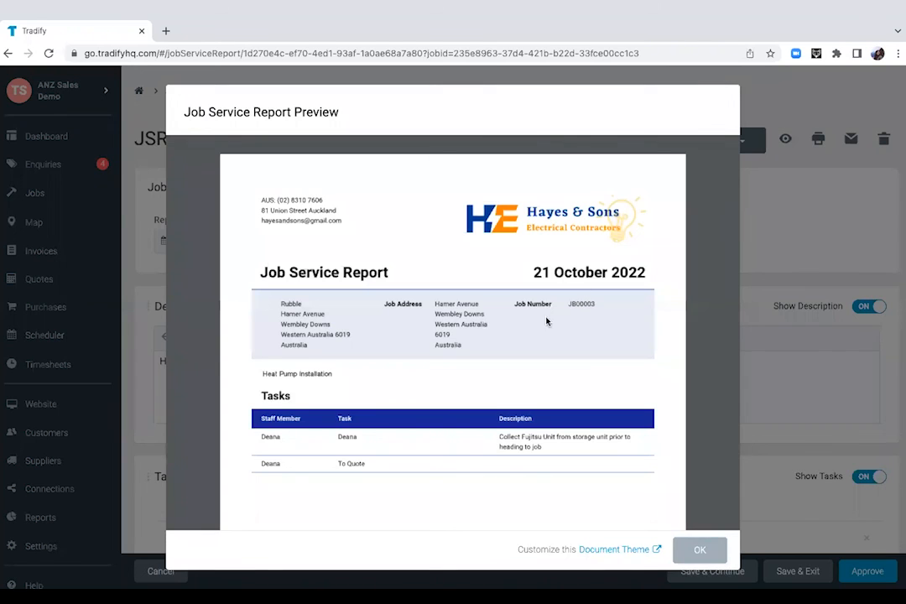
pyautogui.scroll(-3)
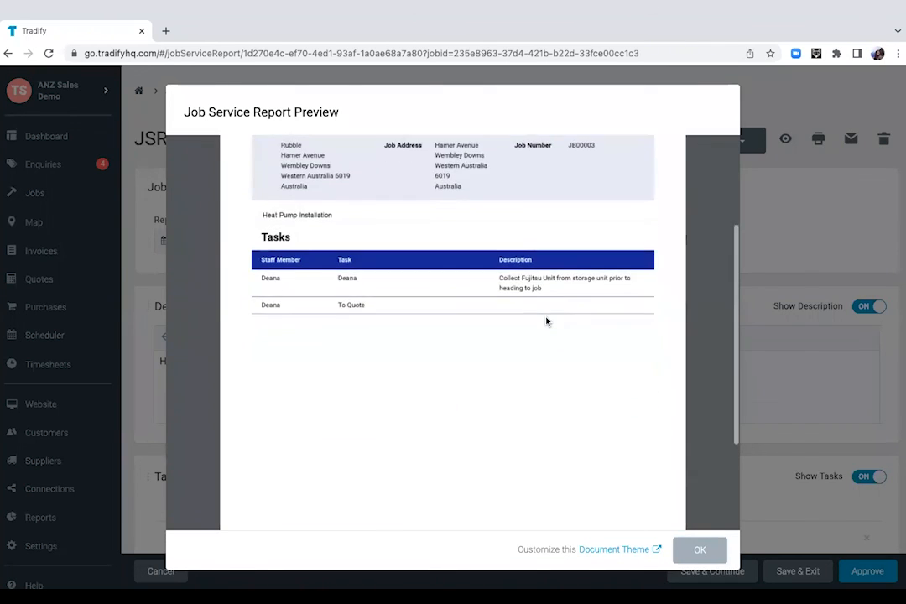
pyautogui.scroll(3)
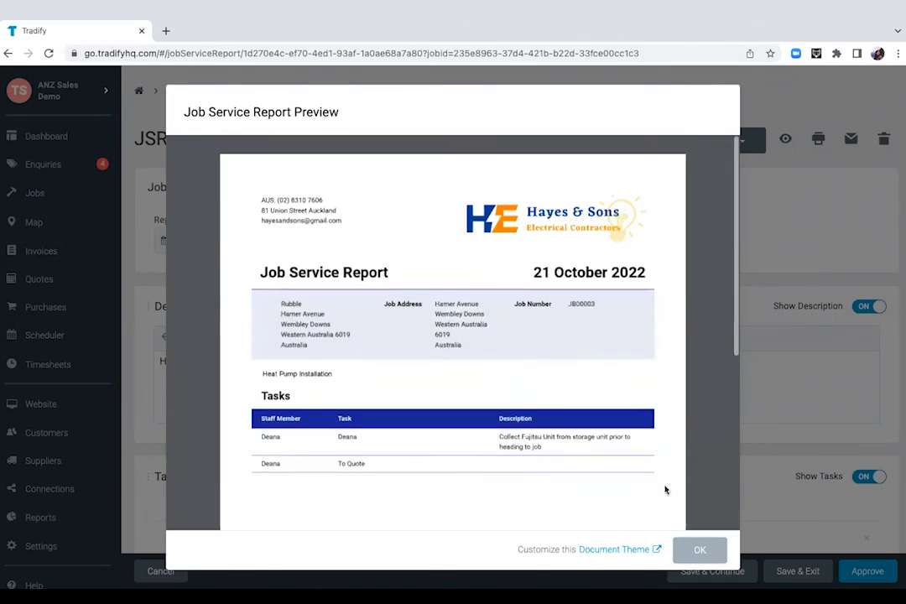
pyautogui.click(698, 551)
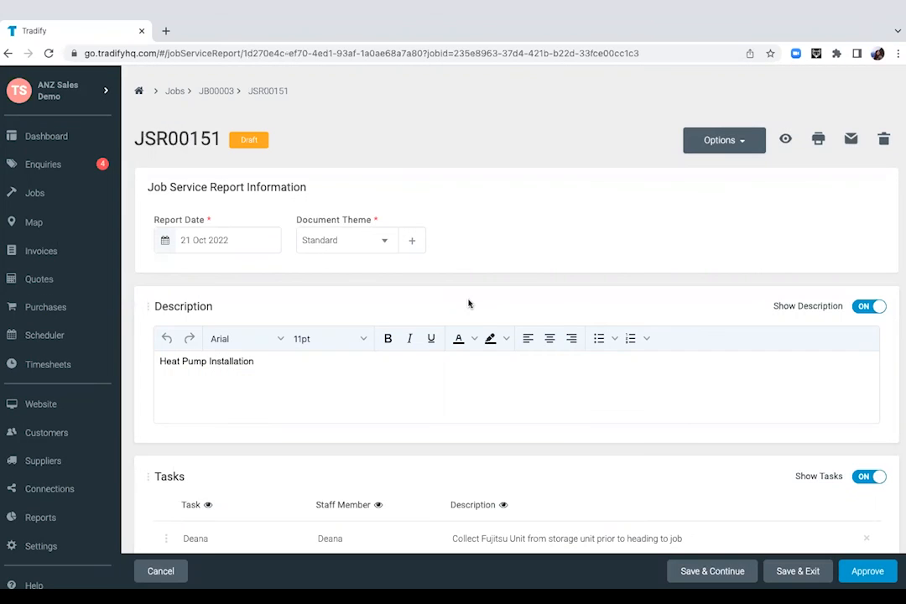
# Step: Check JB00003 now lists two draft reports, then return to the active Jobs list
pyautogui.click(215, 90)
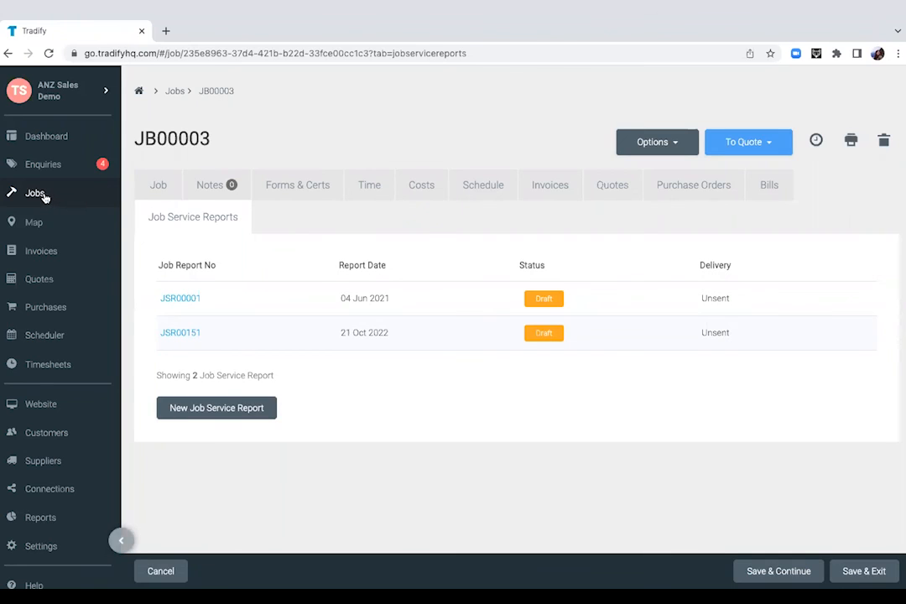
pyautogui.click(36, 193)
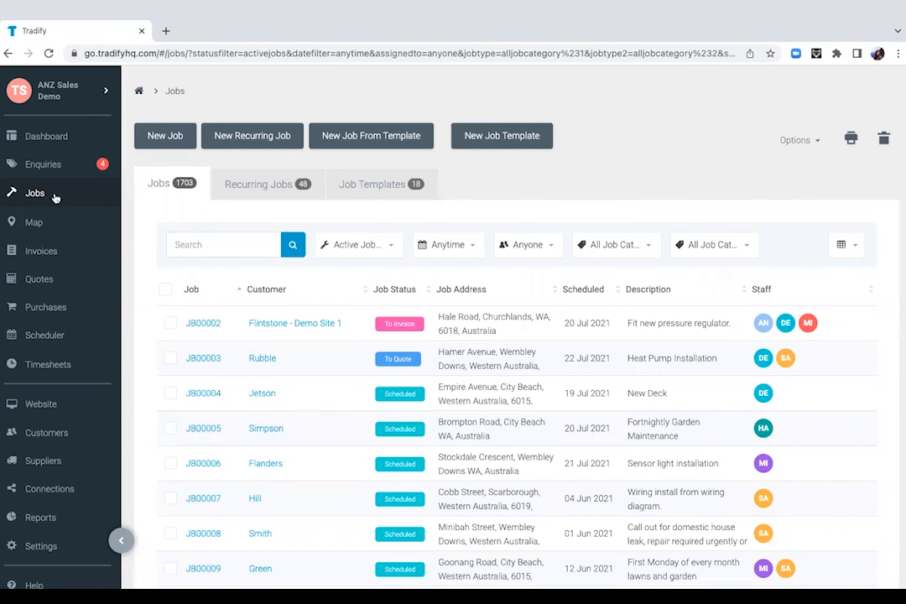
pyautogui.moveTo(282, 345)
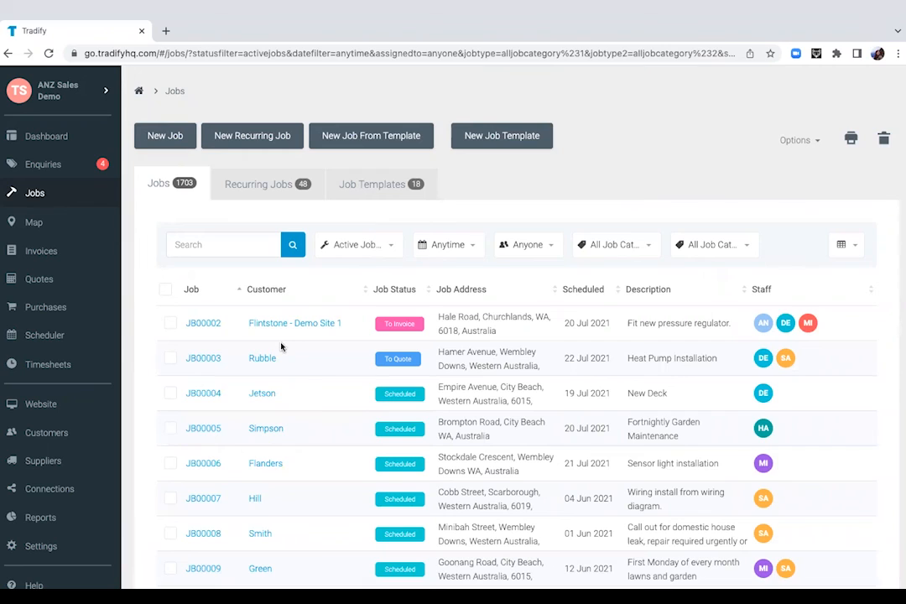